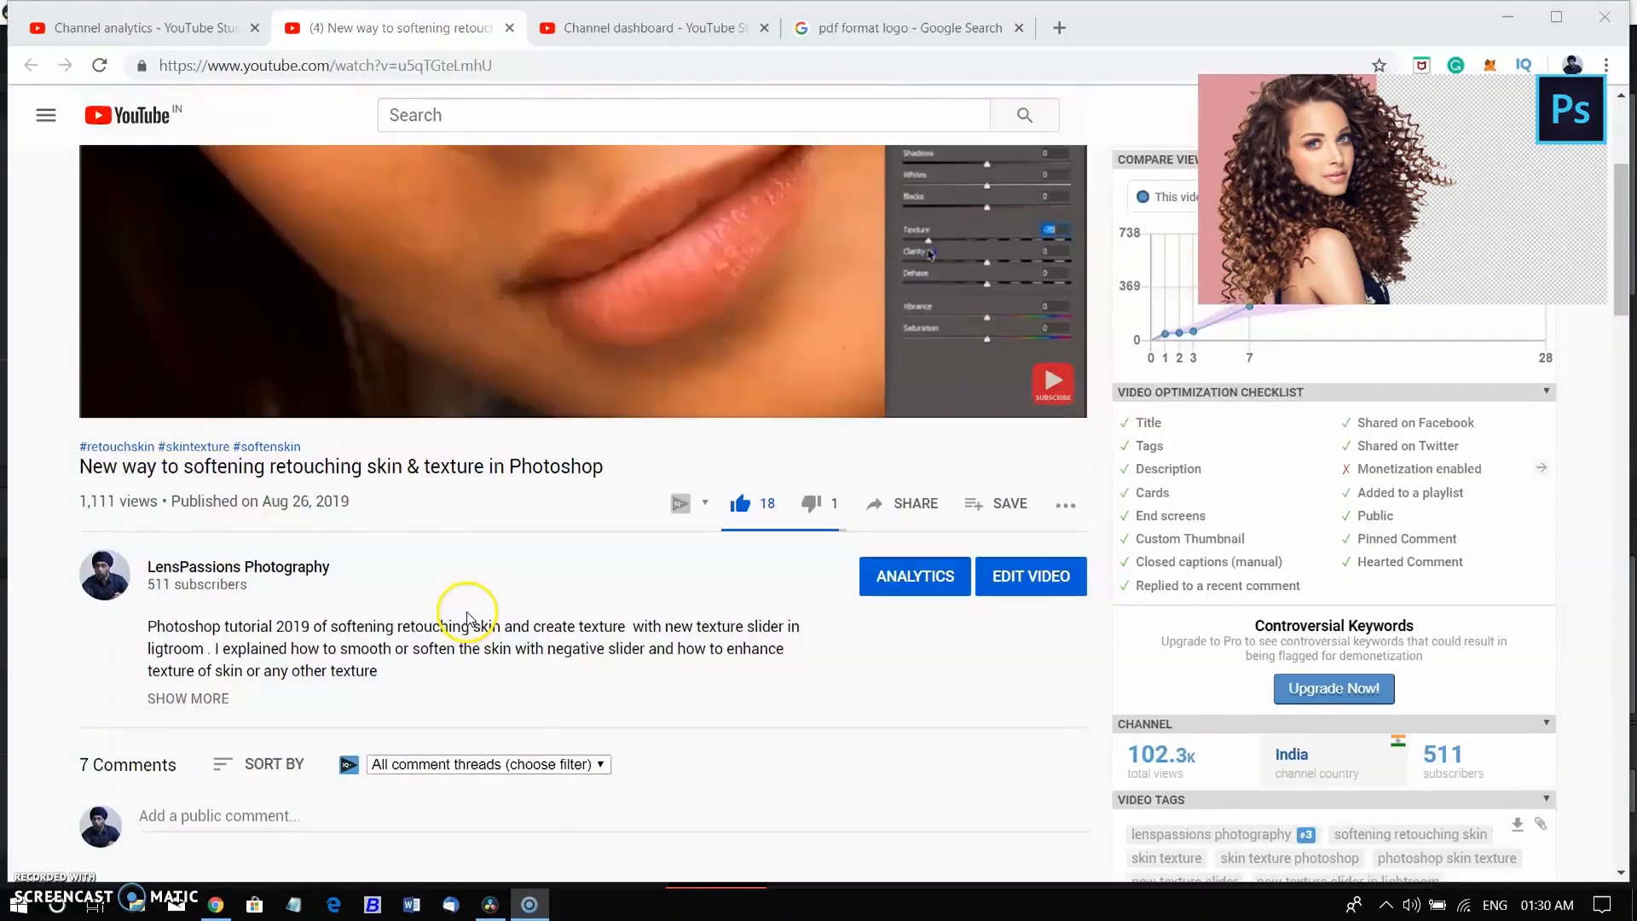
Scroll the hair cut-out tutorial's YouTube page down to its comments section.
scroll("down", 3)
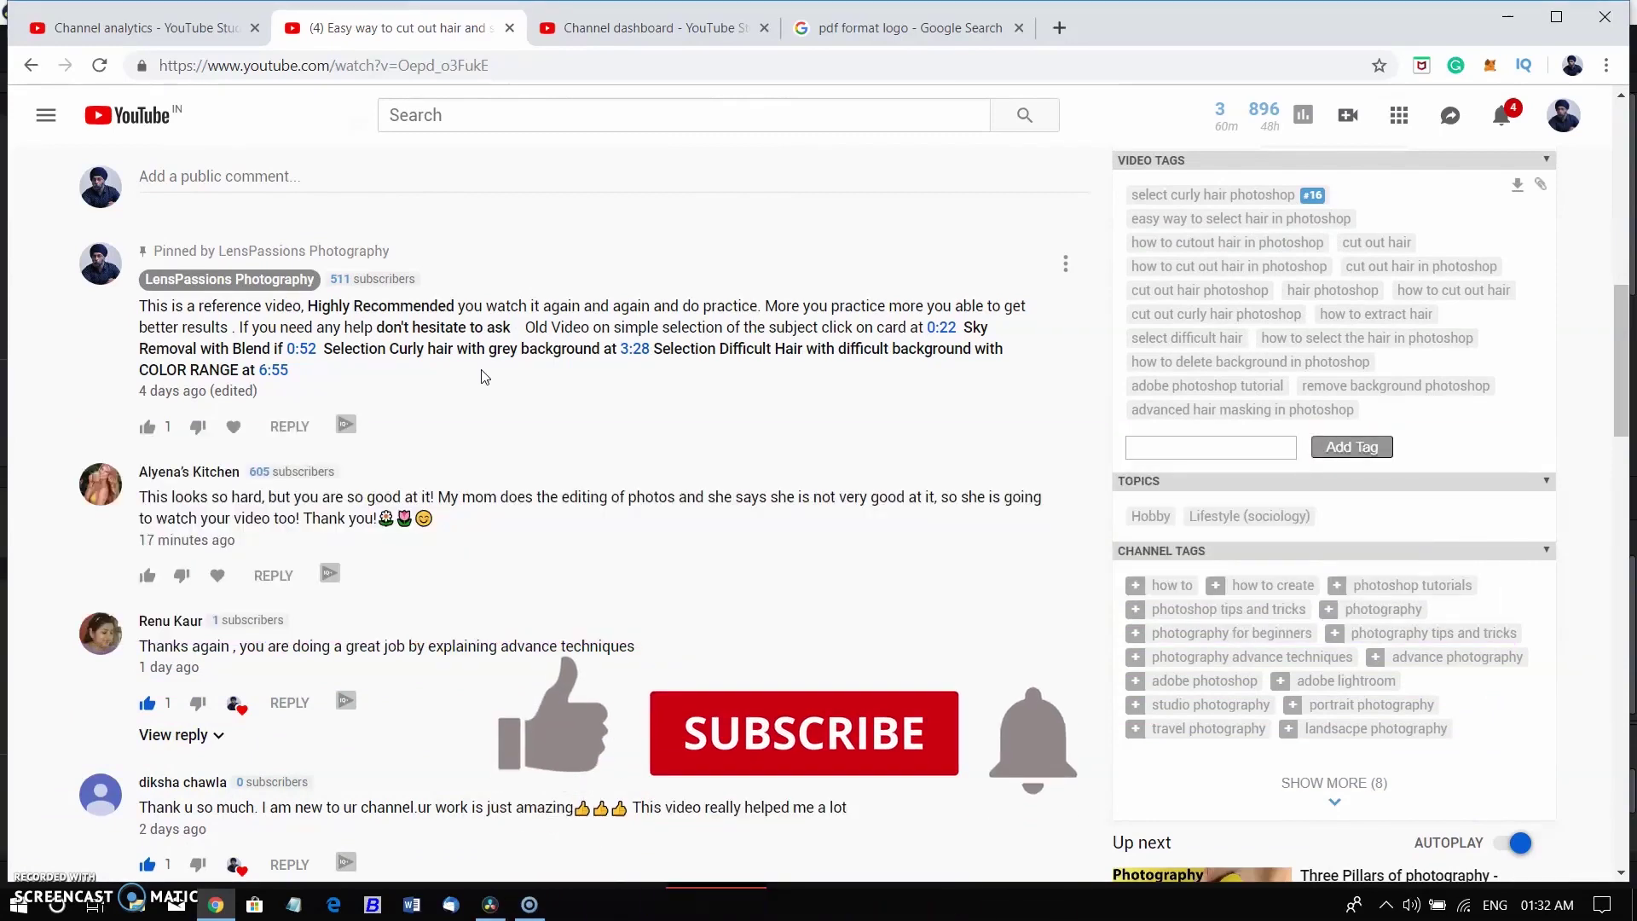
left_click(803, 733)
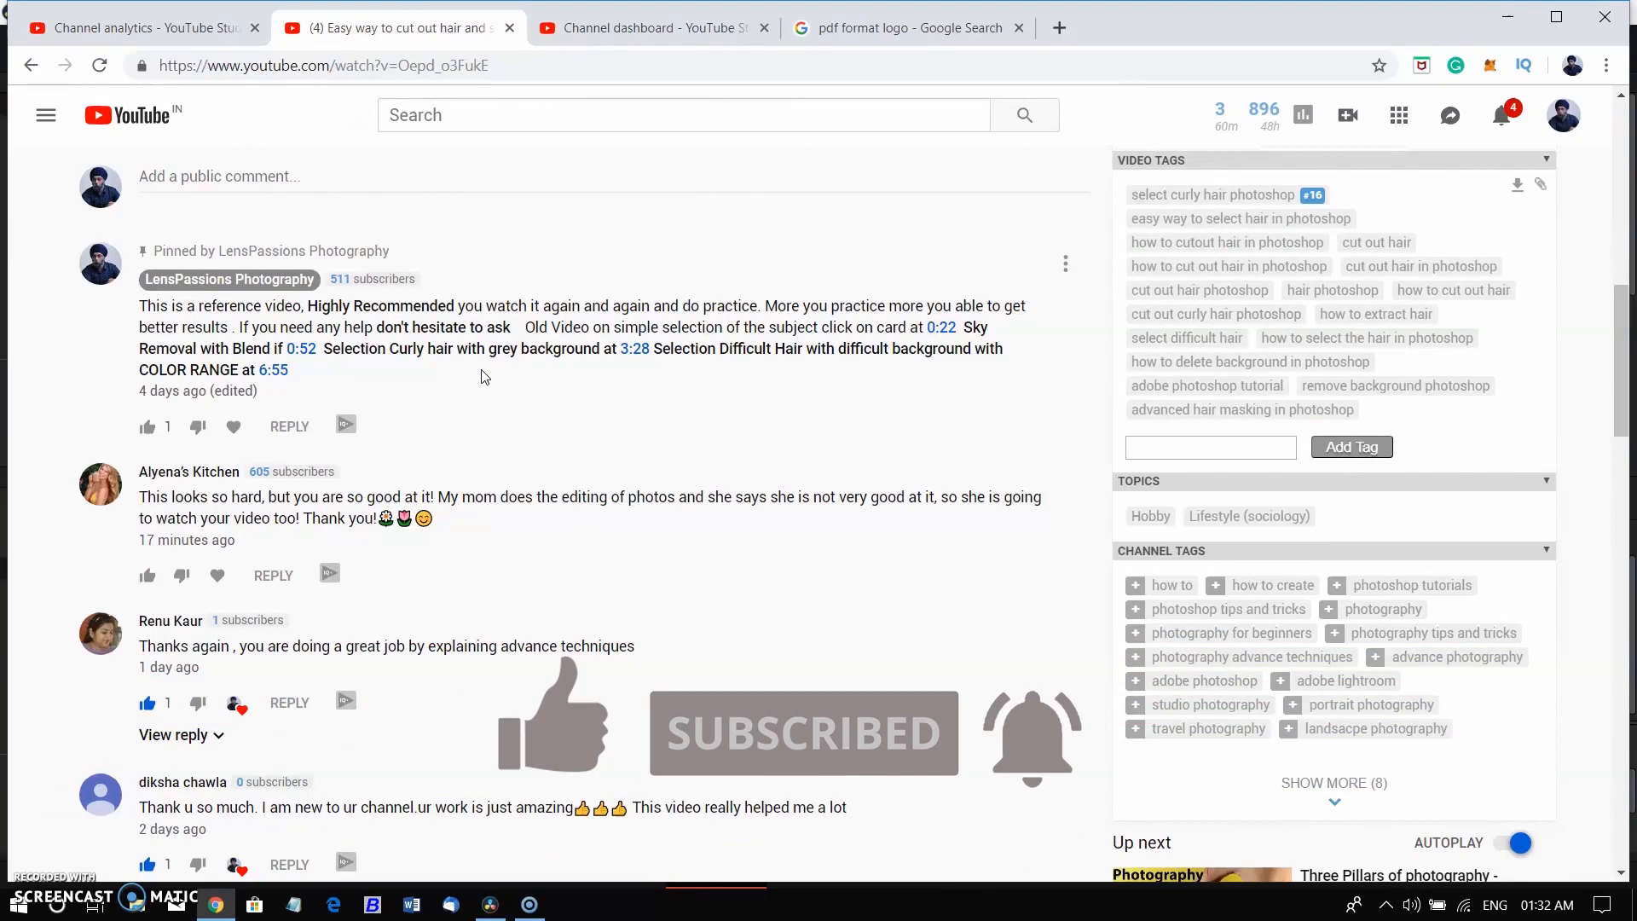
left_click(488, 904)
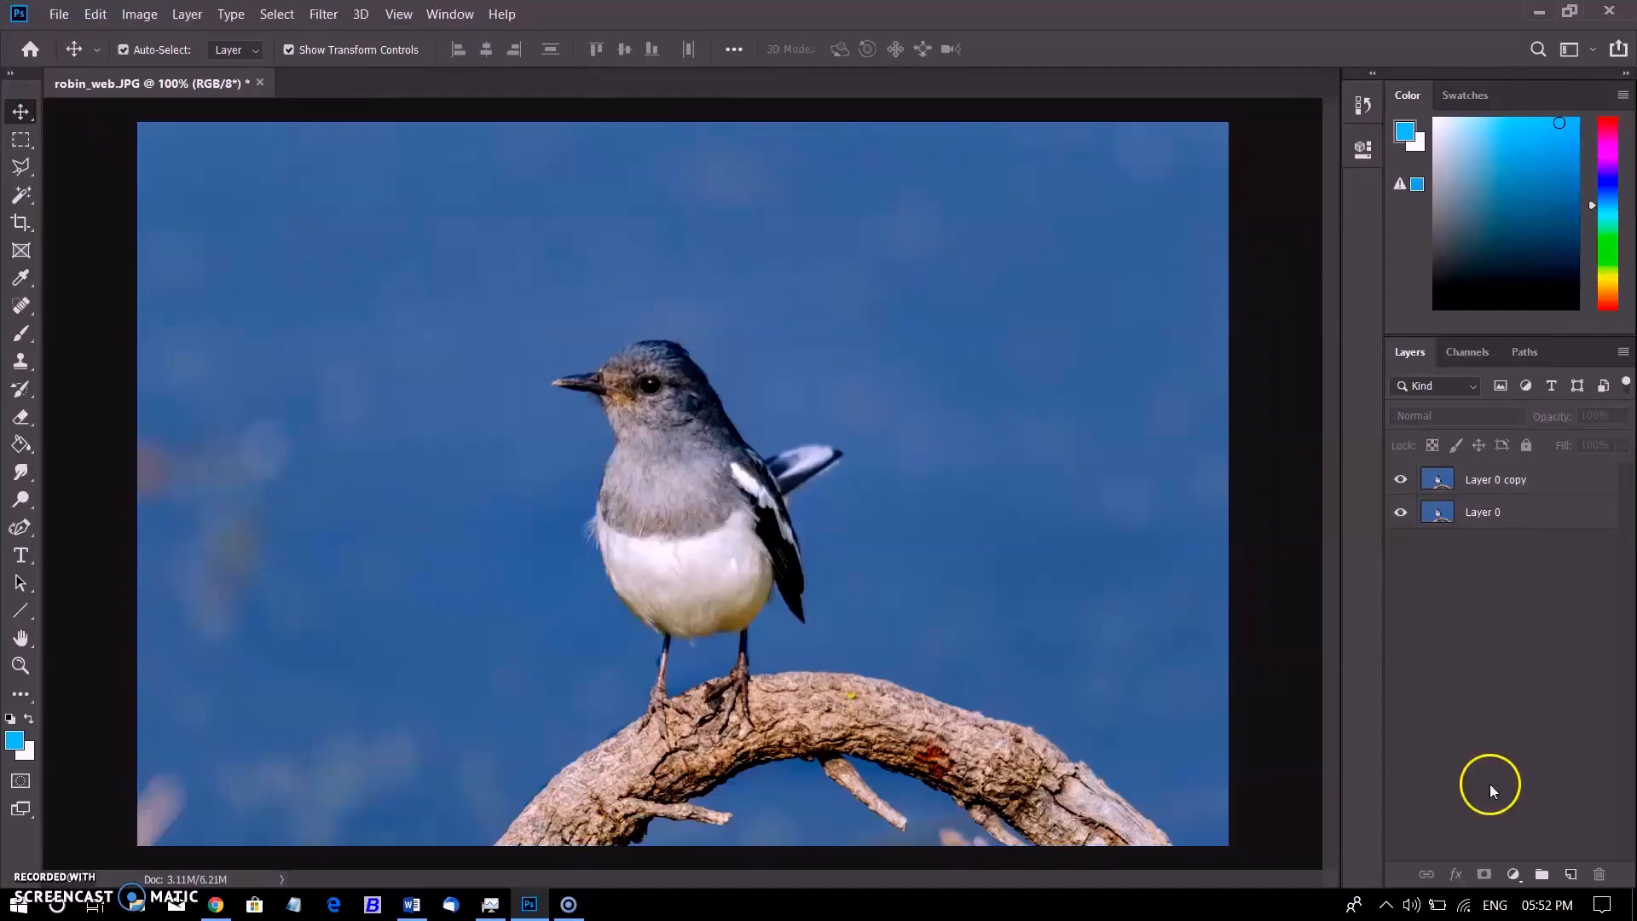
Bring up Save As for the robin image, set the type to JPEG, and browse available formats.
left_click(1512, 874)
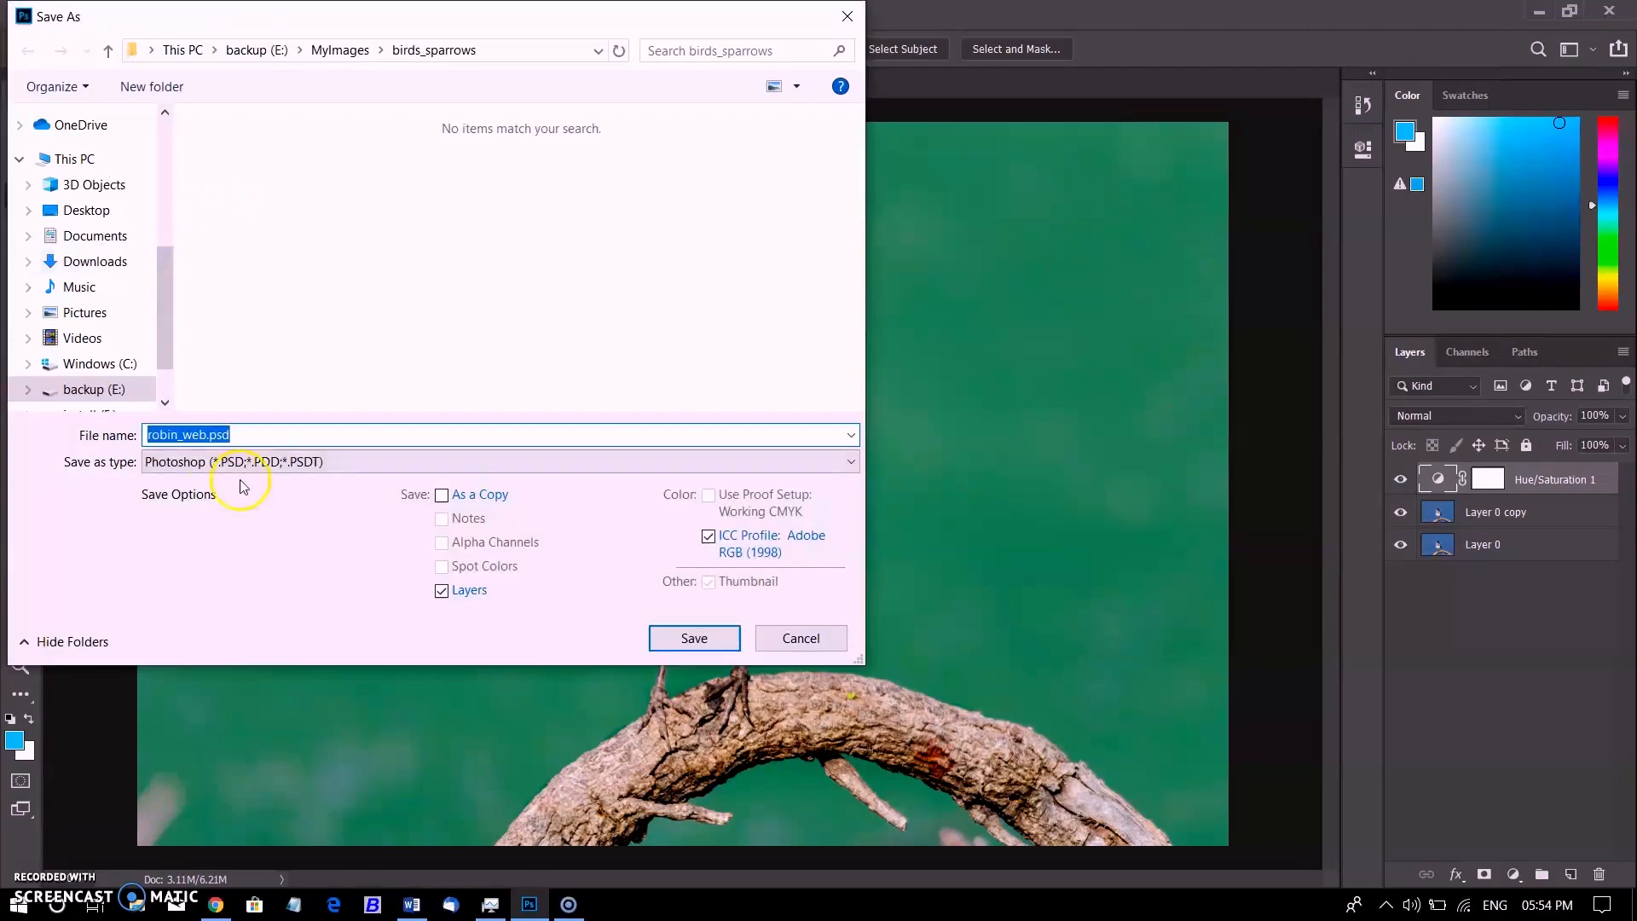
left_click(499, 461)
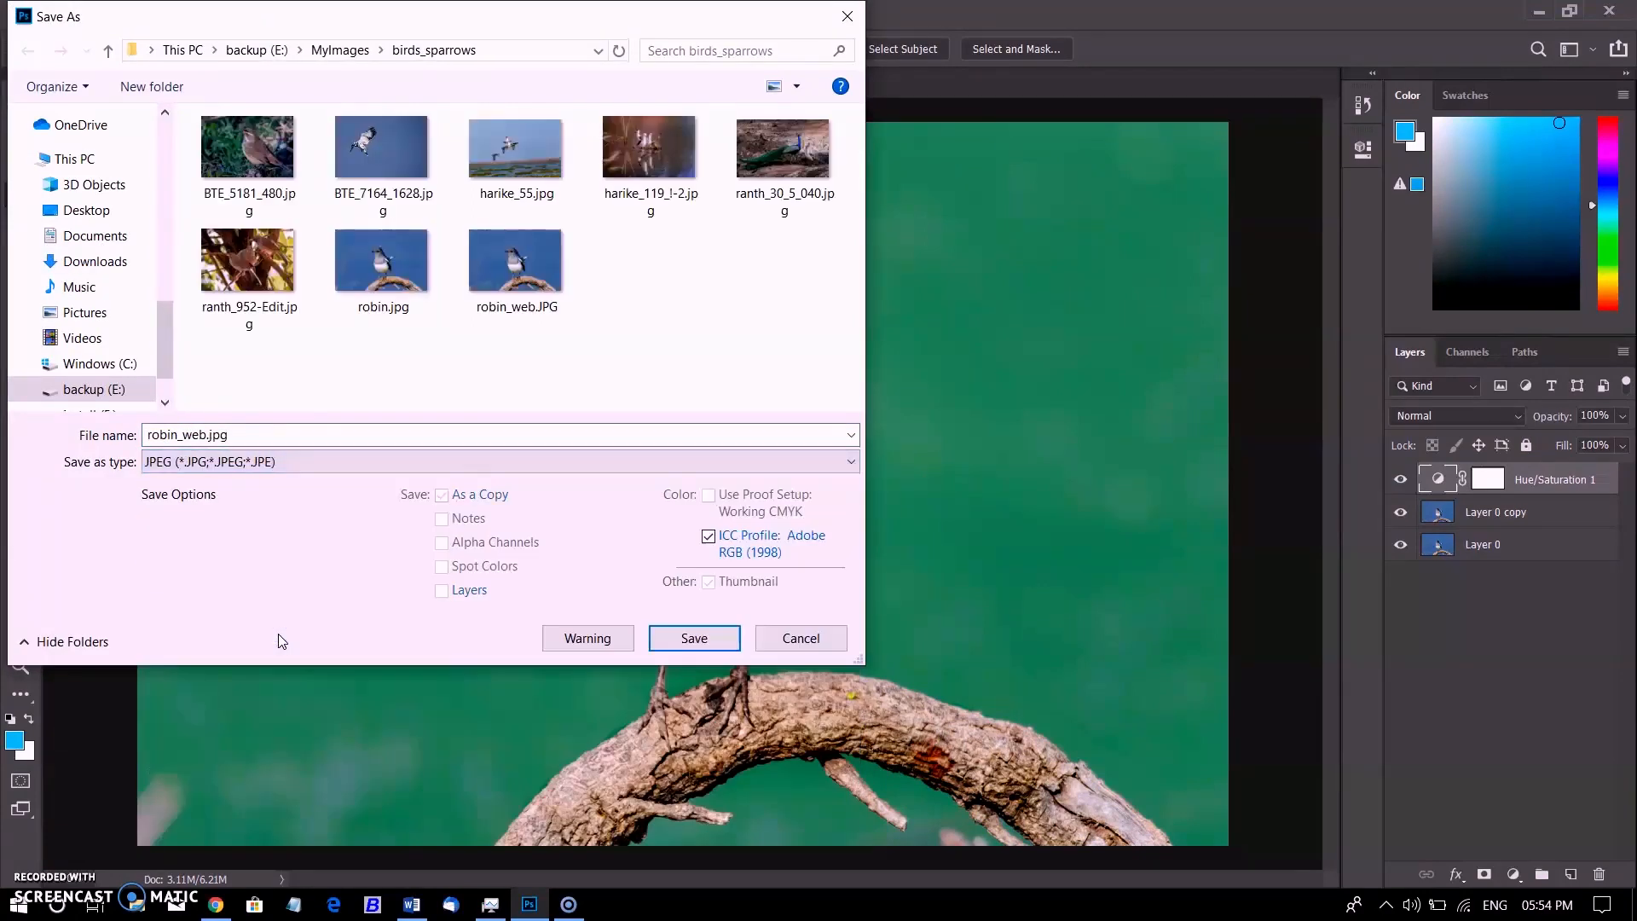
left_click(499, 461)
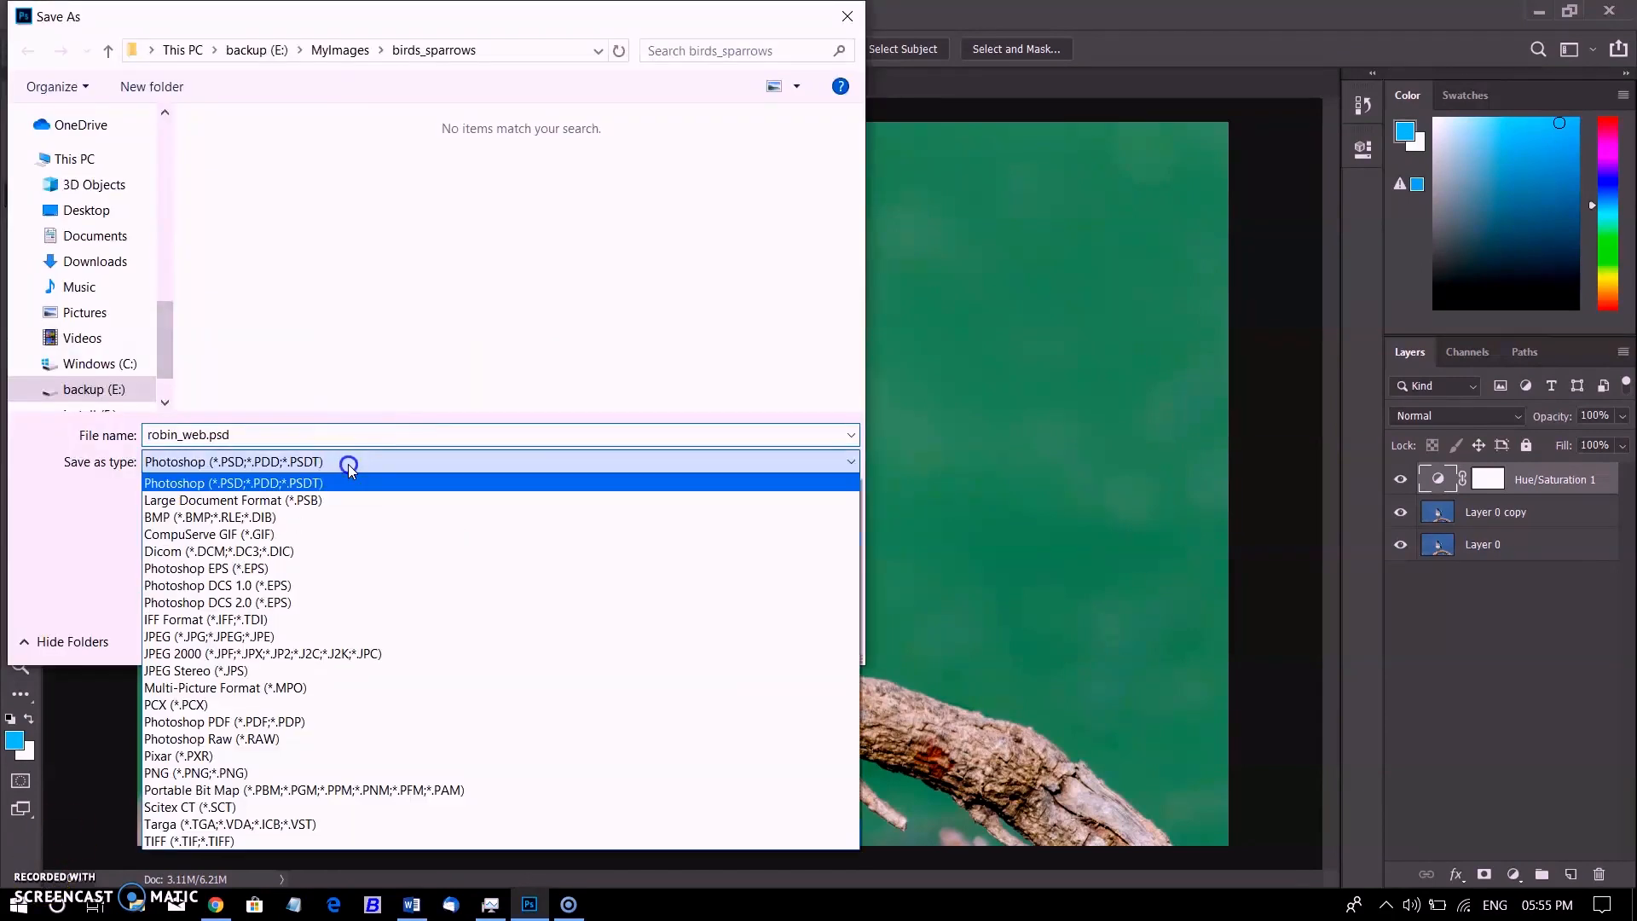
mouse_move(292, 552)
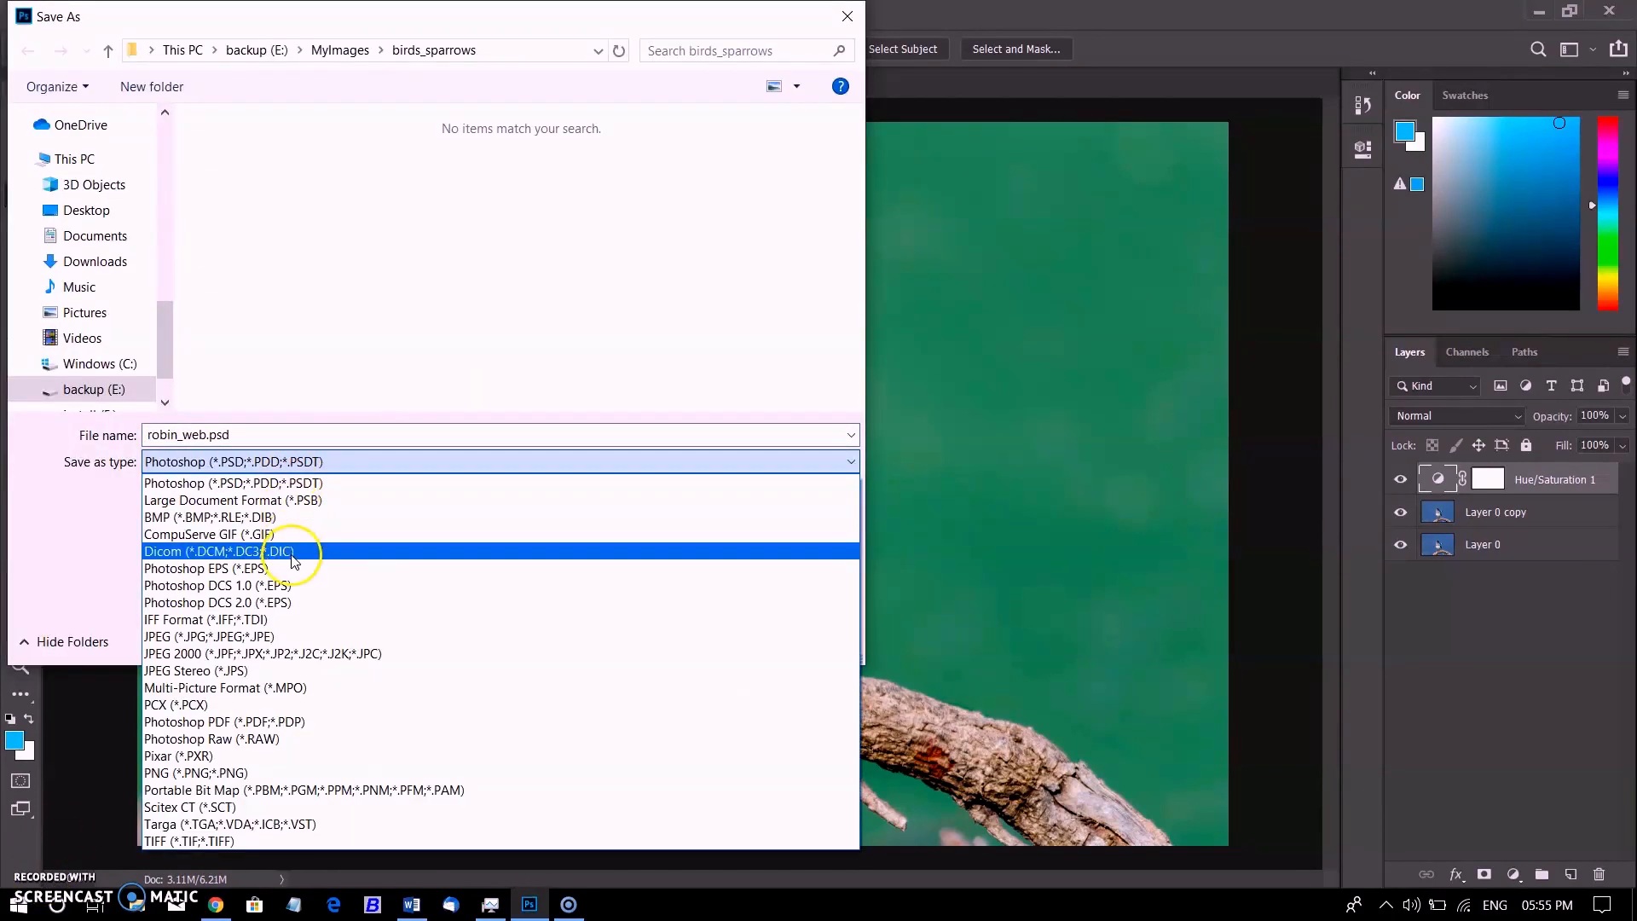
mouse_move(292, 501)
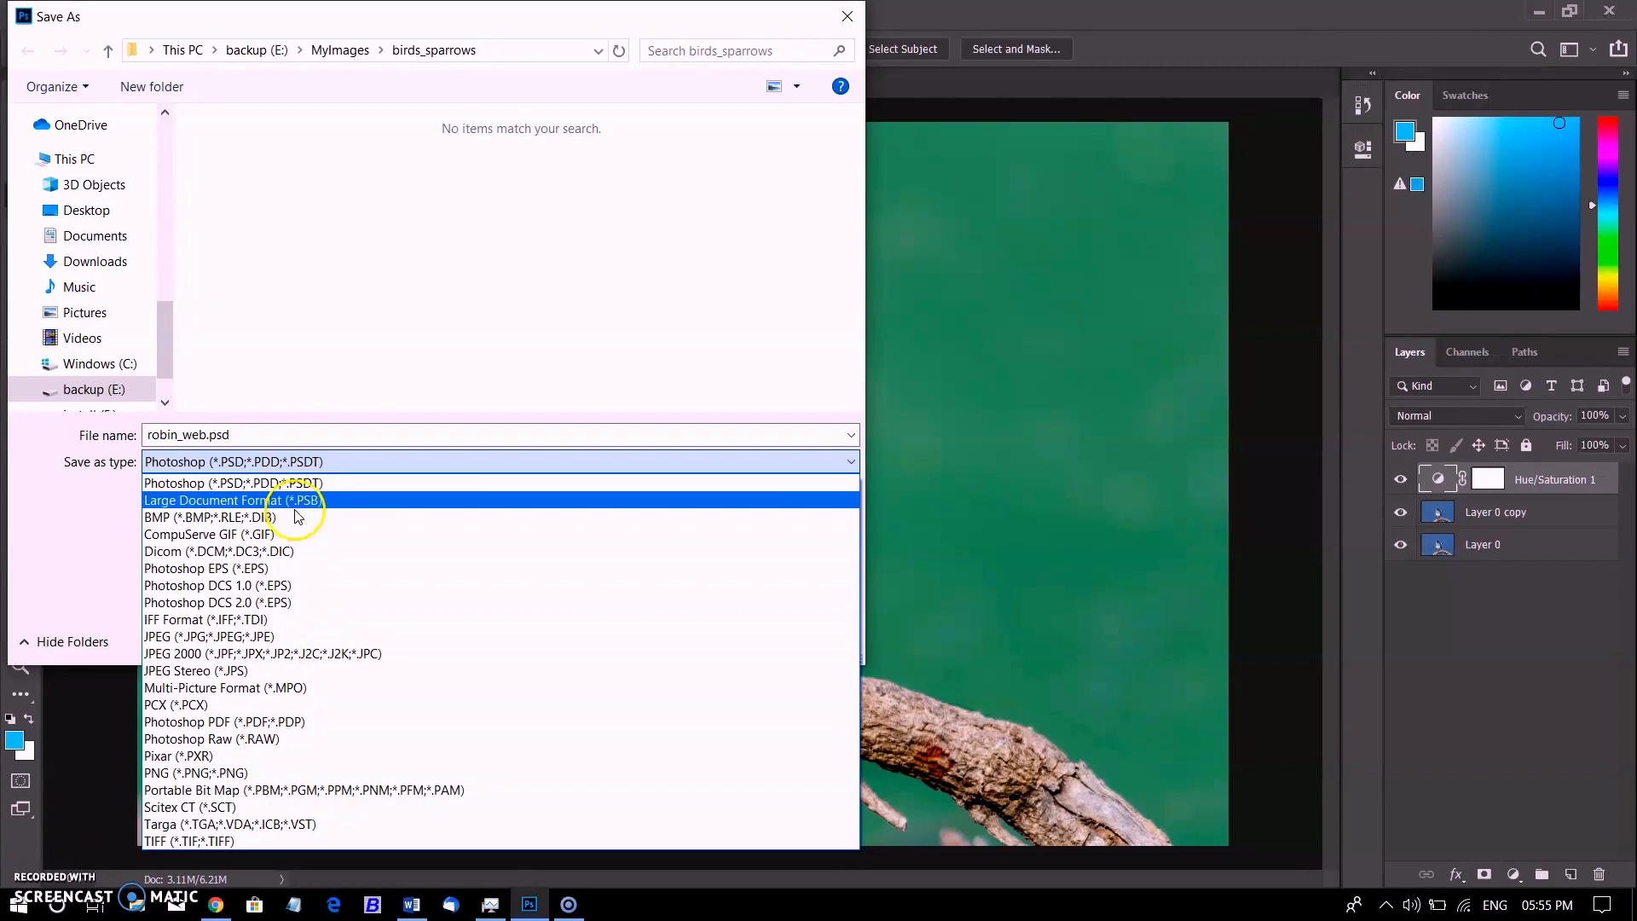
mouse_move(240, 678)
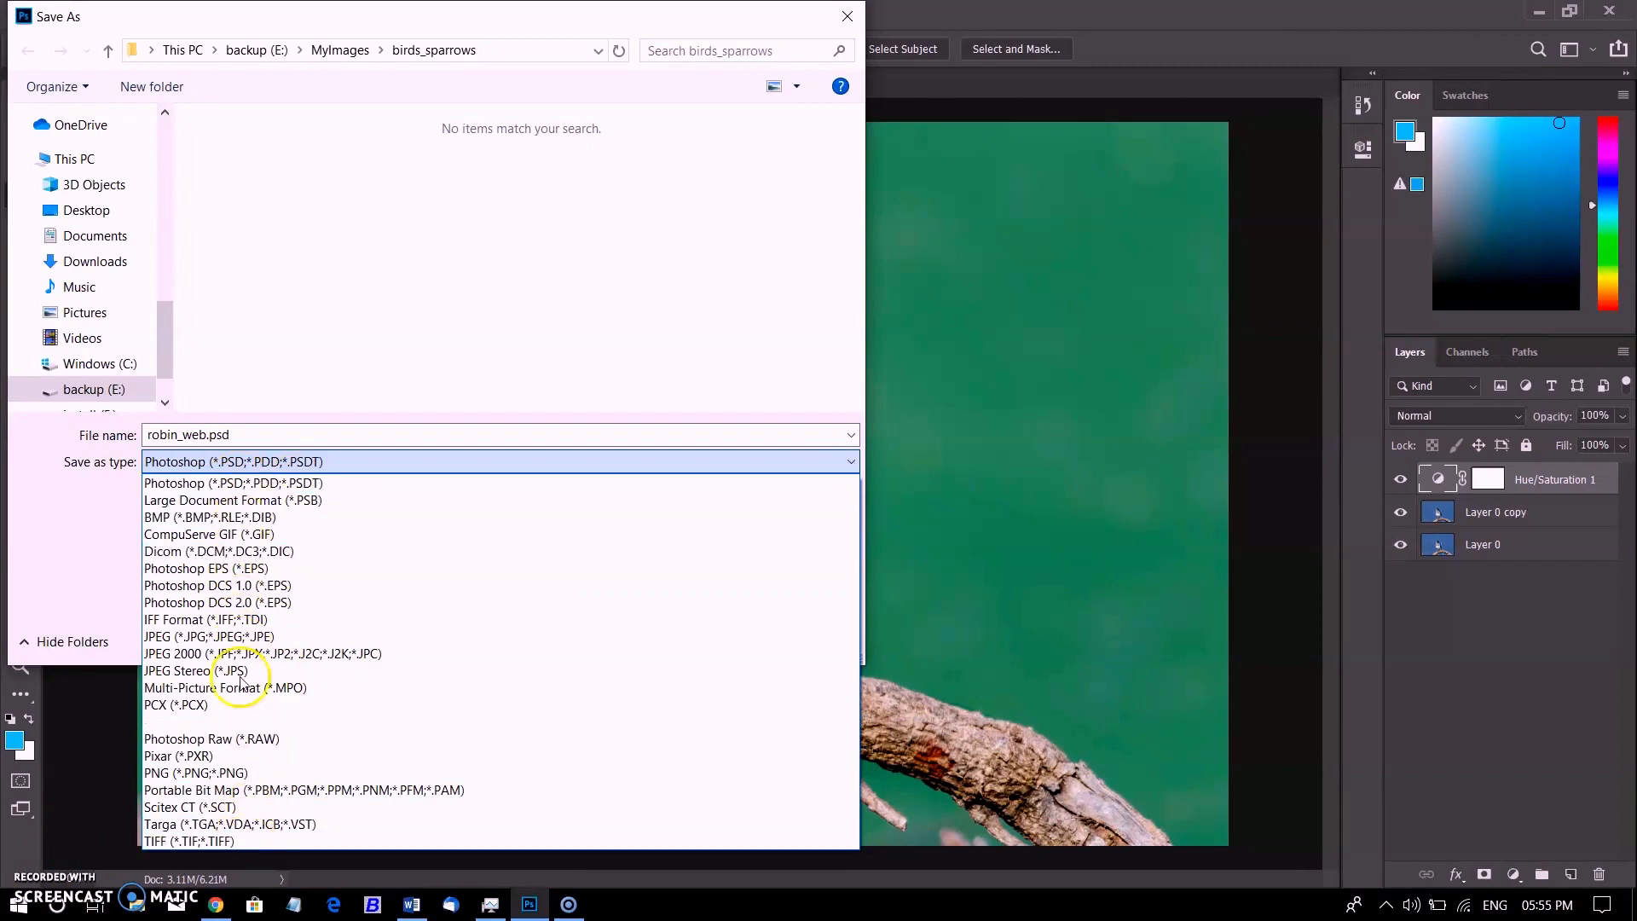
left_click(190, 840)
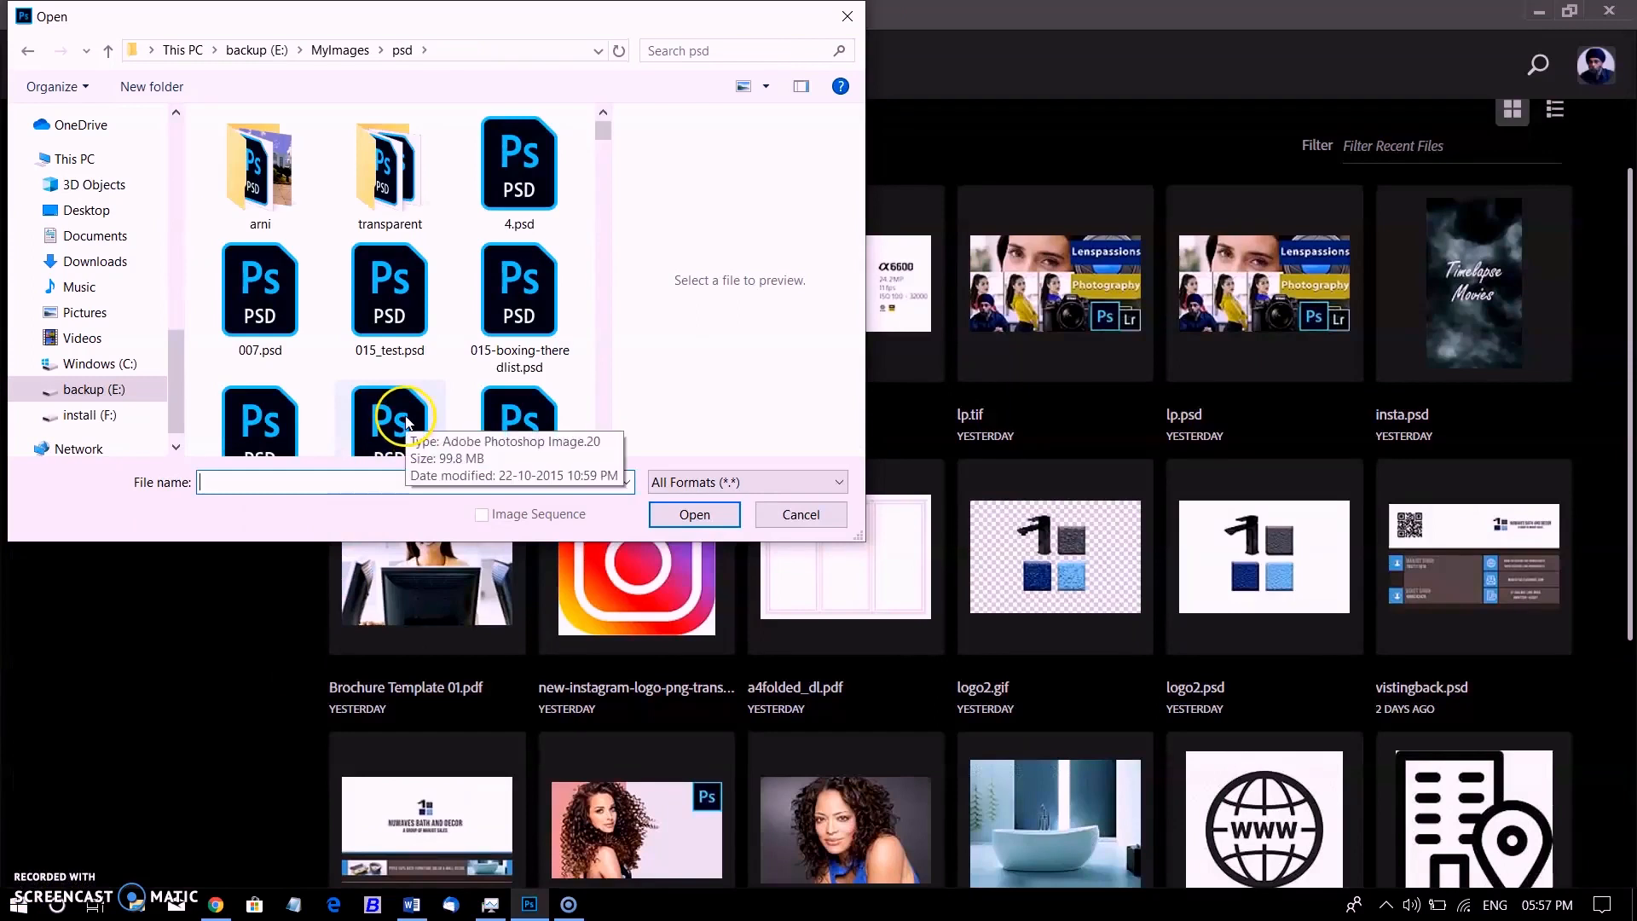
Scroll through the psd folder and open halle.psd.
scroll("down", 3)
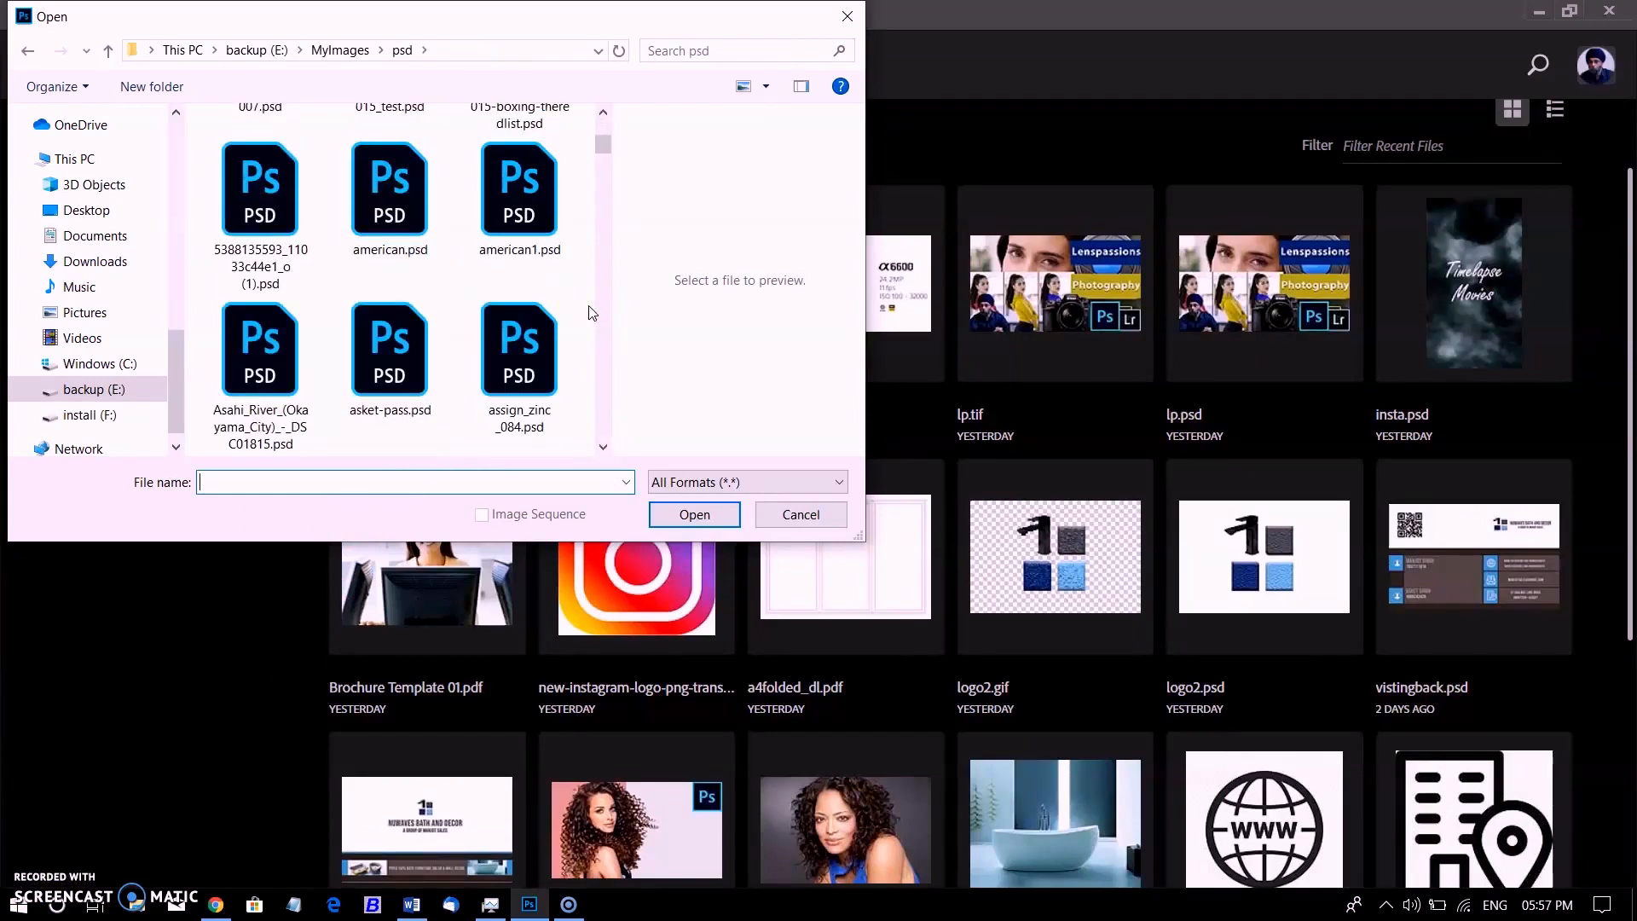
scroll("down", 3)
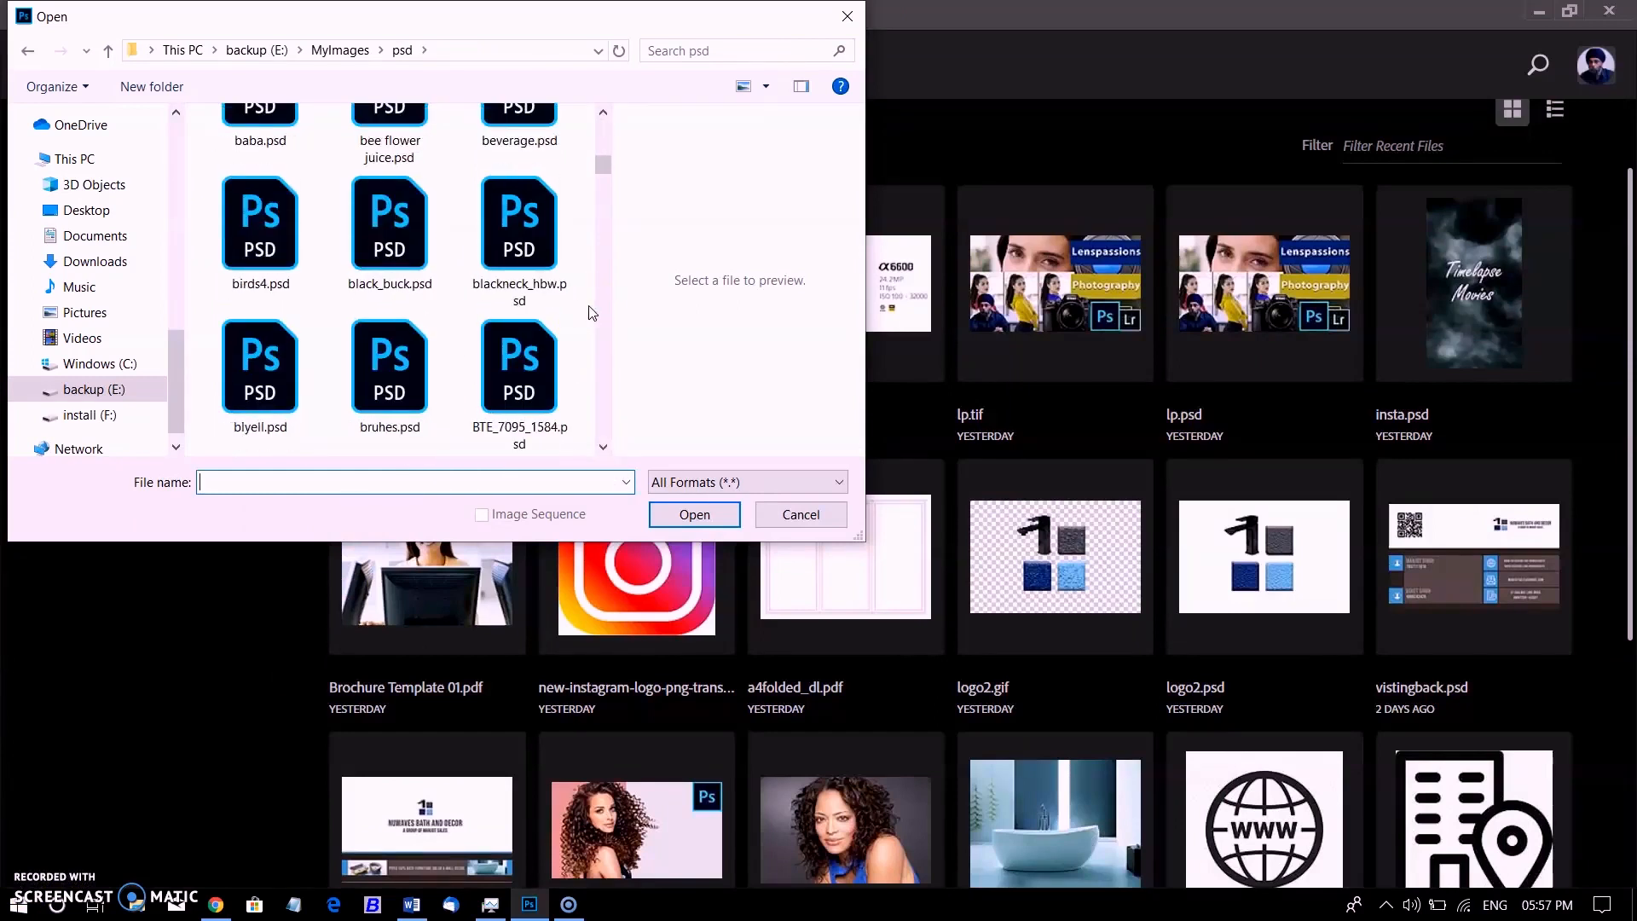
scroll("down", 3)
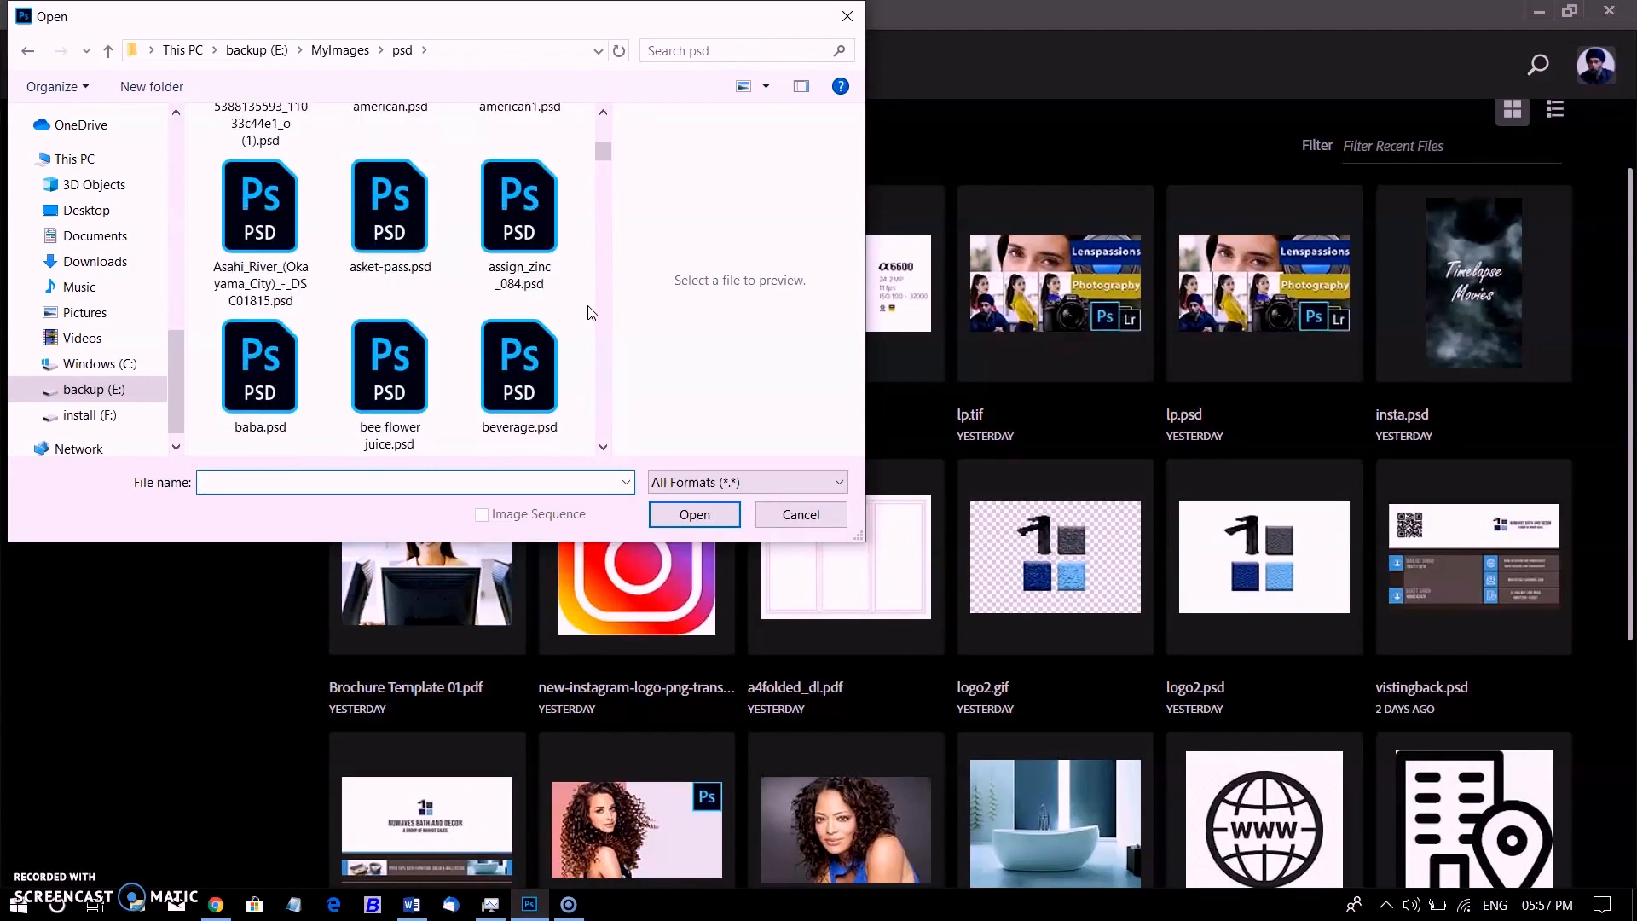
scroll("down", 3)
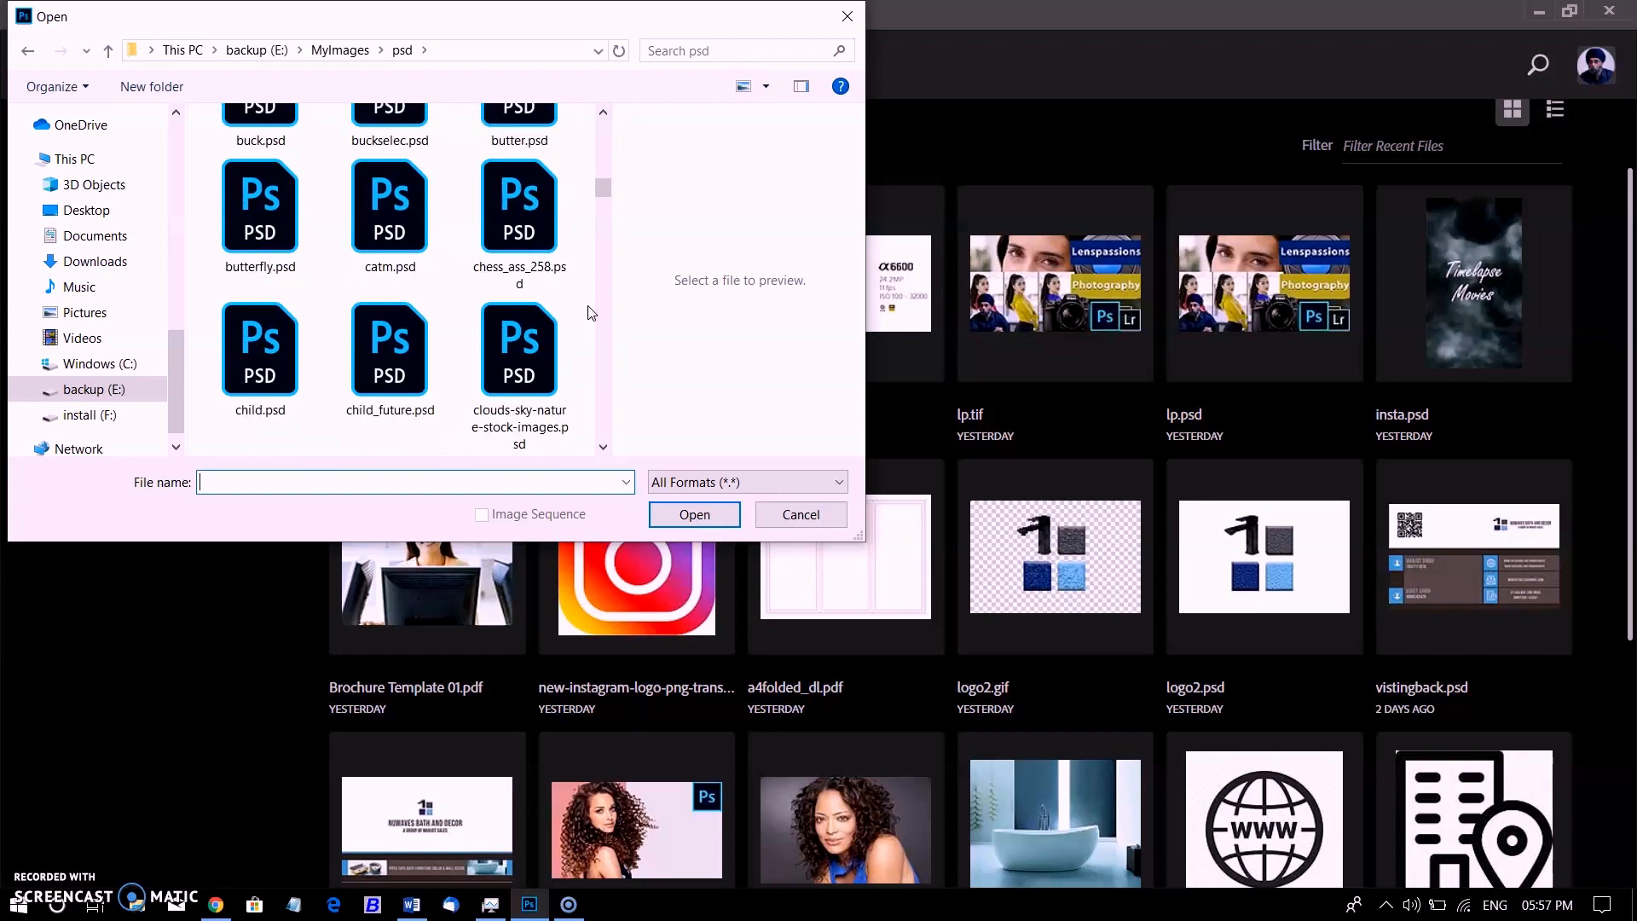
scroll("down", 3)
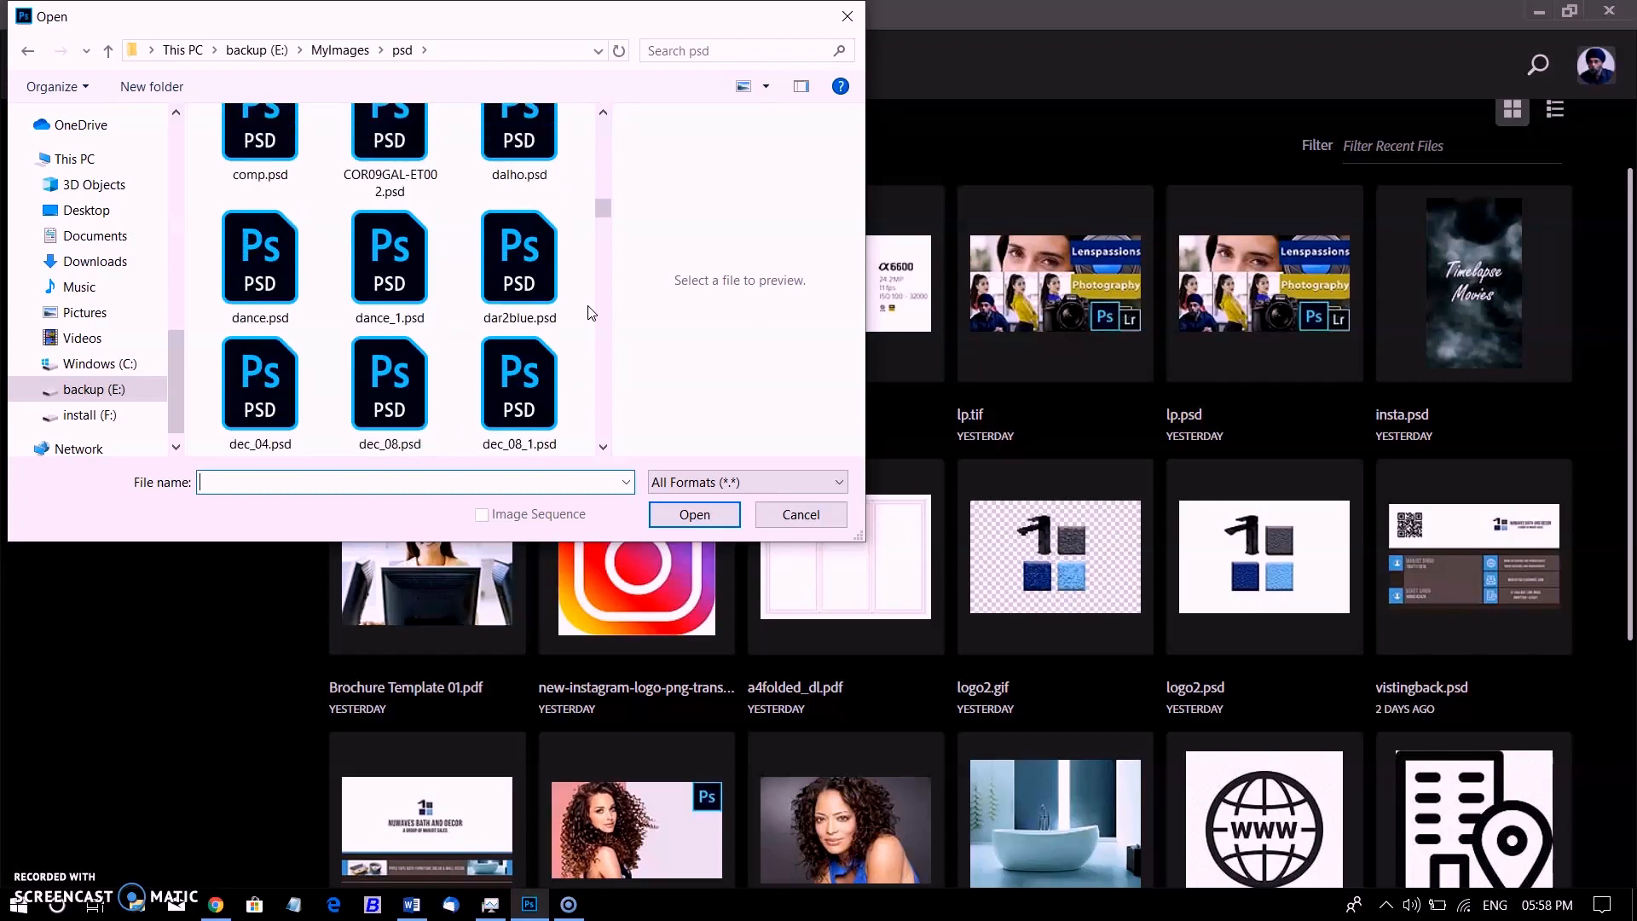
scroll("down", 3)
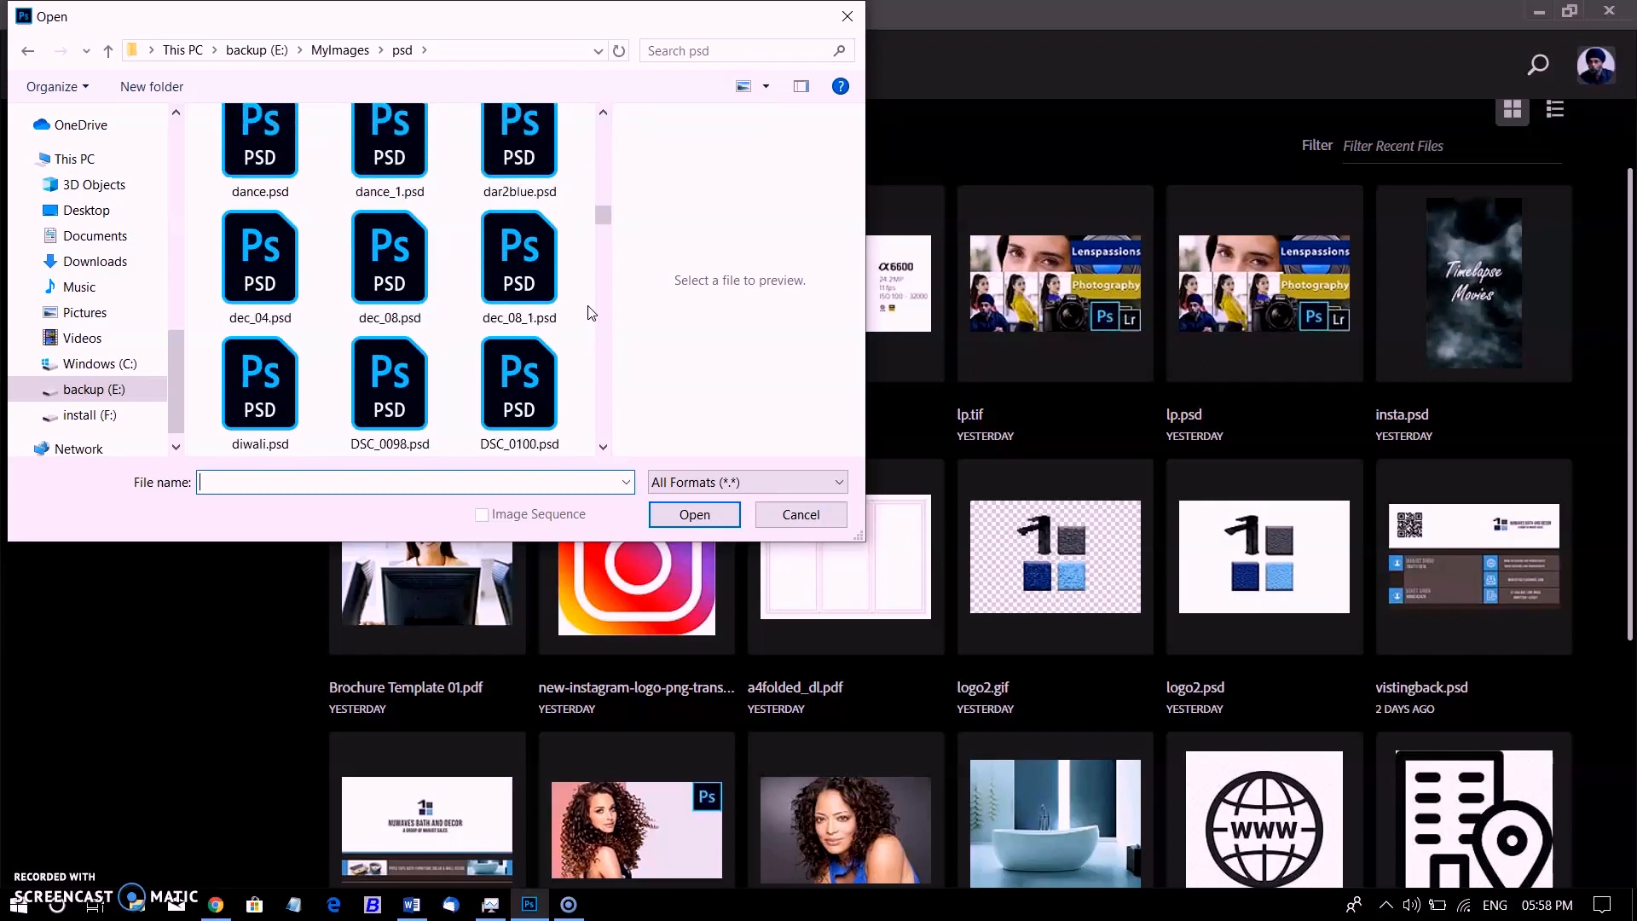
scroll("down", 3)
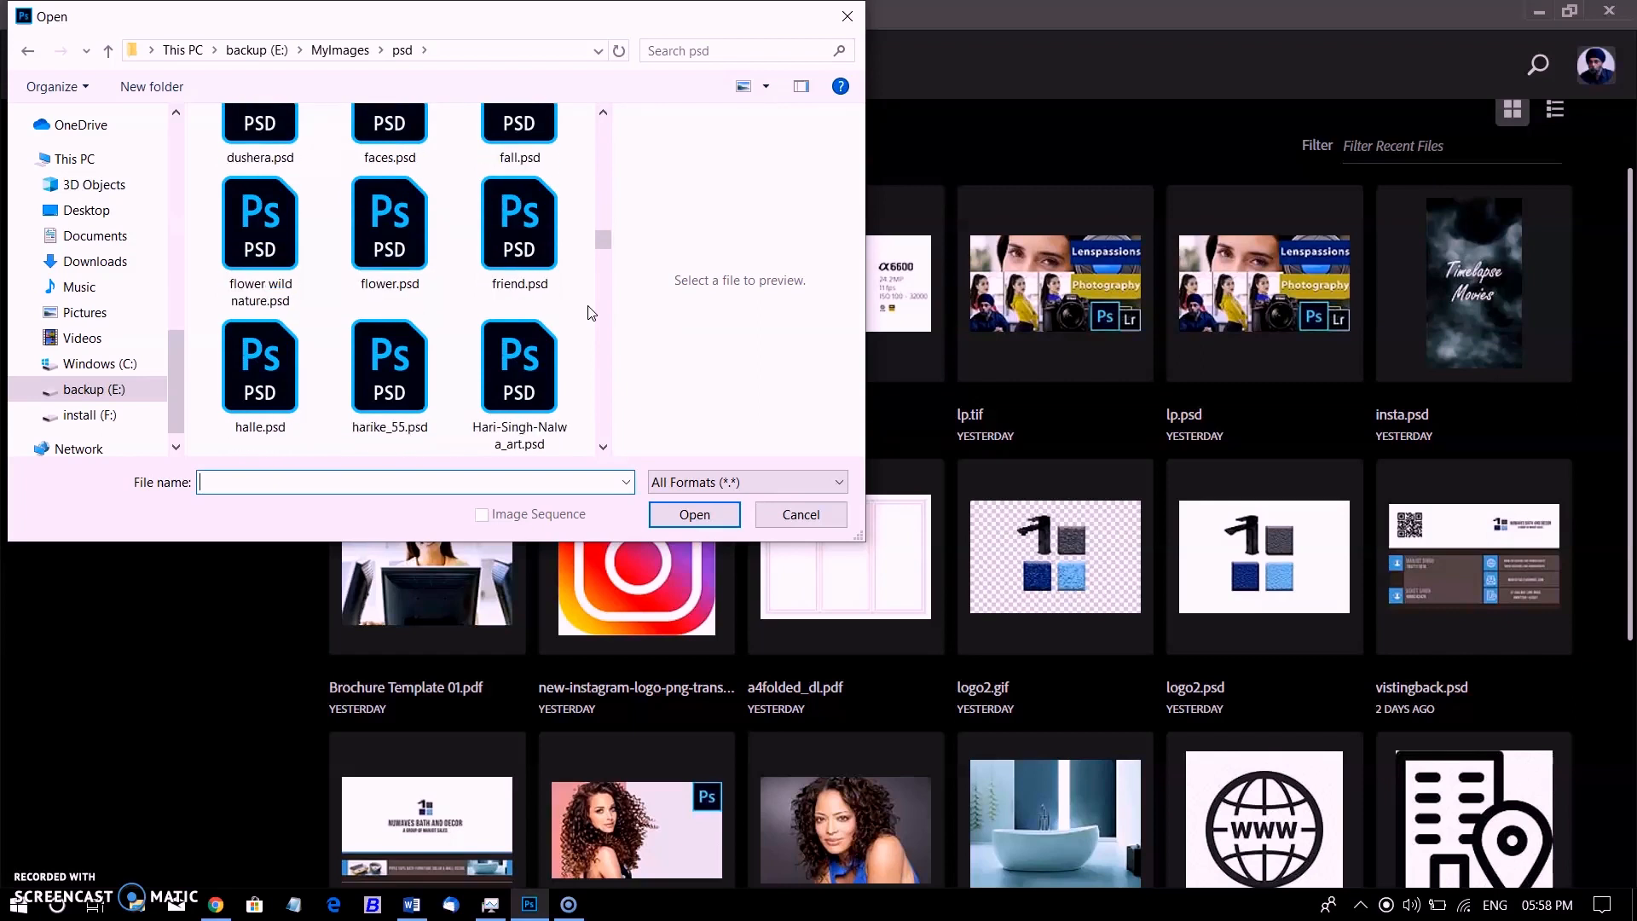
left_click(800, 513)
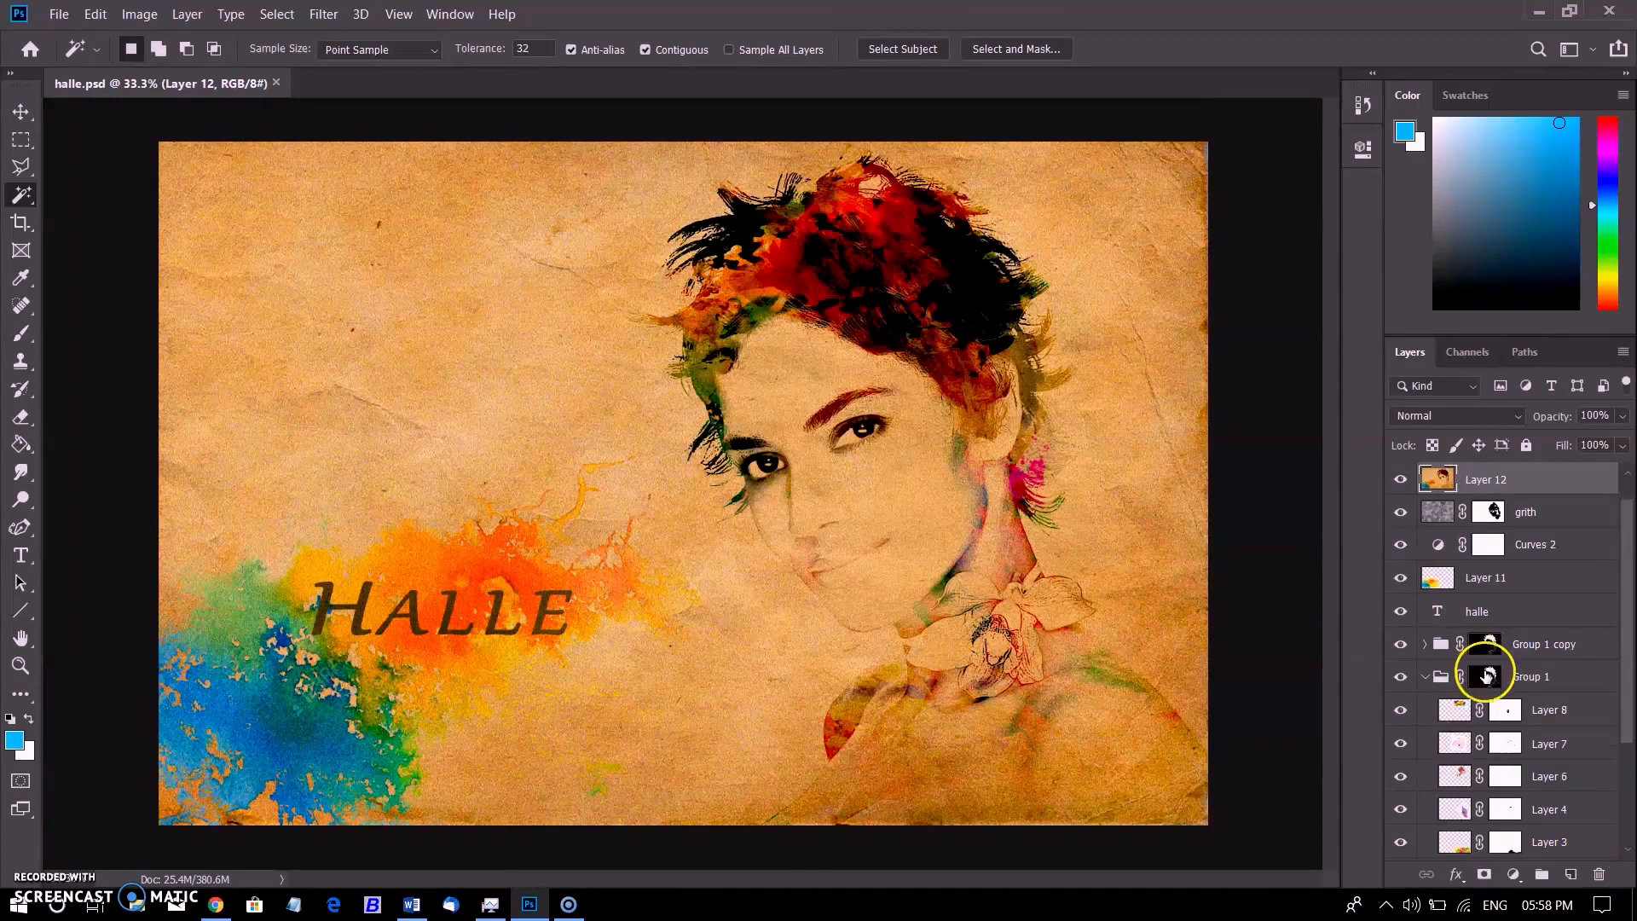
Scroll the Layers panel, then close the halle.psd document.
scroll("down", 3)
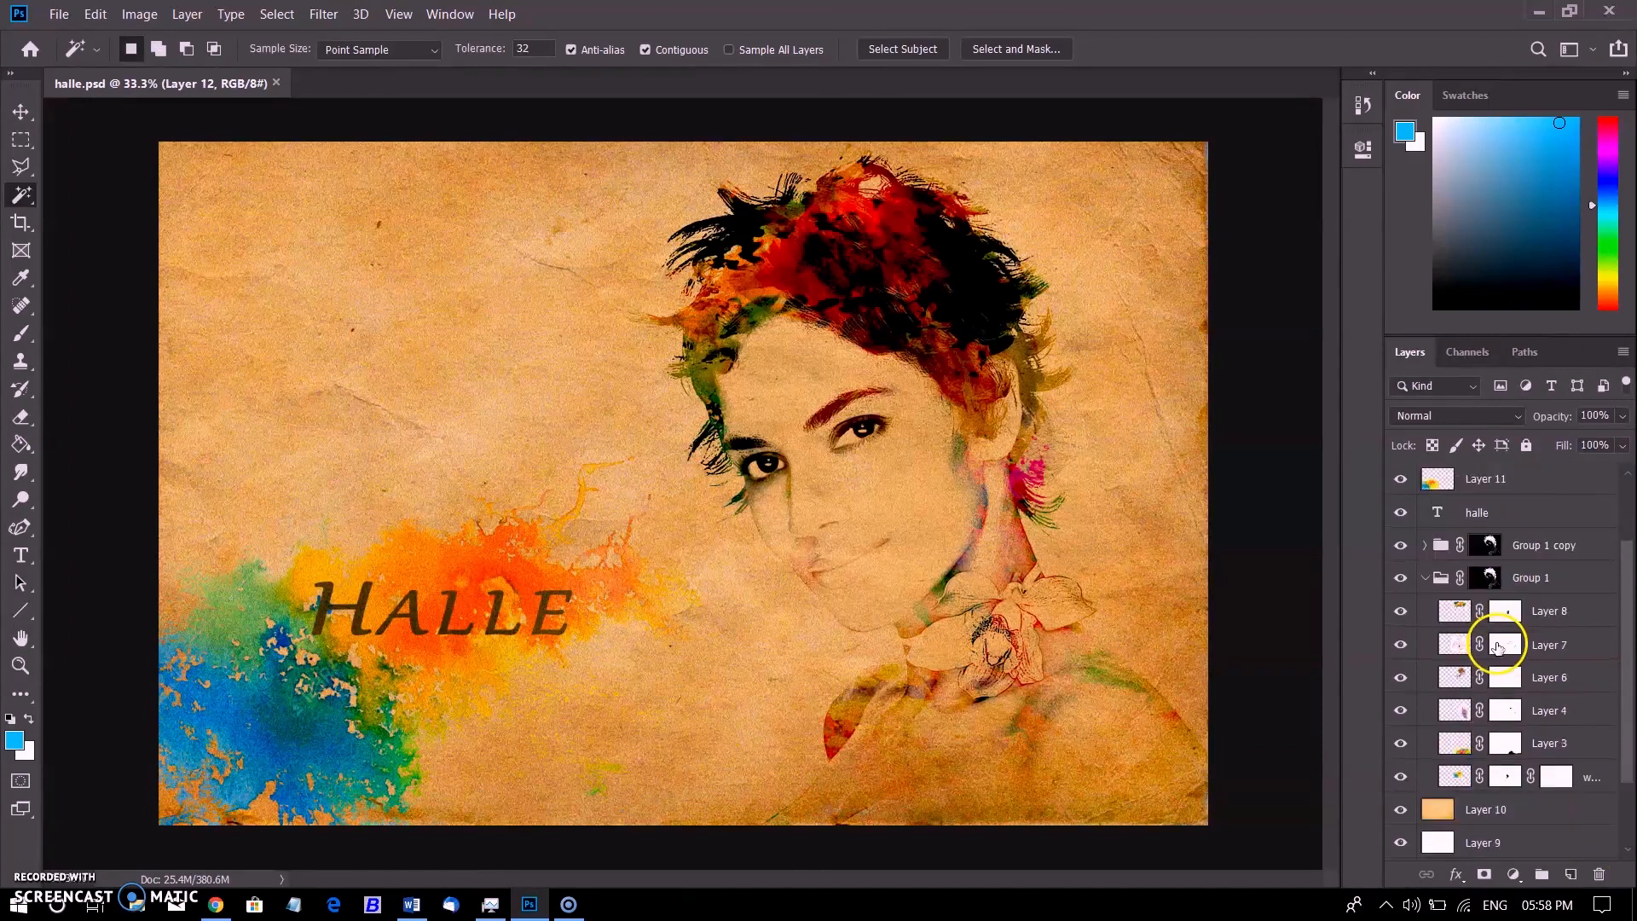
scroll("down", 3)
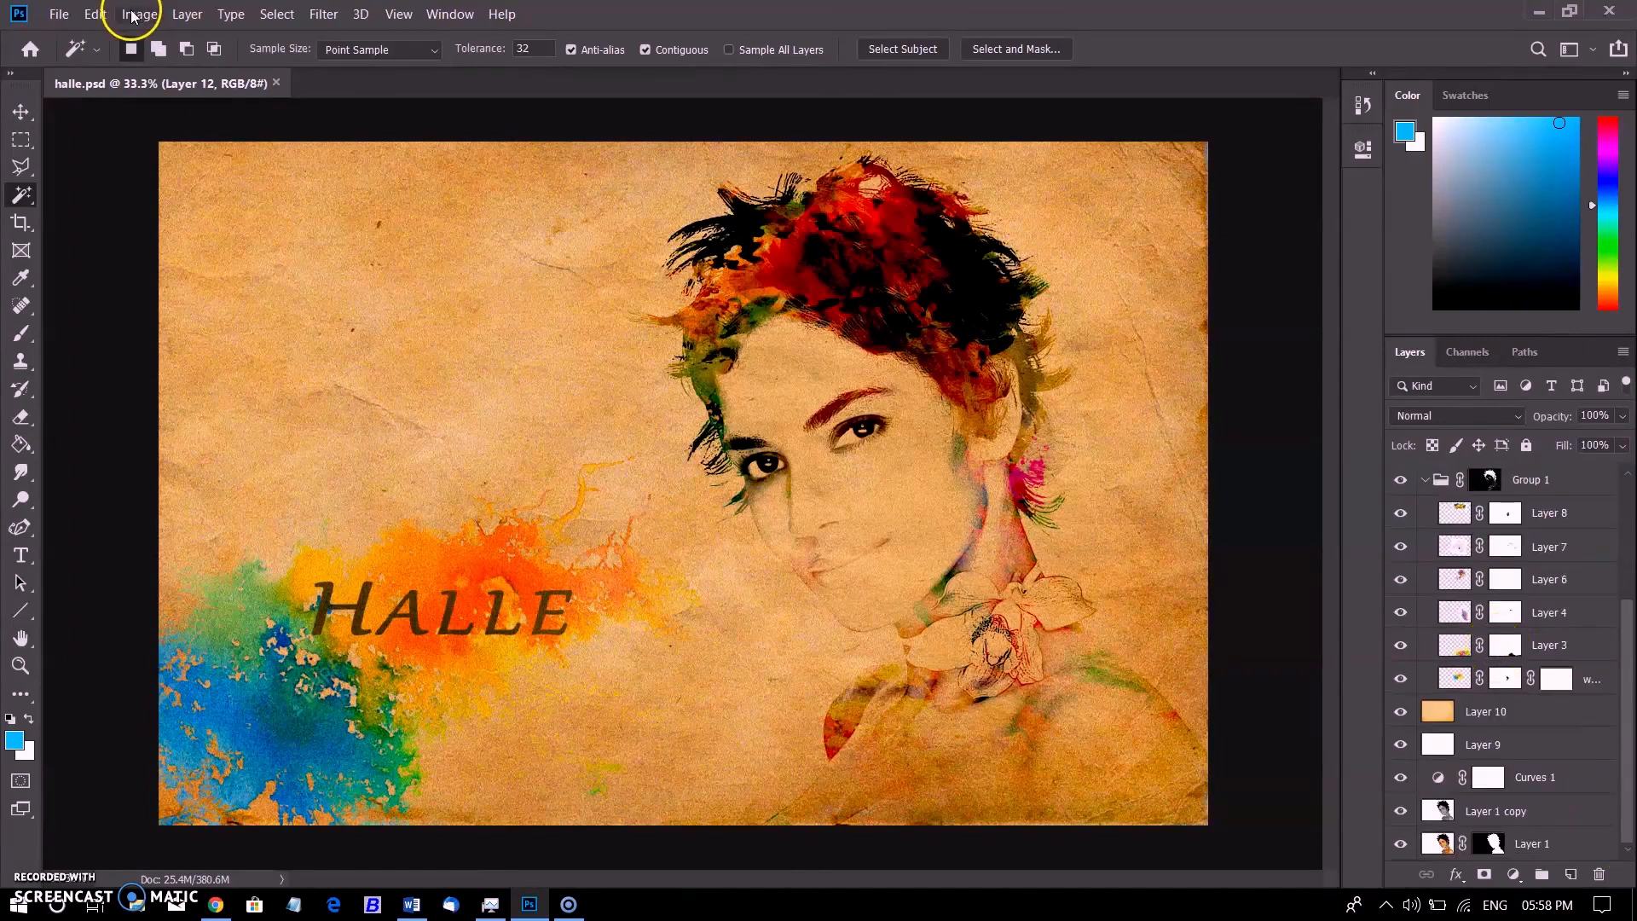
left_click(59, 14)
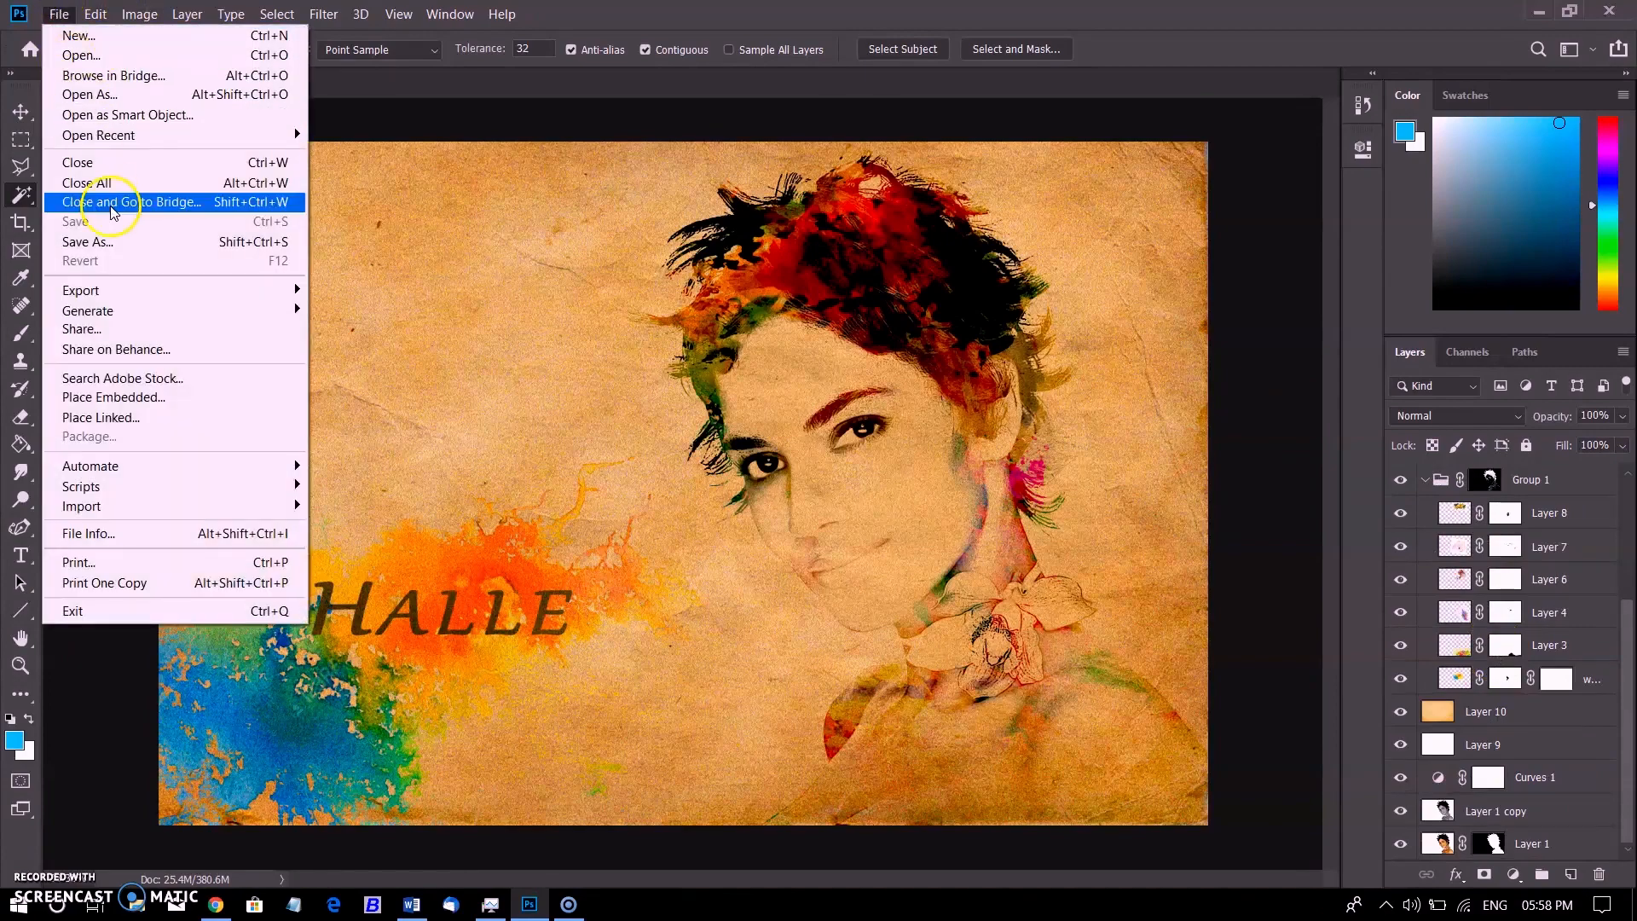
left_click(79, 56)
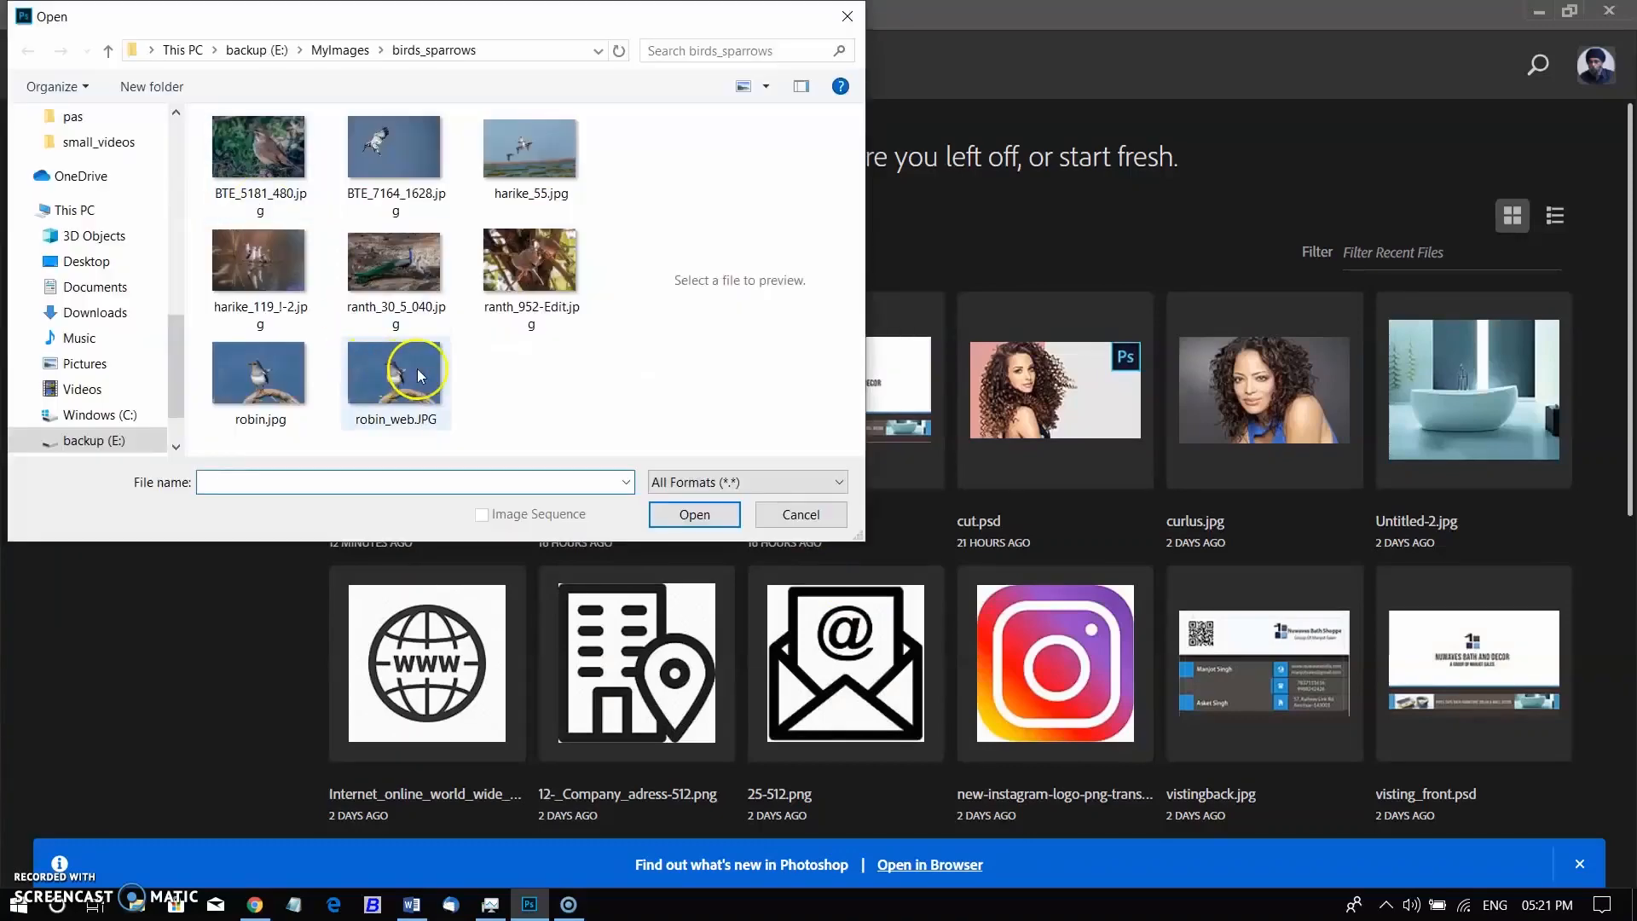
Save robin_web.JPG as robin_web_new JPEG at Quality 12 (Maximum), Baseline Optimized.
left_click(60, 14)
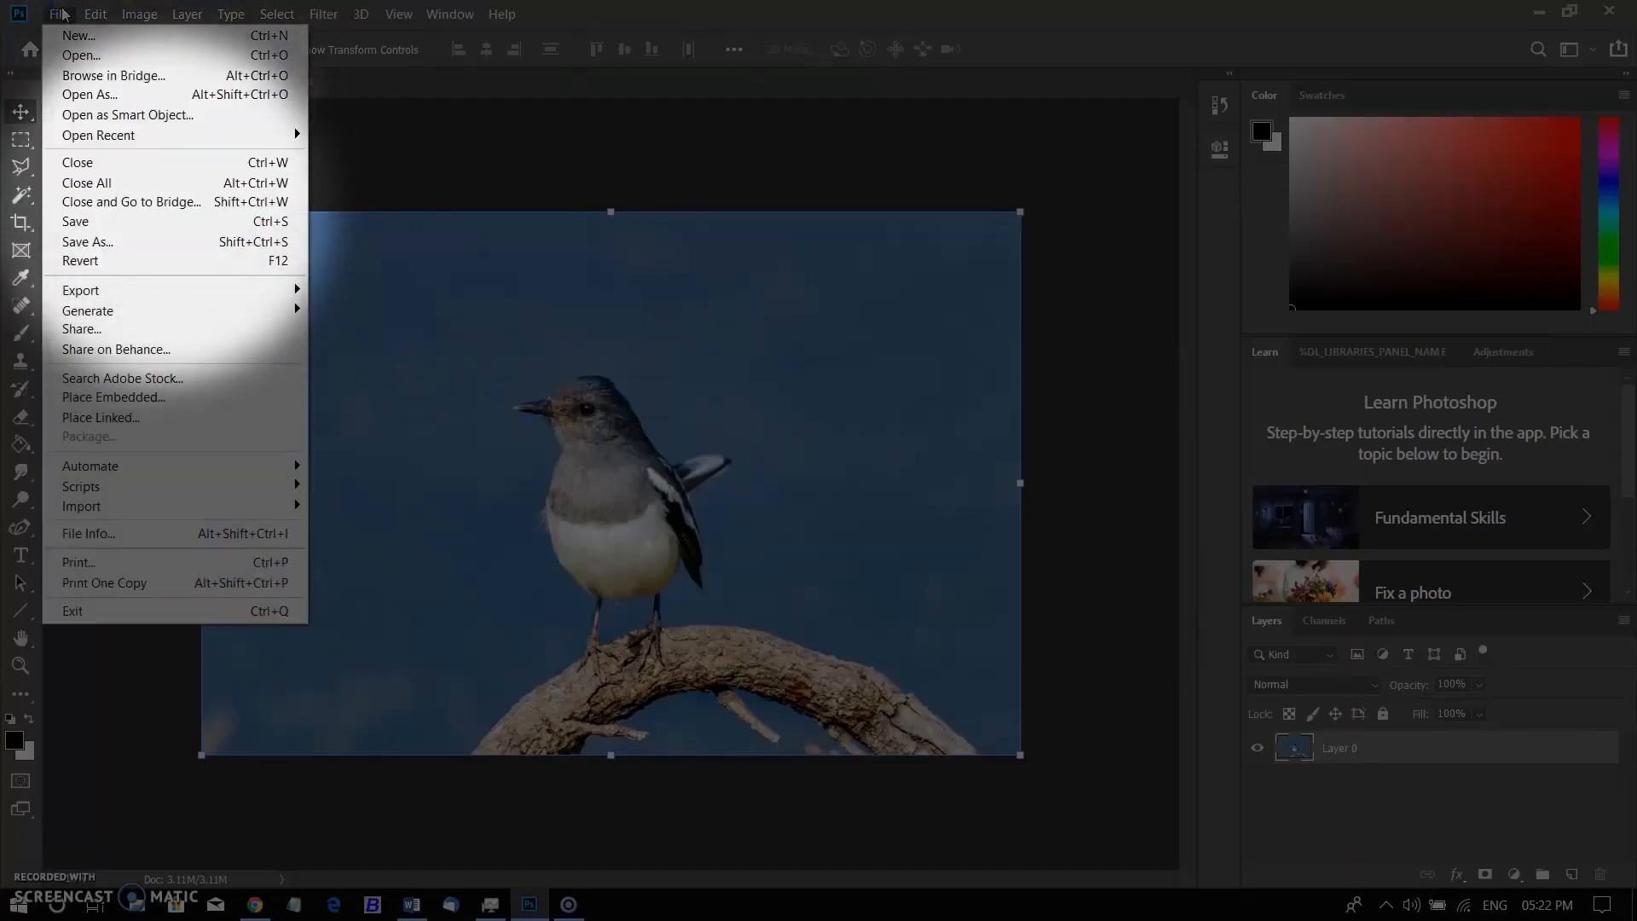
mouse_move(75, 222)
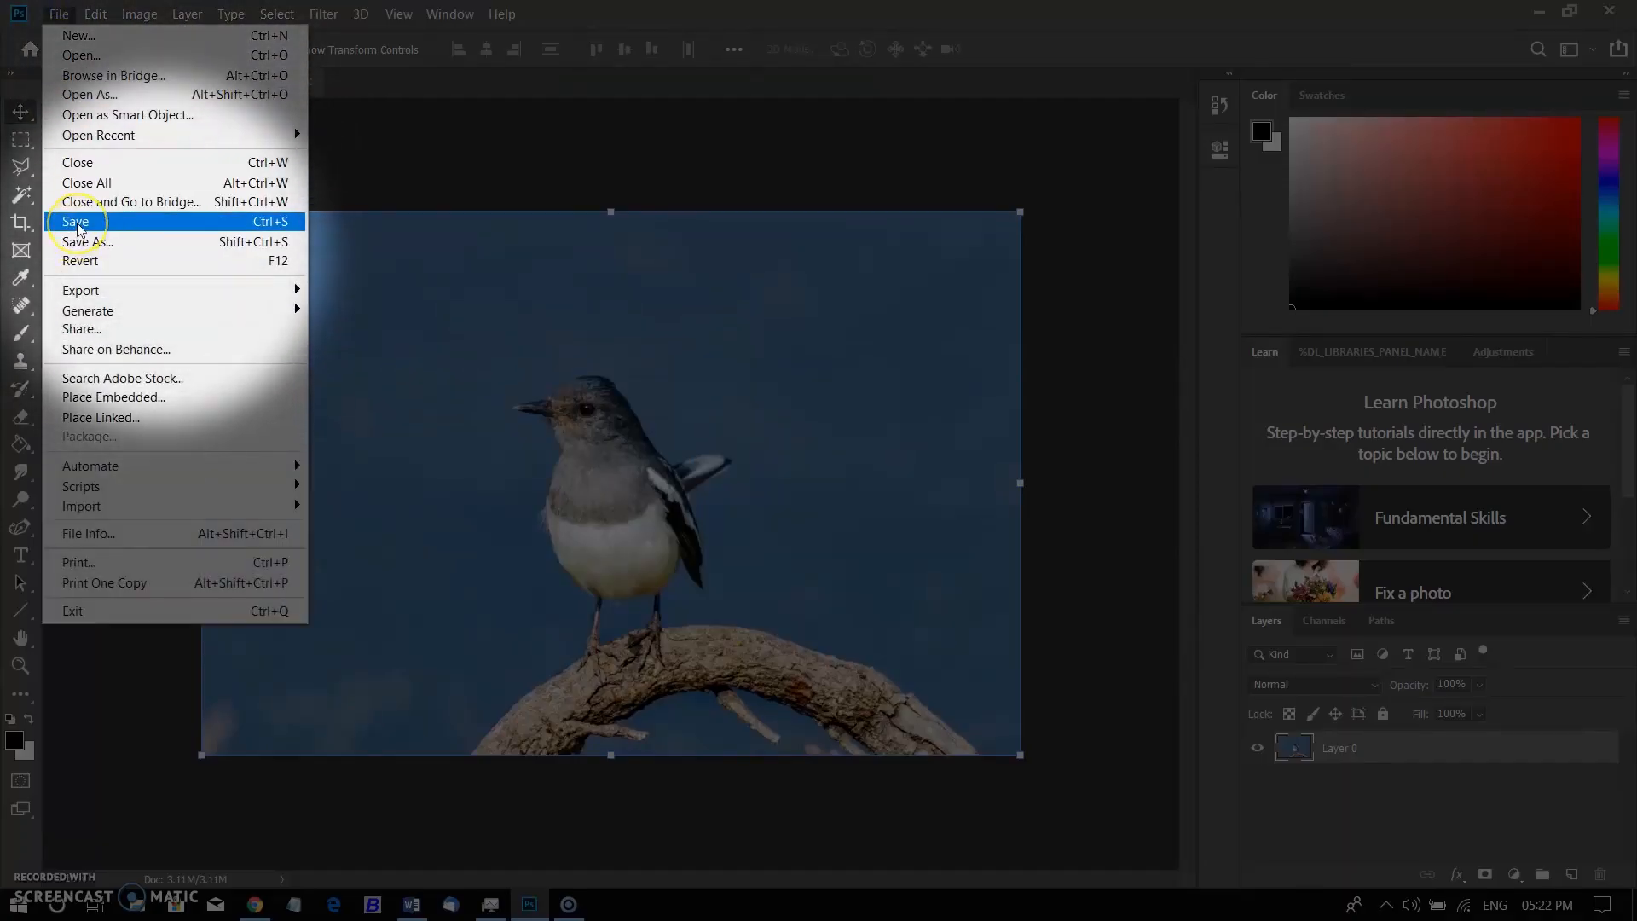
left_click(85, 241)
type("robin")
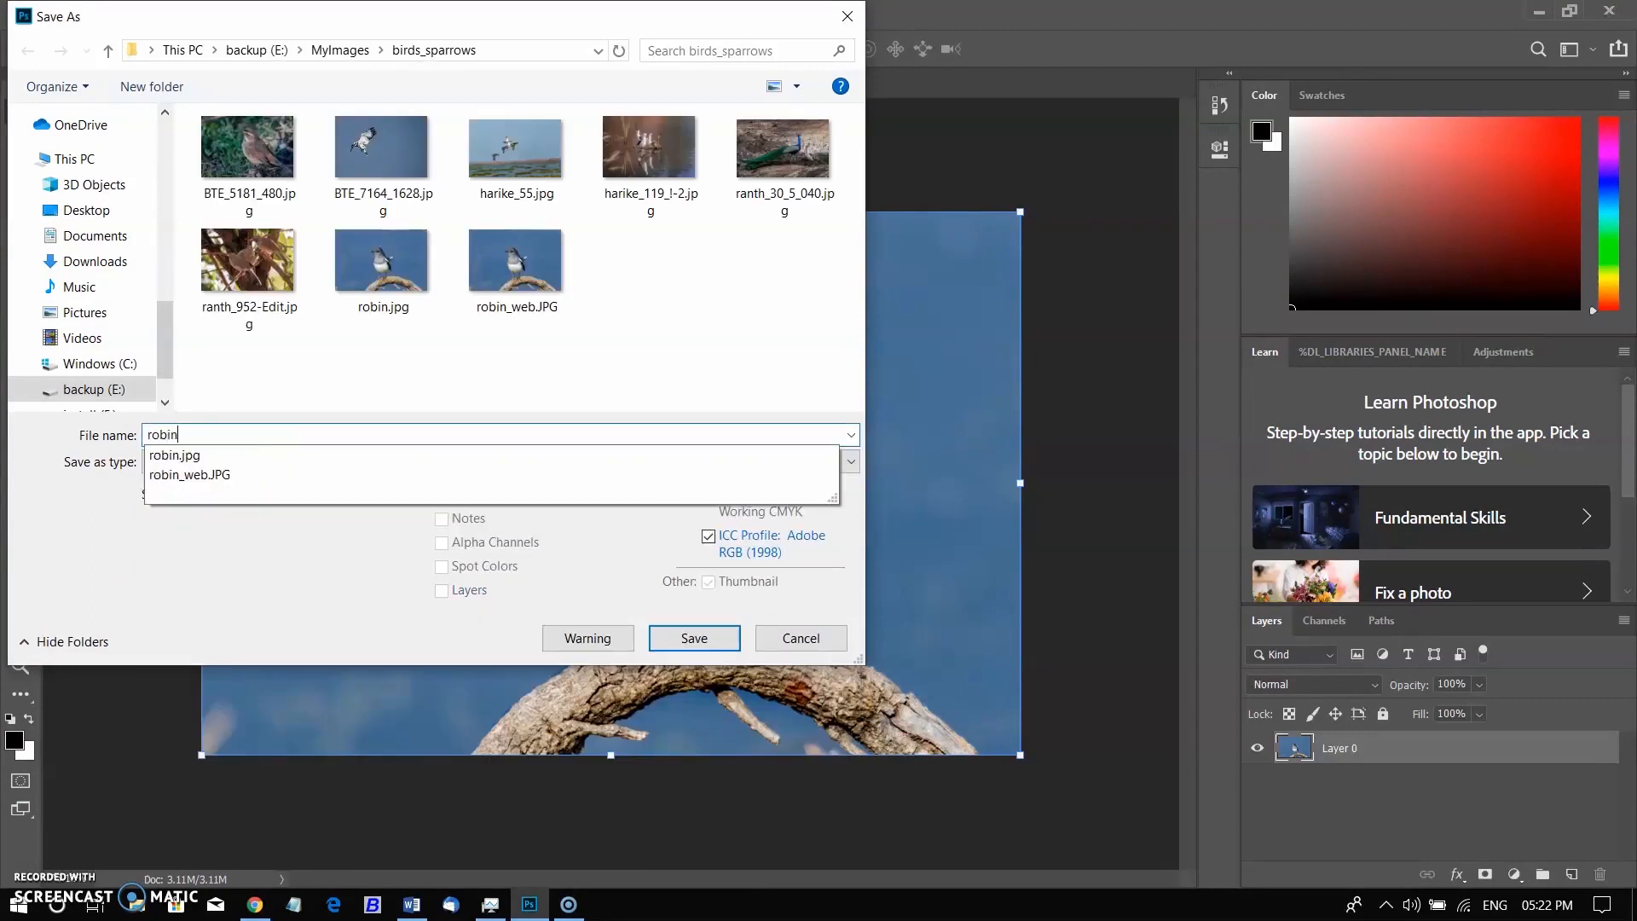
type("_web_")
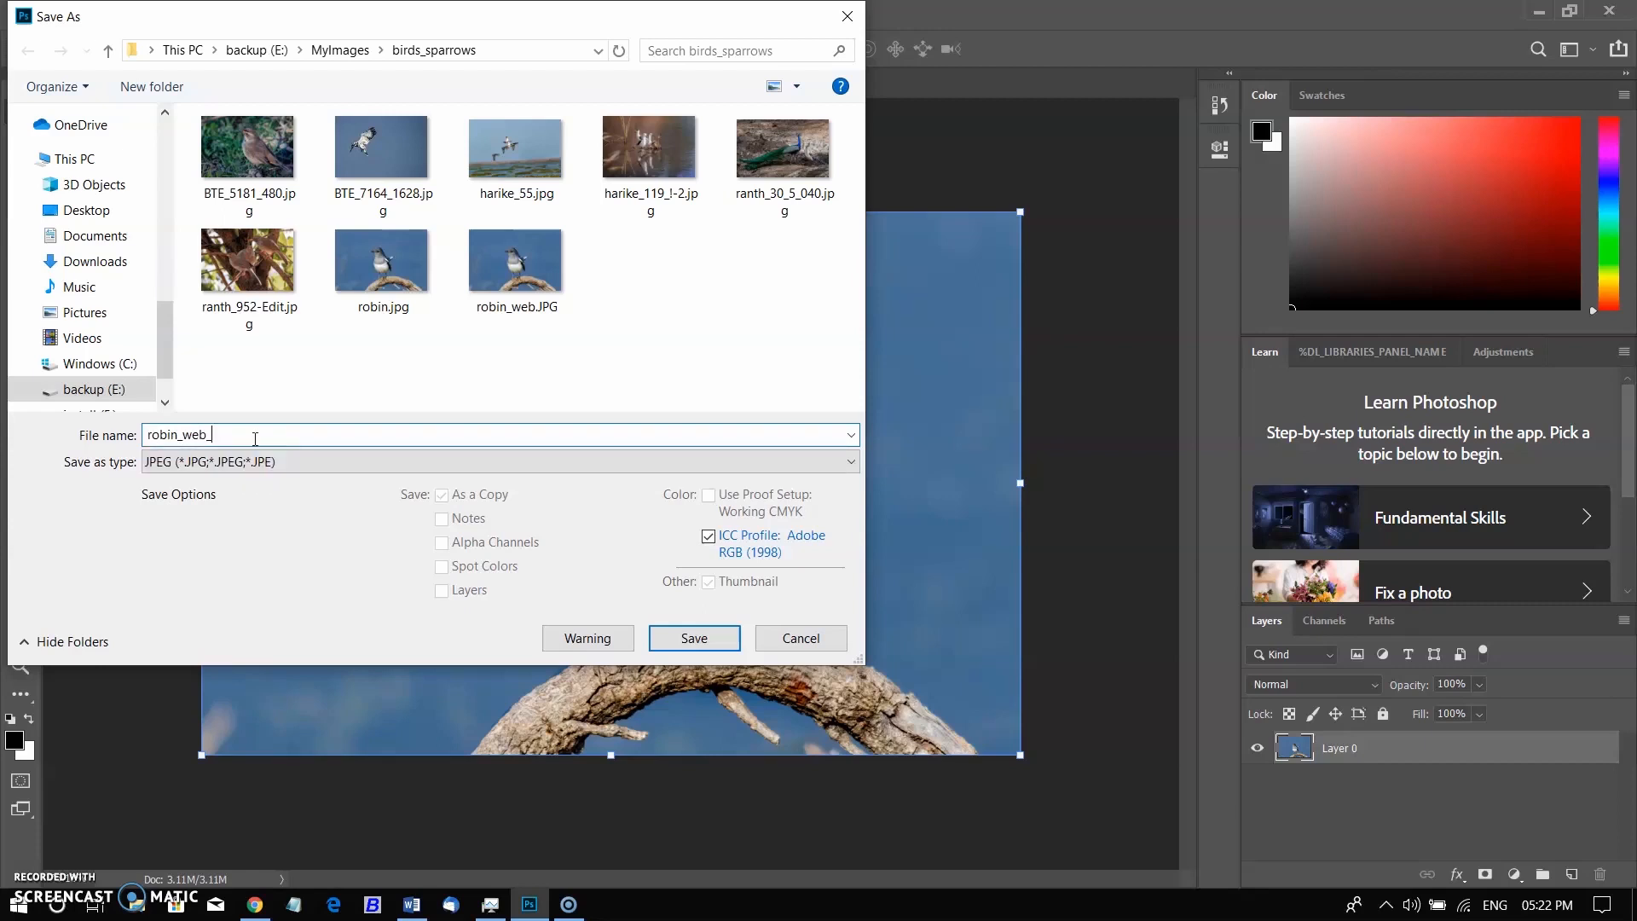
type("new")
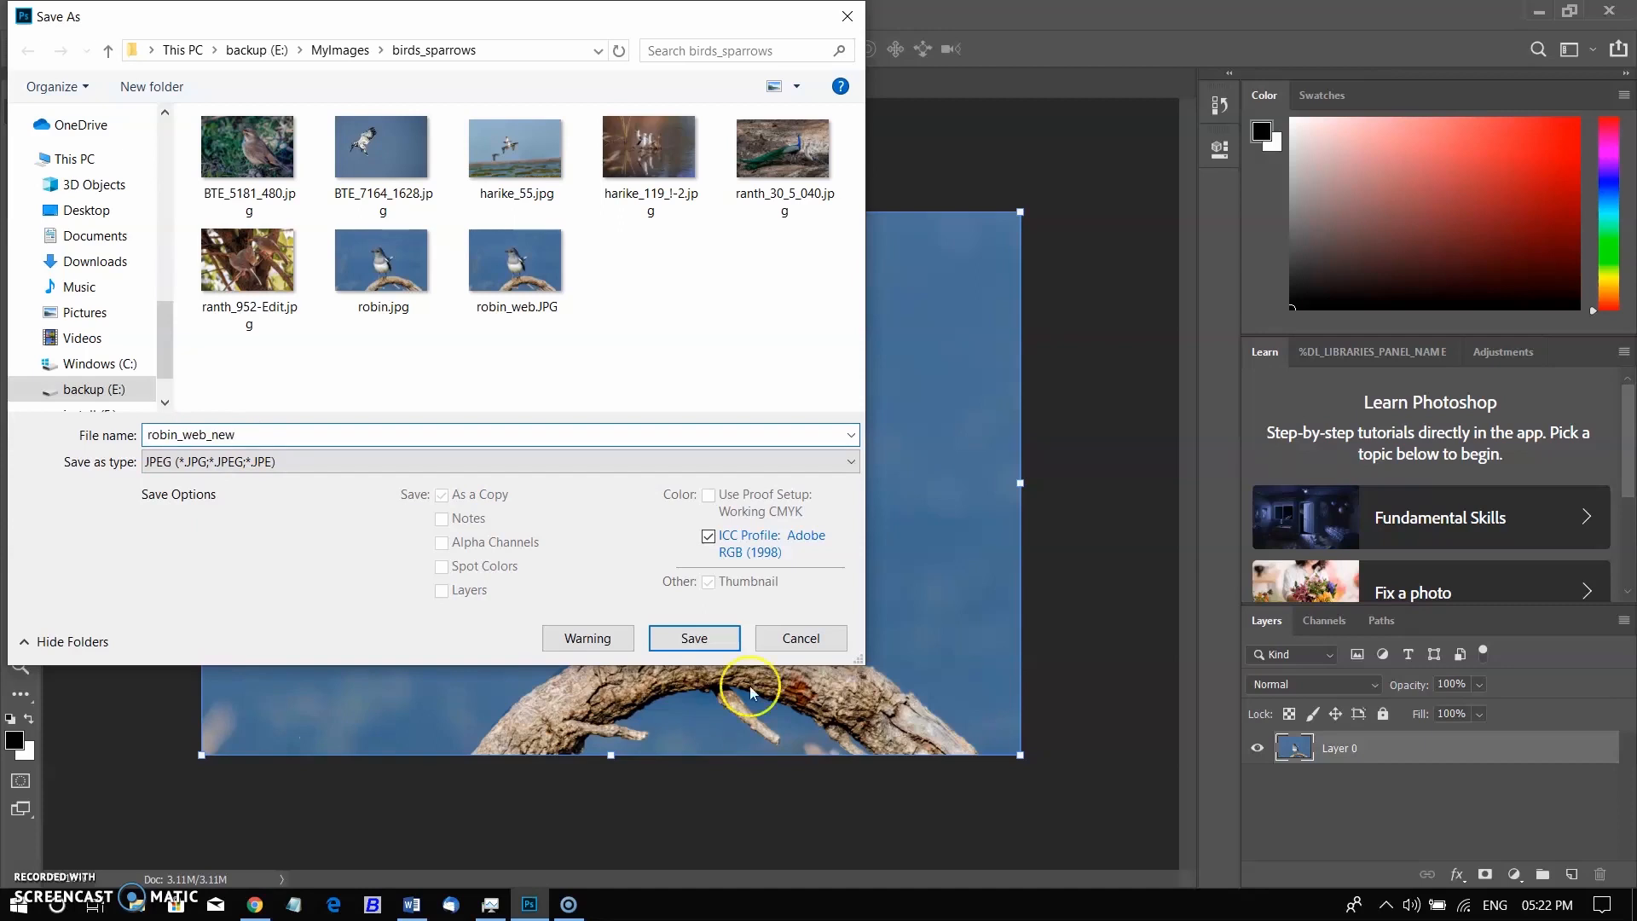
left_click(693, 637)
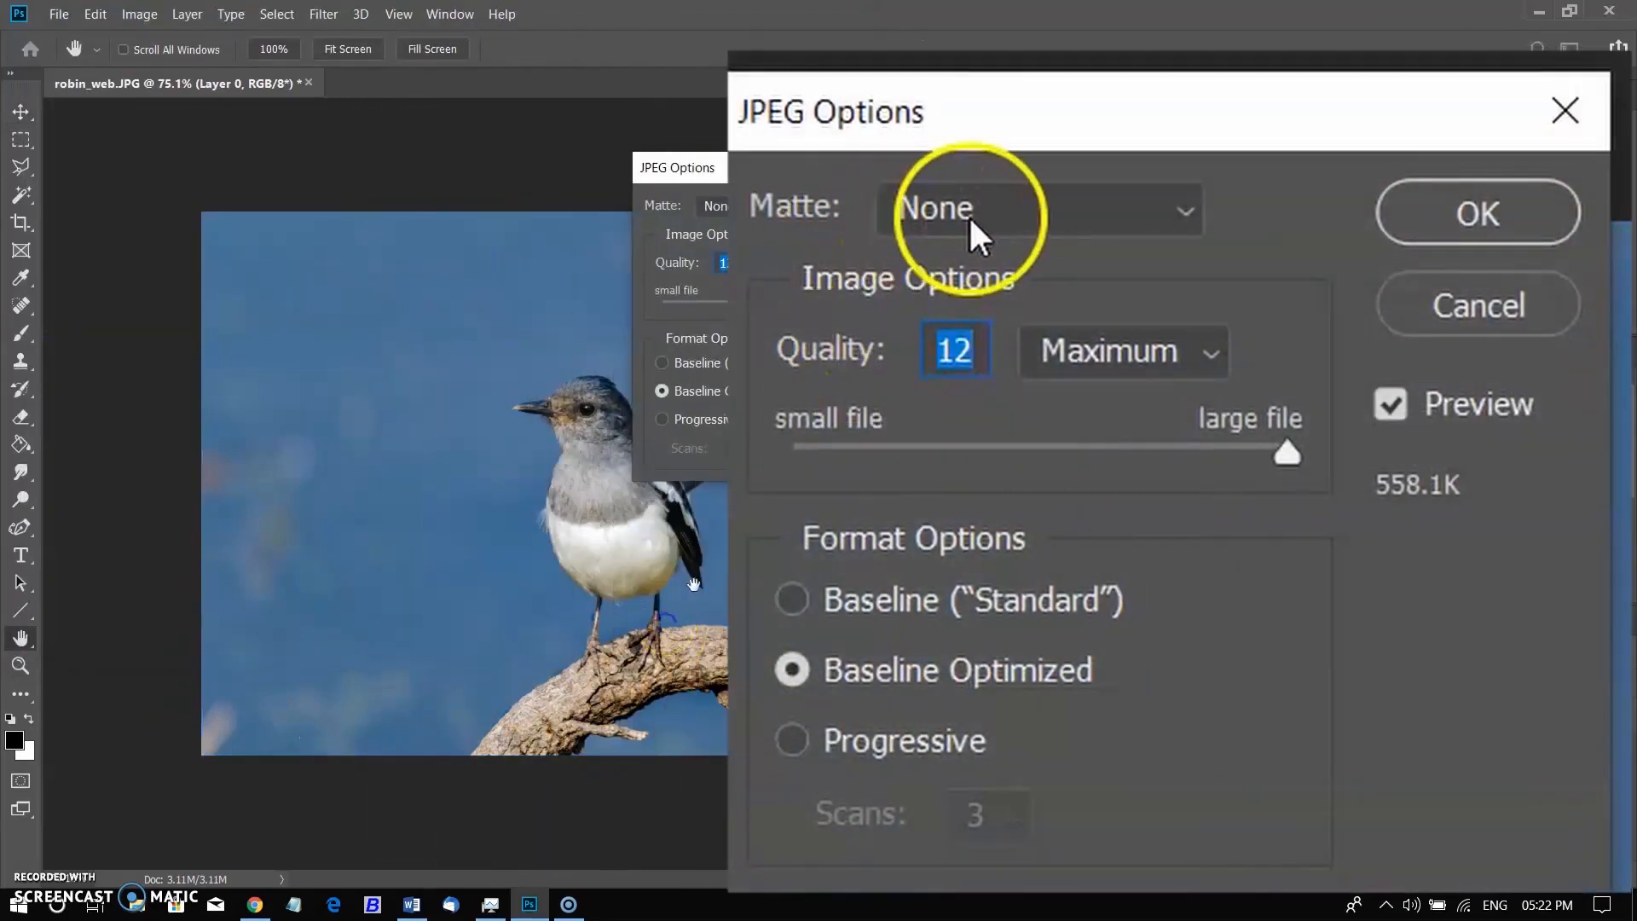
left_click(1038, 209)
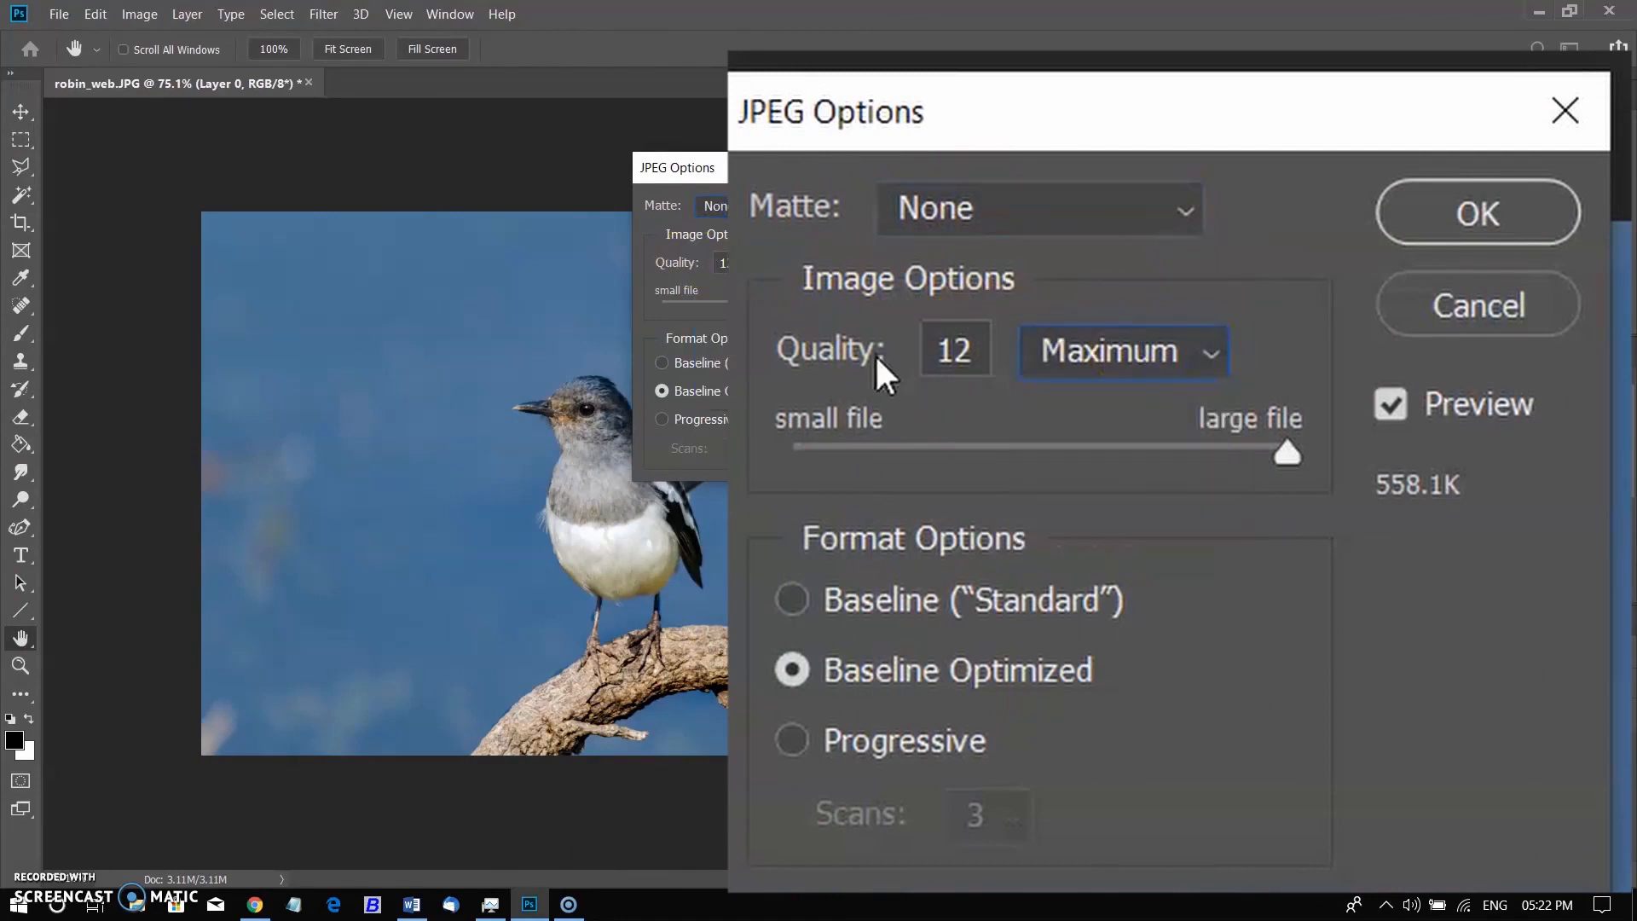
left_click(1476, 213)
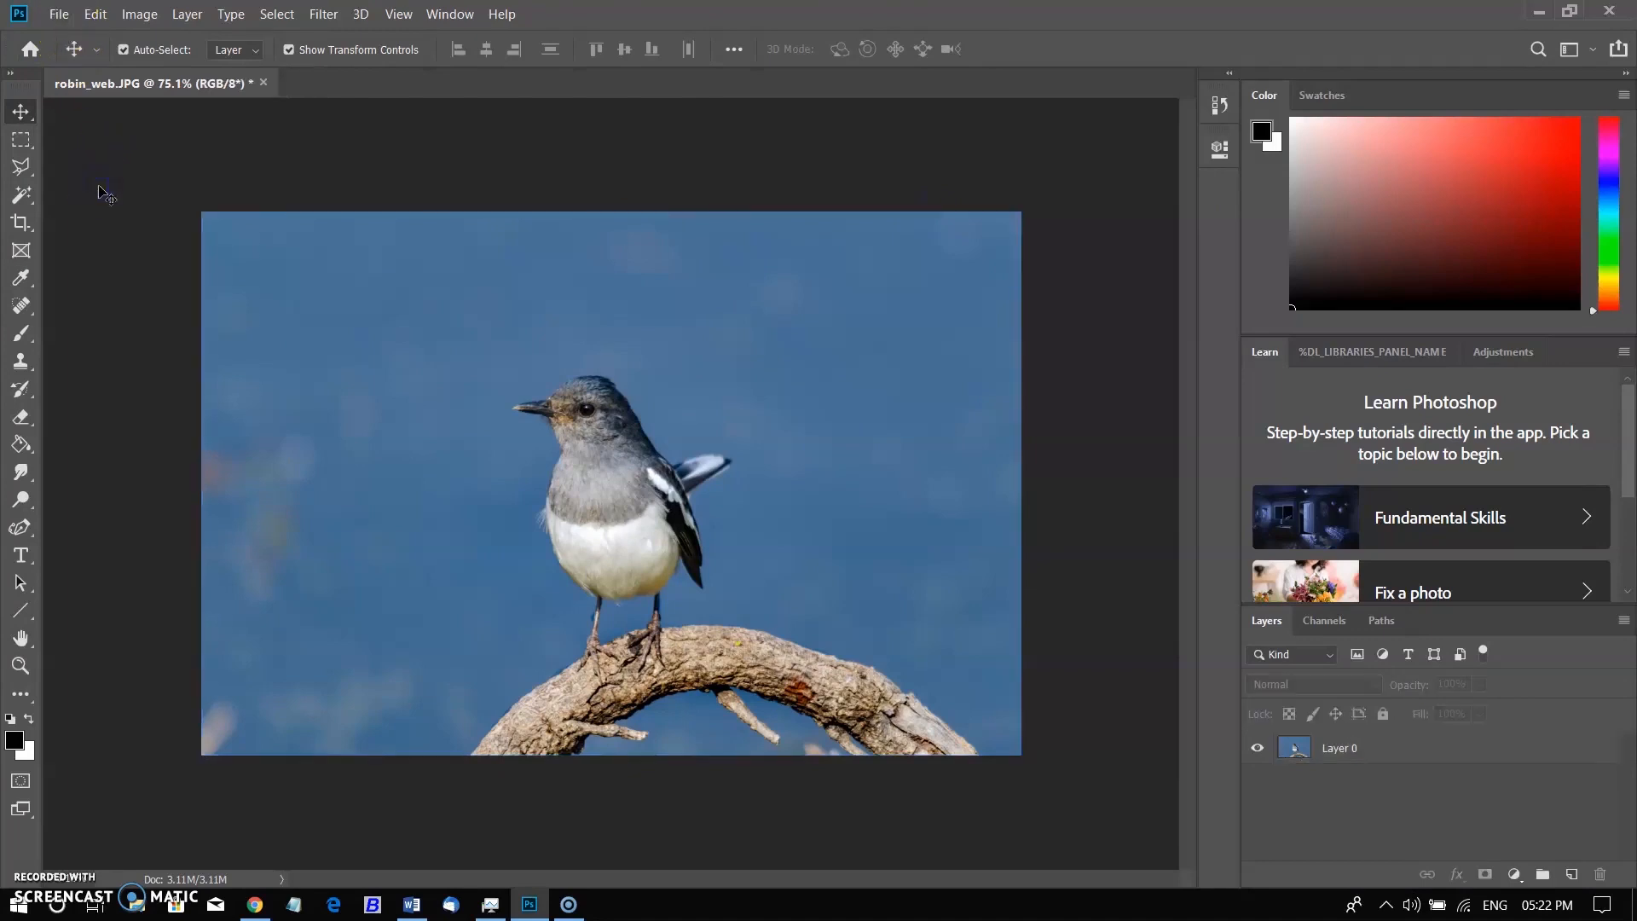
Open Save for Web (Legacy) and choose the JPEG Medium preset.
left_click(59, 14)
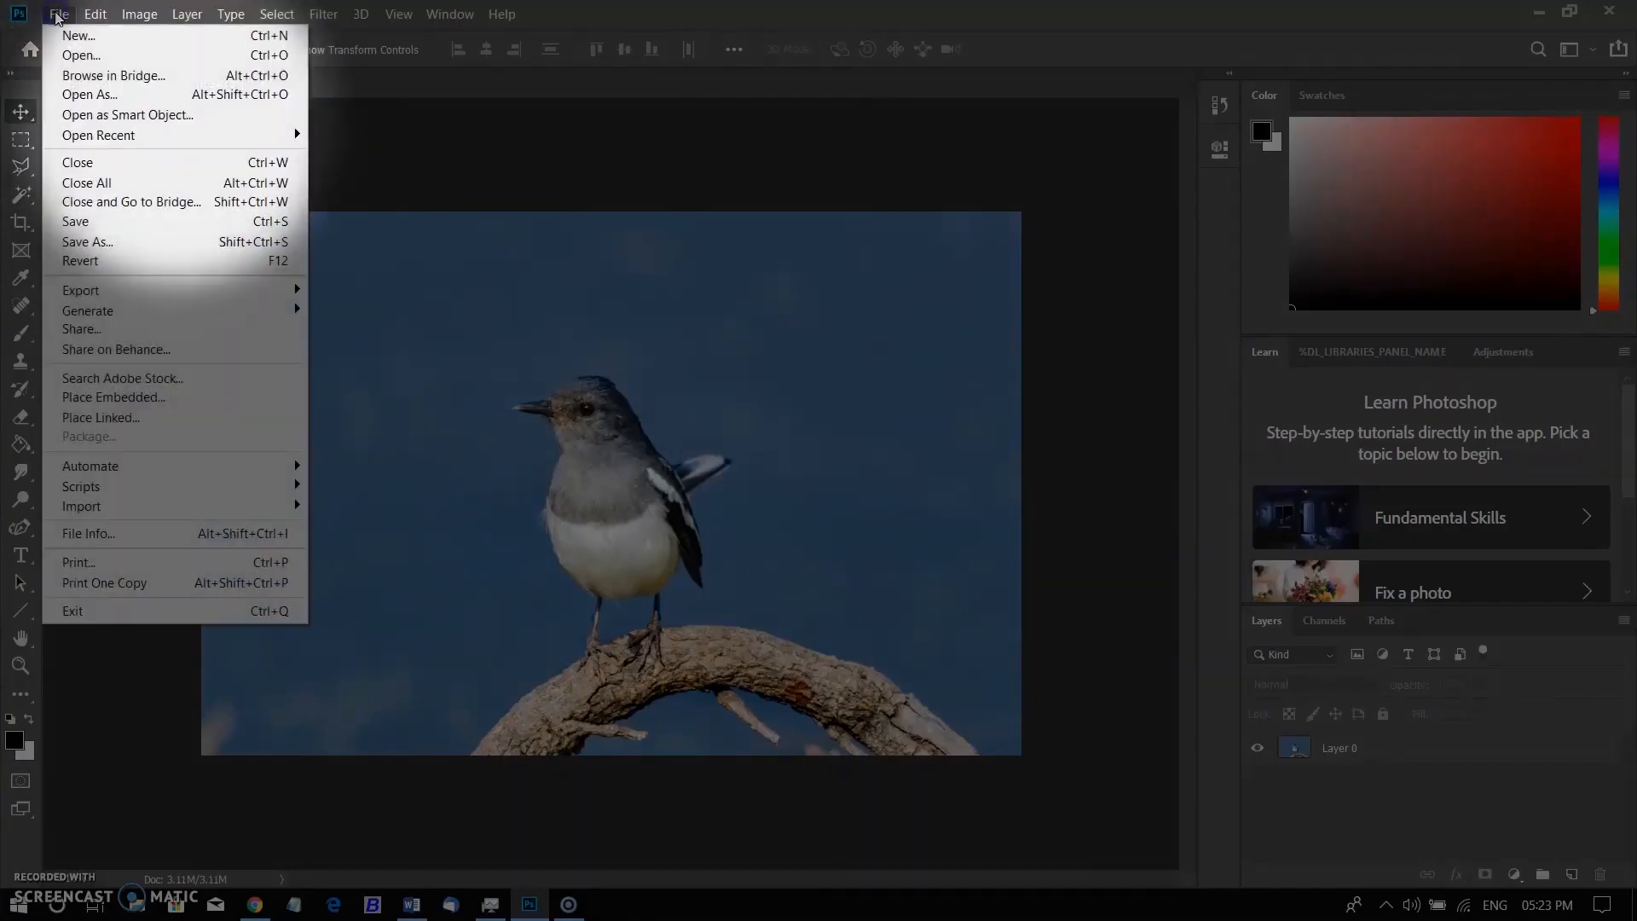
mouse_move(125, 329)
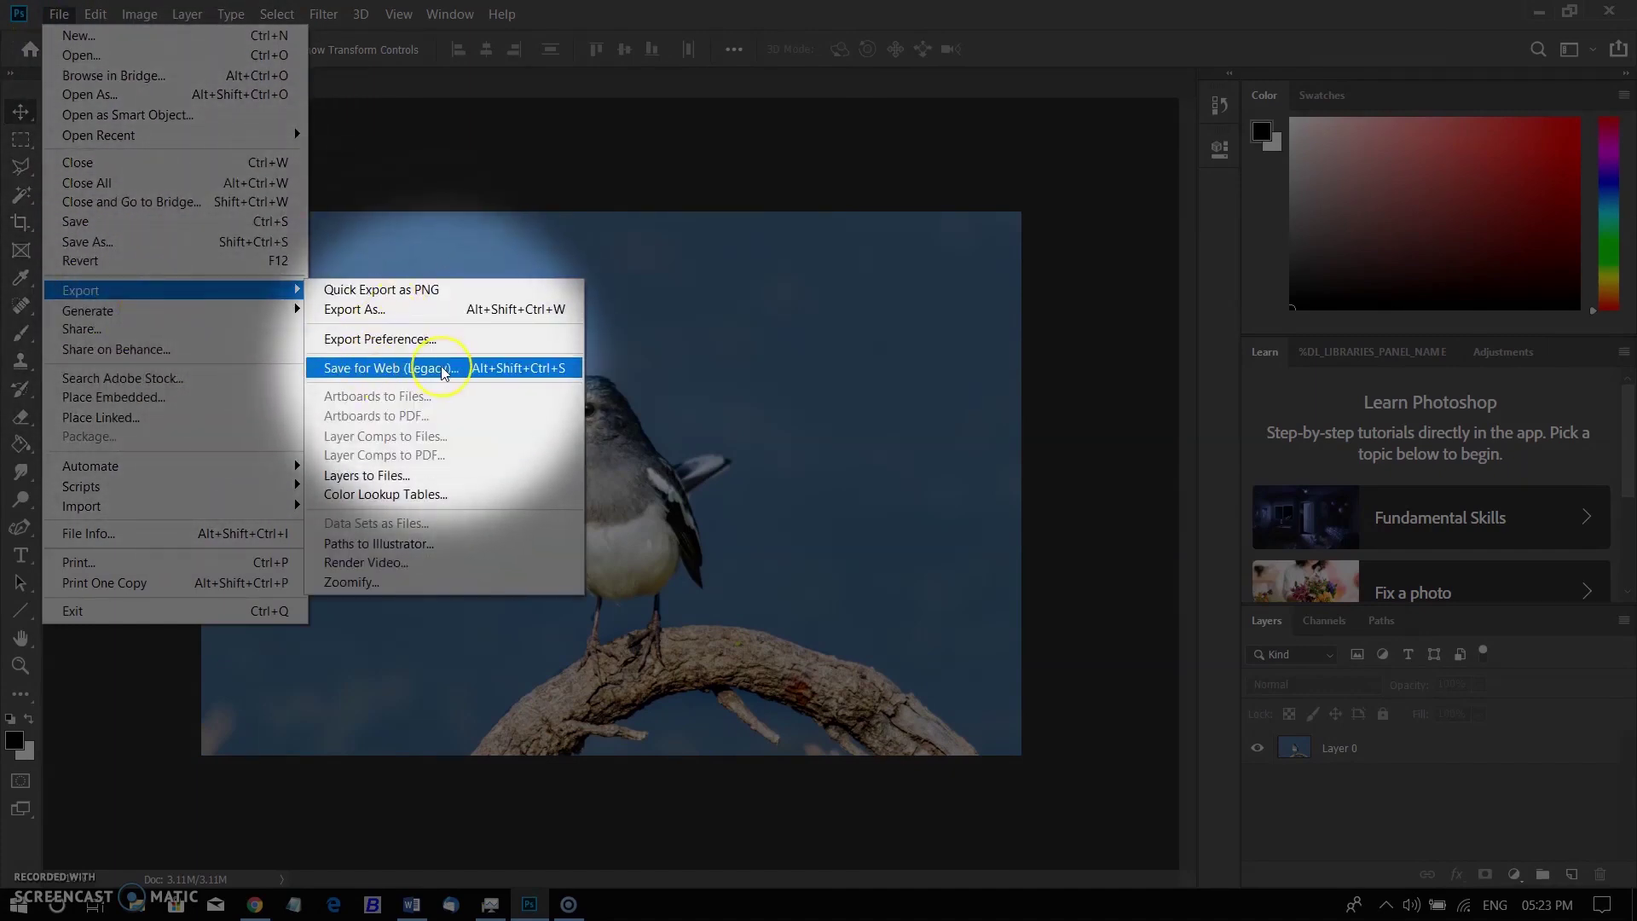
left_click(388, 367)
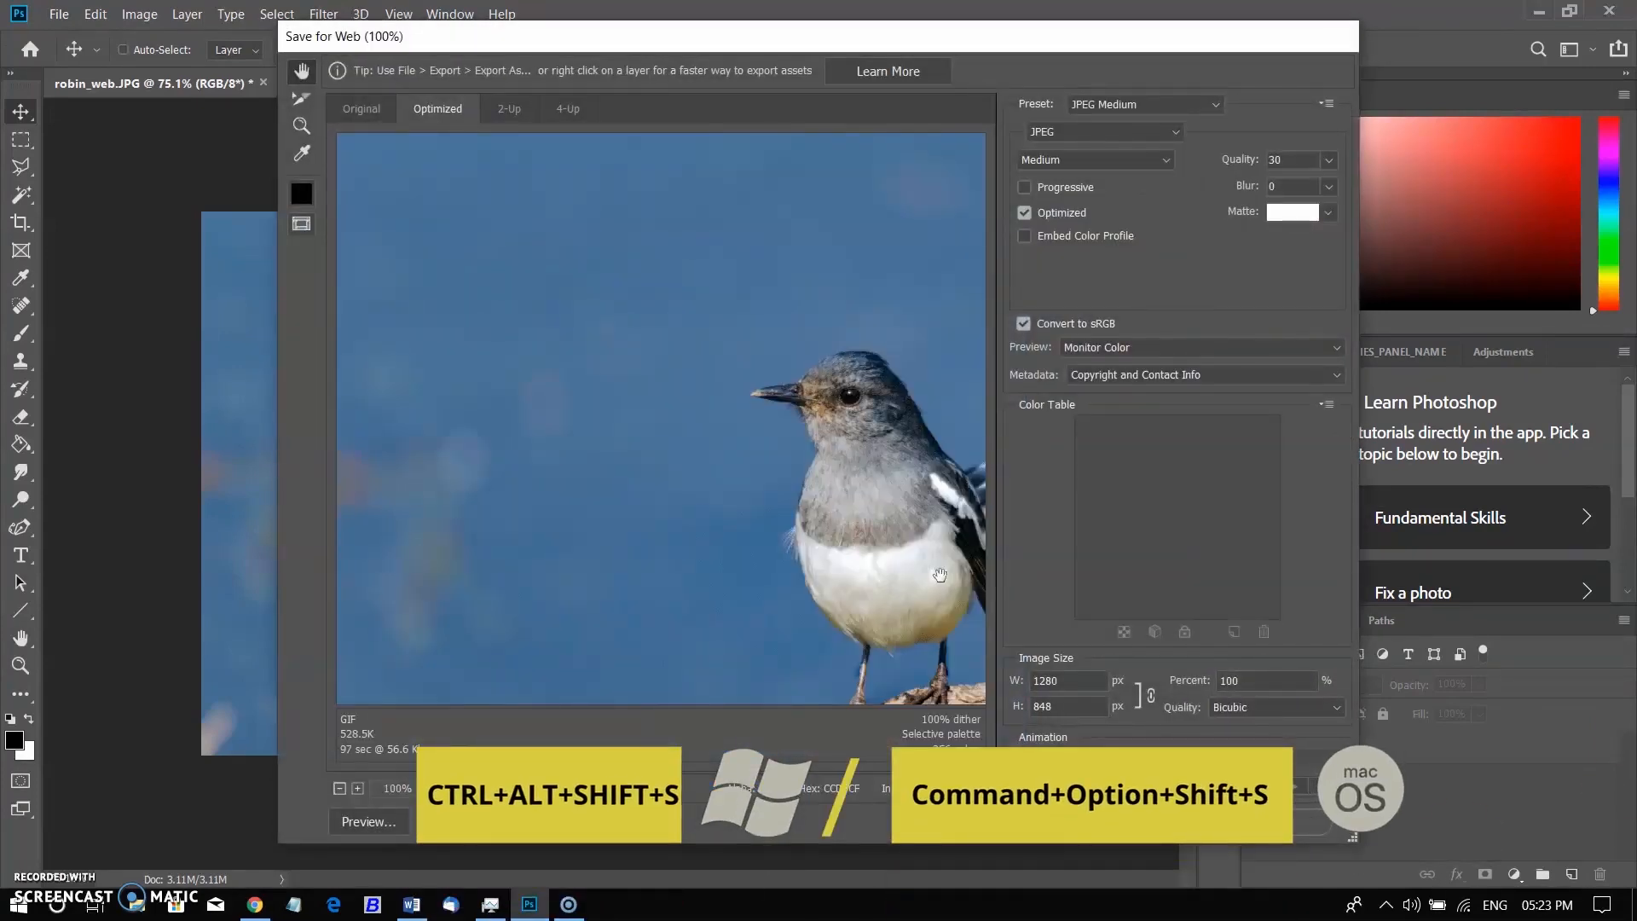
mouse_move(1389, 97)
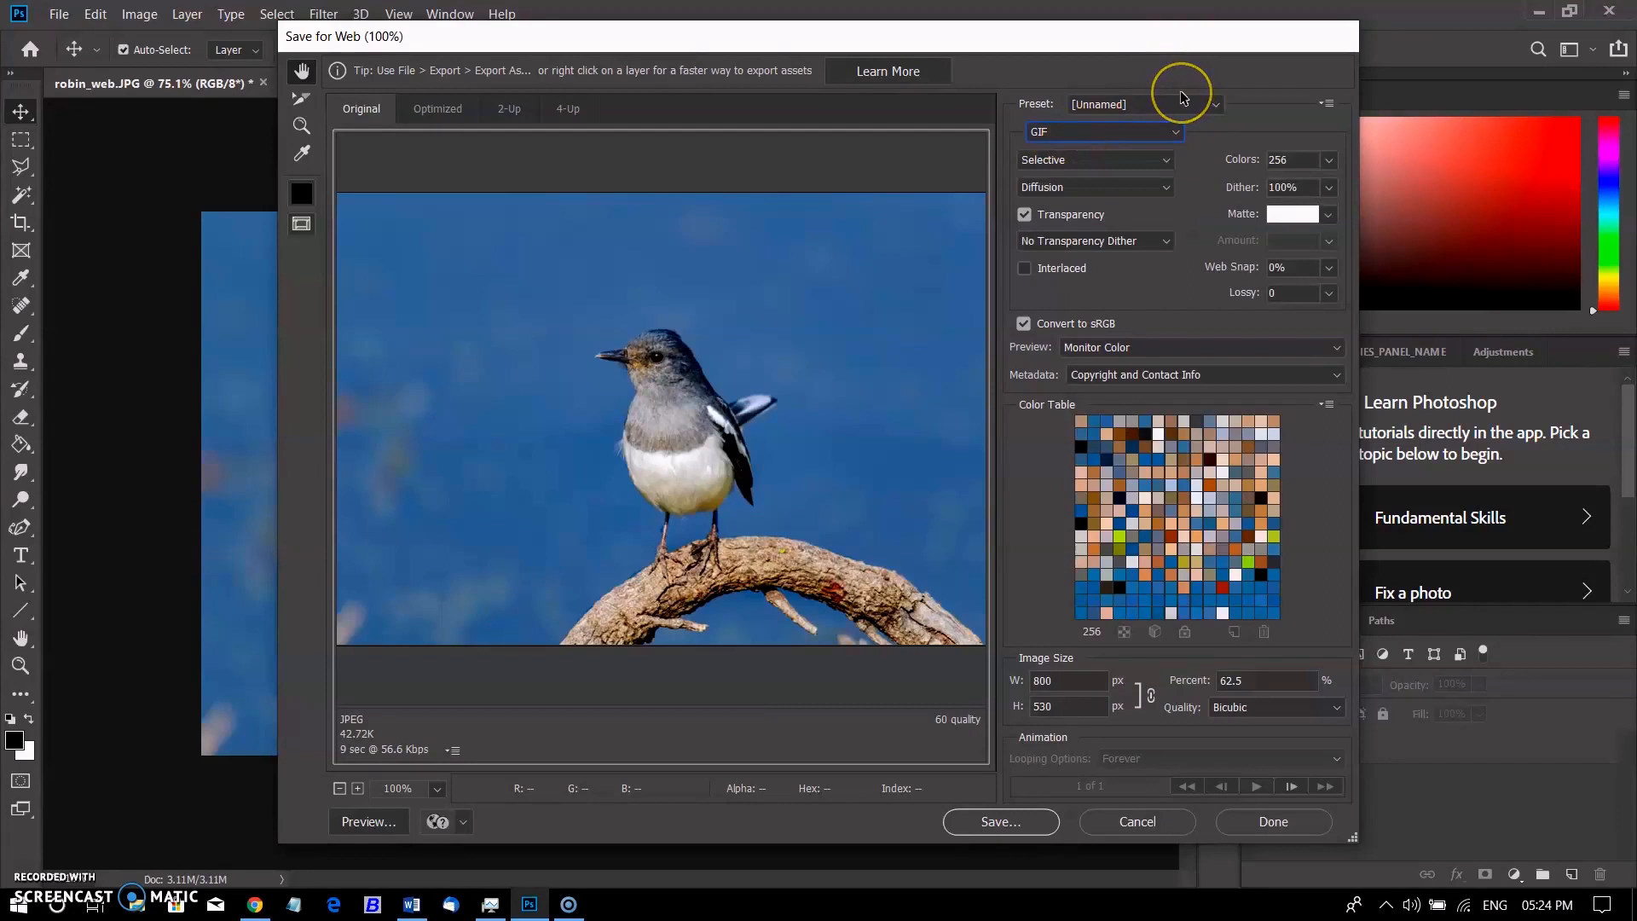
mouse_move(1264, 60)
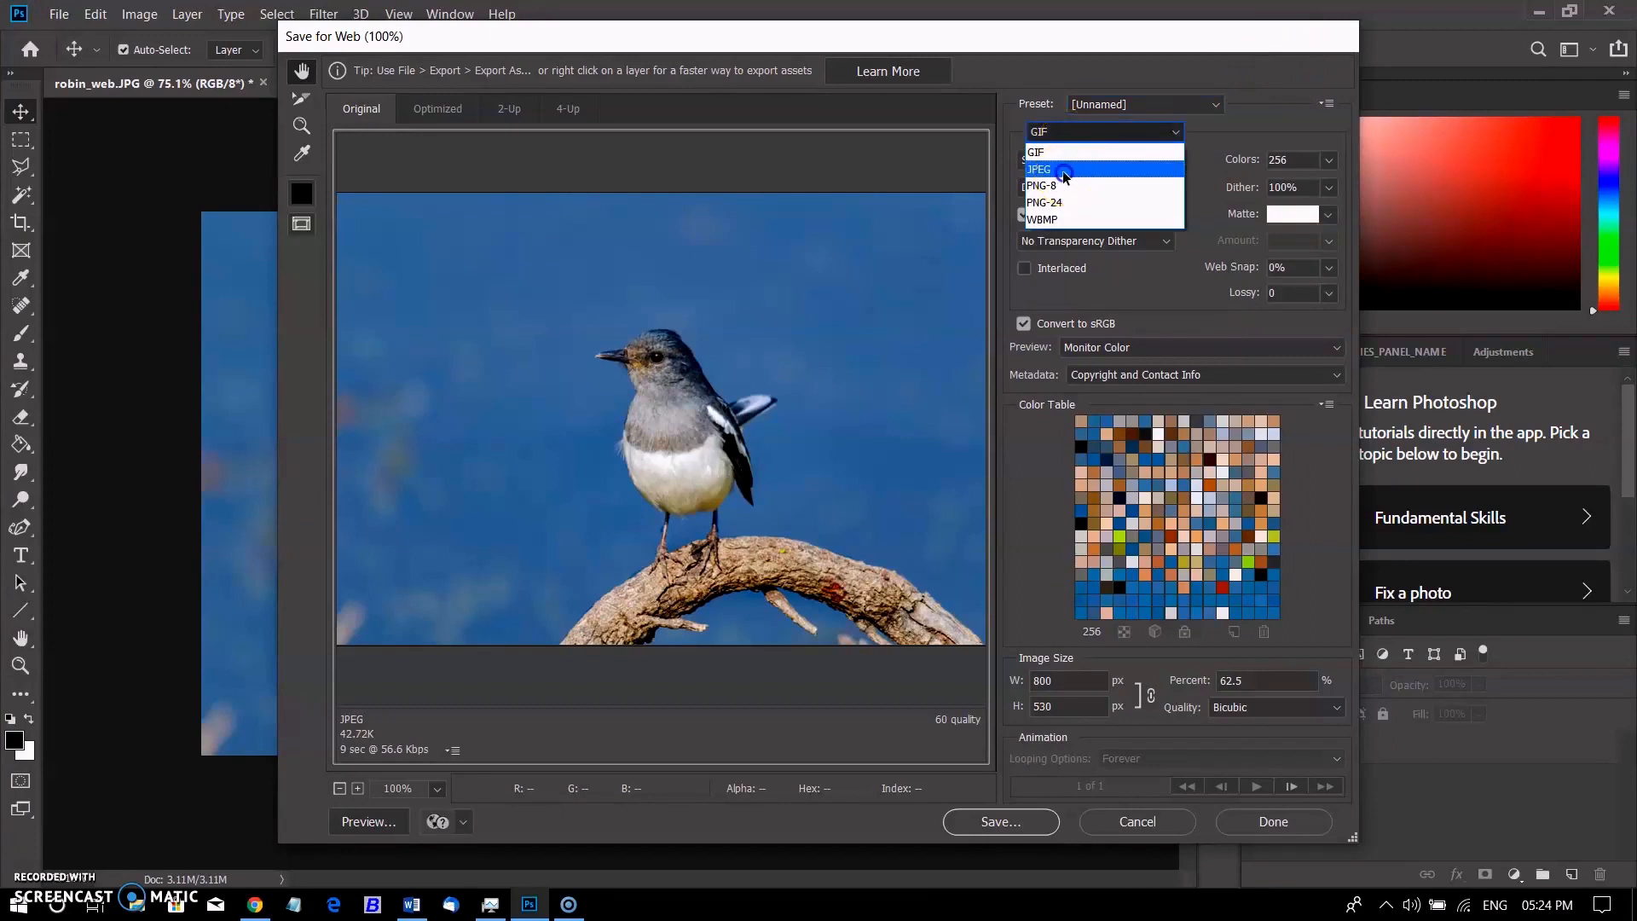
left_click(1039, 168)
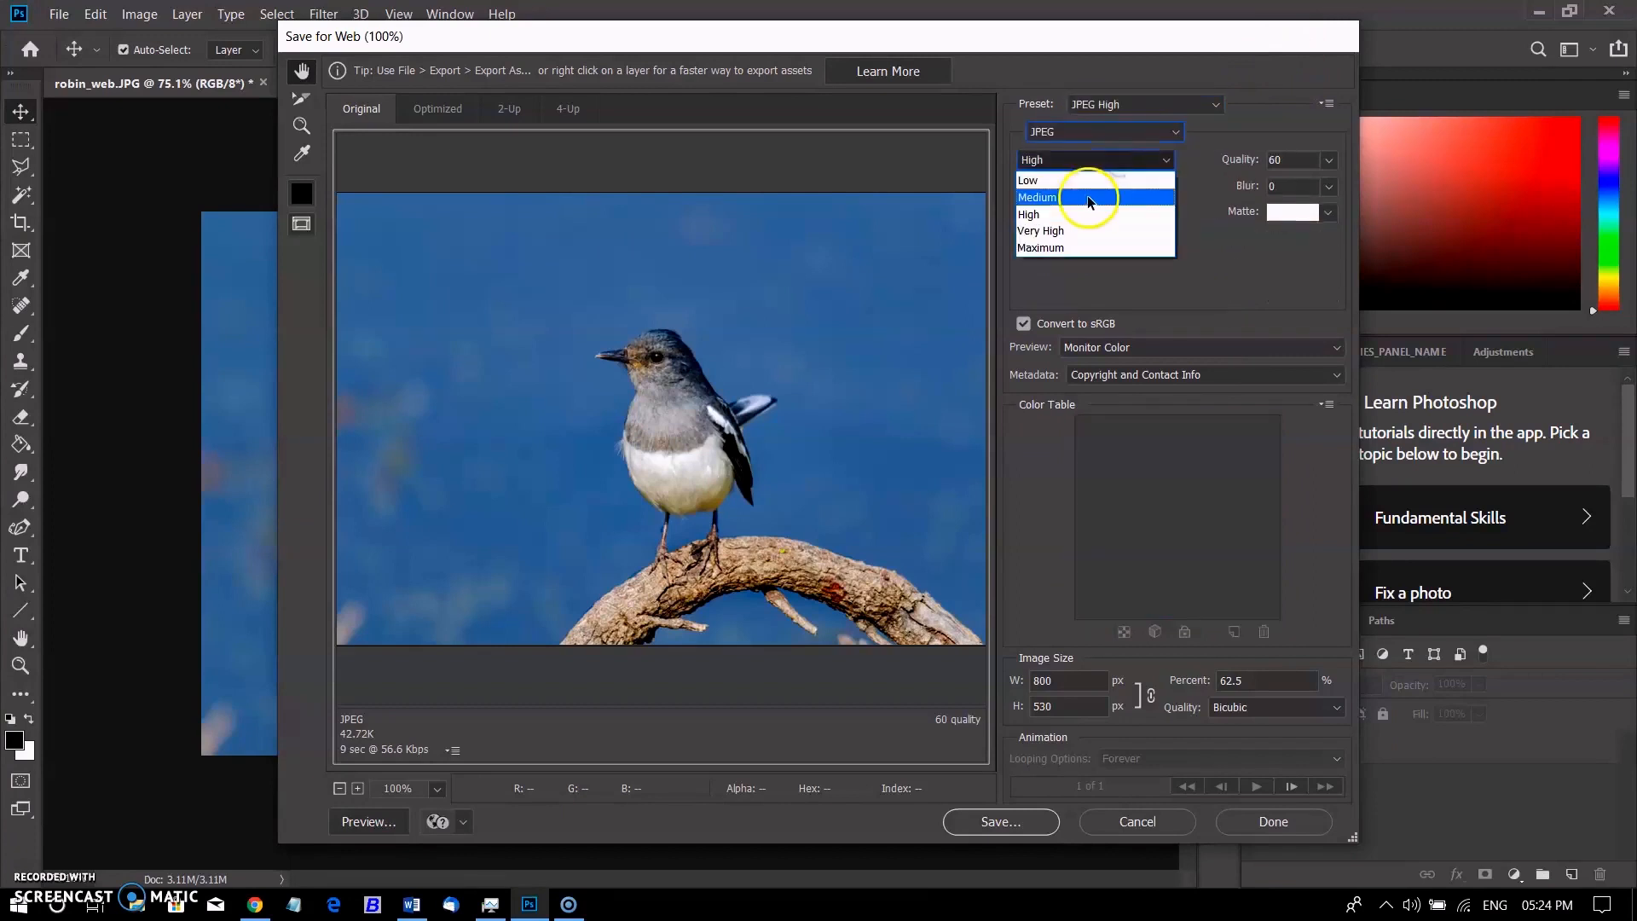
mouse_move(1083, 214)
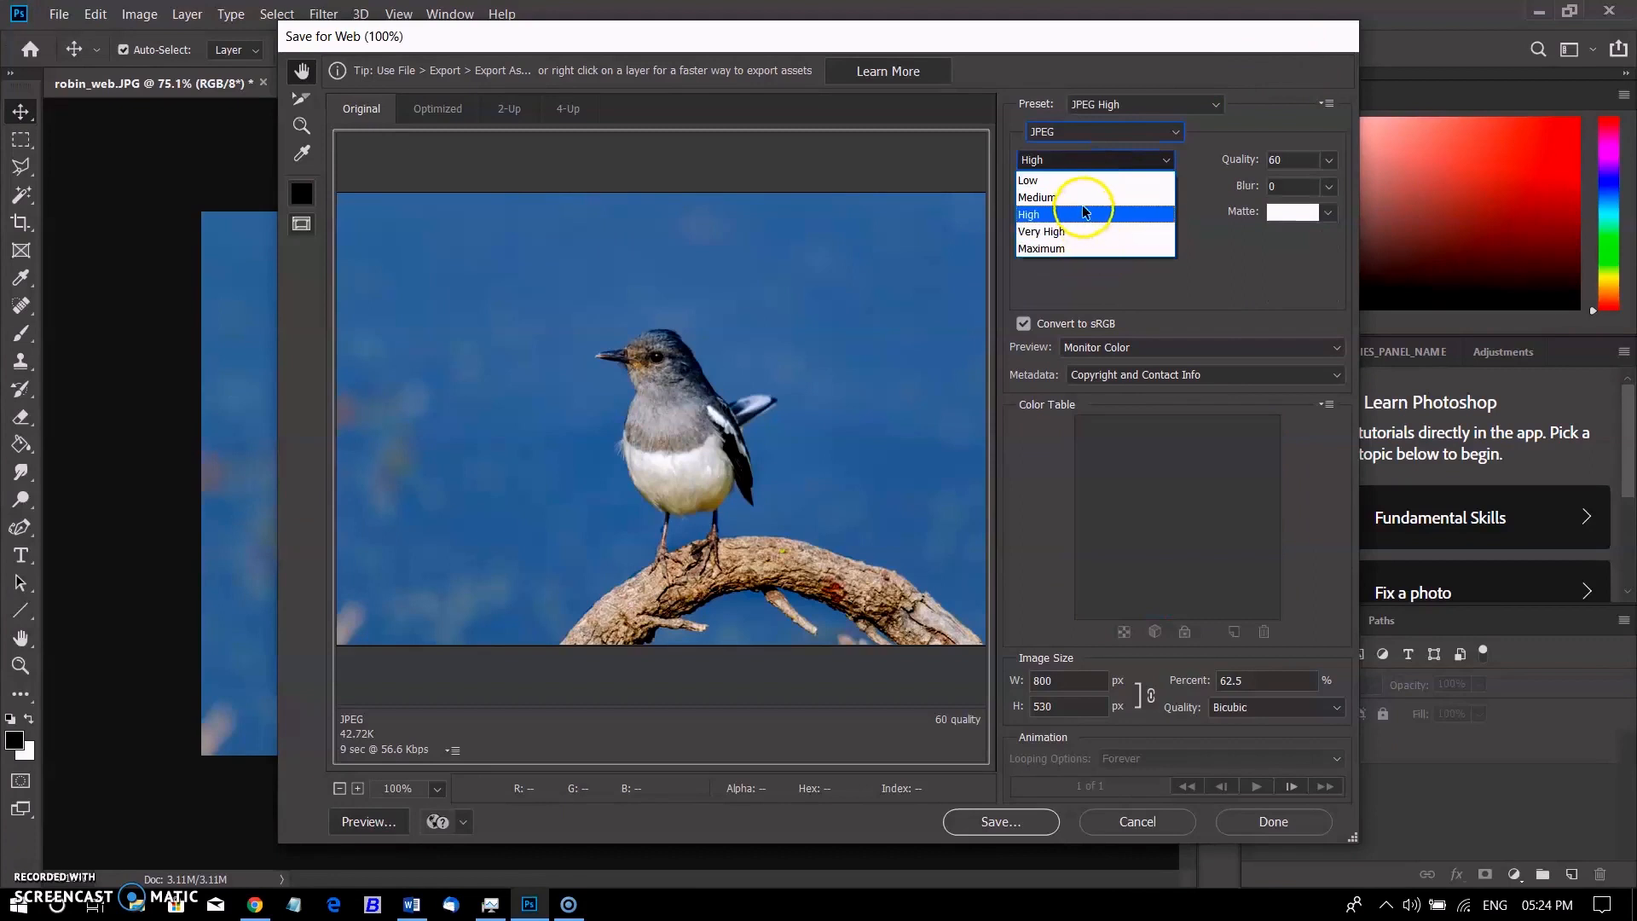
left_click(1038, 197)
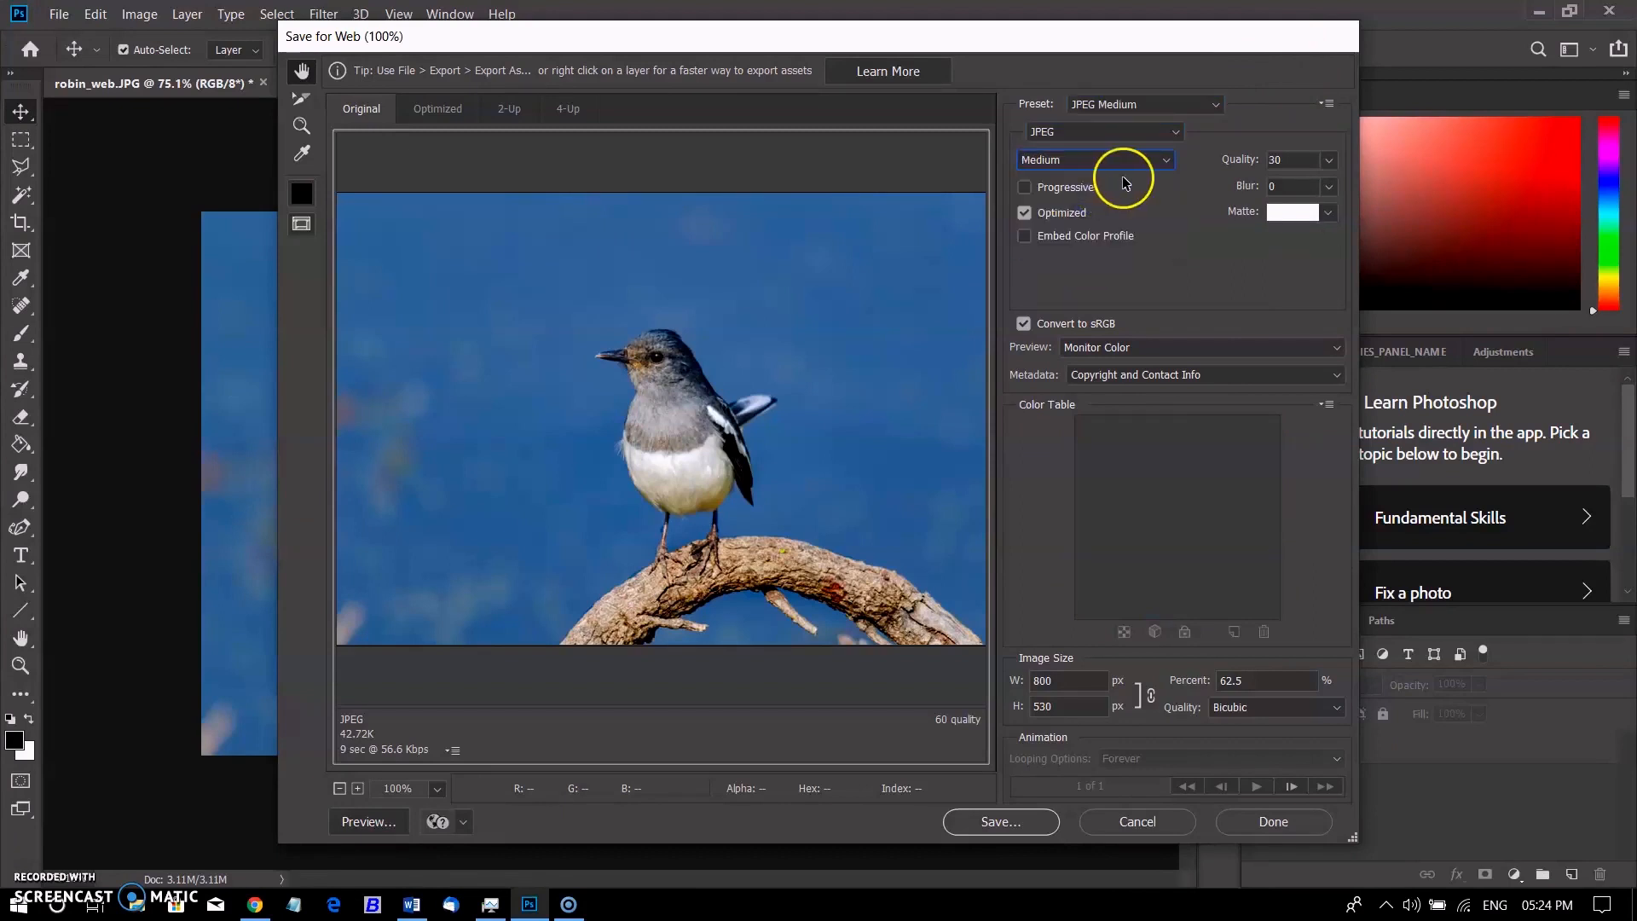
View the Optimized and 2-Up comparisons, then raise JPEG quality to High (60).
left_click(438, 108)
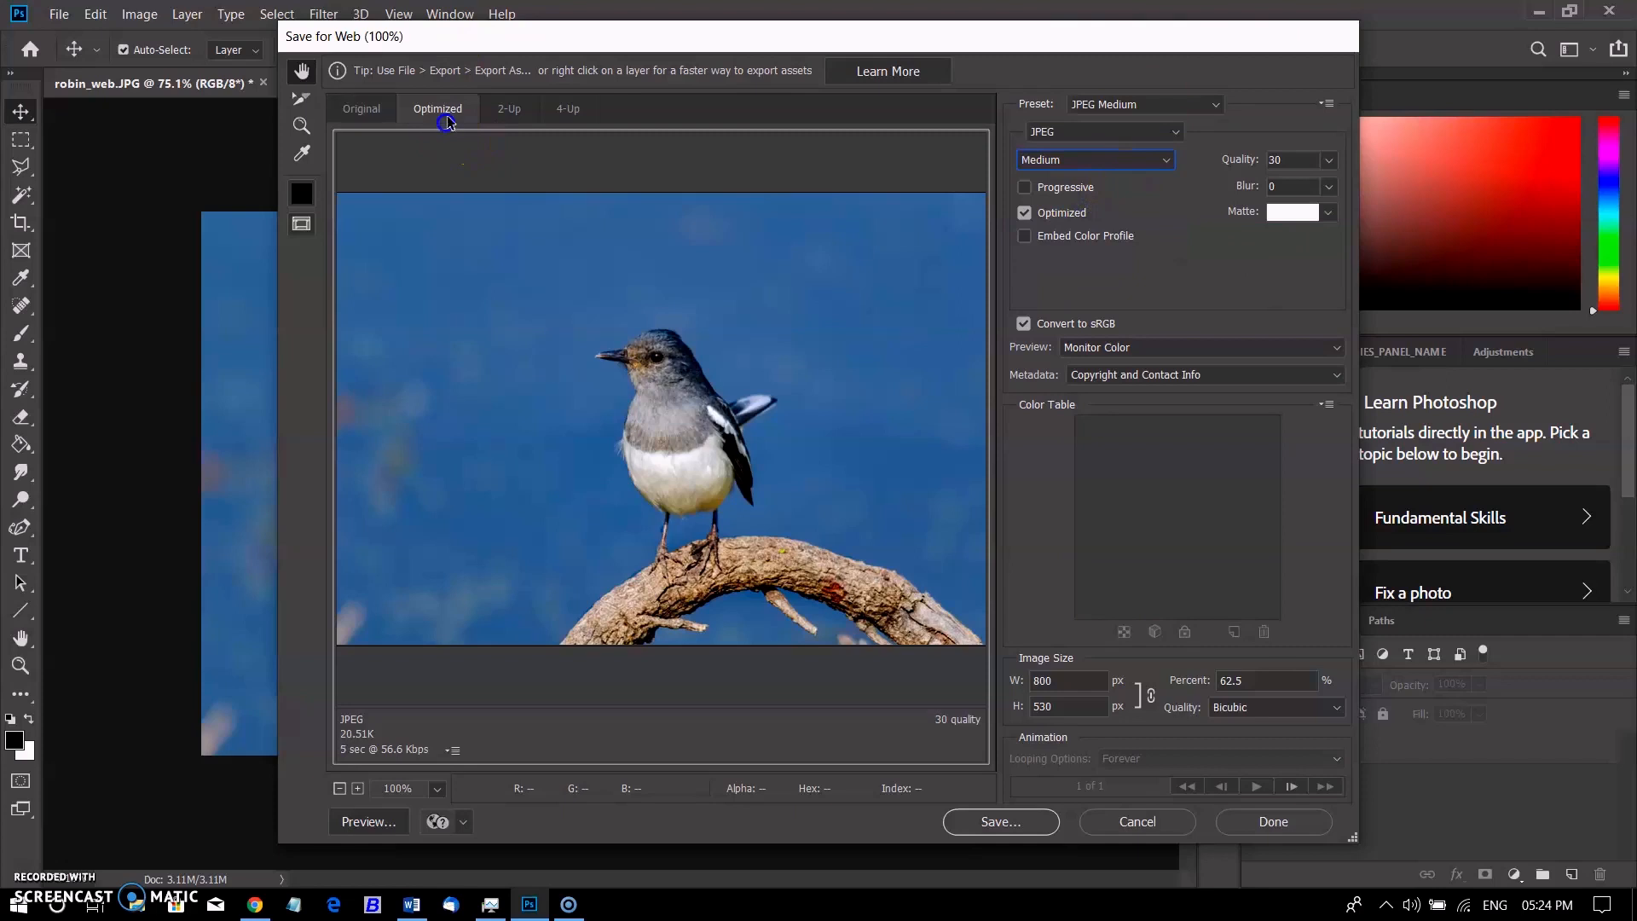
mouse_move(726, 455)
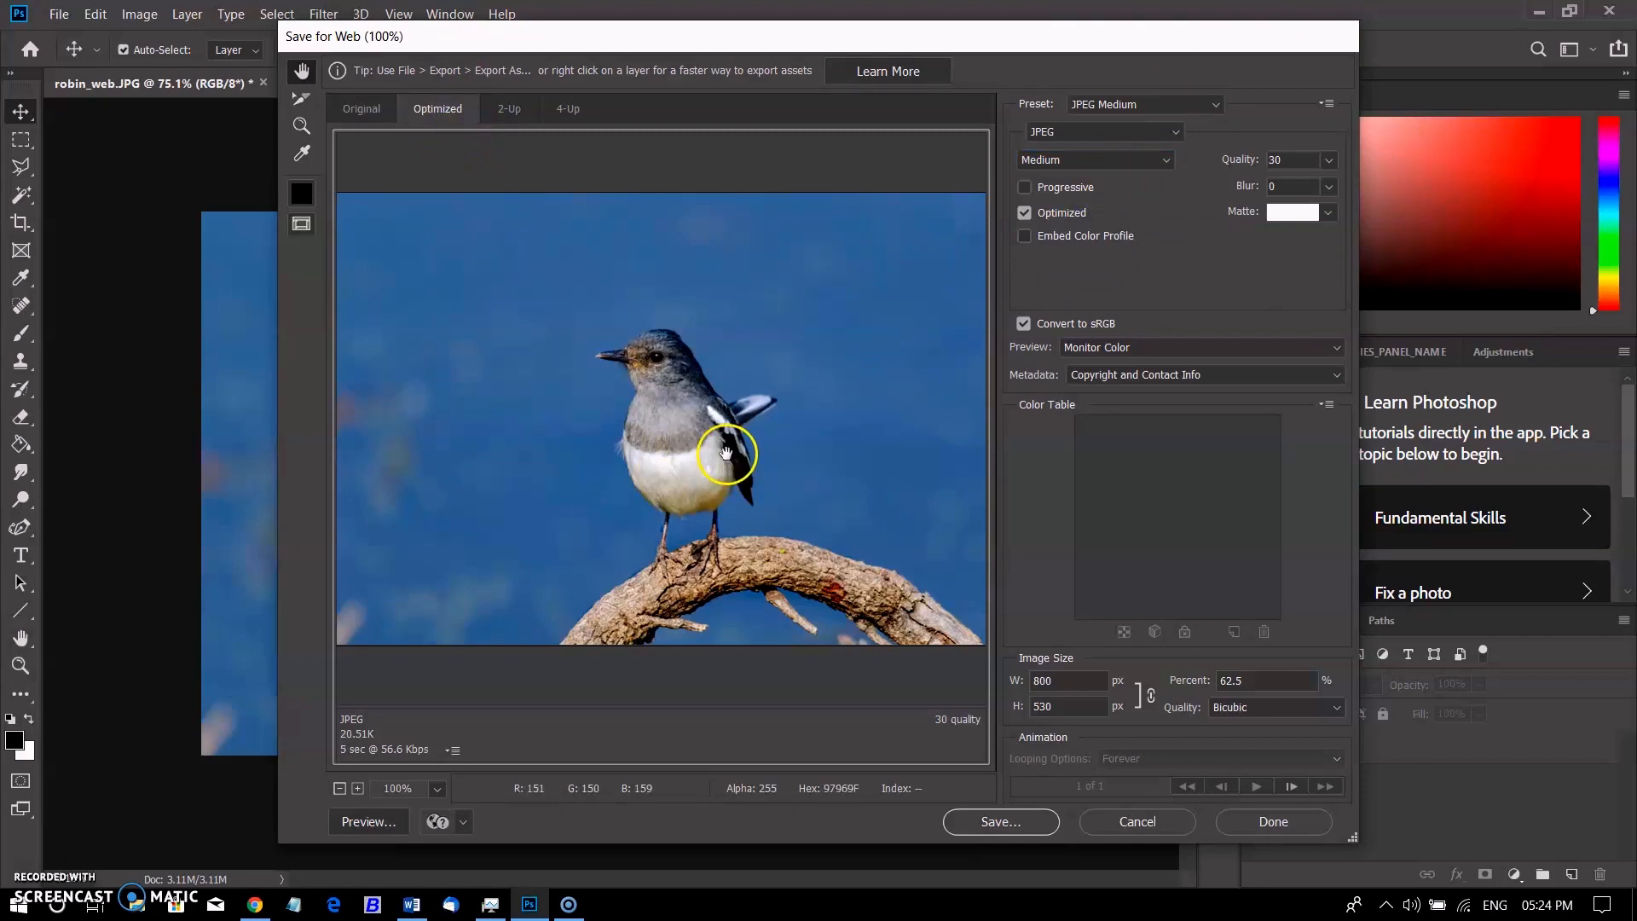
mouse_move(536, 147)
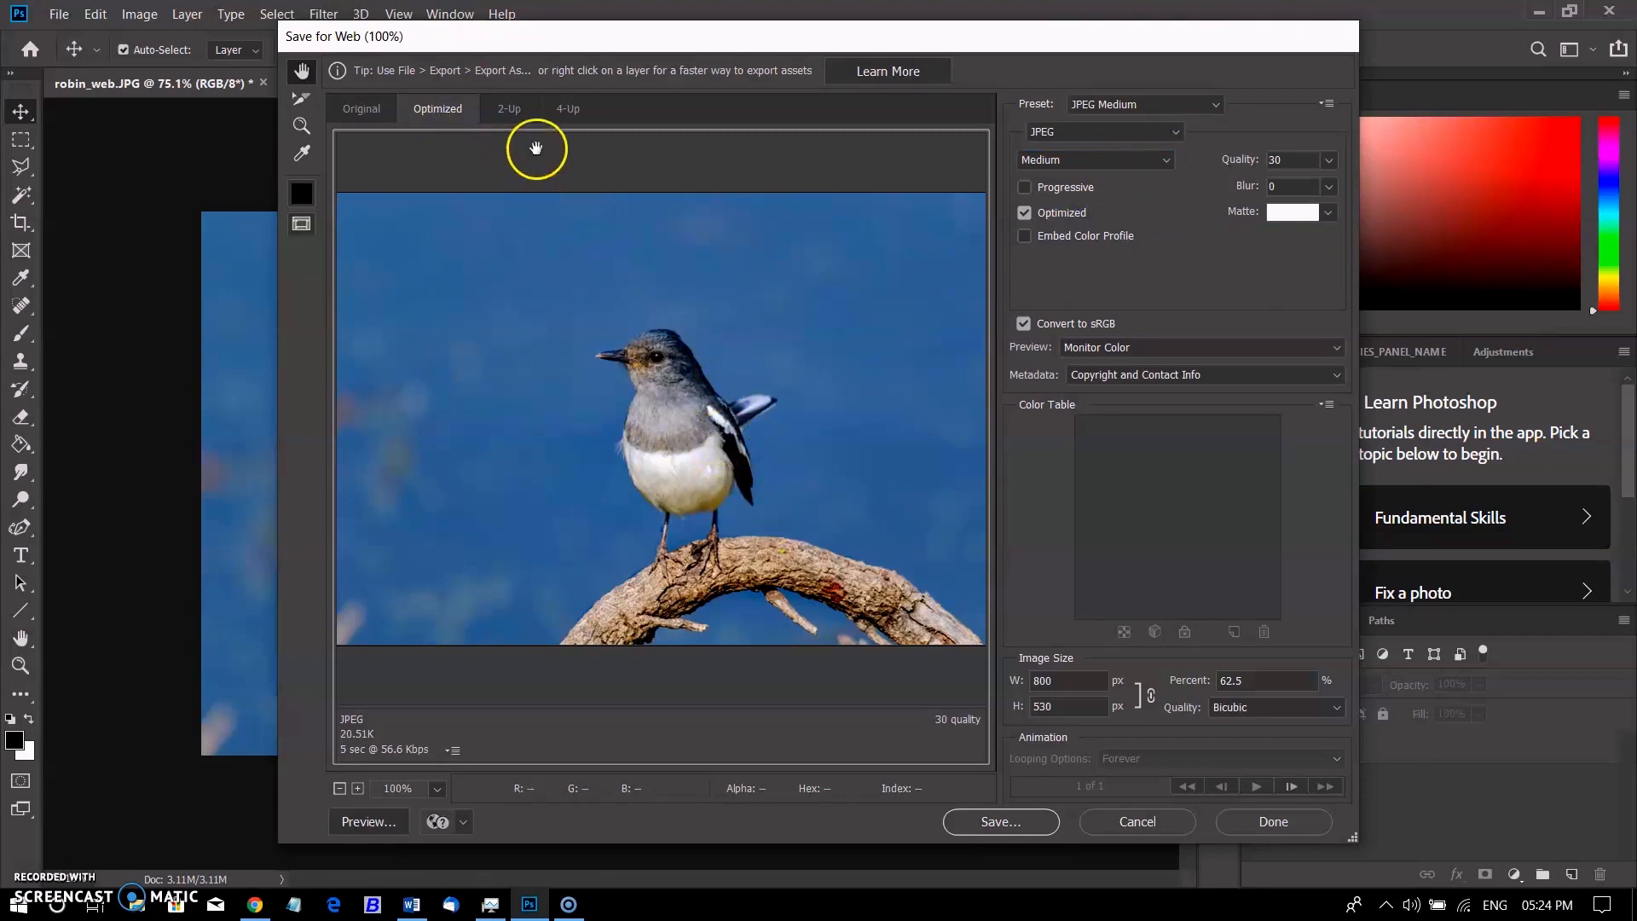
left_click(508, 108)
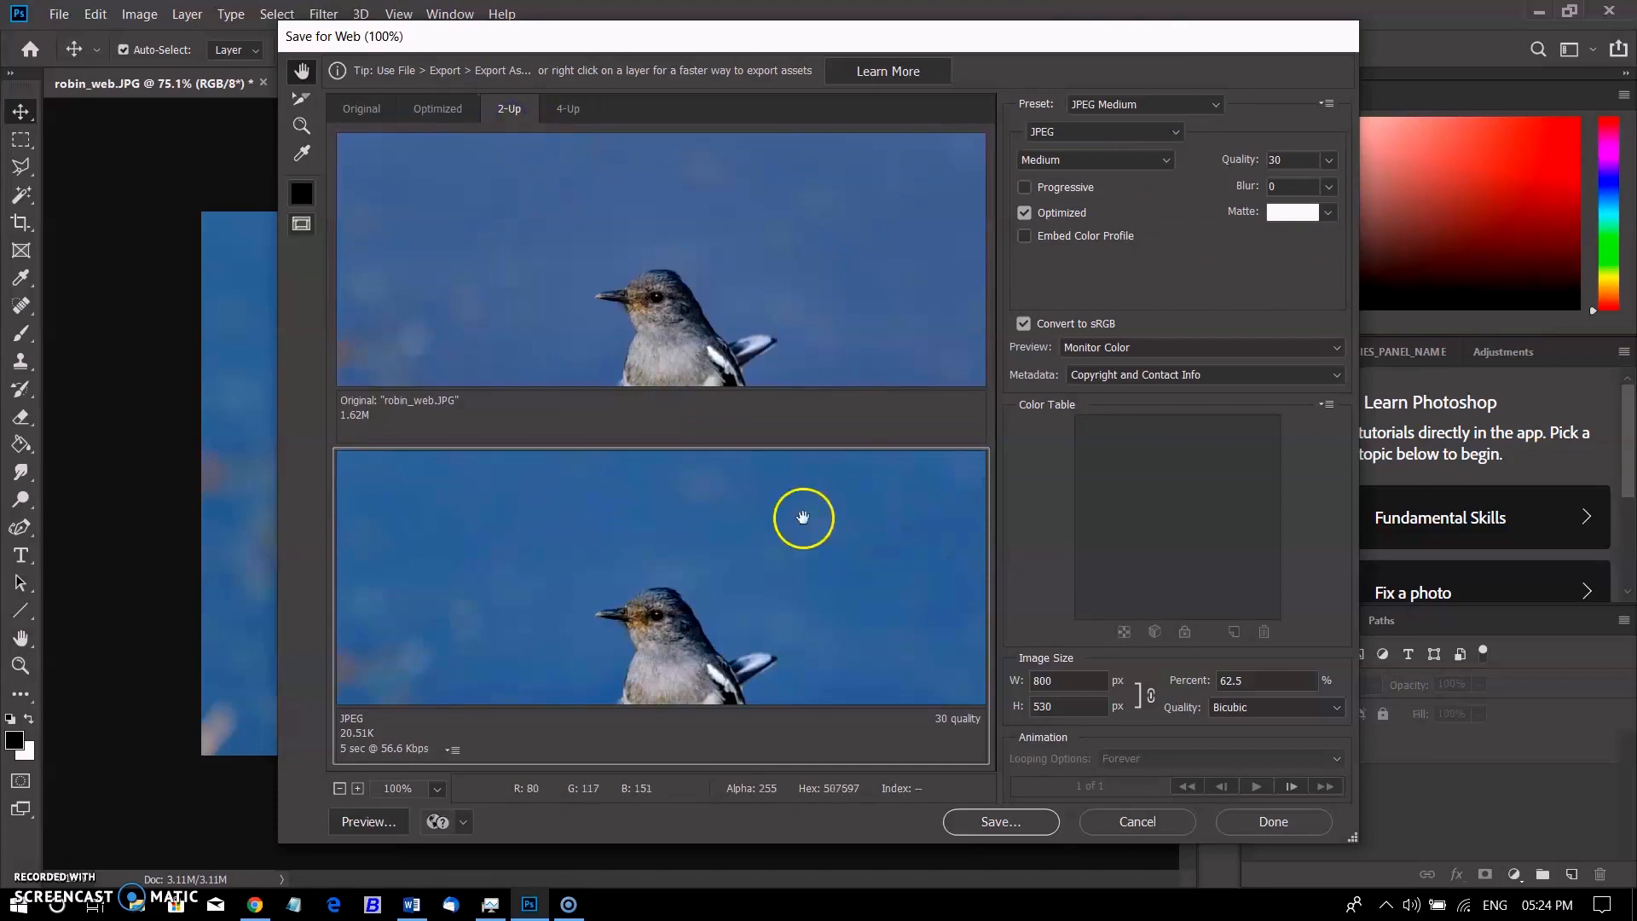
mouse_move(760, 274)
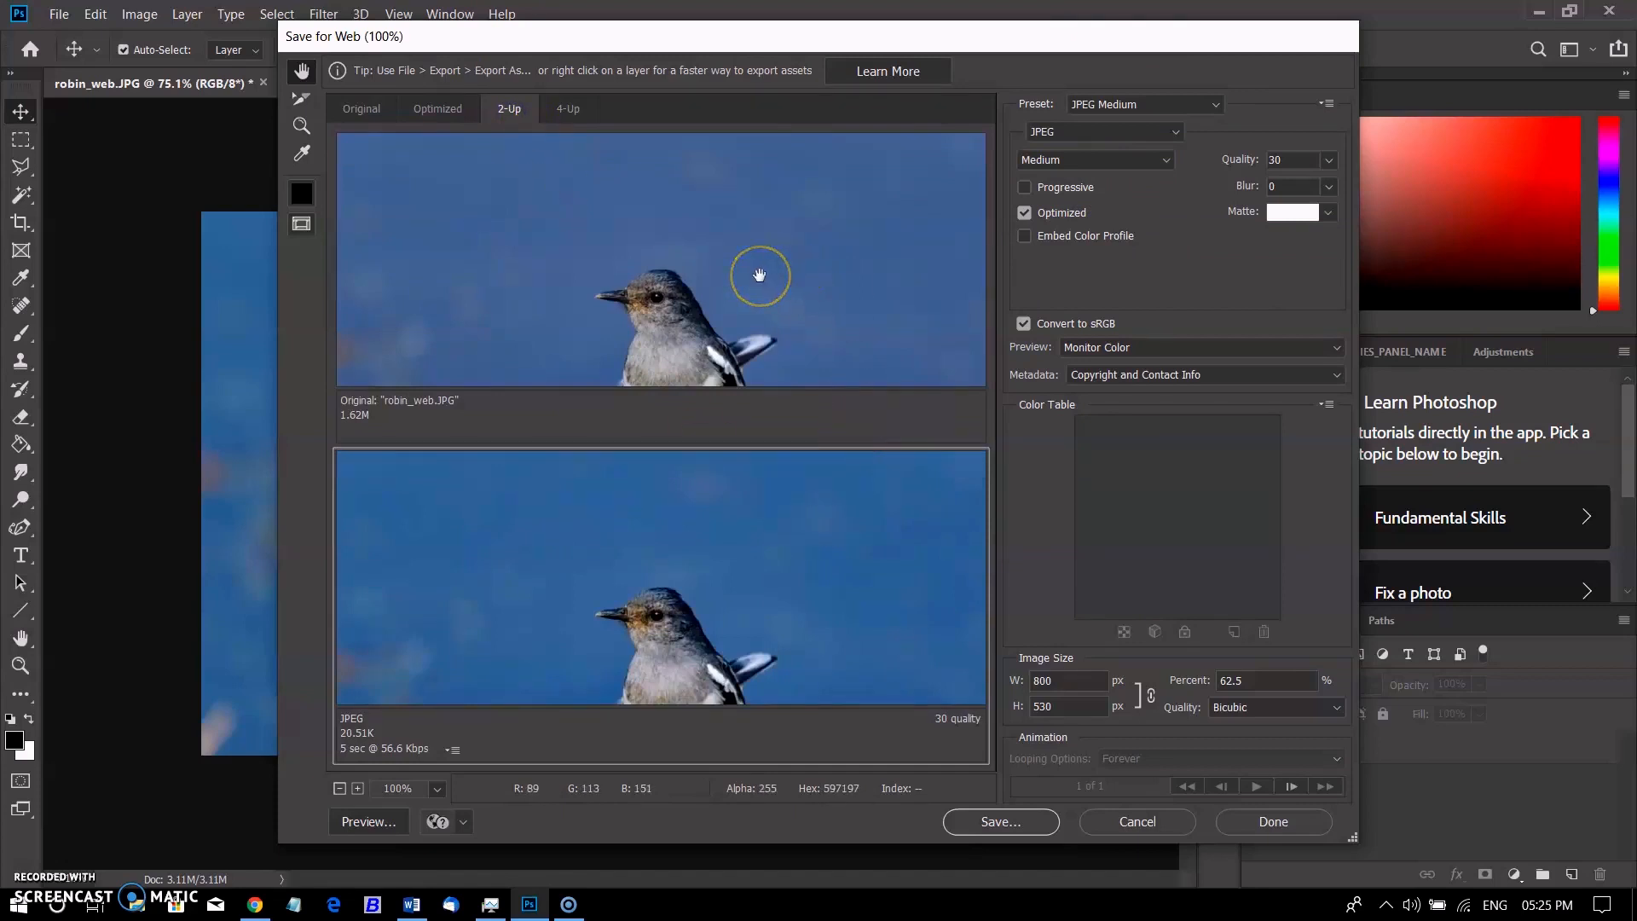
mouse_move(759, 275)
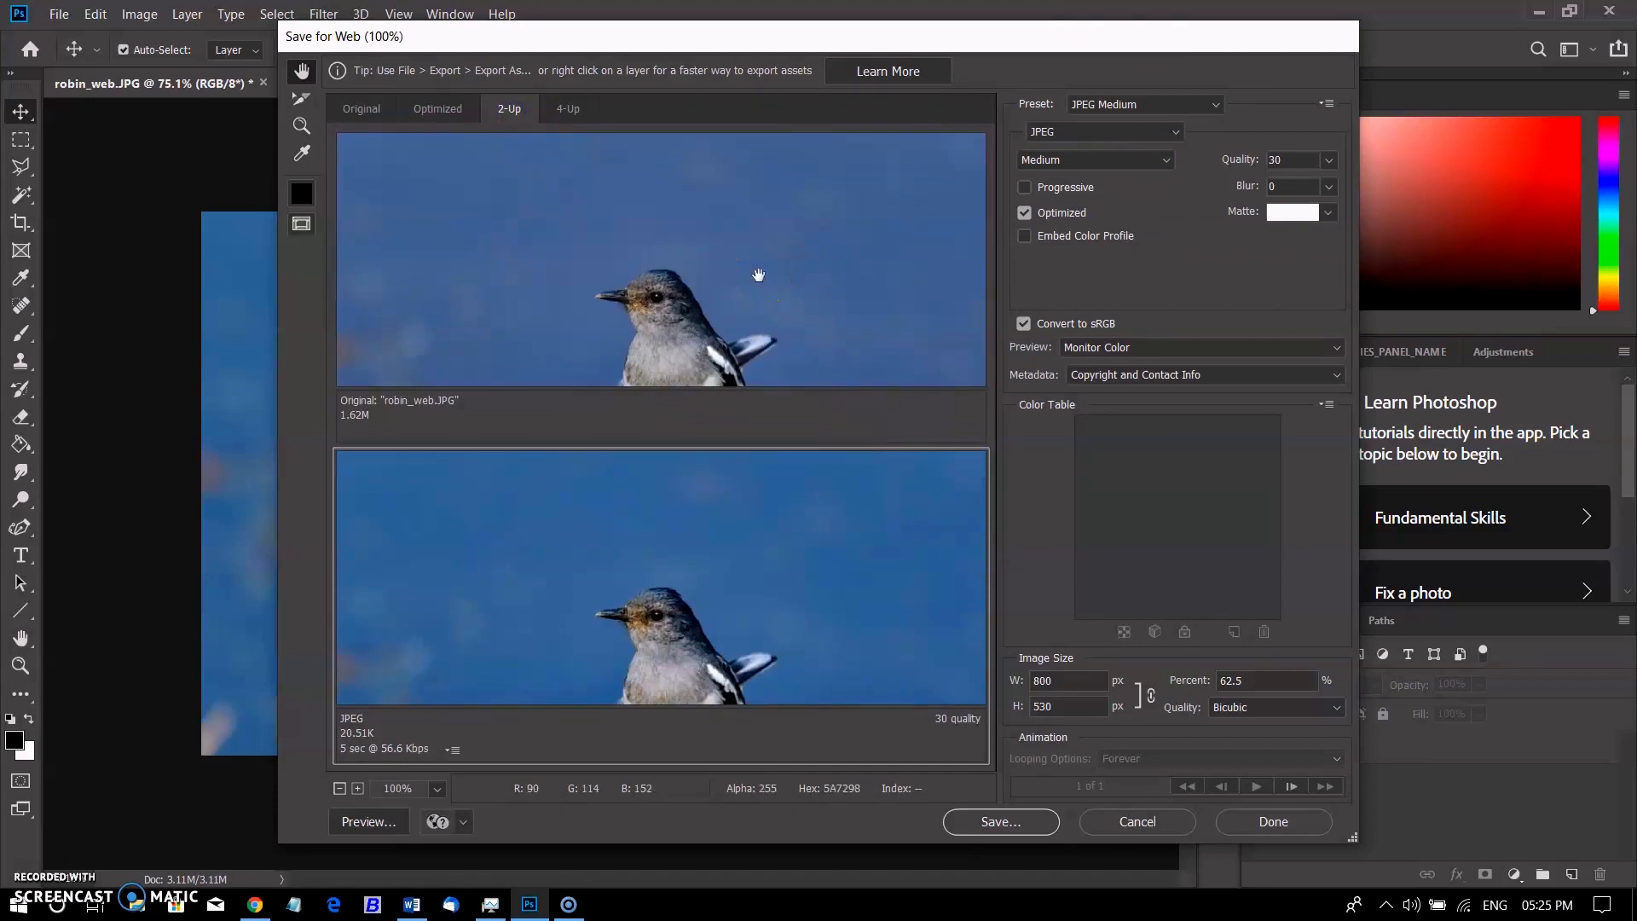
mouse_move(442, 209)
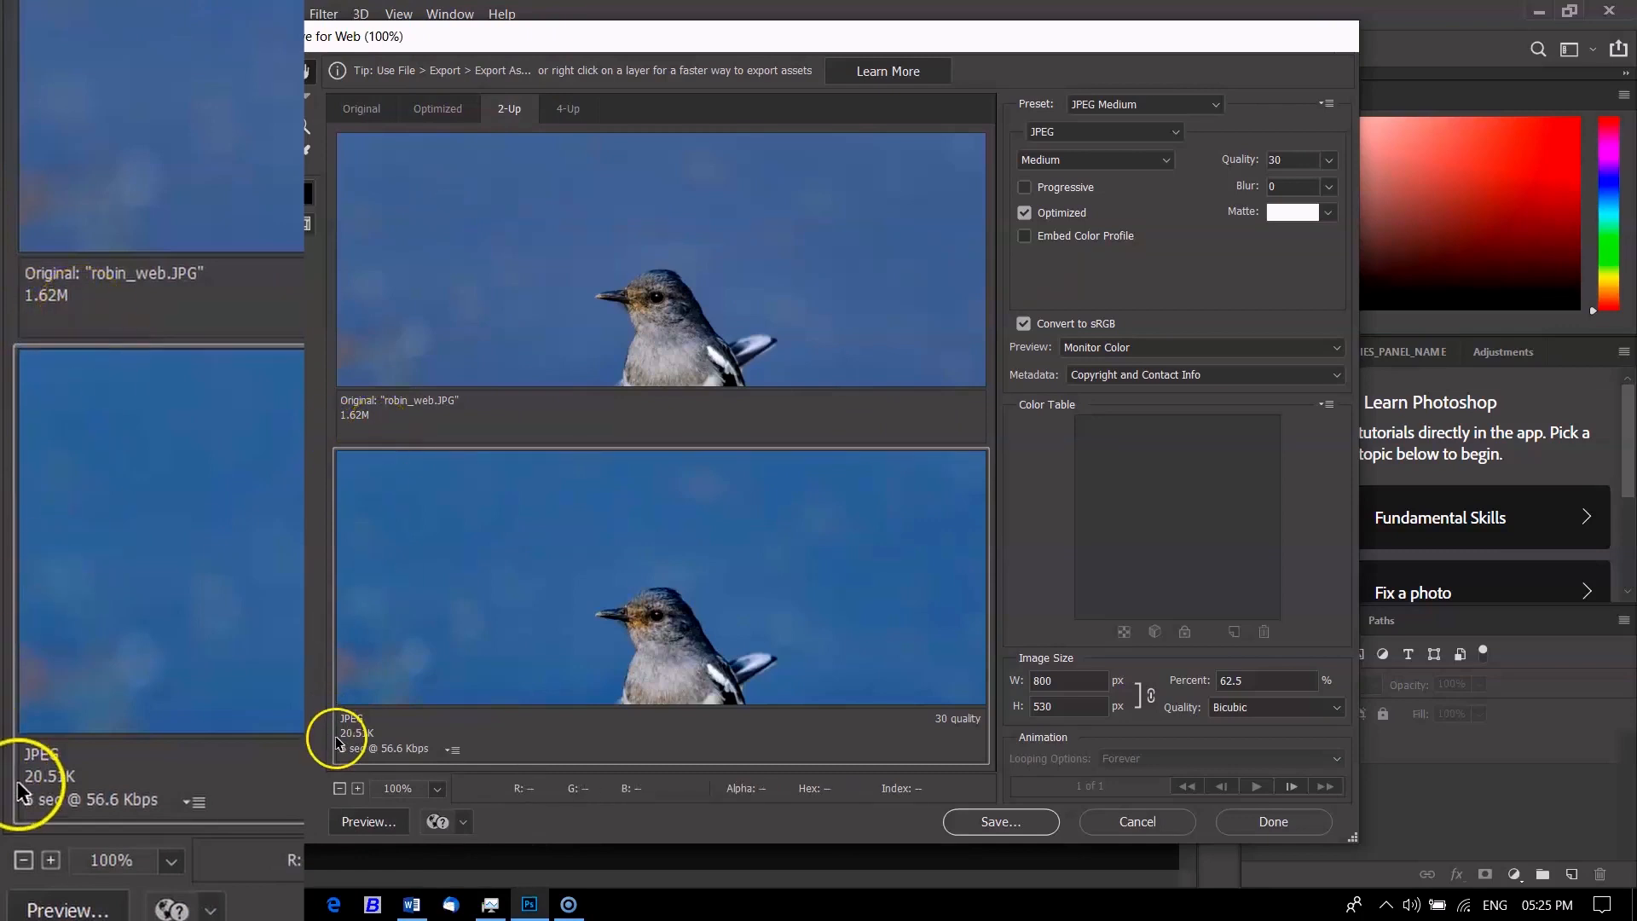
left_click(1094, 160)
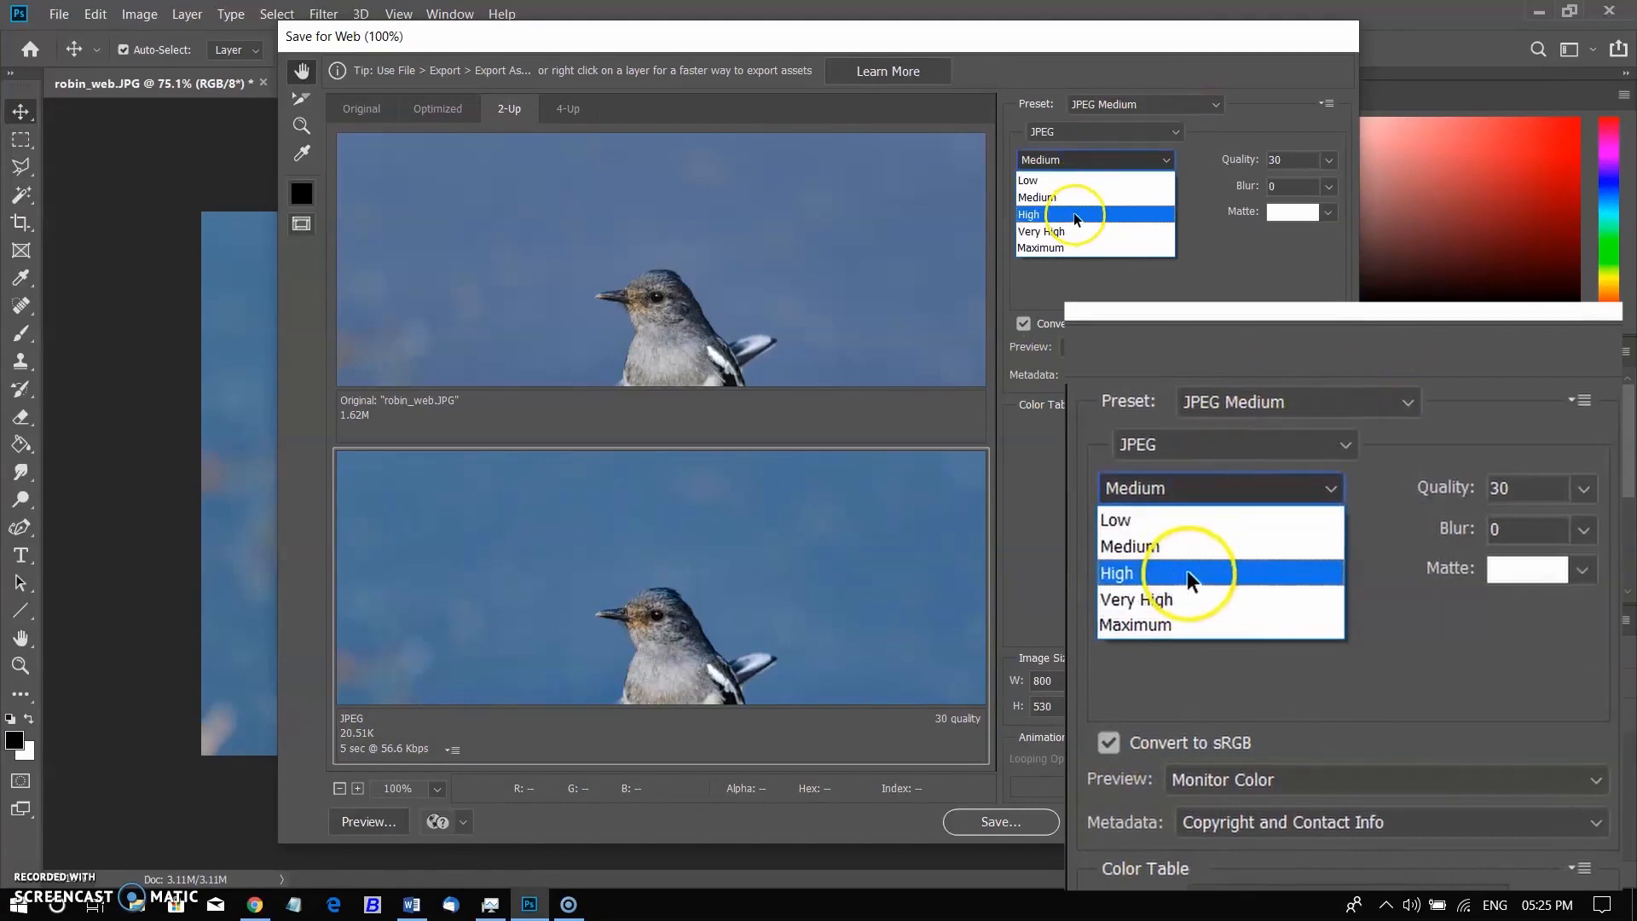
left_click(1115, 572)
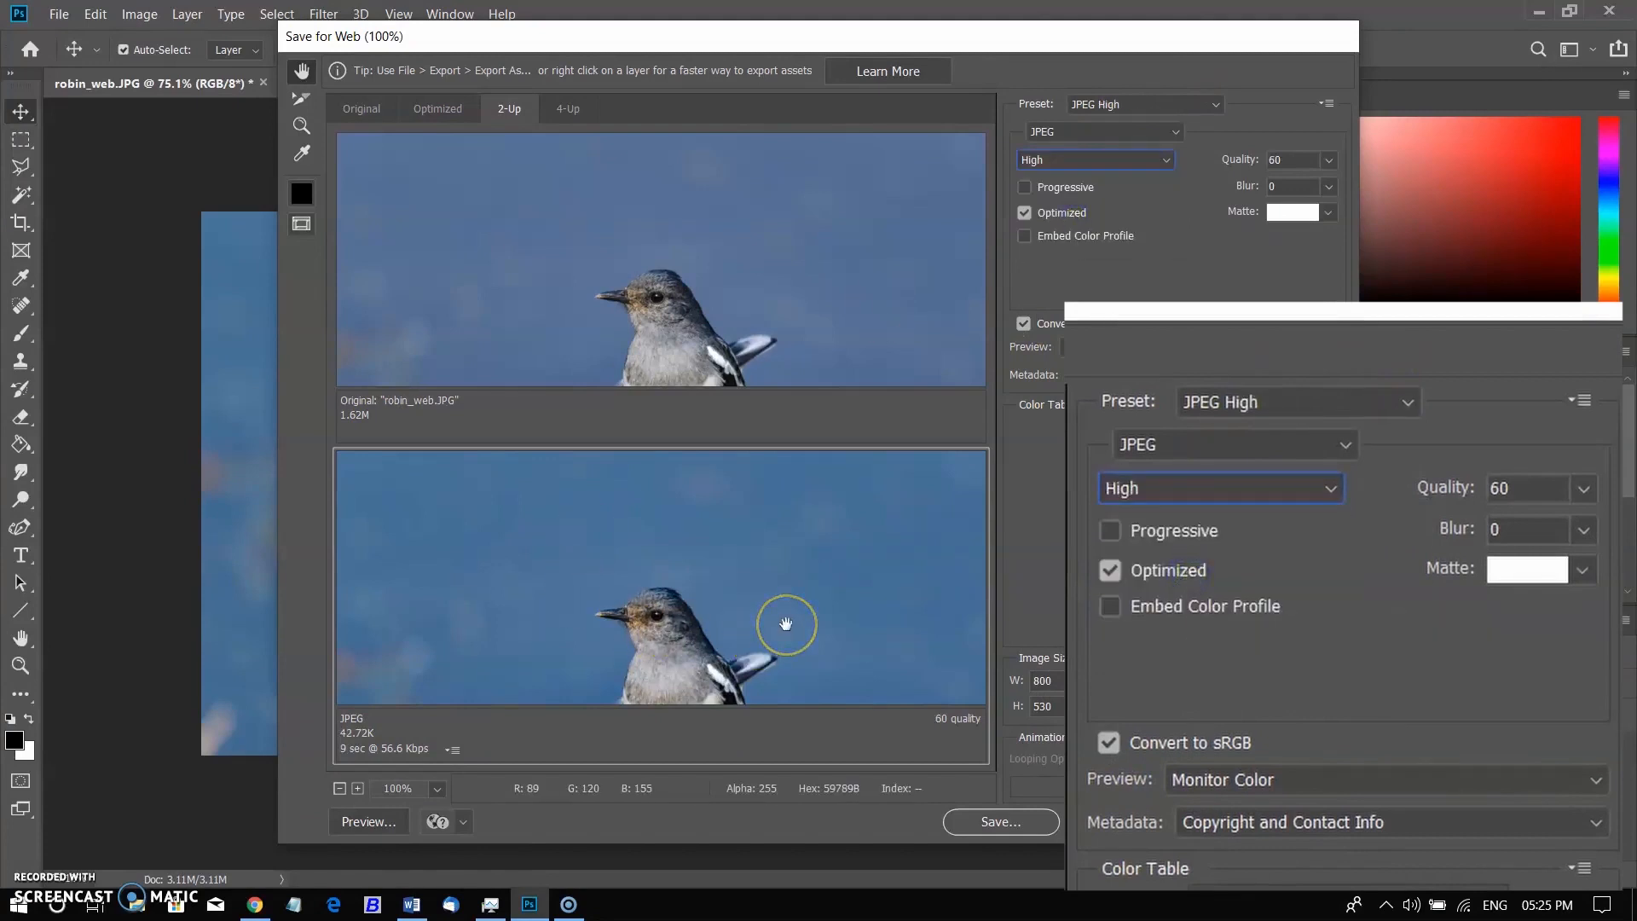
mouse_move(1167, 510)
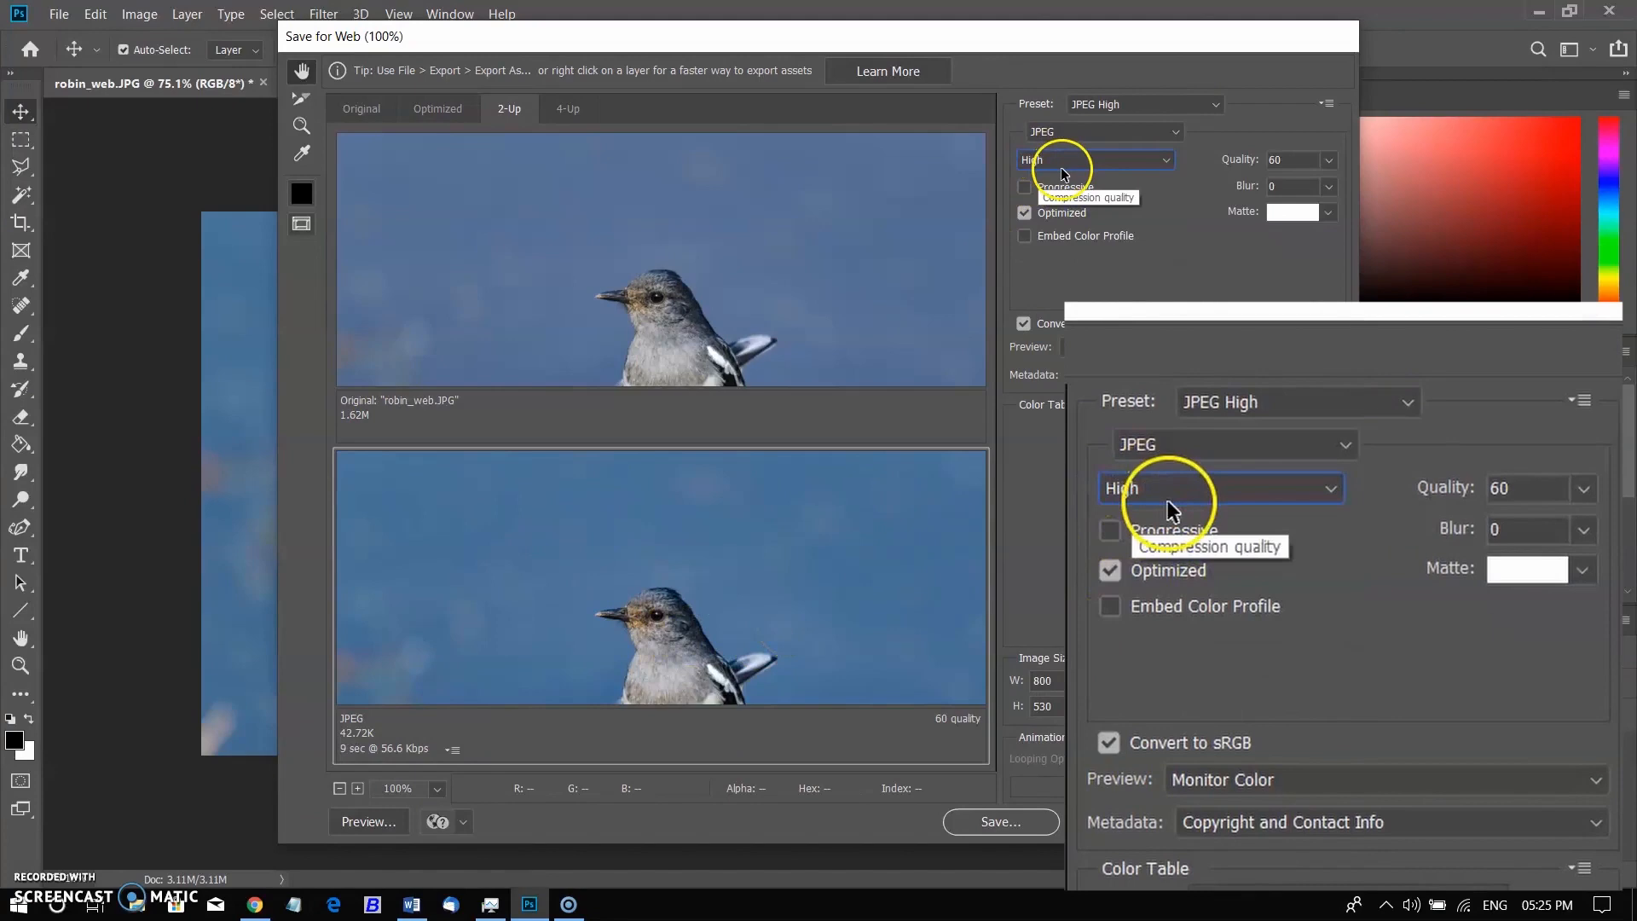
Save the optimized robin image as robin_FB in the birds_sparrows folder.
left_click(998, 822)
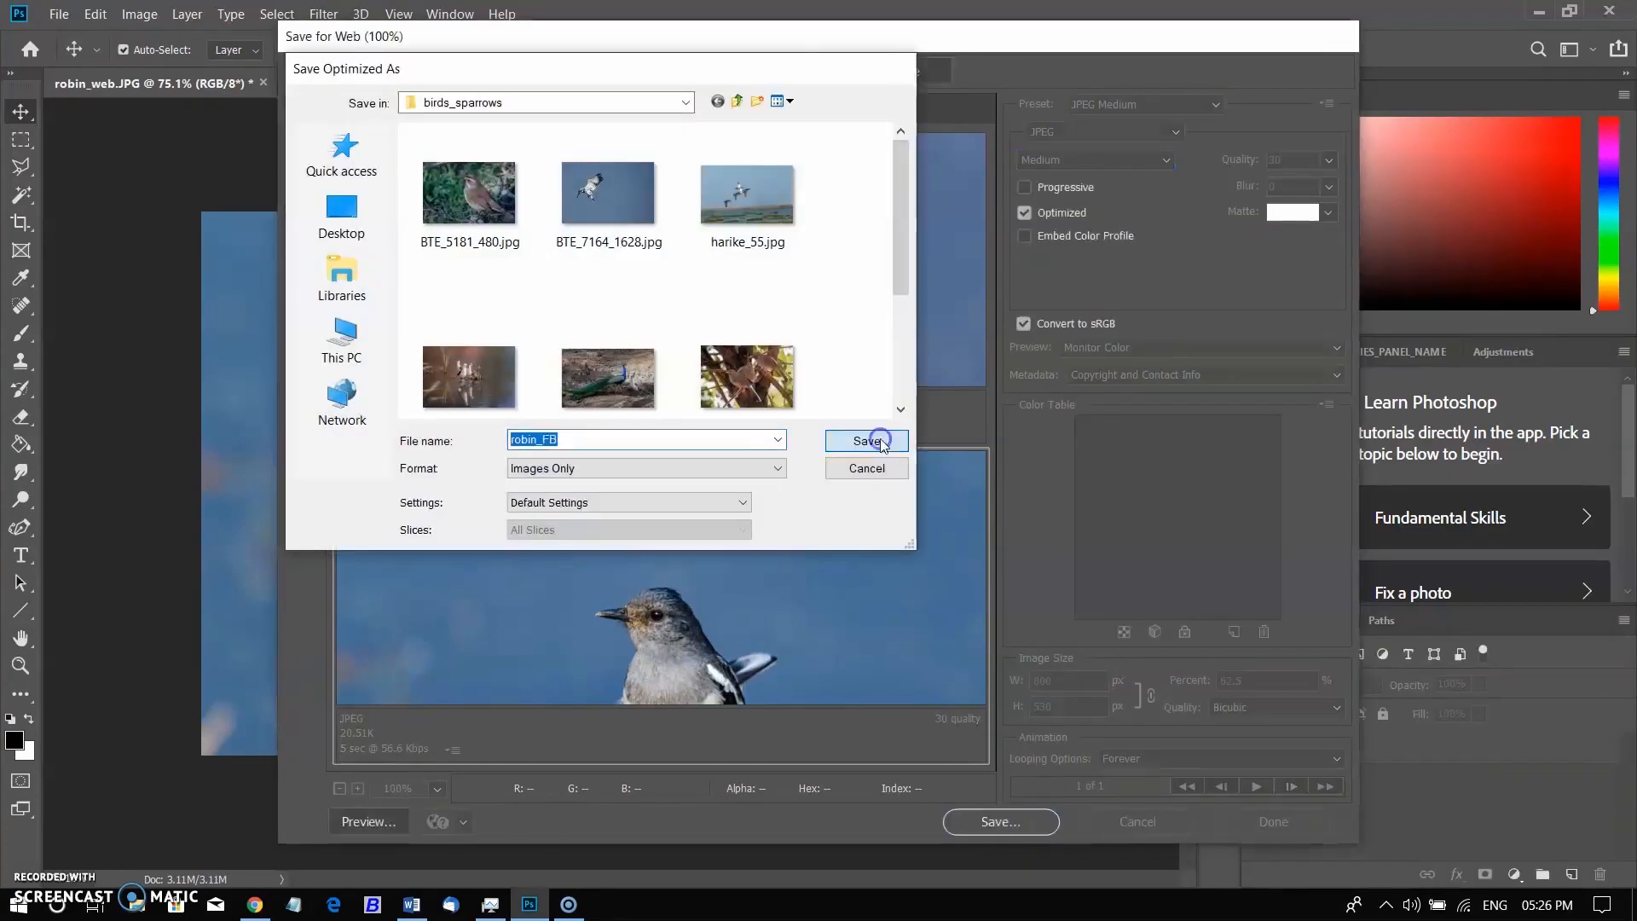
left_click(866, 440)
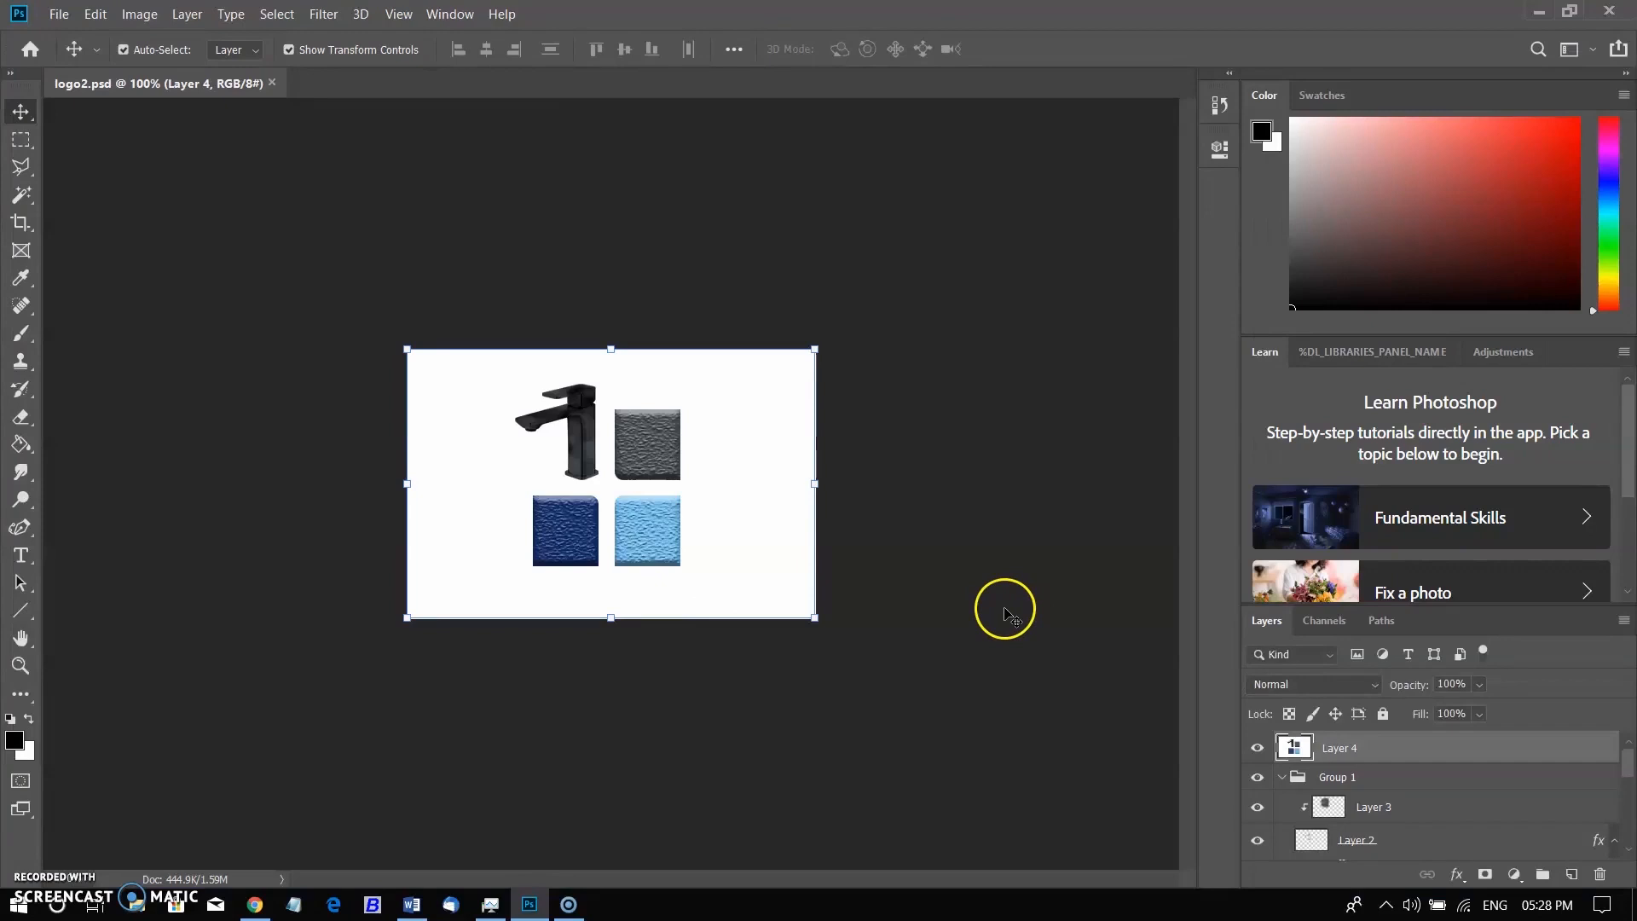
Deselect, group the logo layers into Group 1, and hide the white Background layer.
left_click(1065, 736)
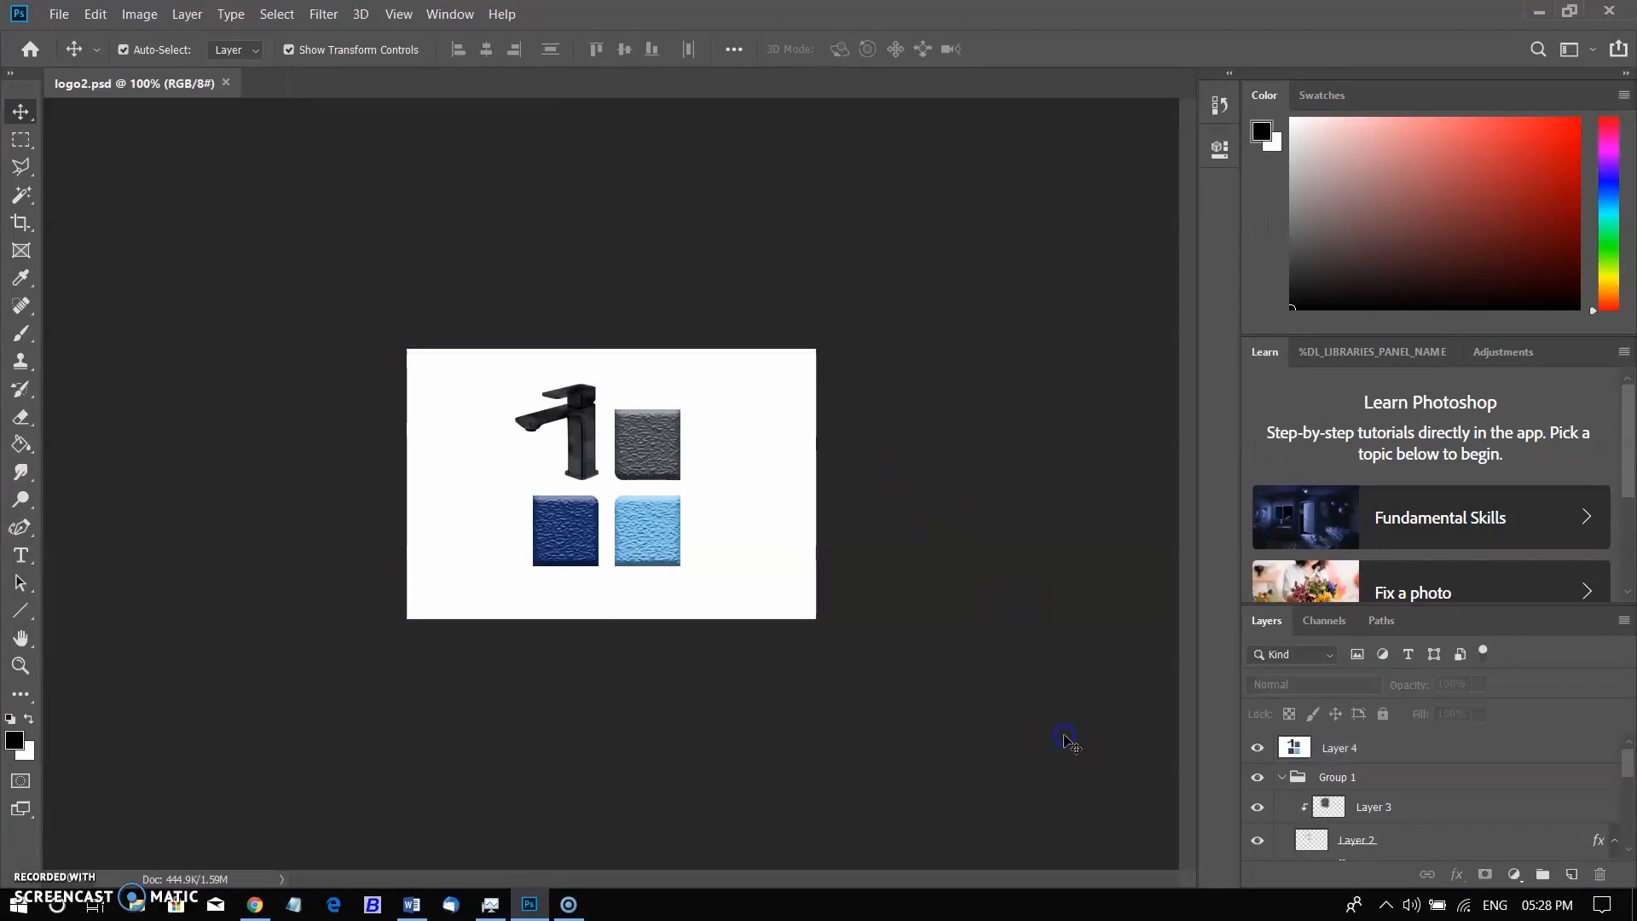
mouse_move(1180, 726)
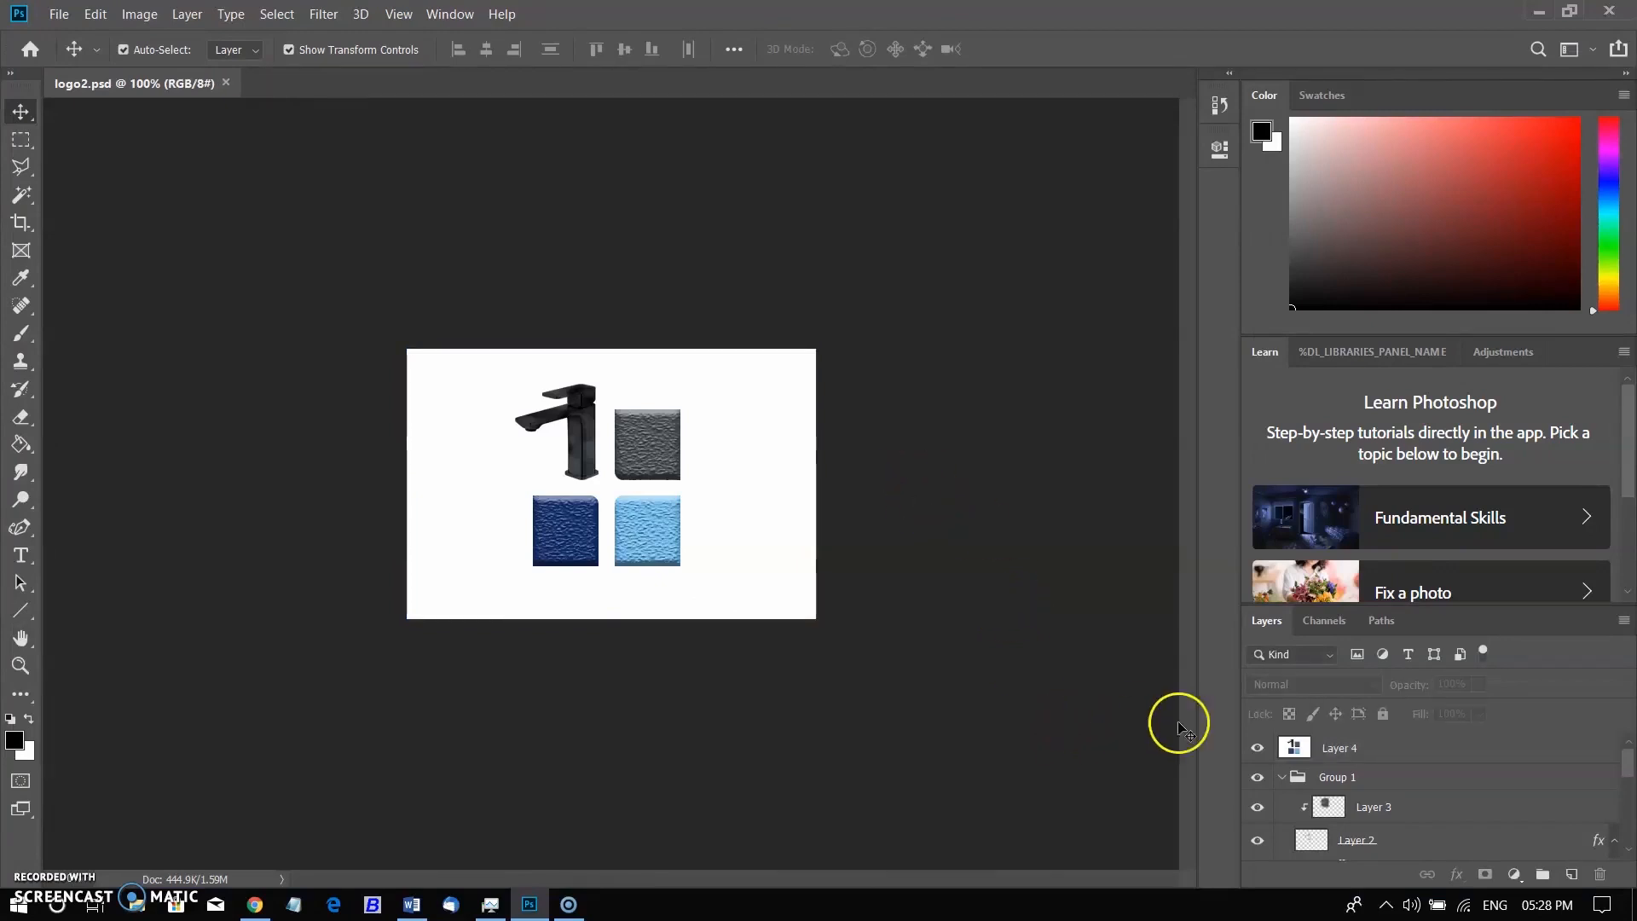
left_click(1340, 748)
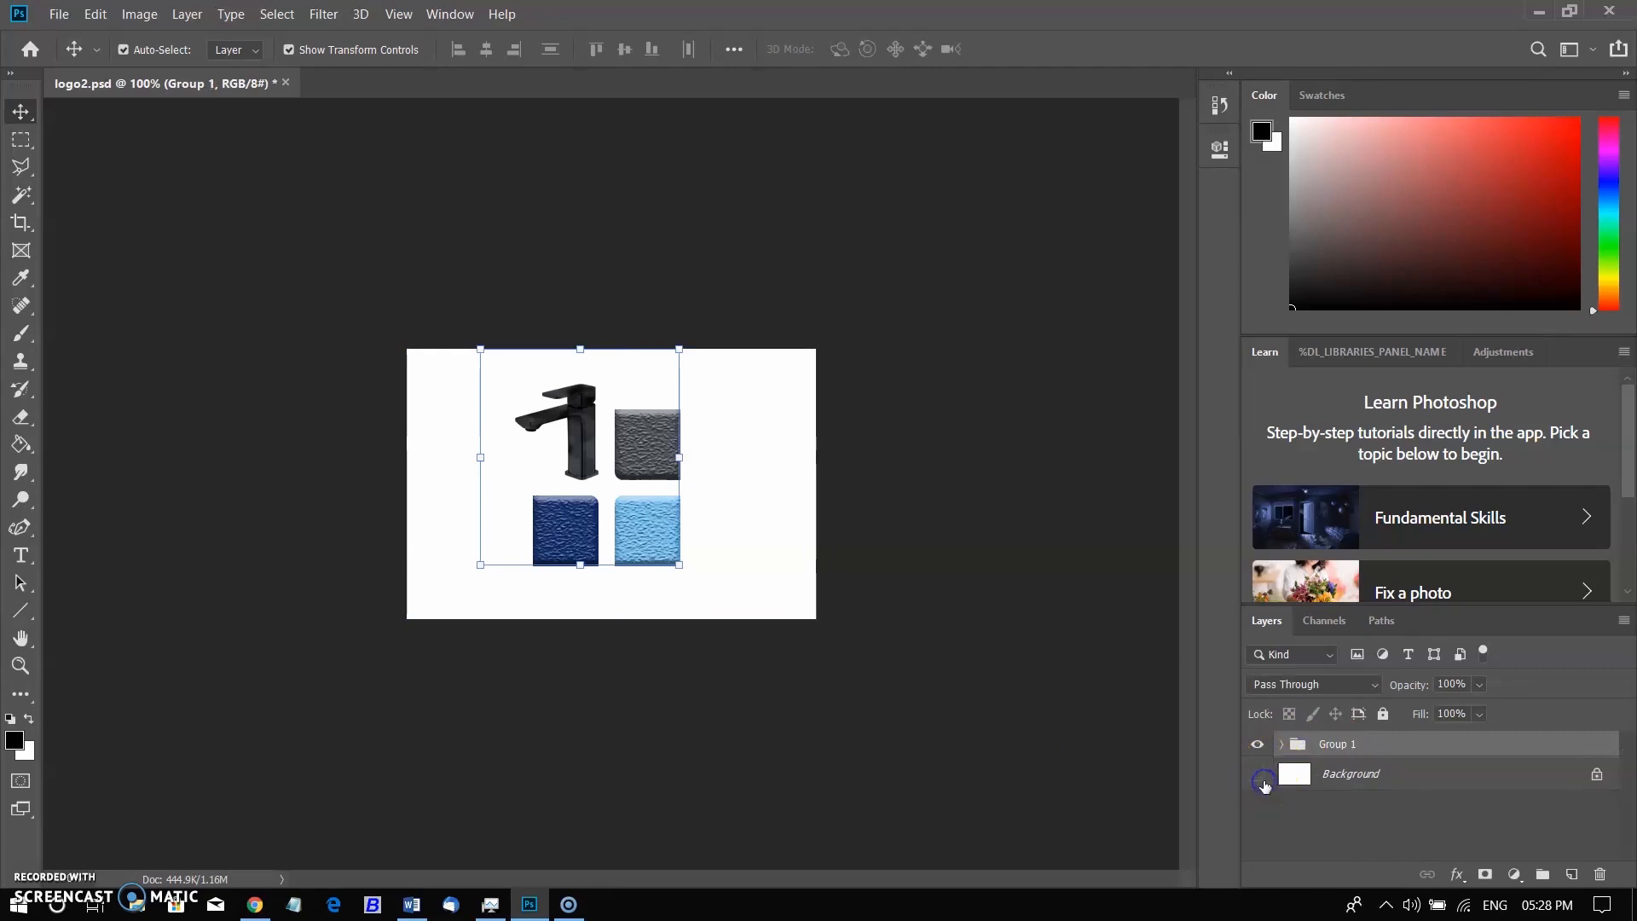
left_click(59, 13)
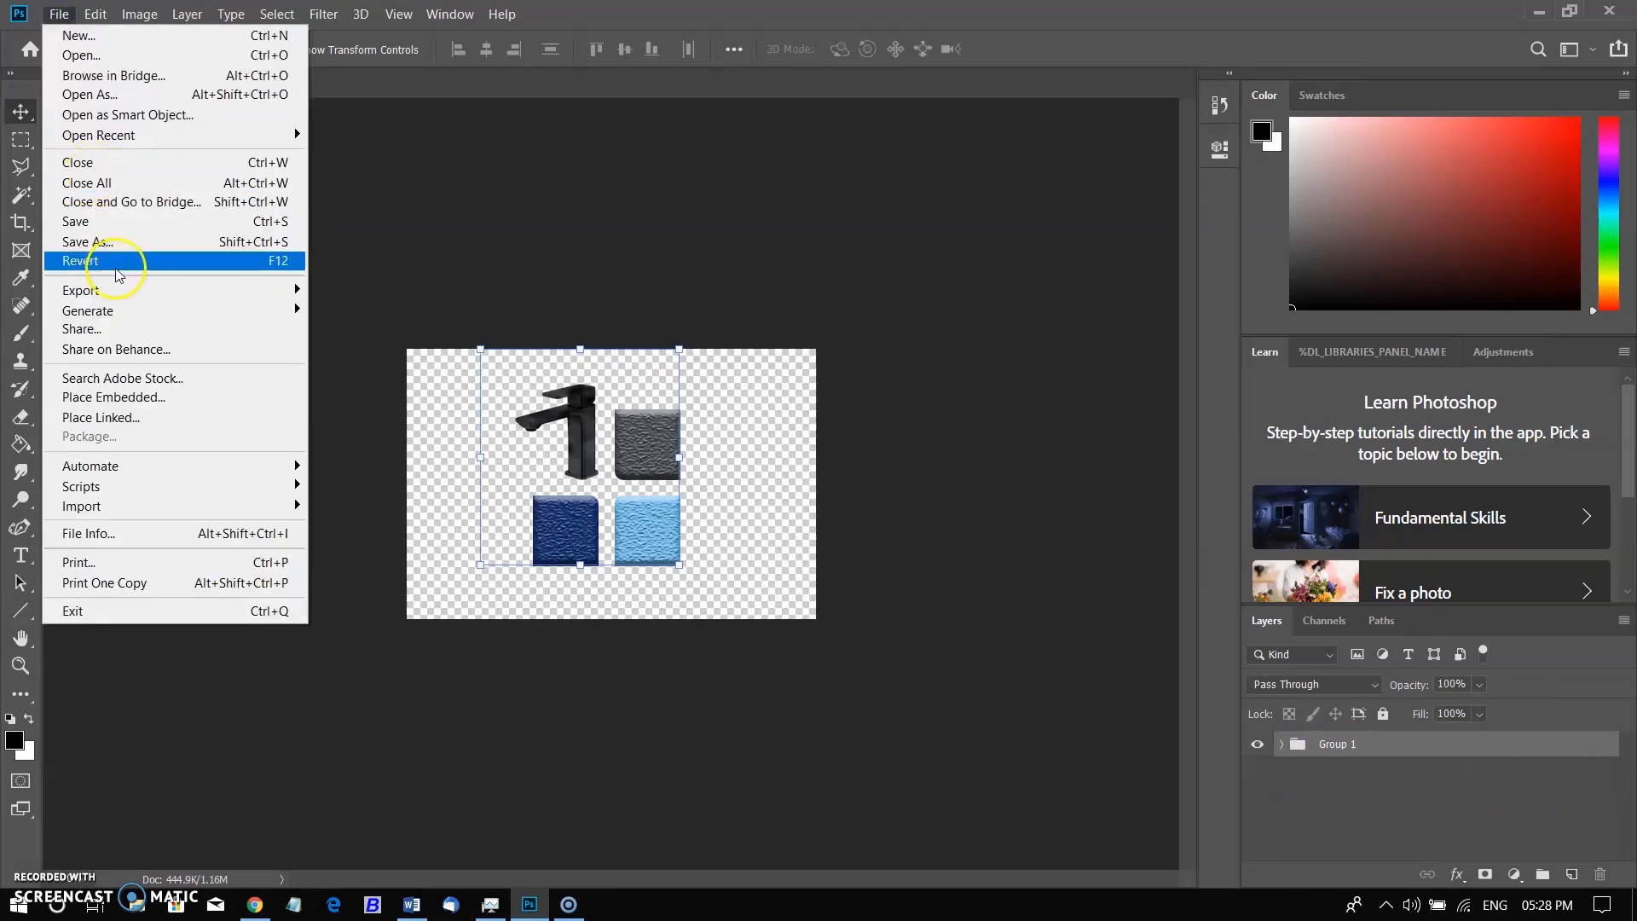
left_click(88, 241)
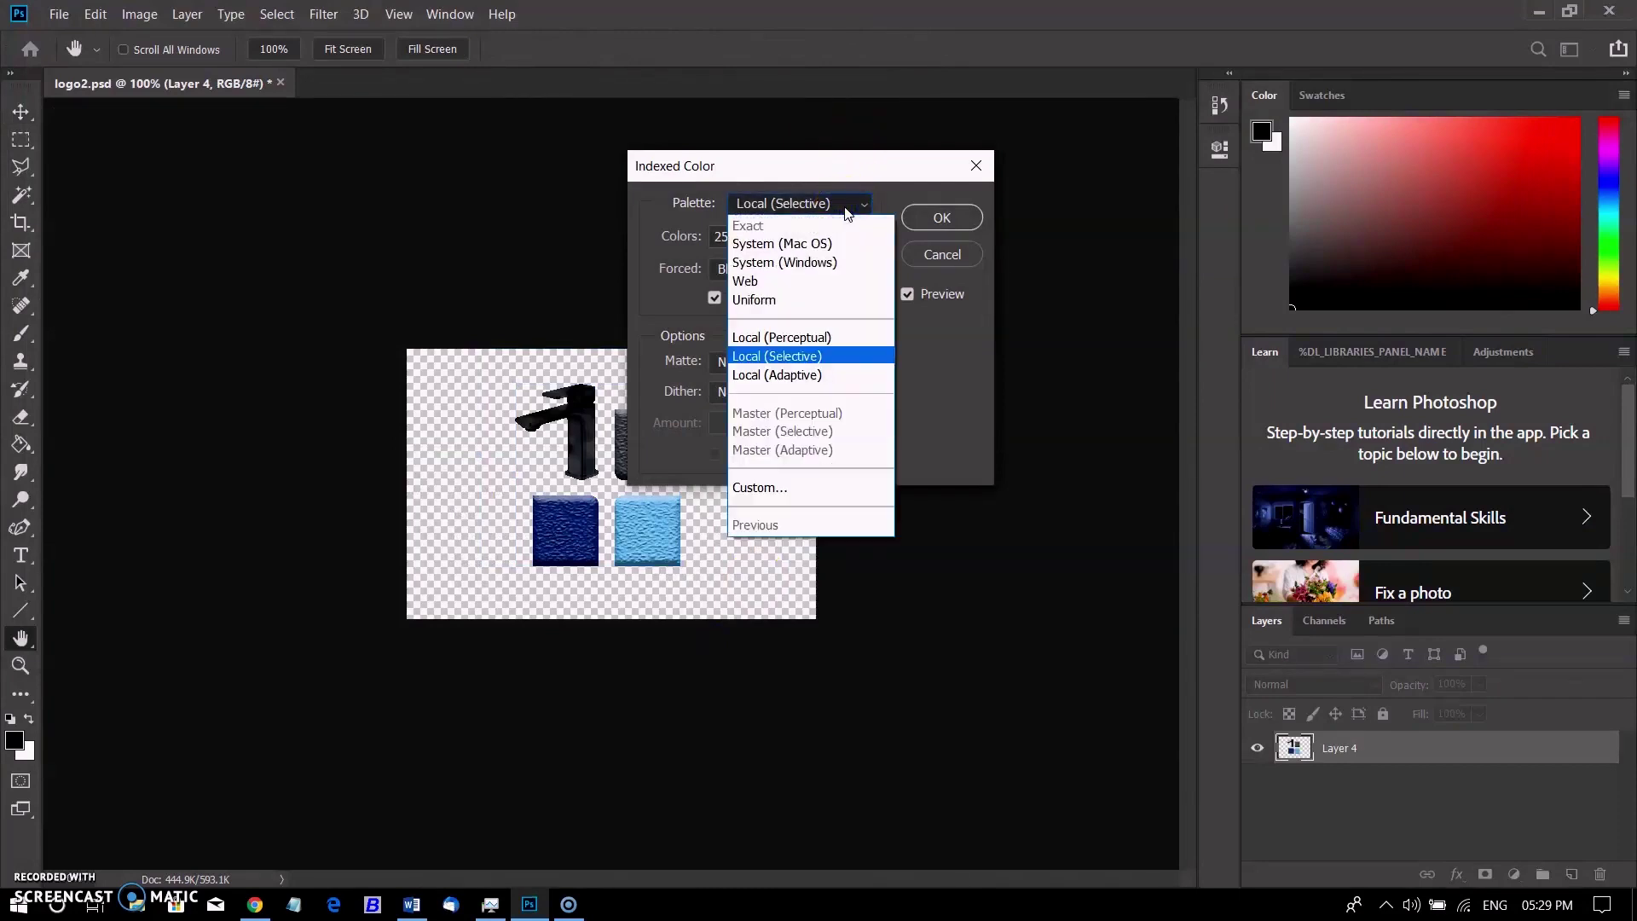
mouse_move(794, 363)
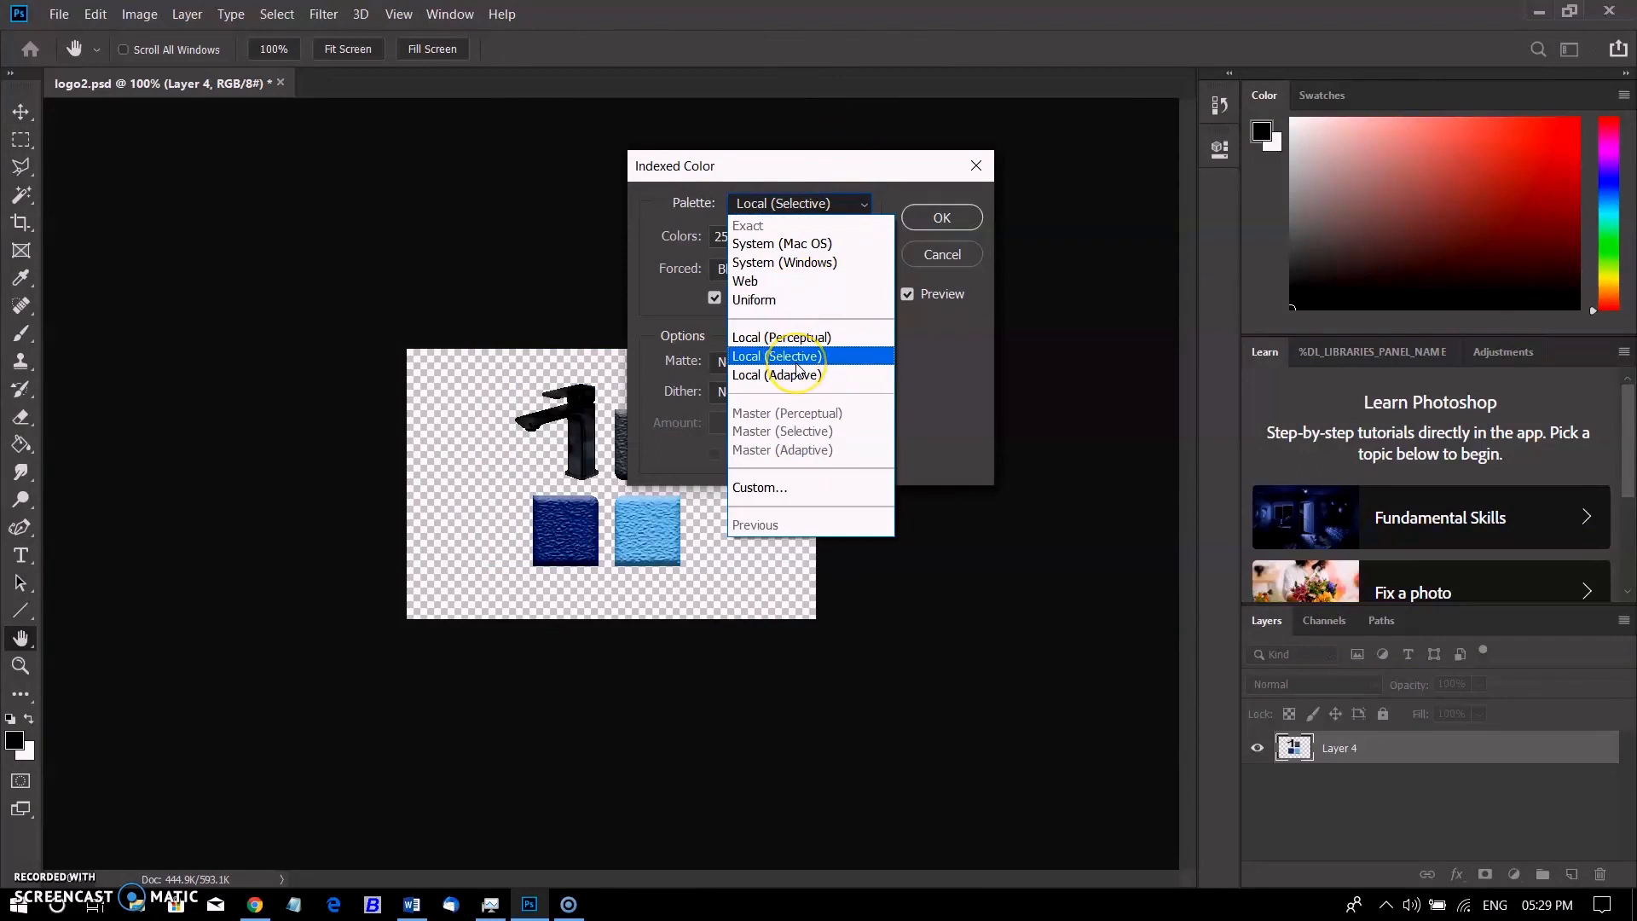
Convert the logo to Indexed Color with 256 colours, Local (Selective) palette, Transparency on.
left_click(777, 357)
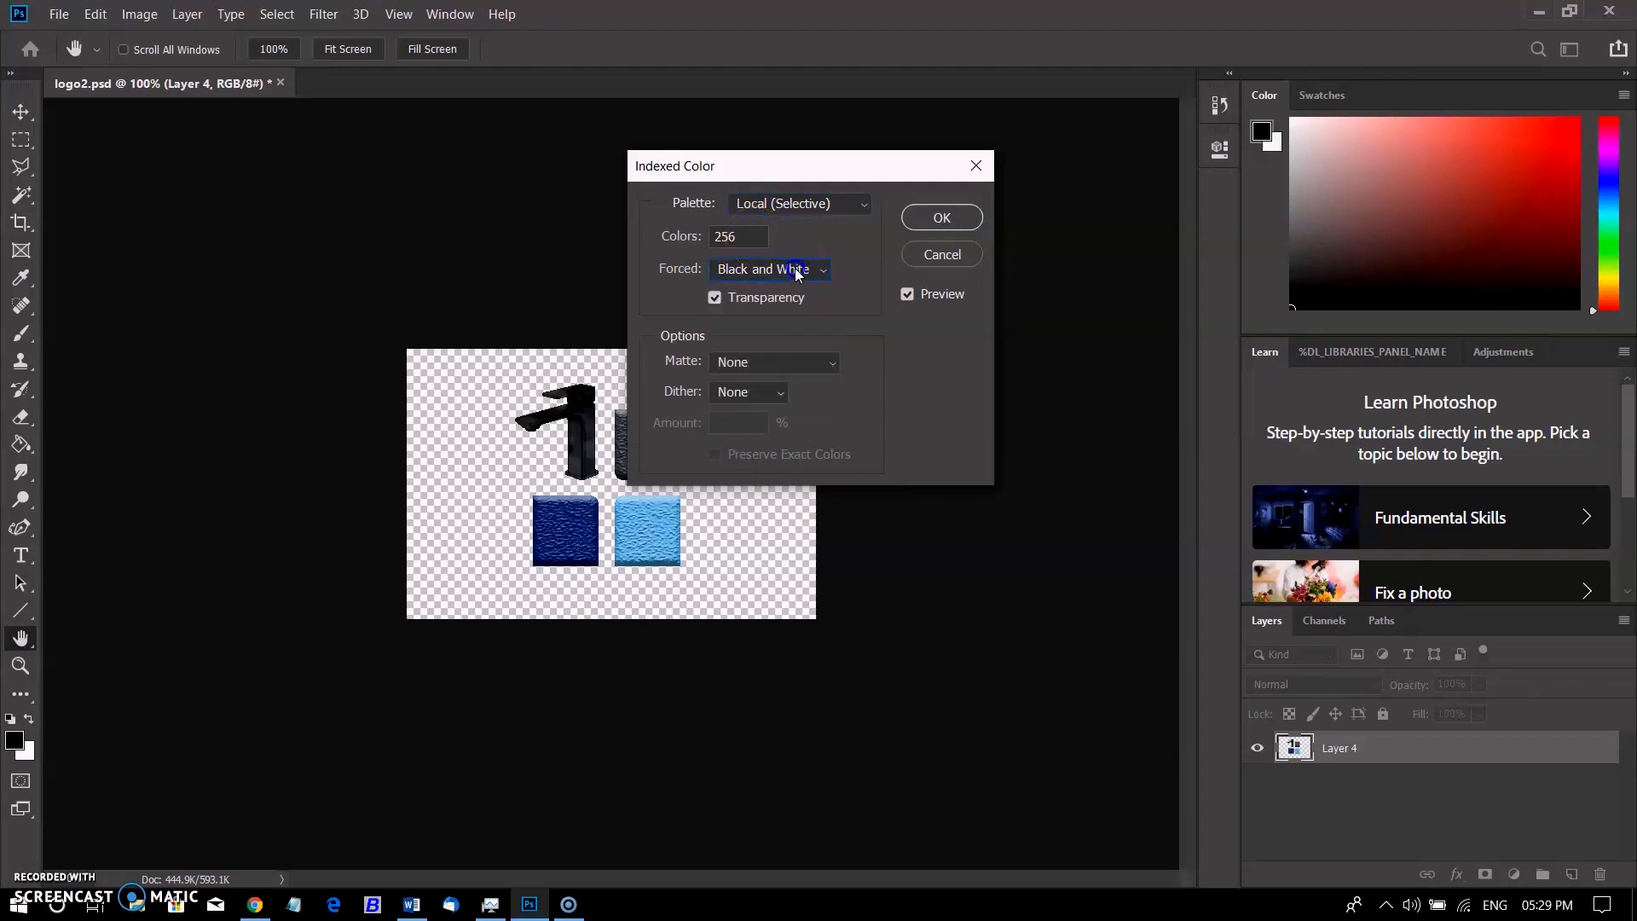
mouse_move(724, 316)
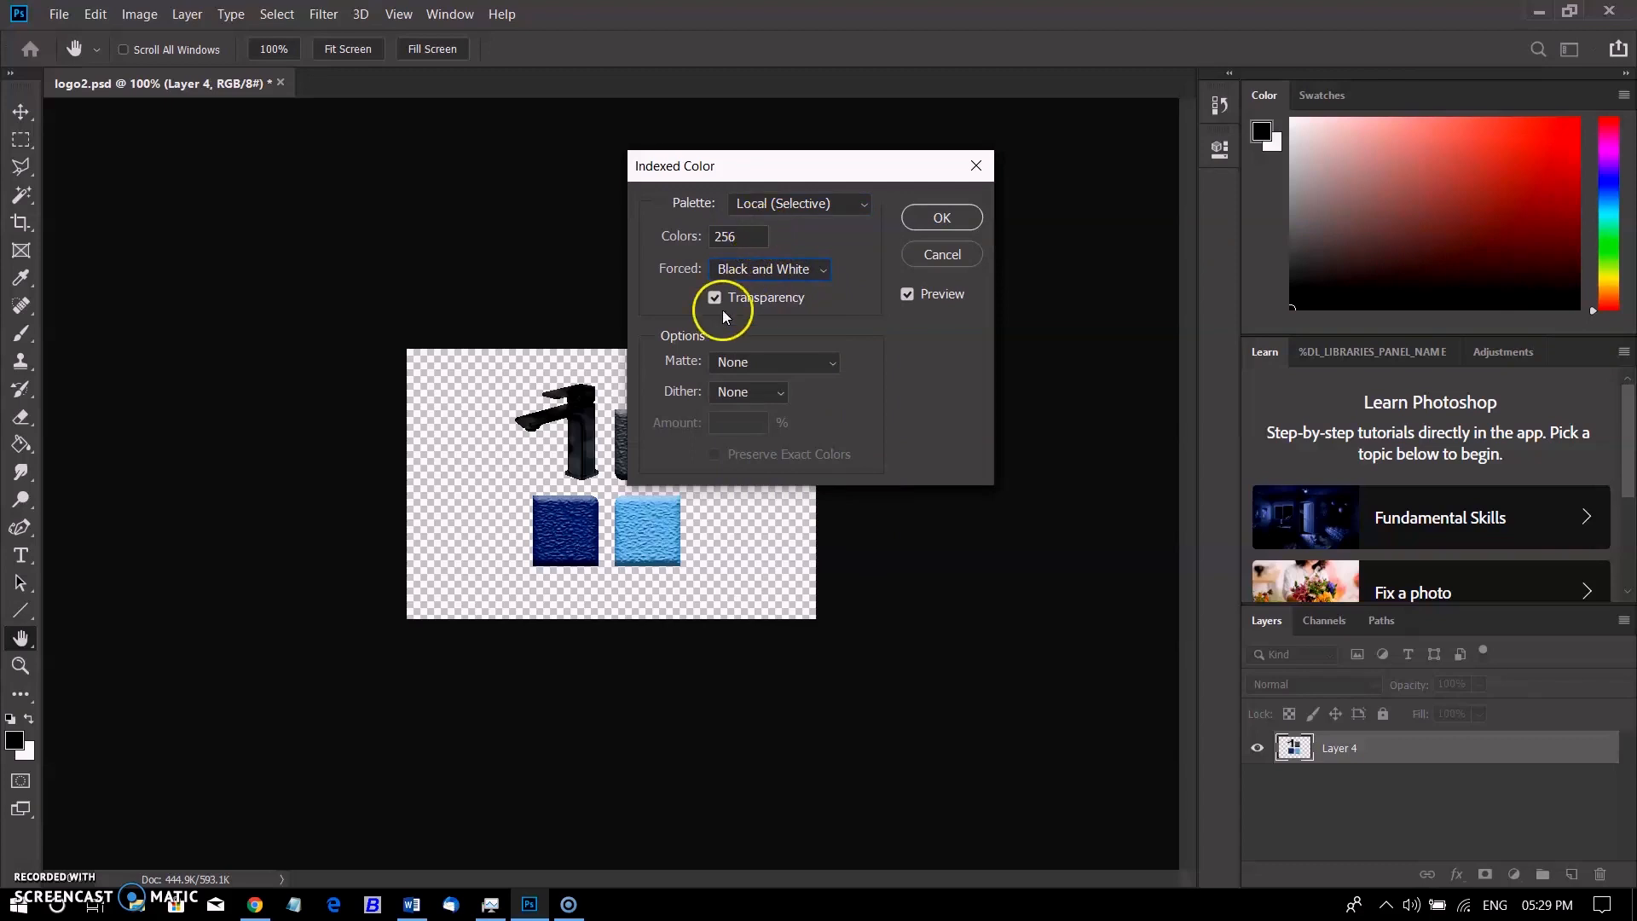
left_click(716, 297)
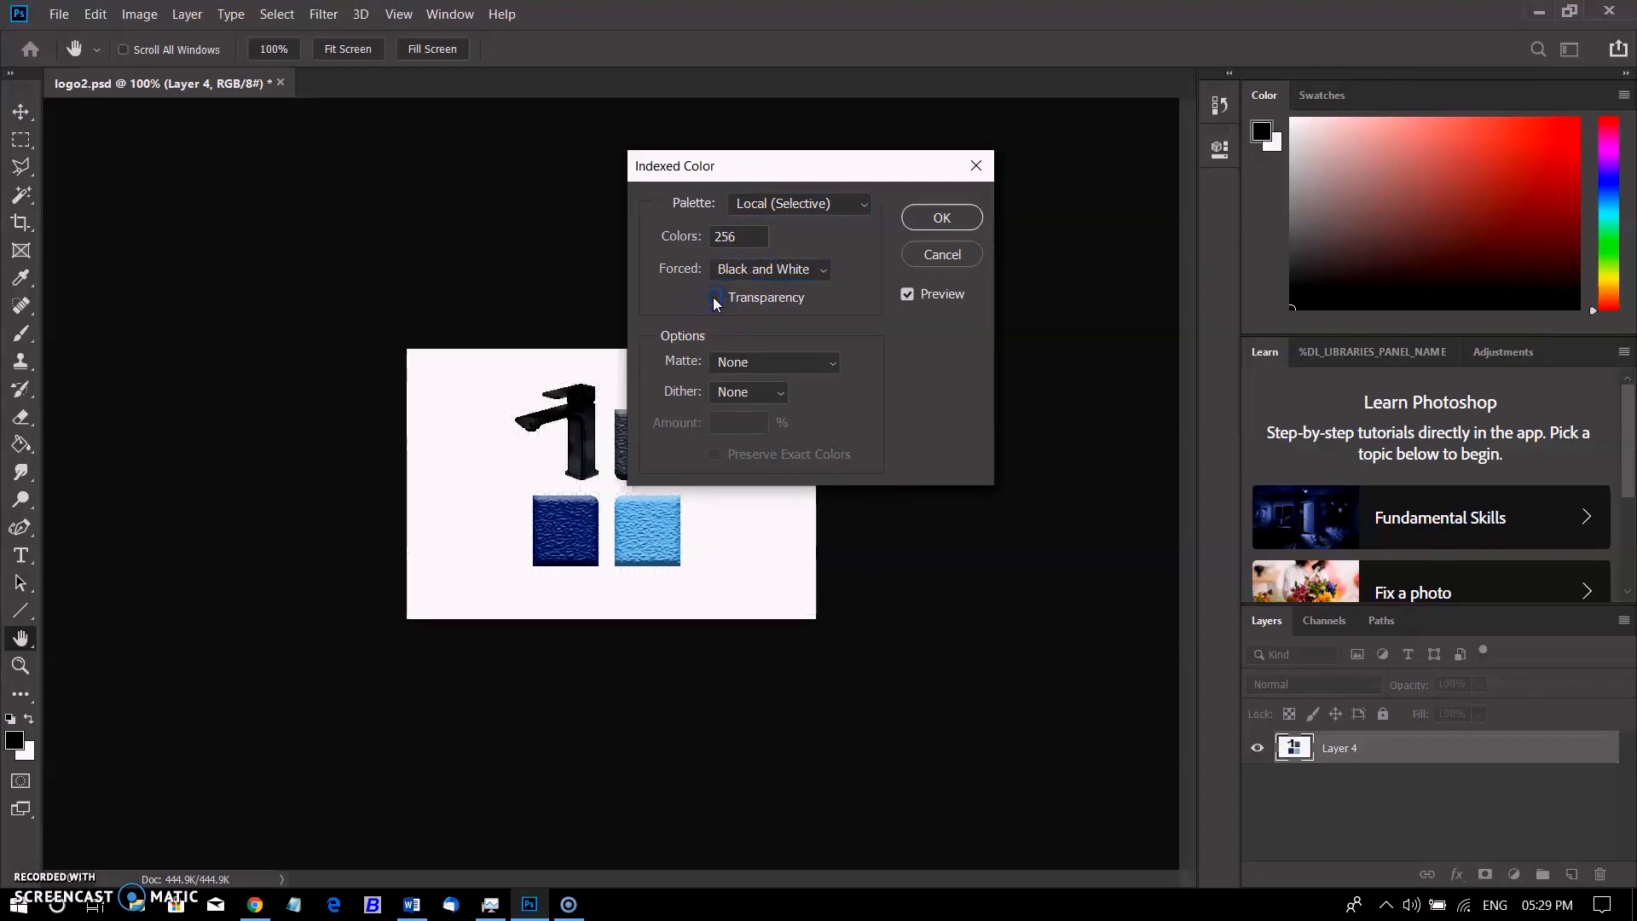
left_click(715, 298)
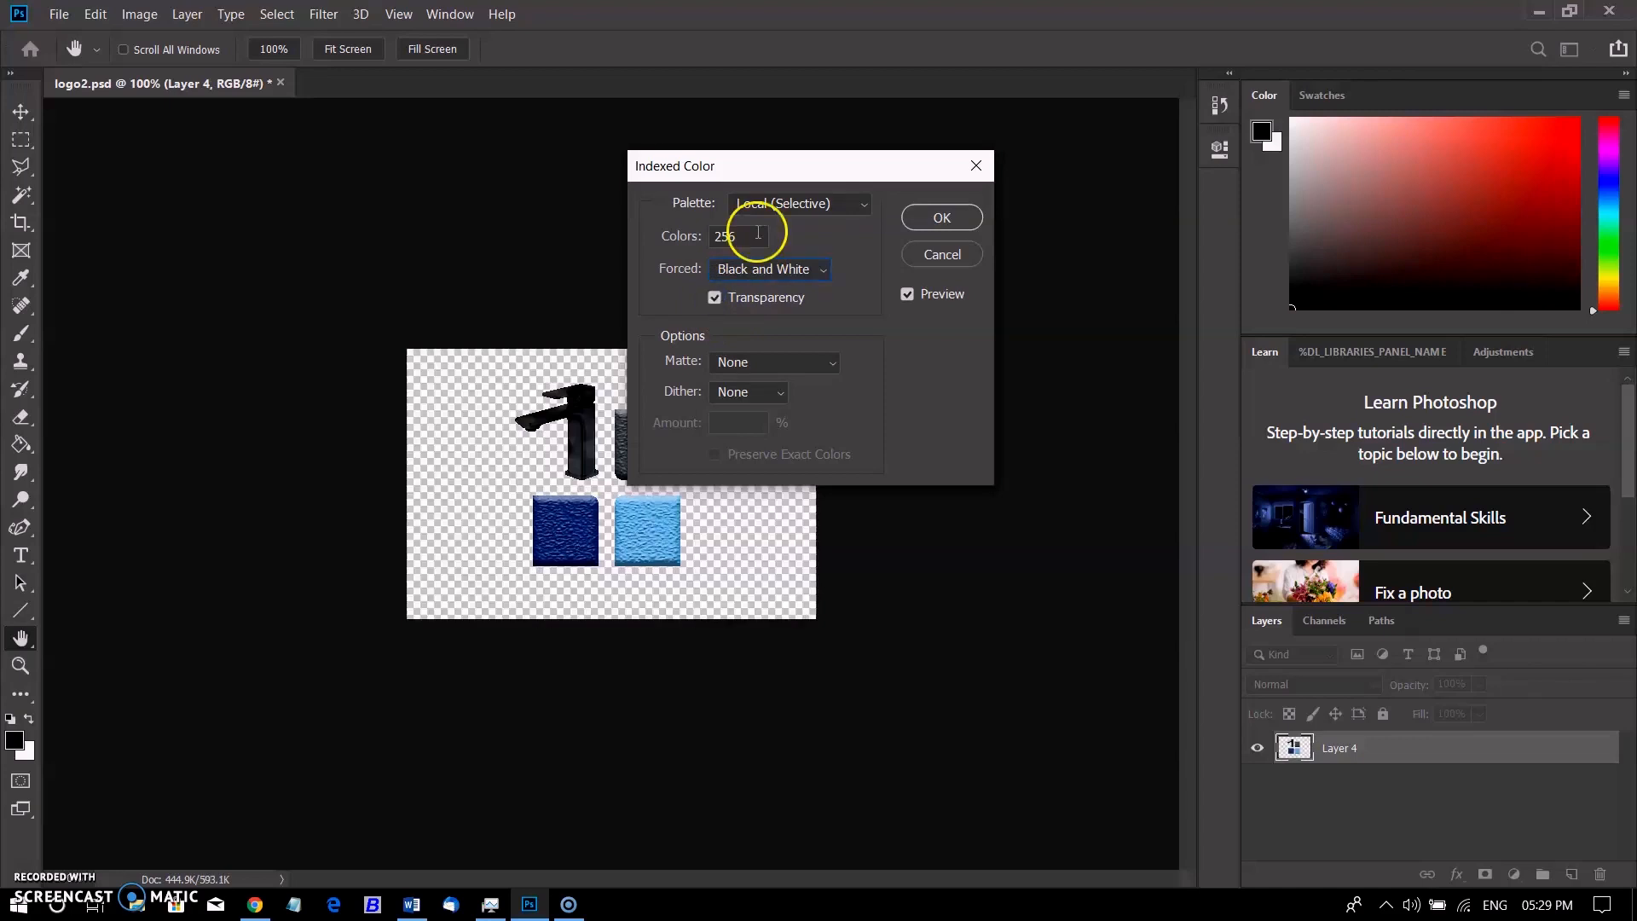
left_click(714, 297)
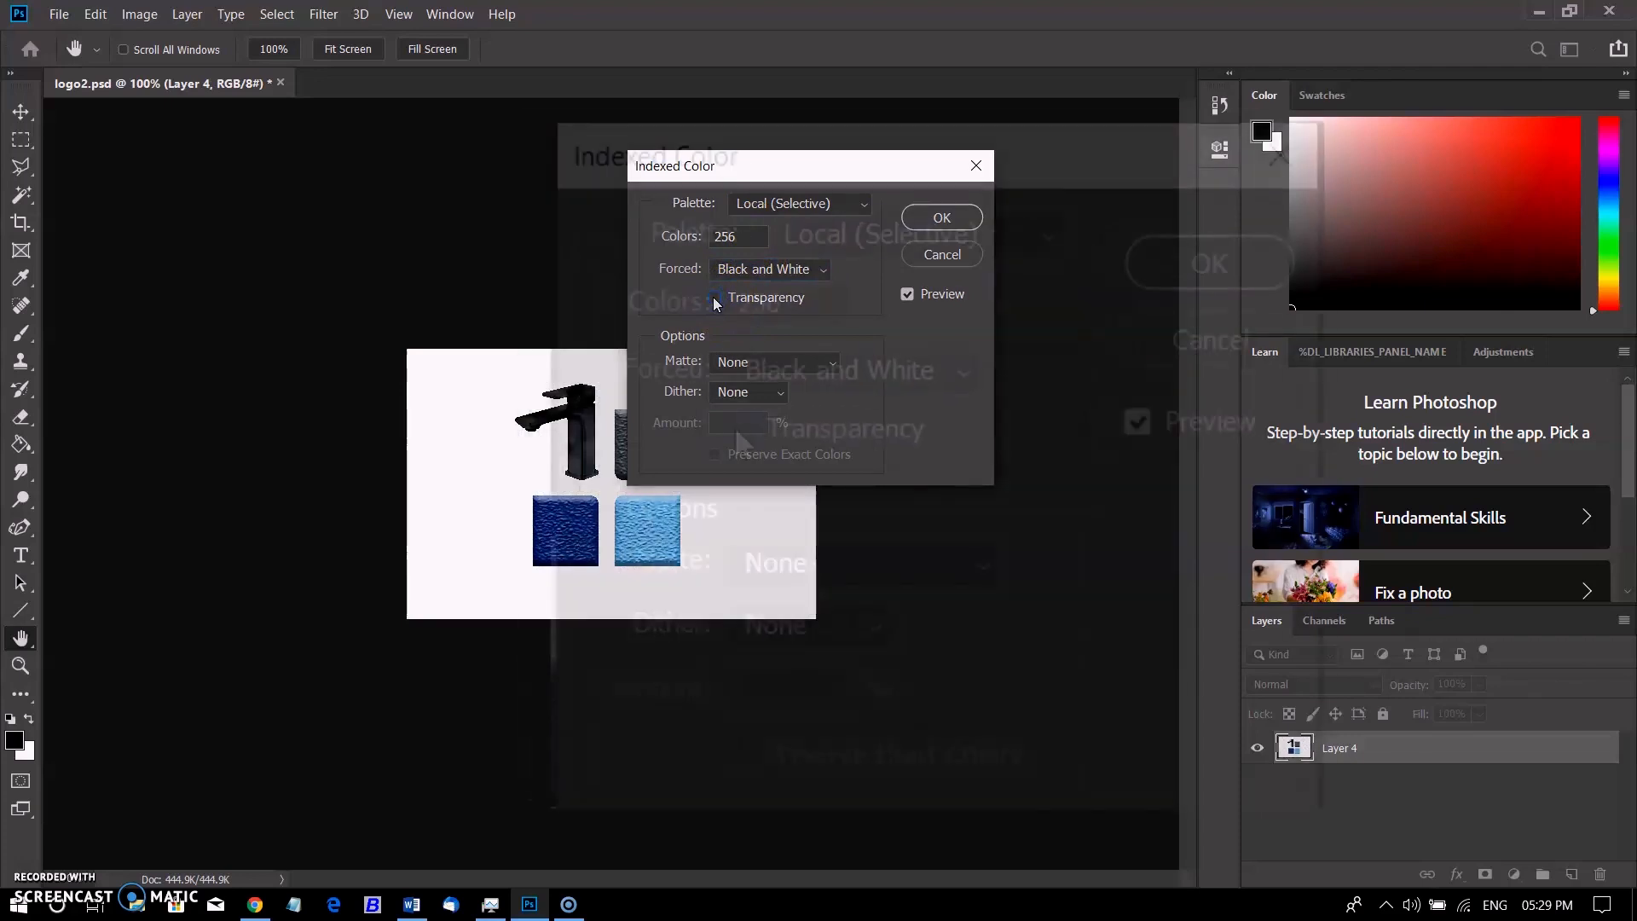
left_click(713, 298)
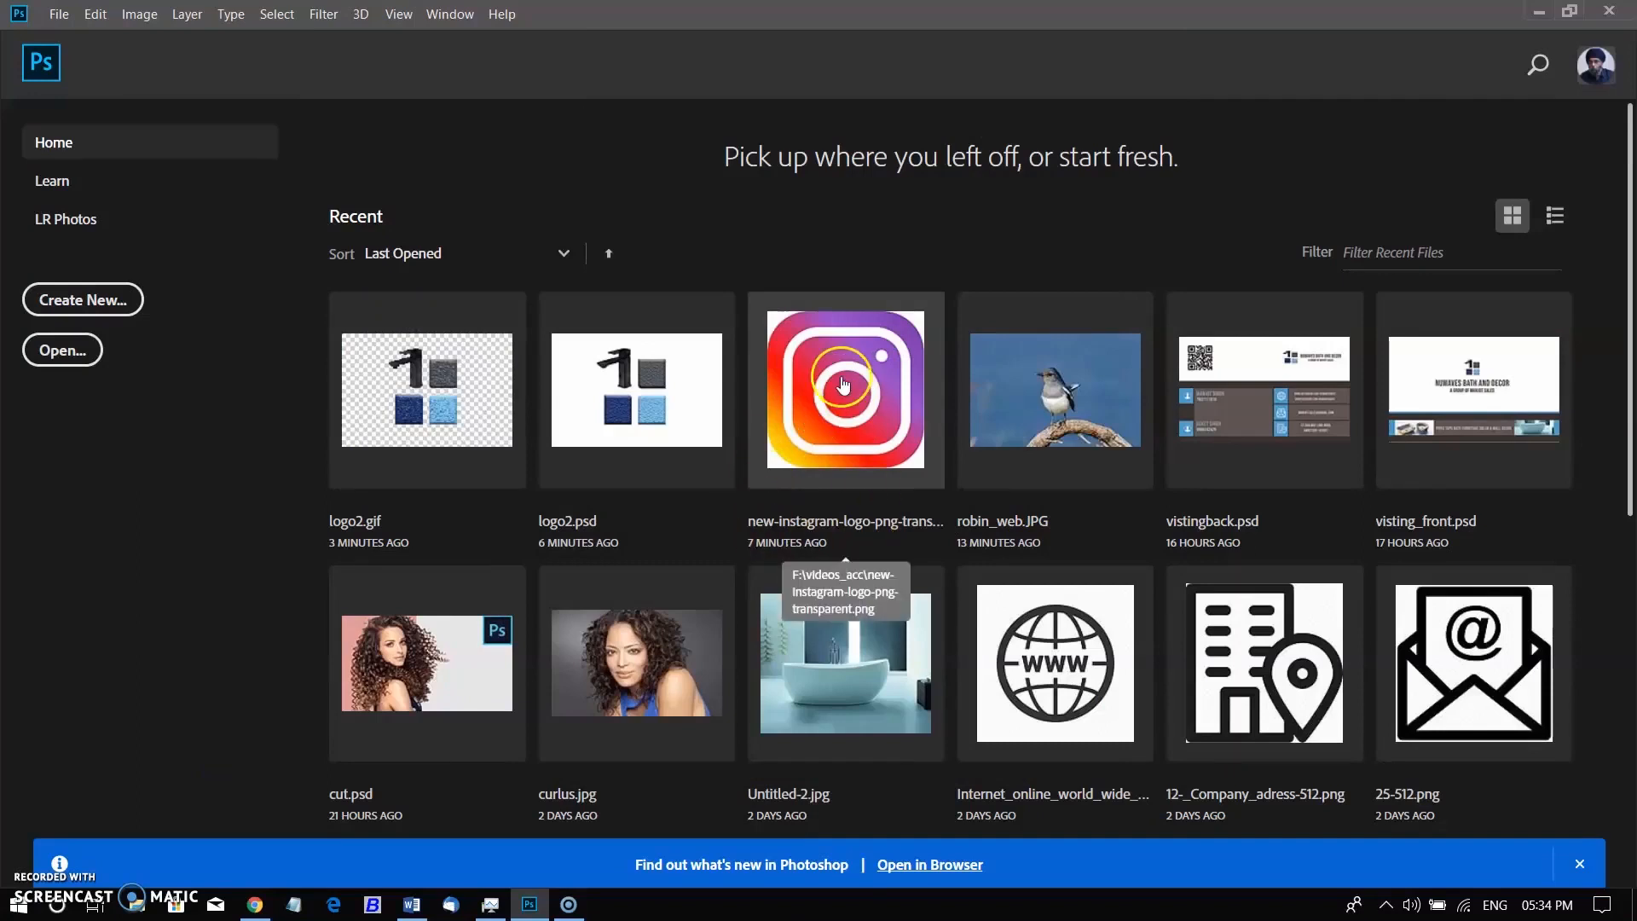
Open the Instagram PNG, fill a new layer with 50% Gray, then delete that layer.
double_click(845, 391)
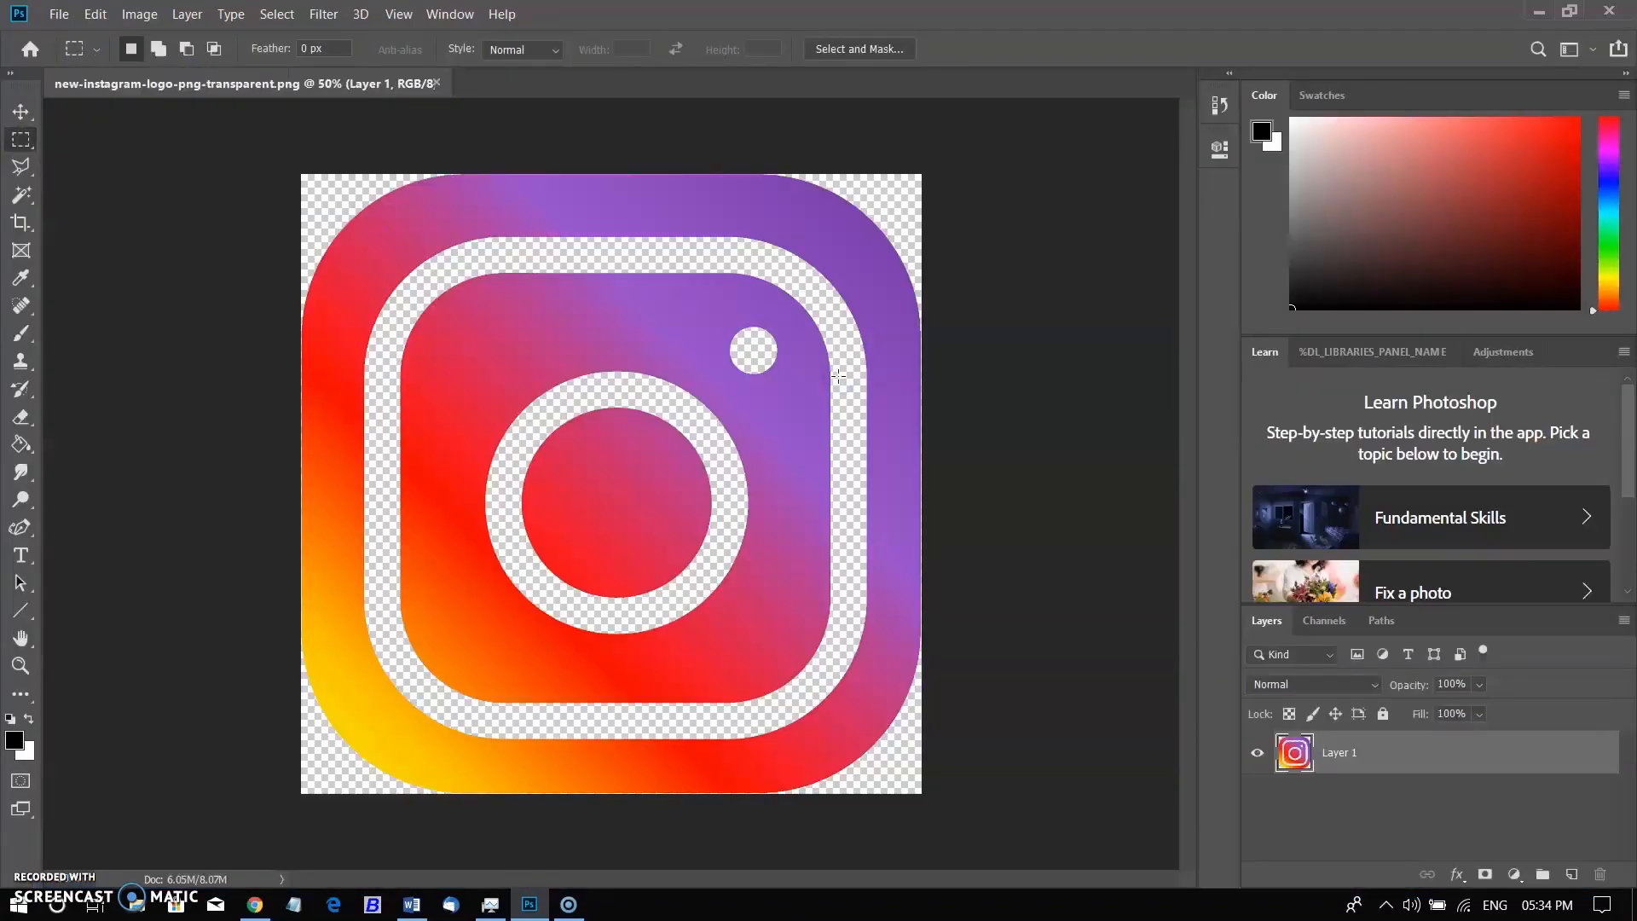
left_click(1540, 874)
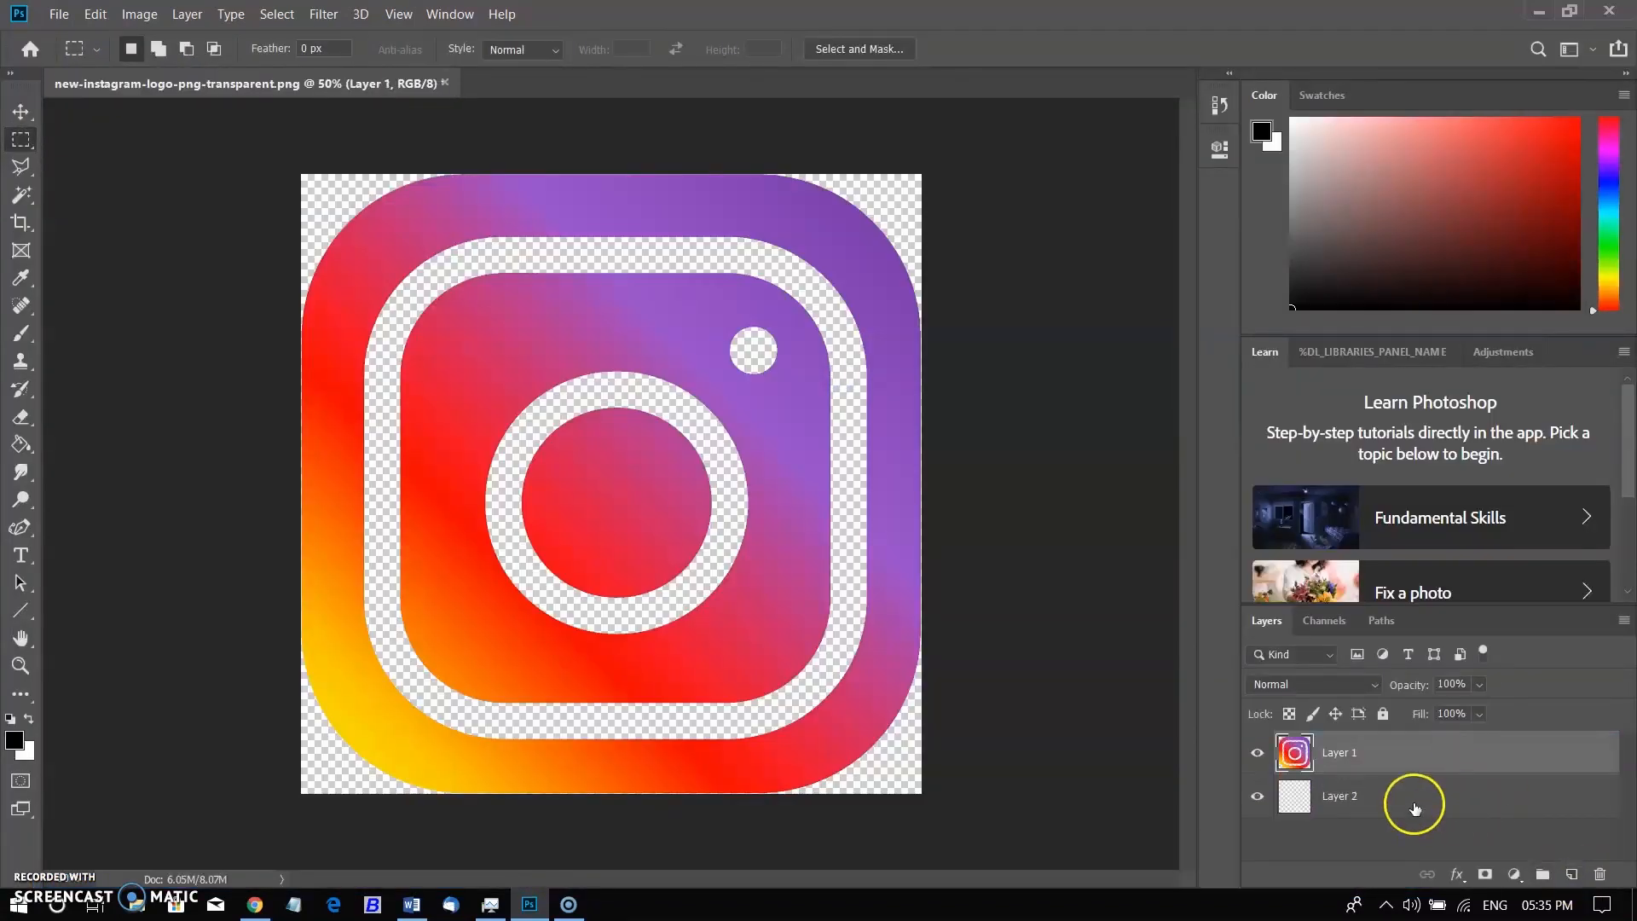
left_click(1340, 796)
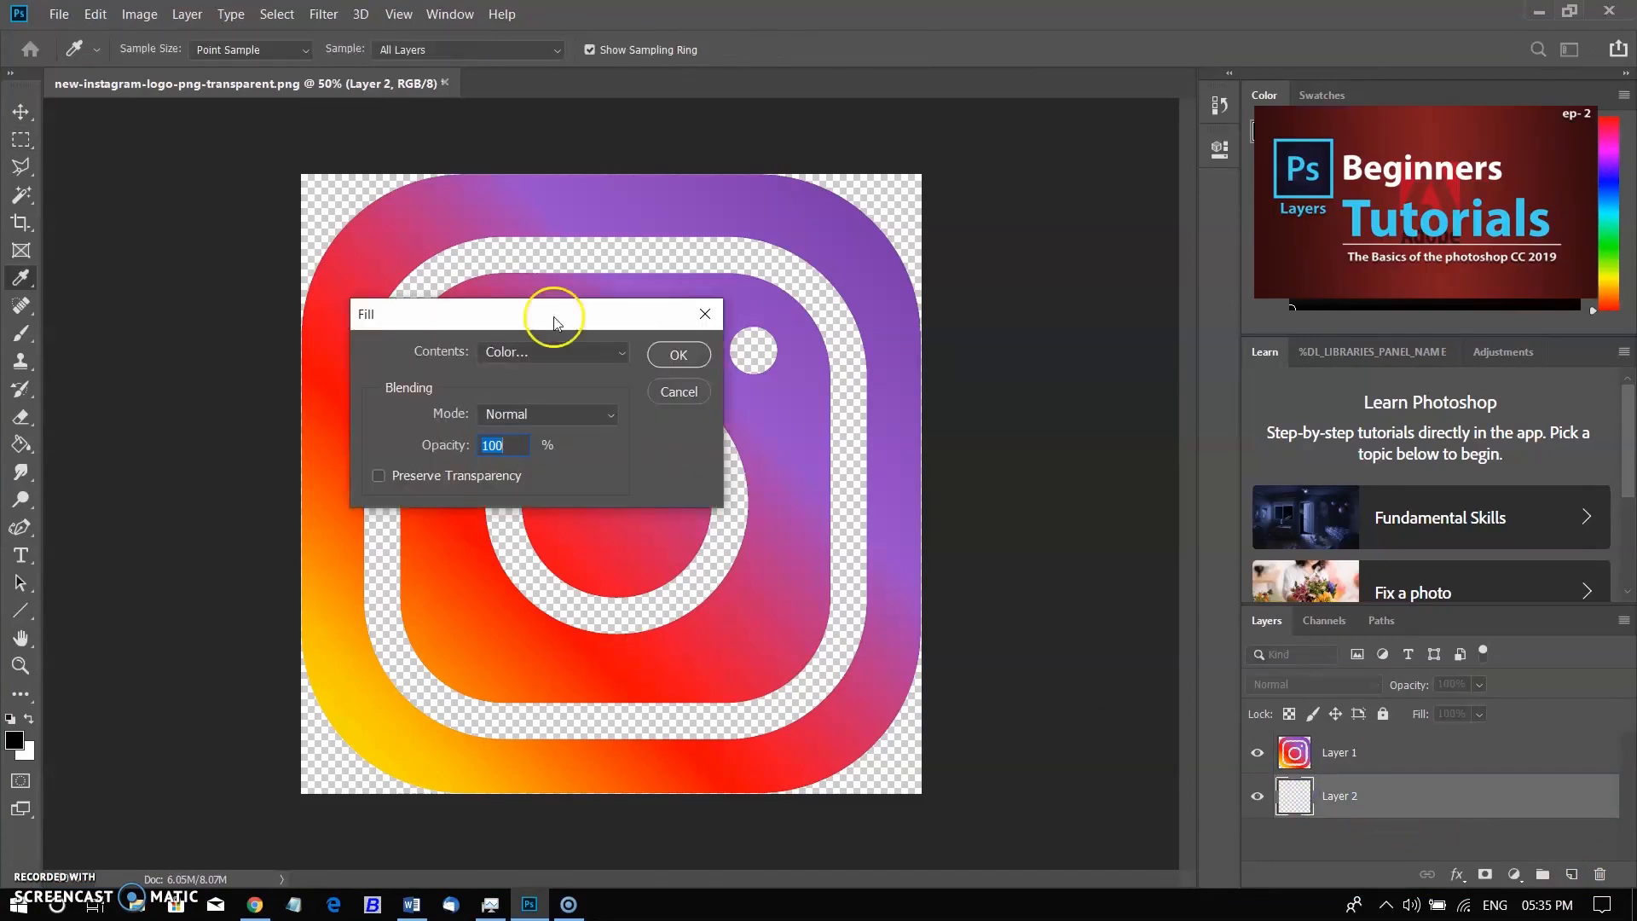
left_click(553, 352)
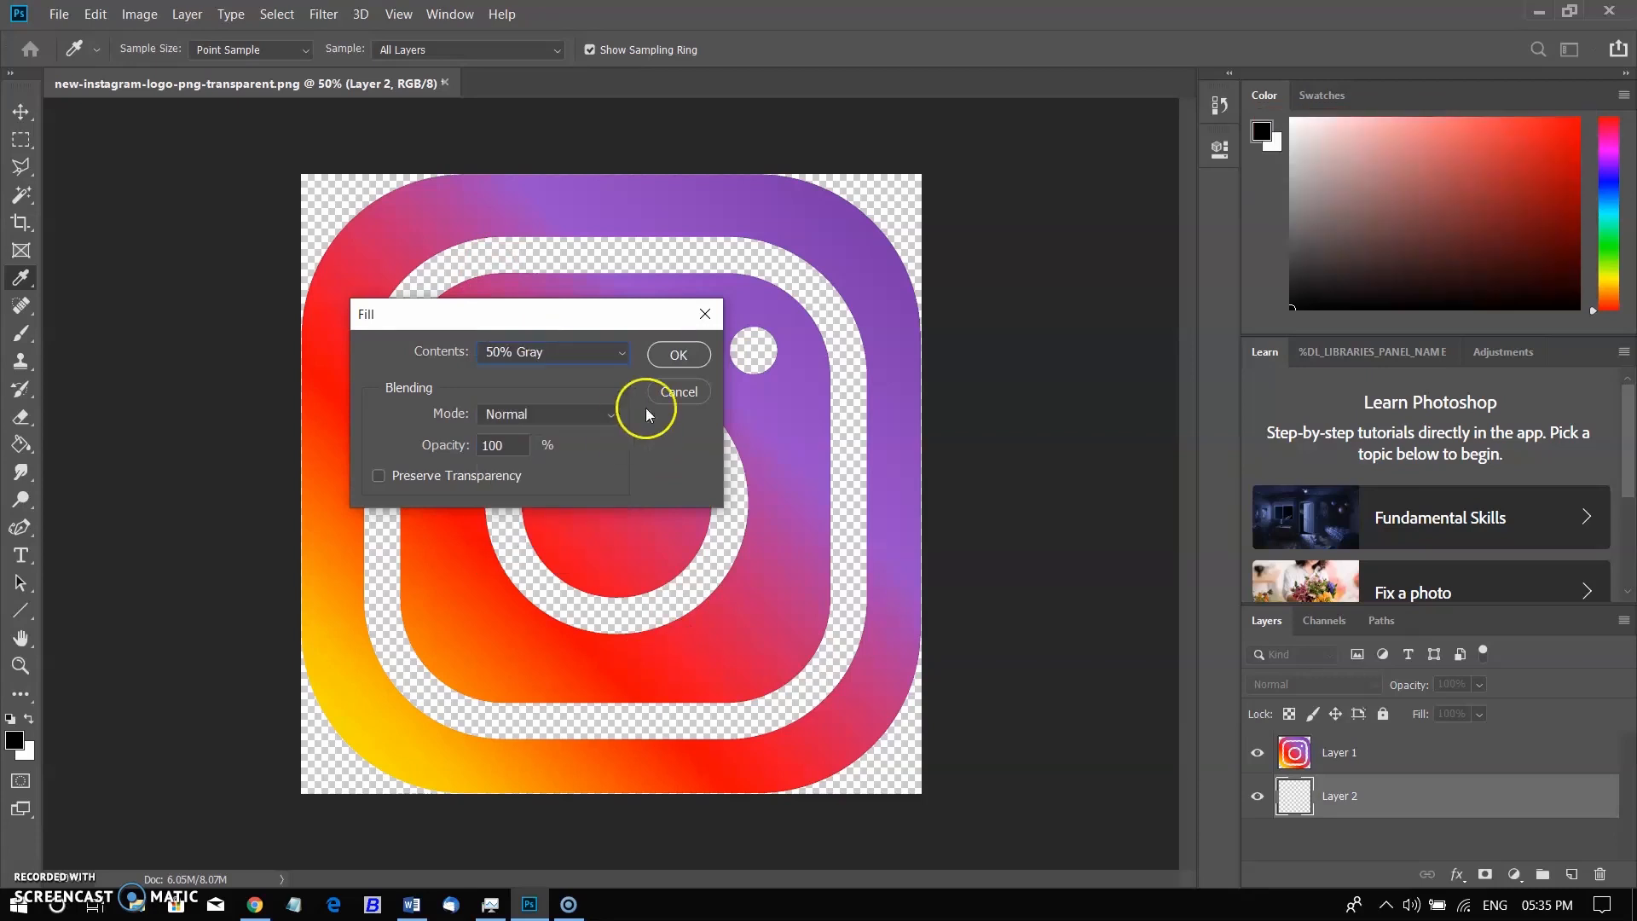
left_click(677, 354)
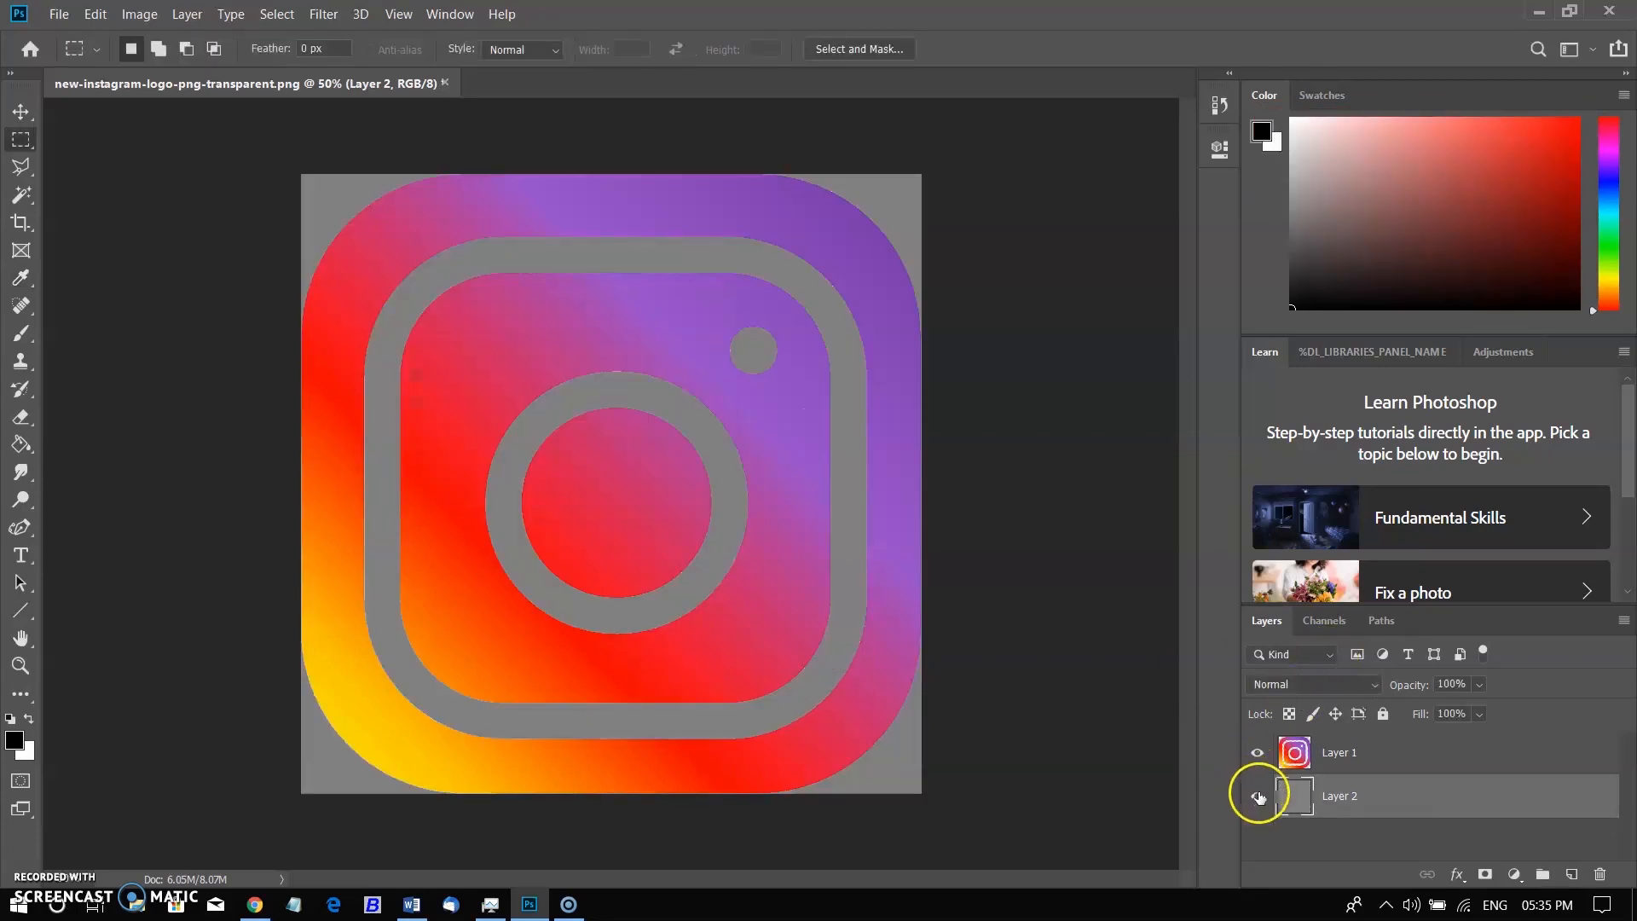
left_click(1256, 796)
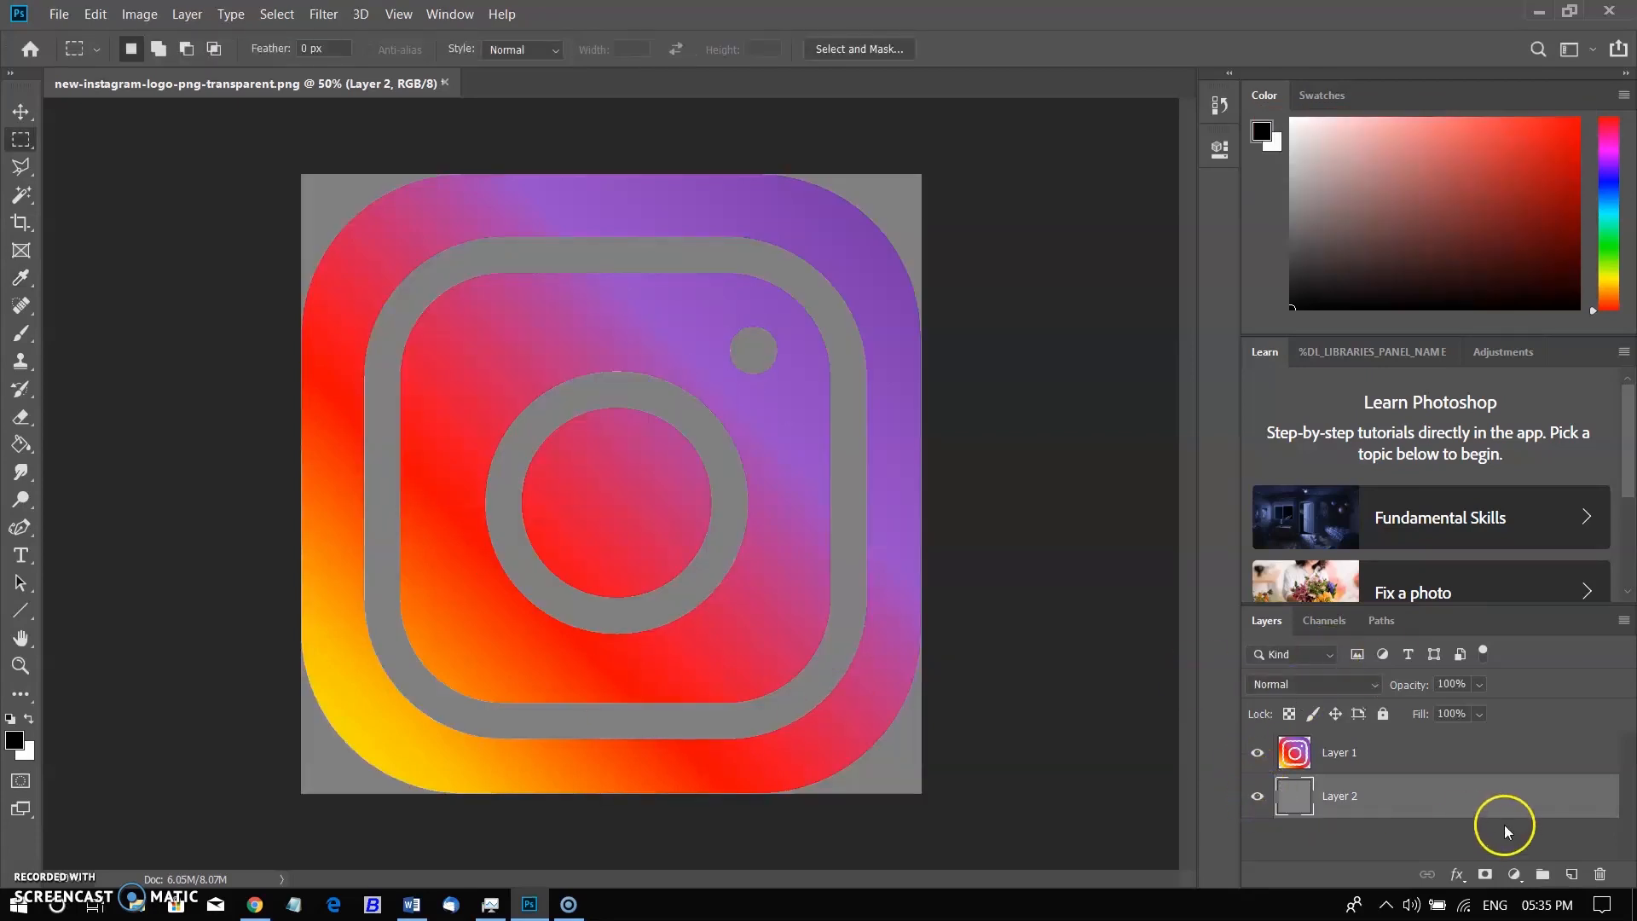
left_click(1599, 874)
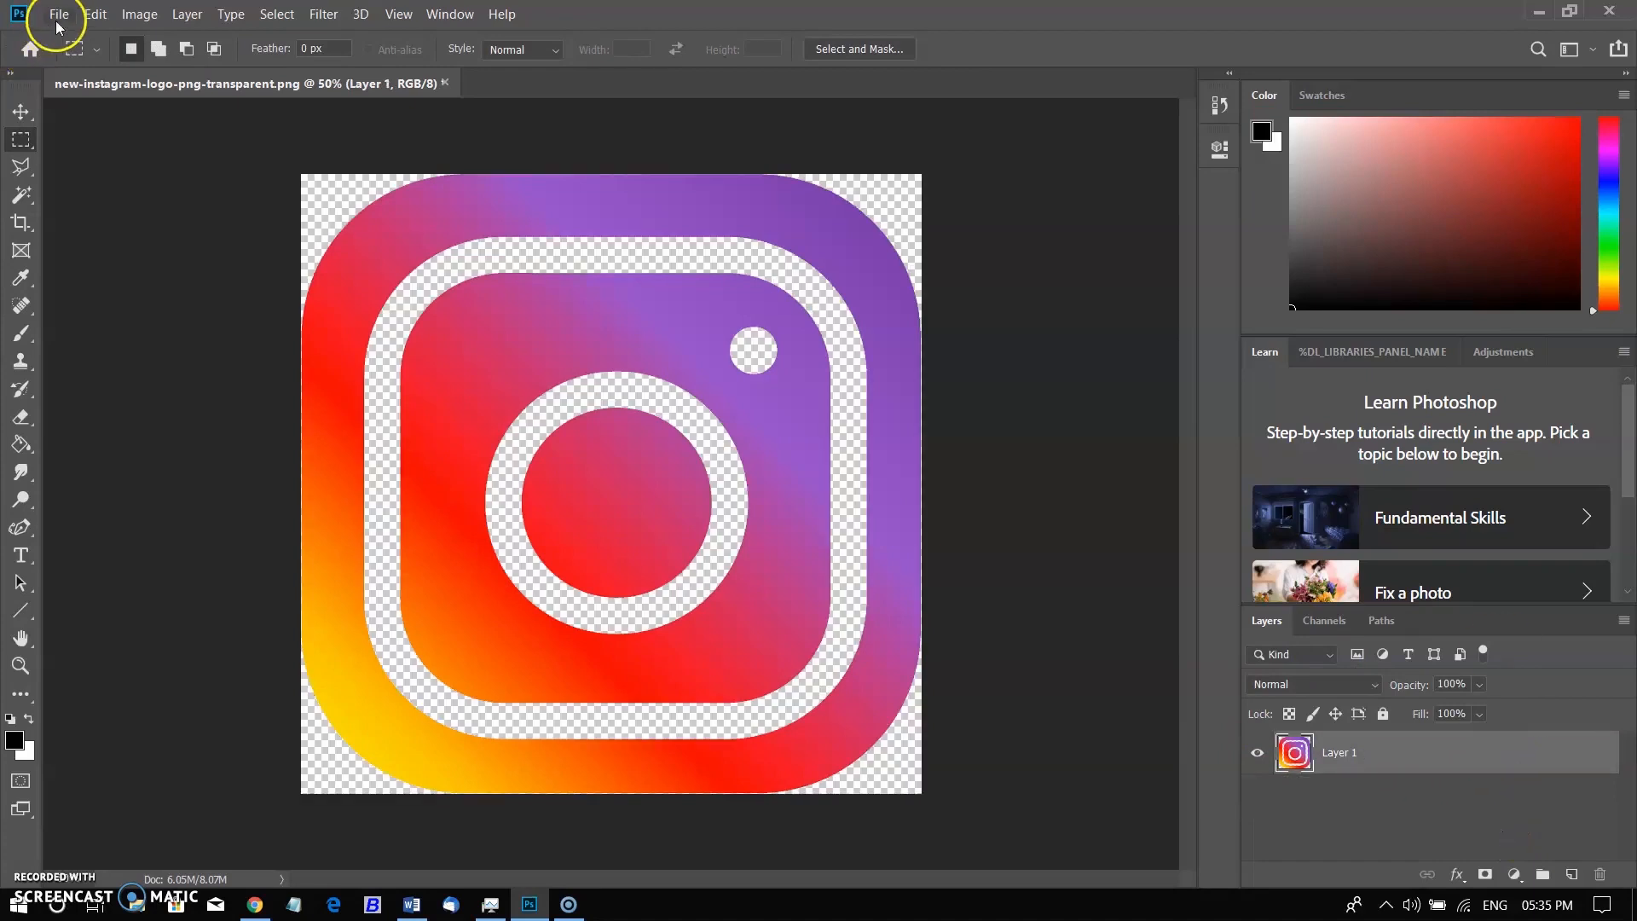
Save the transparent Instagram logo as a PNG using the large file size option.
left_click(59, 14)
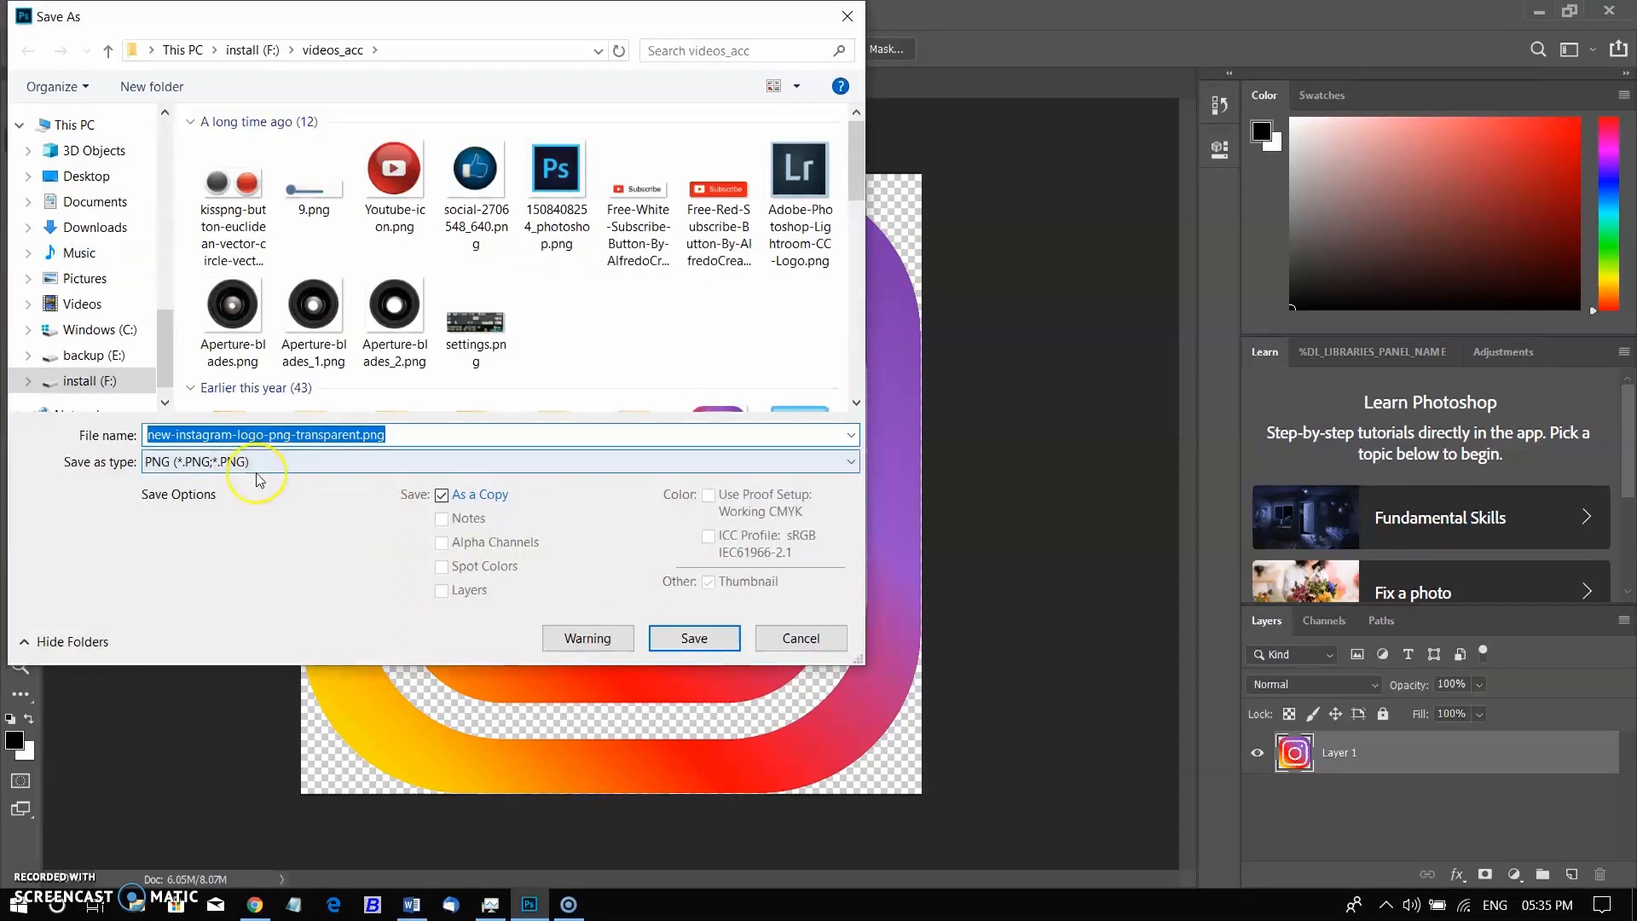
left_click(693, 638)
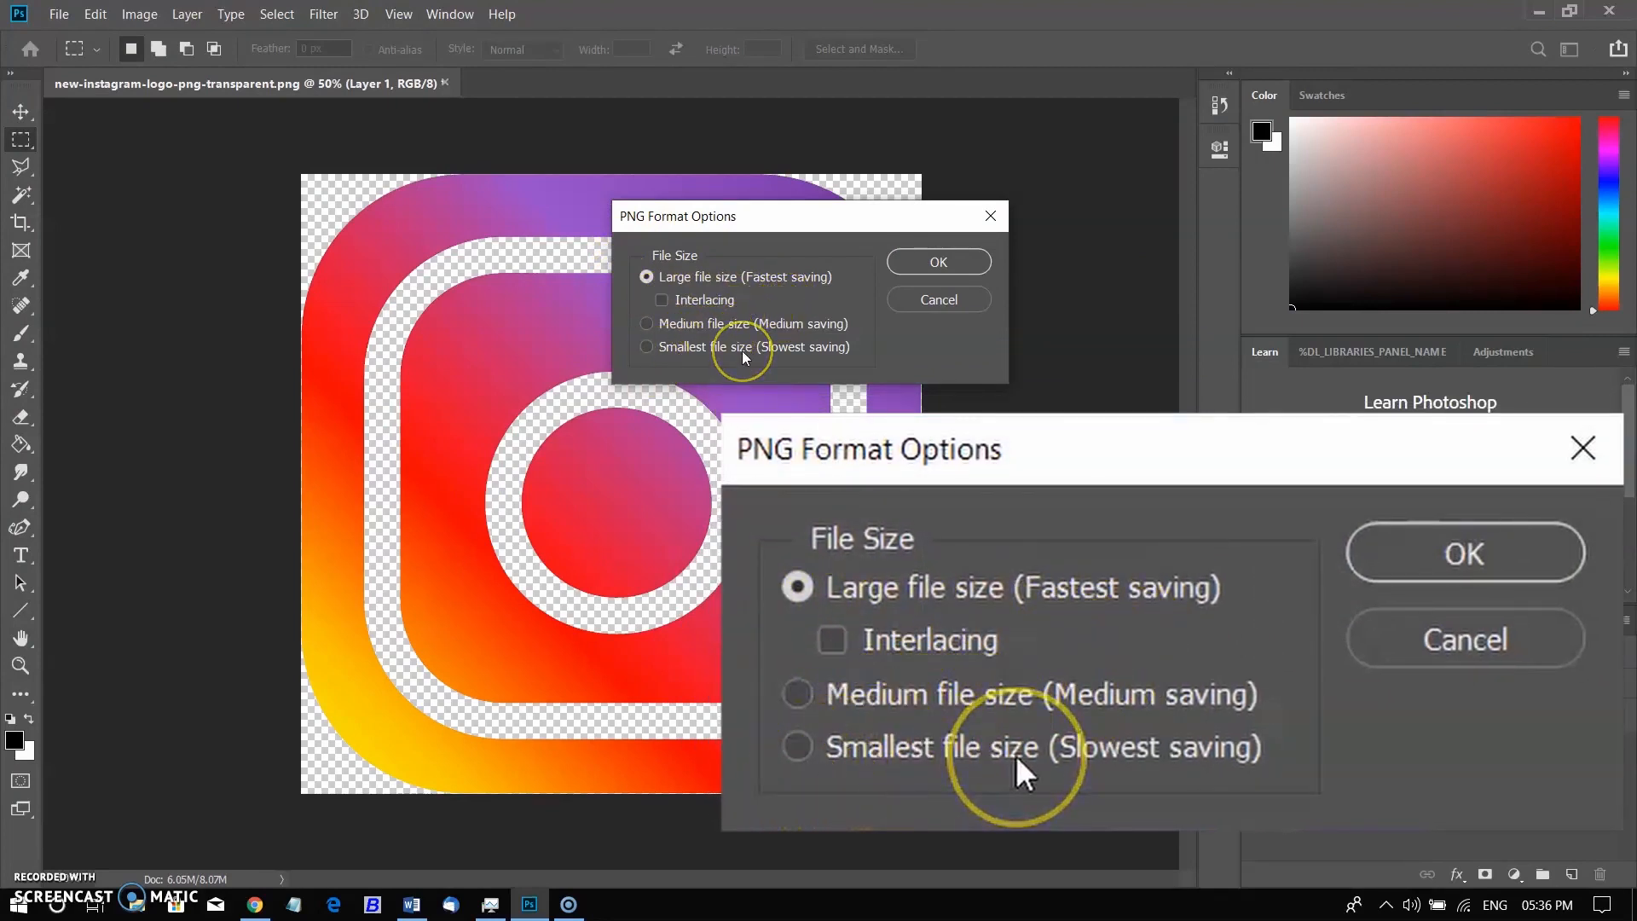
left_click(936, 261)
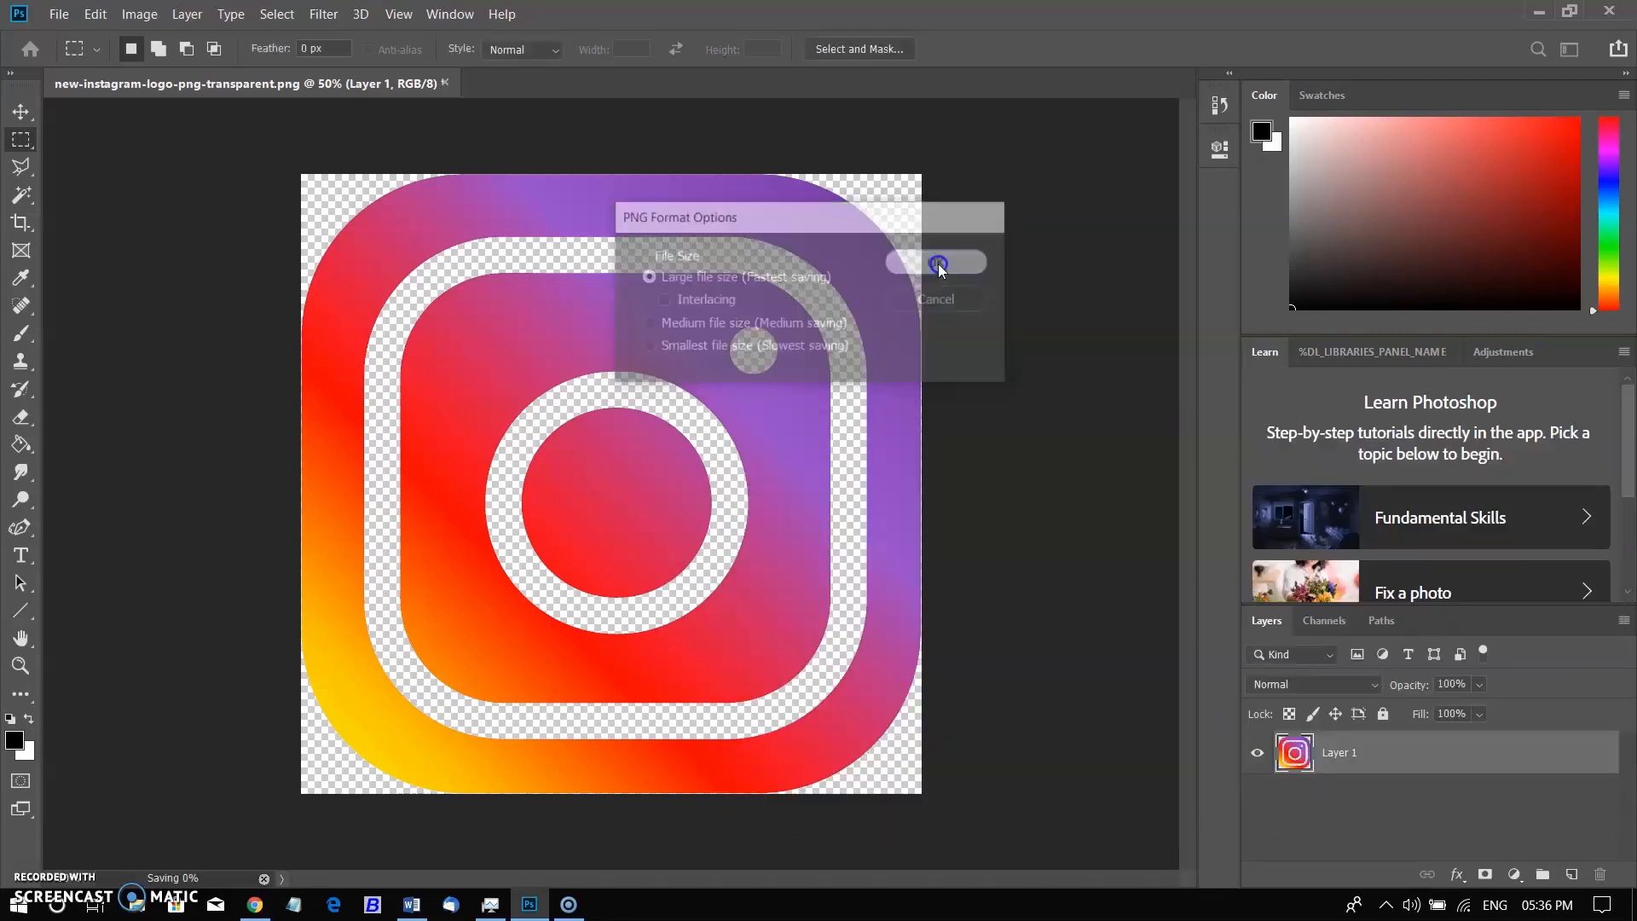
left_click(935, 262)
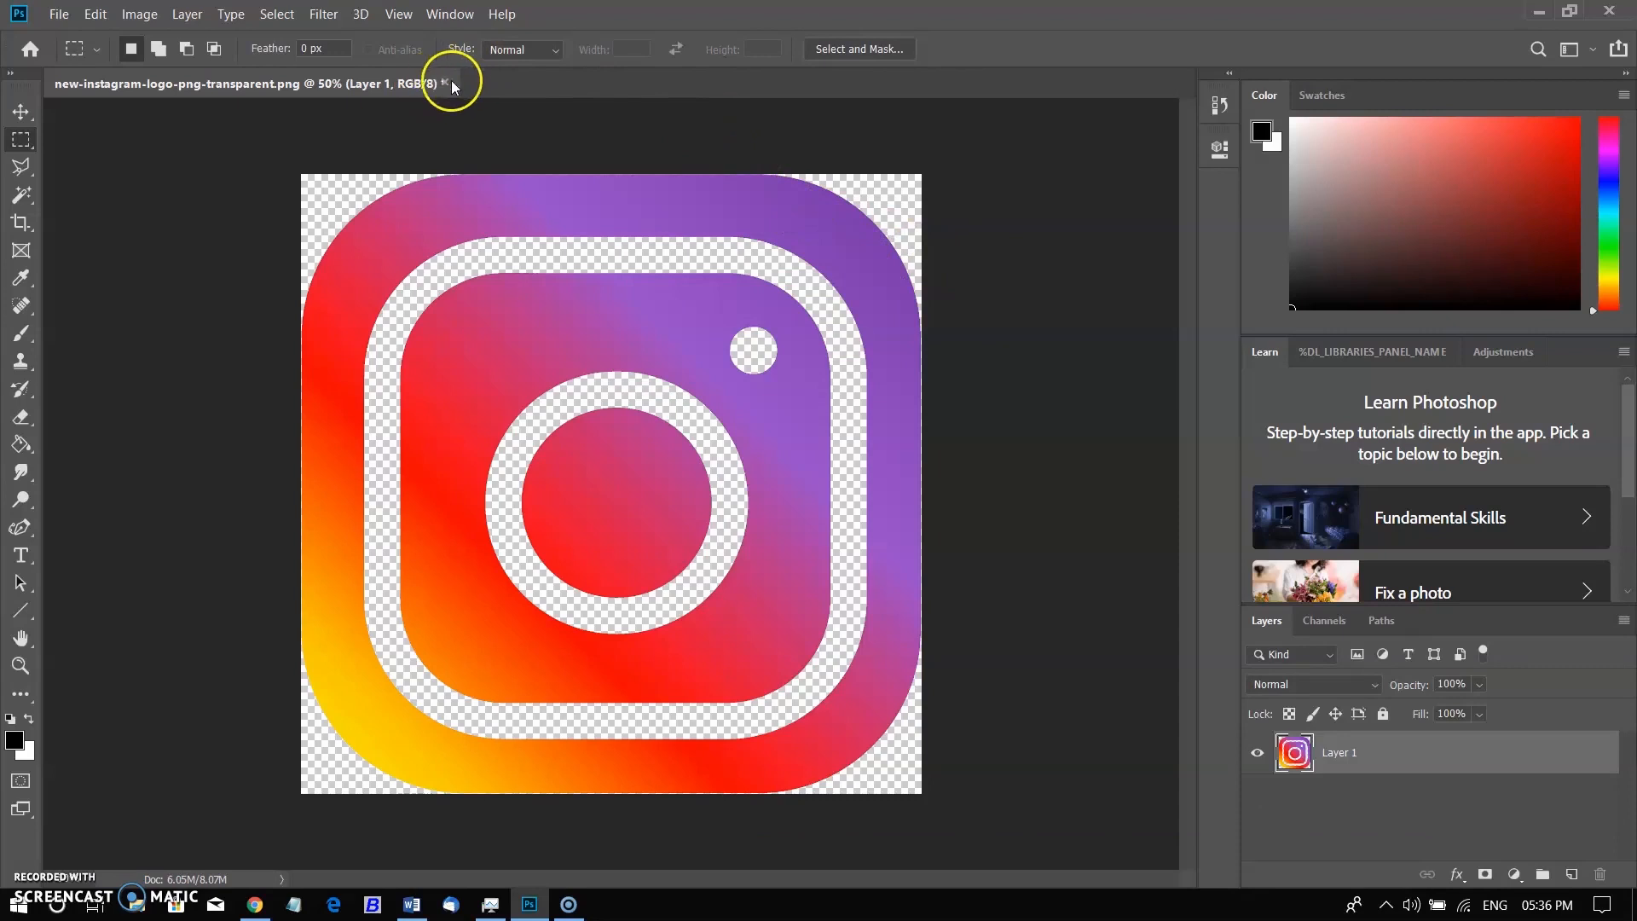
Close the Instagram logo document without saving changes.
left_click(445, 84)
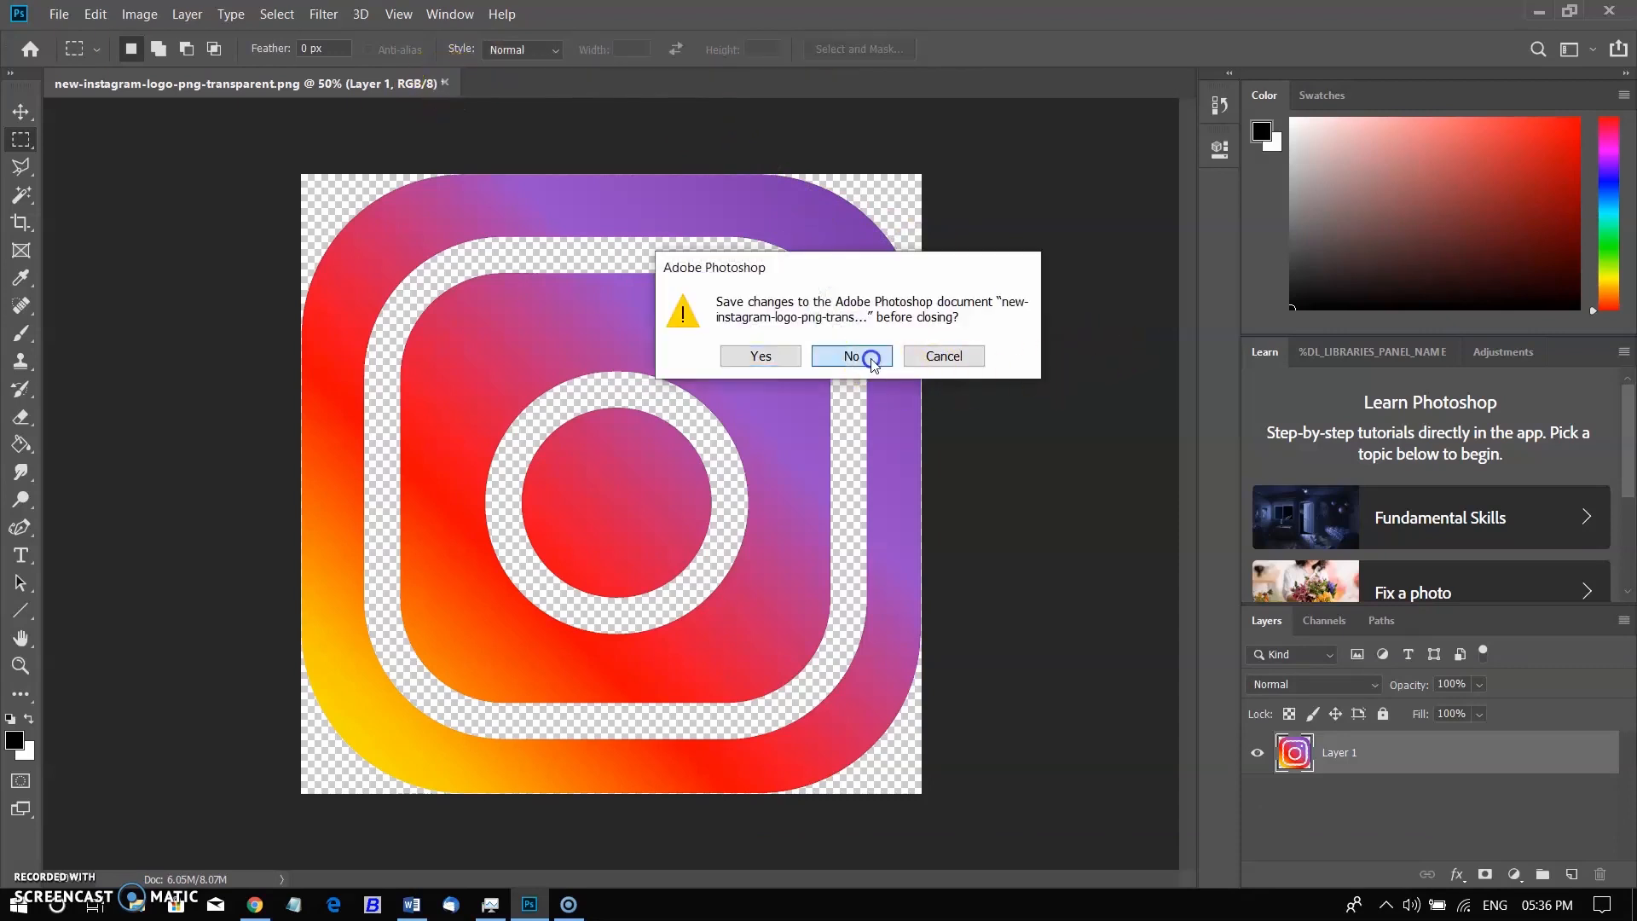
left_click(850, 356)
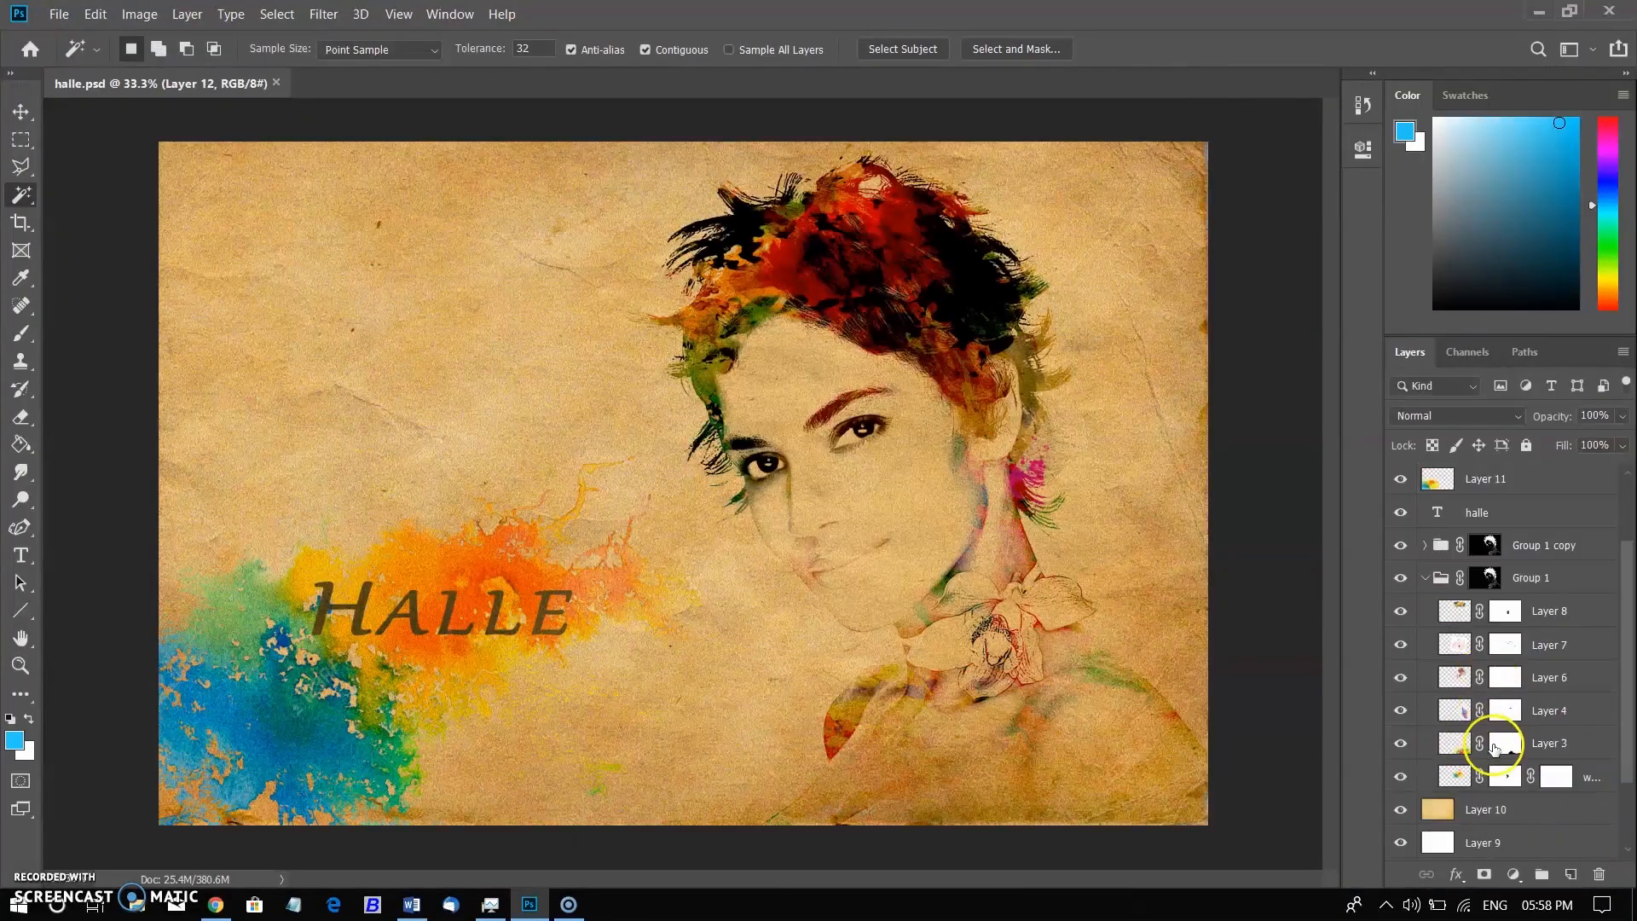
Open a6600.psd and remove its merged top layer.
scroll("down", 3)
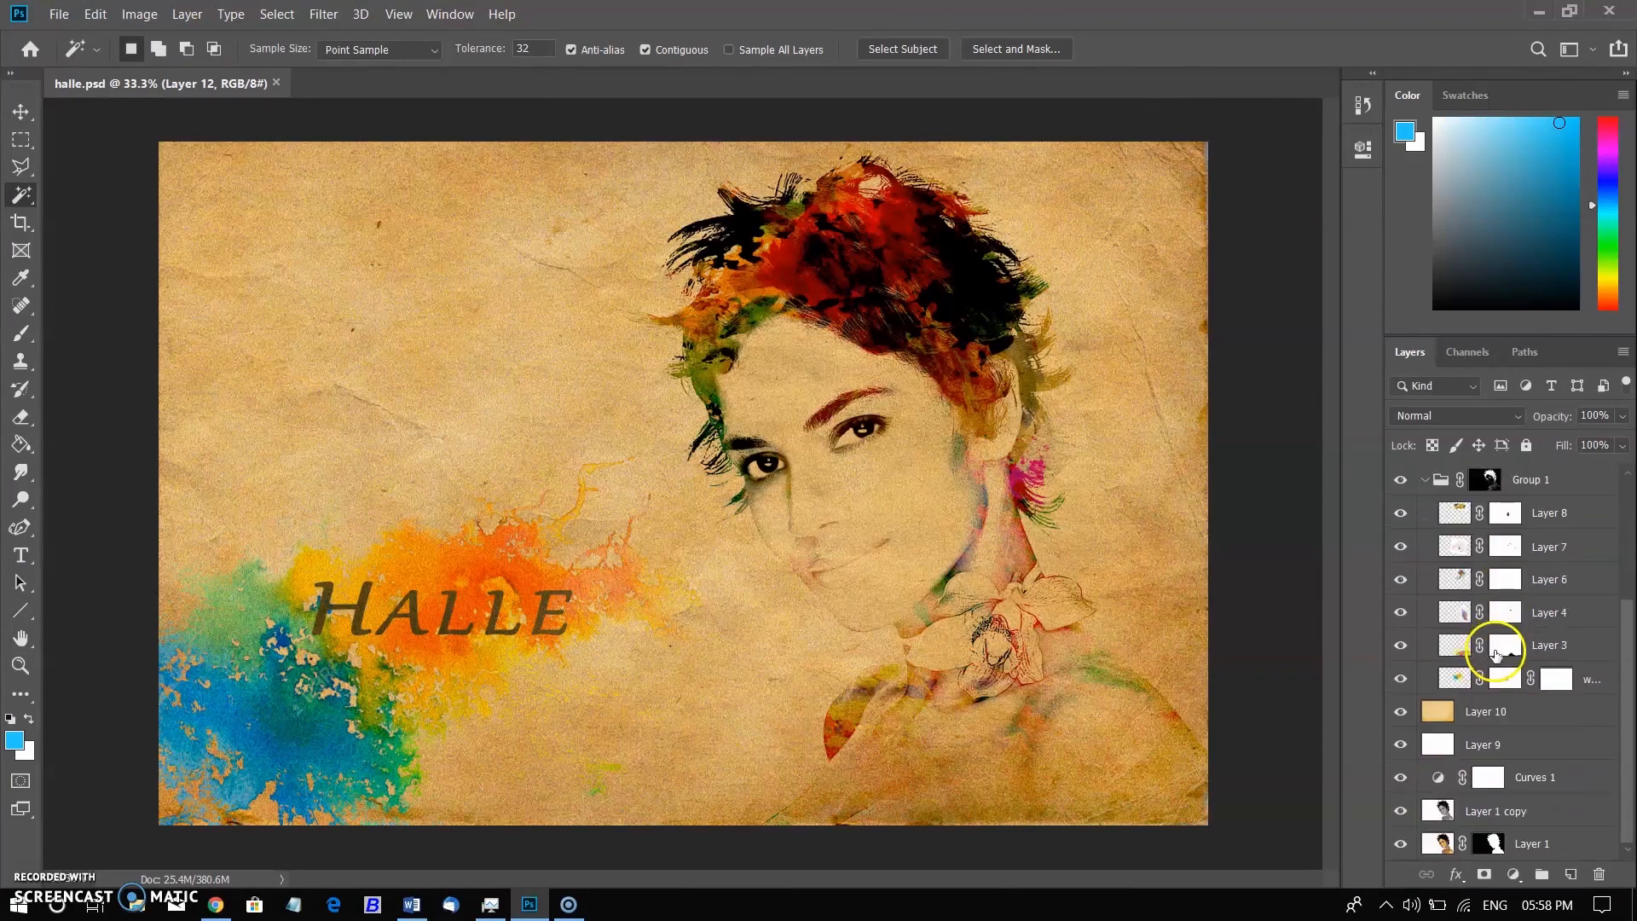
left_click(58, 13)
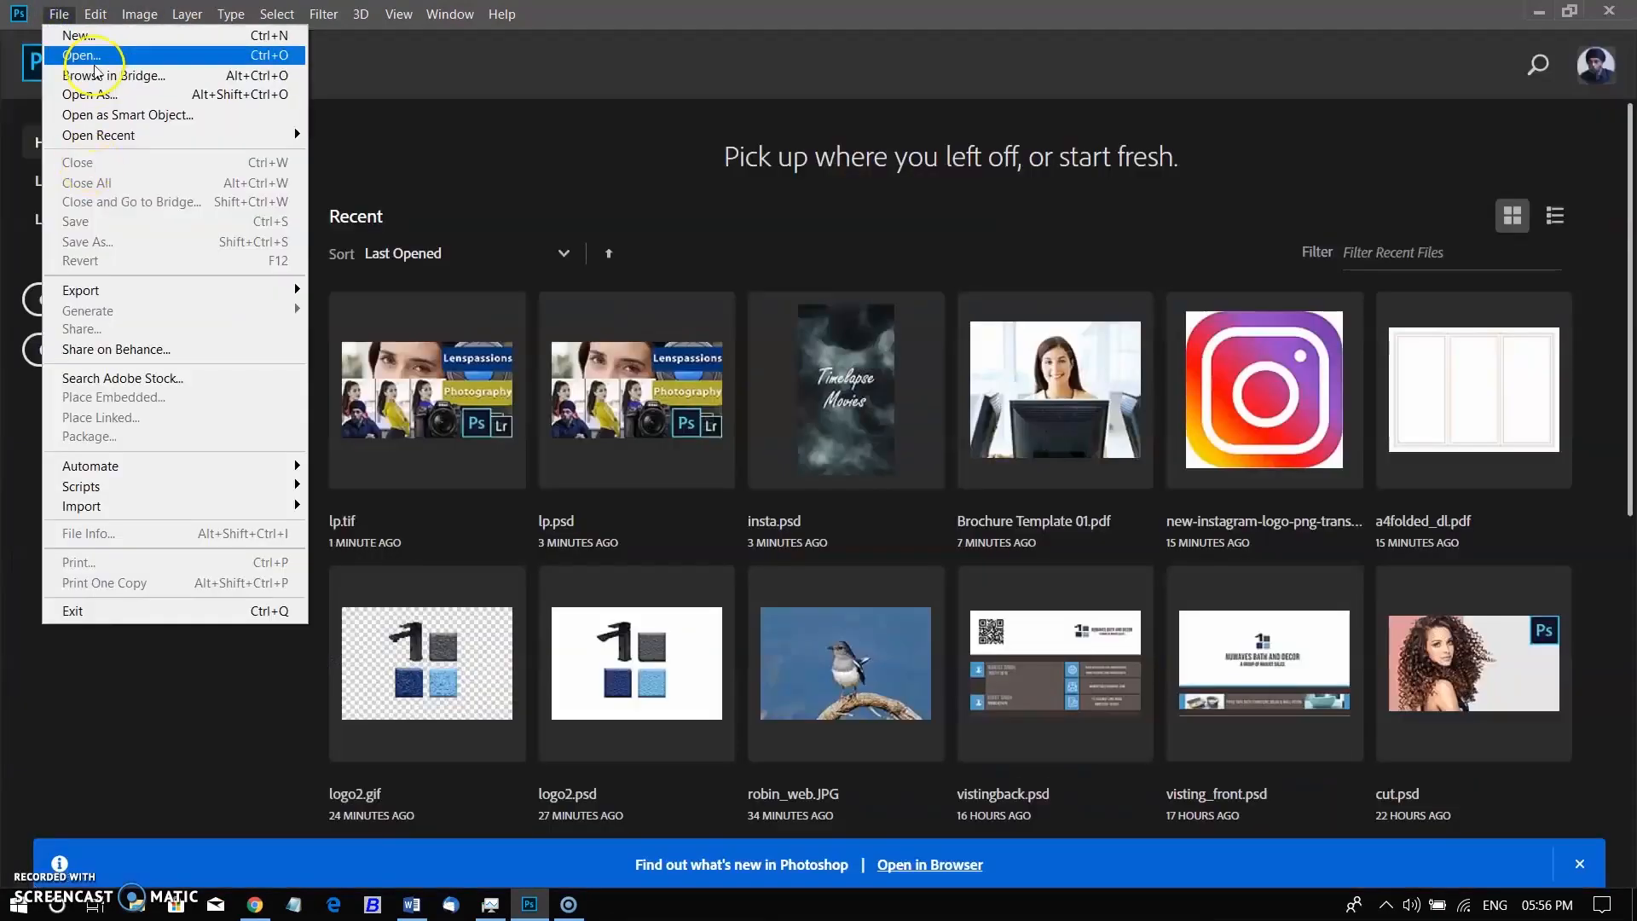
left_click(80, 56)
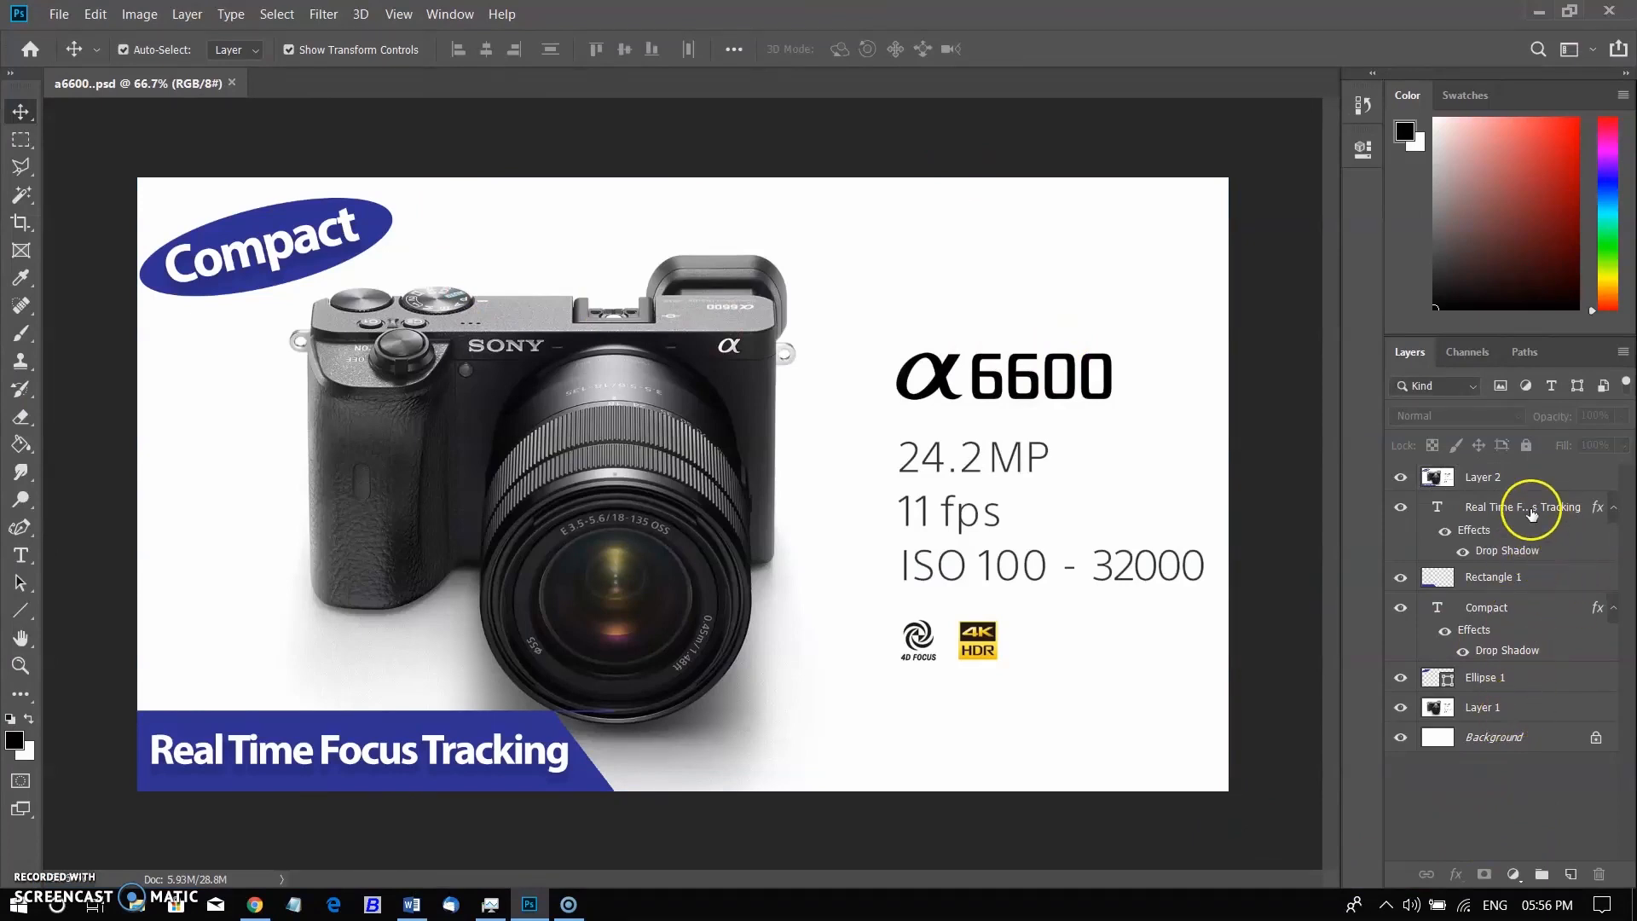
left_click(1483, 478)
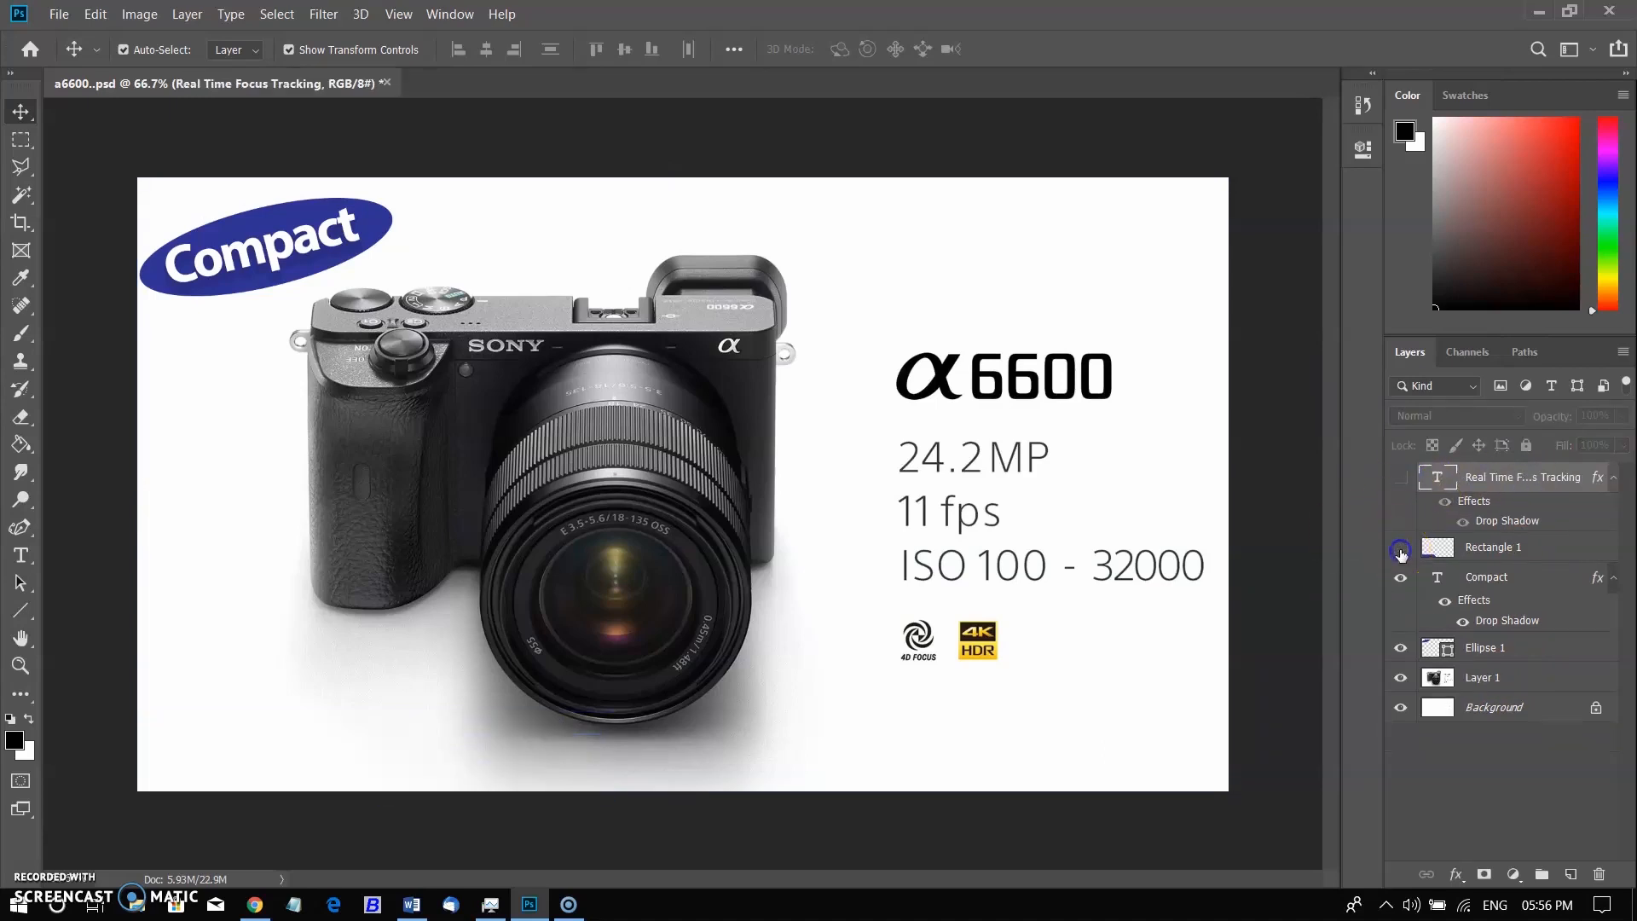
Hide and re-show the camera ad layers, then stamp all visible layers into a new layer.
left_click(1401, 576)
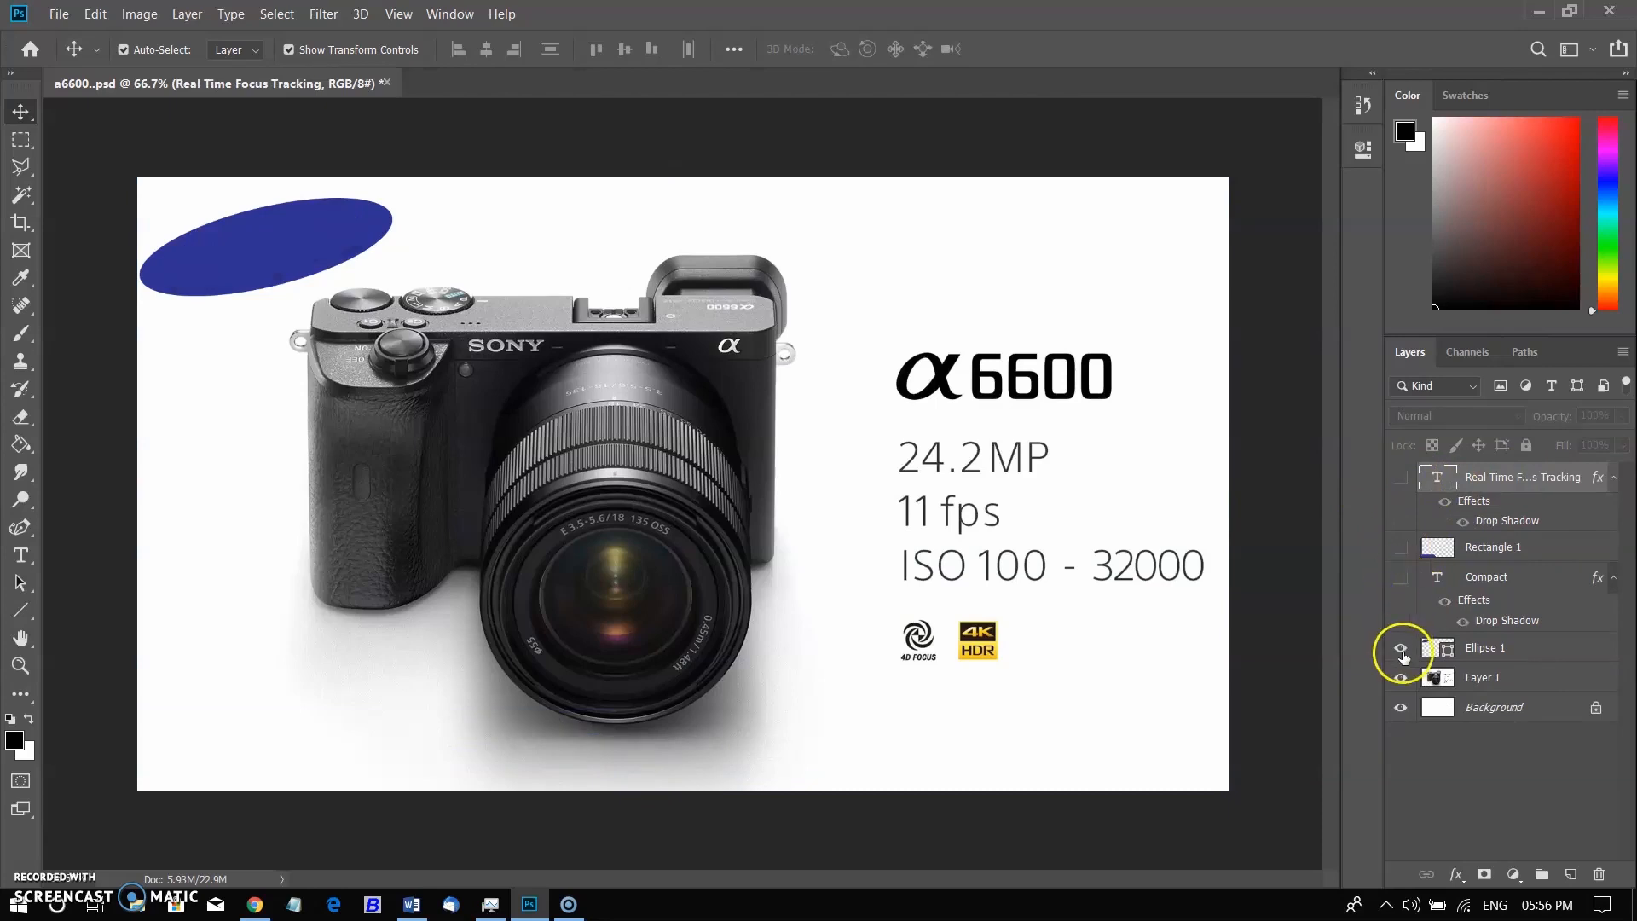
left_click(1401, 647)
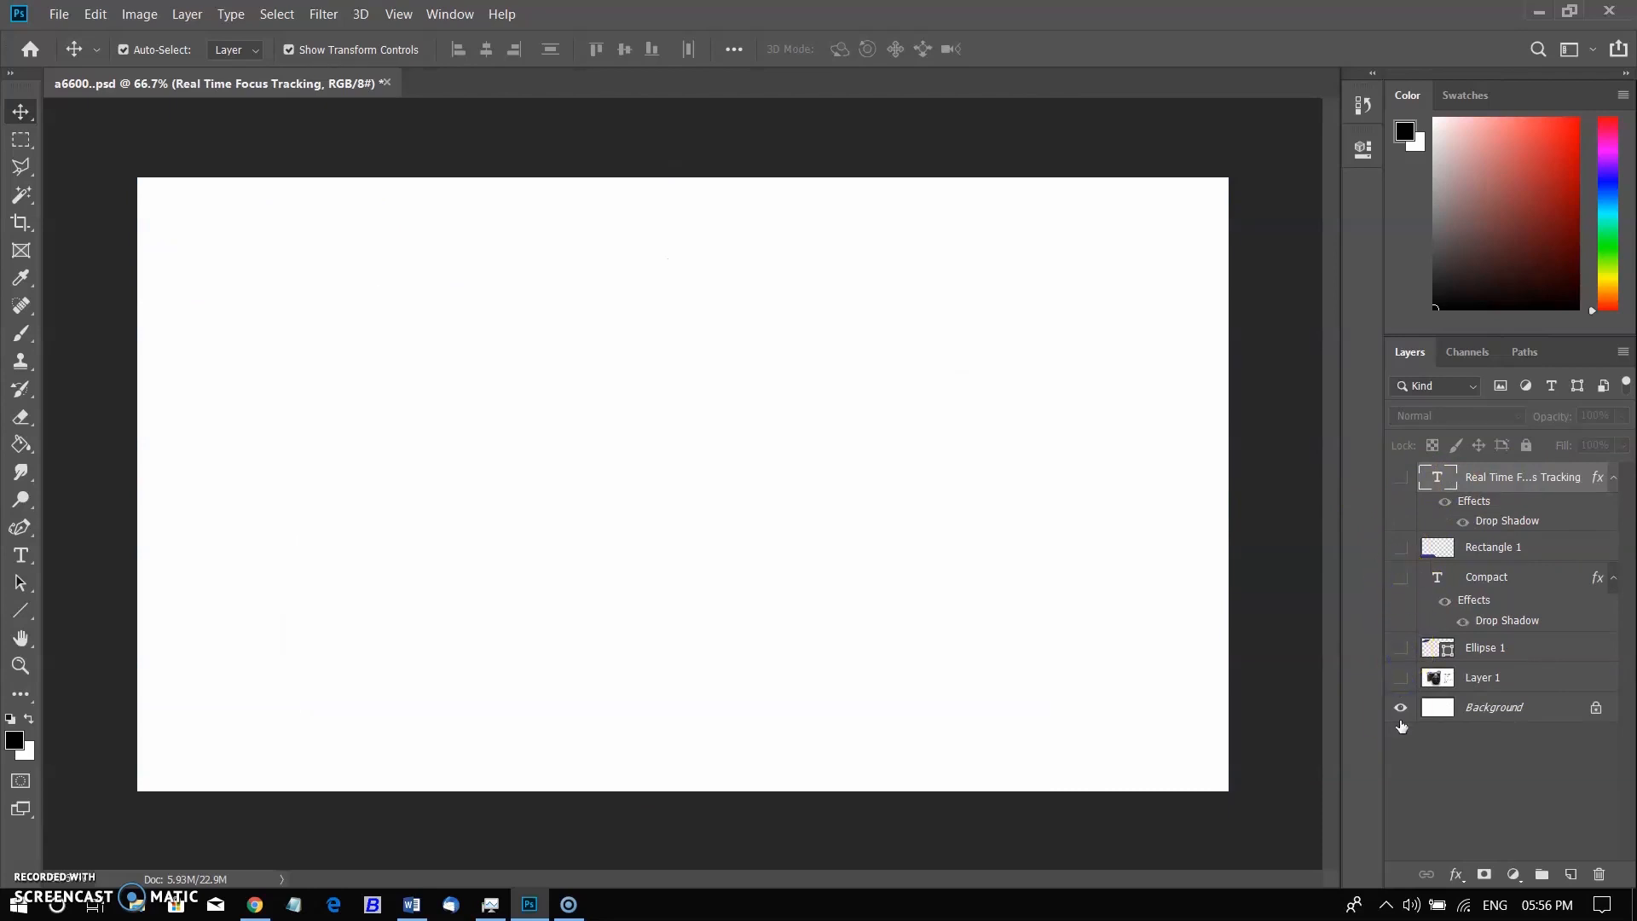
left_click(1401, 706)
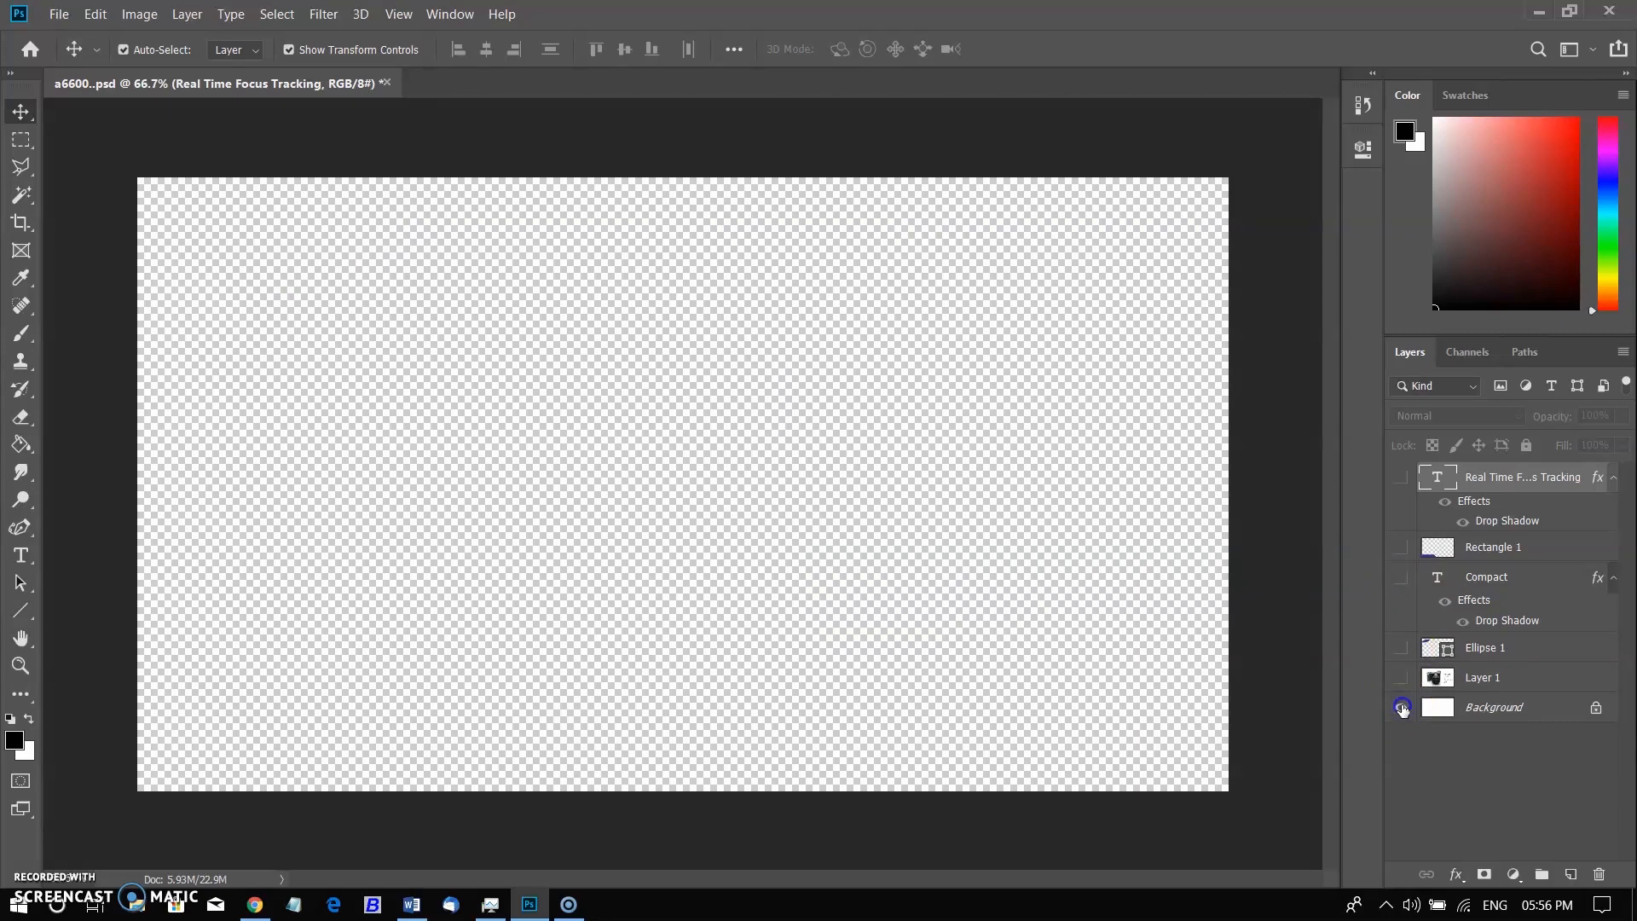
left_click(1402, 707)
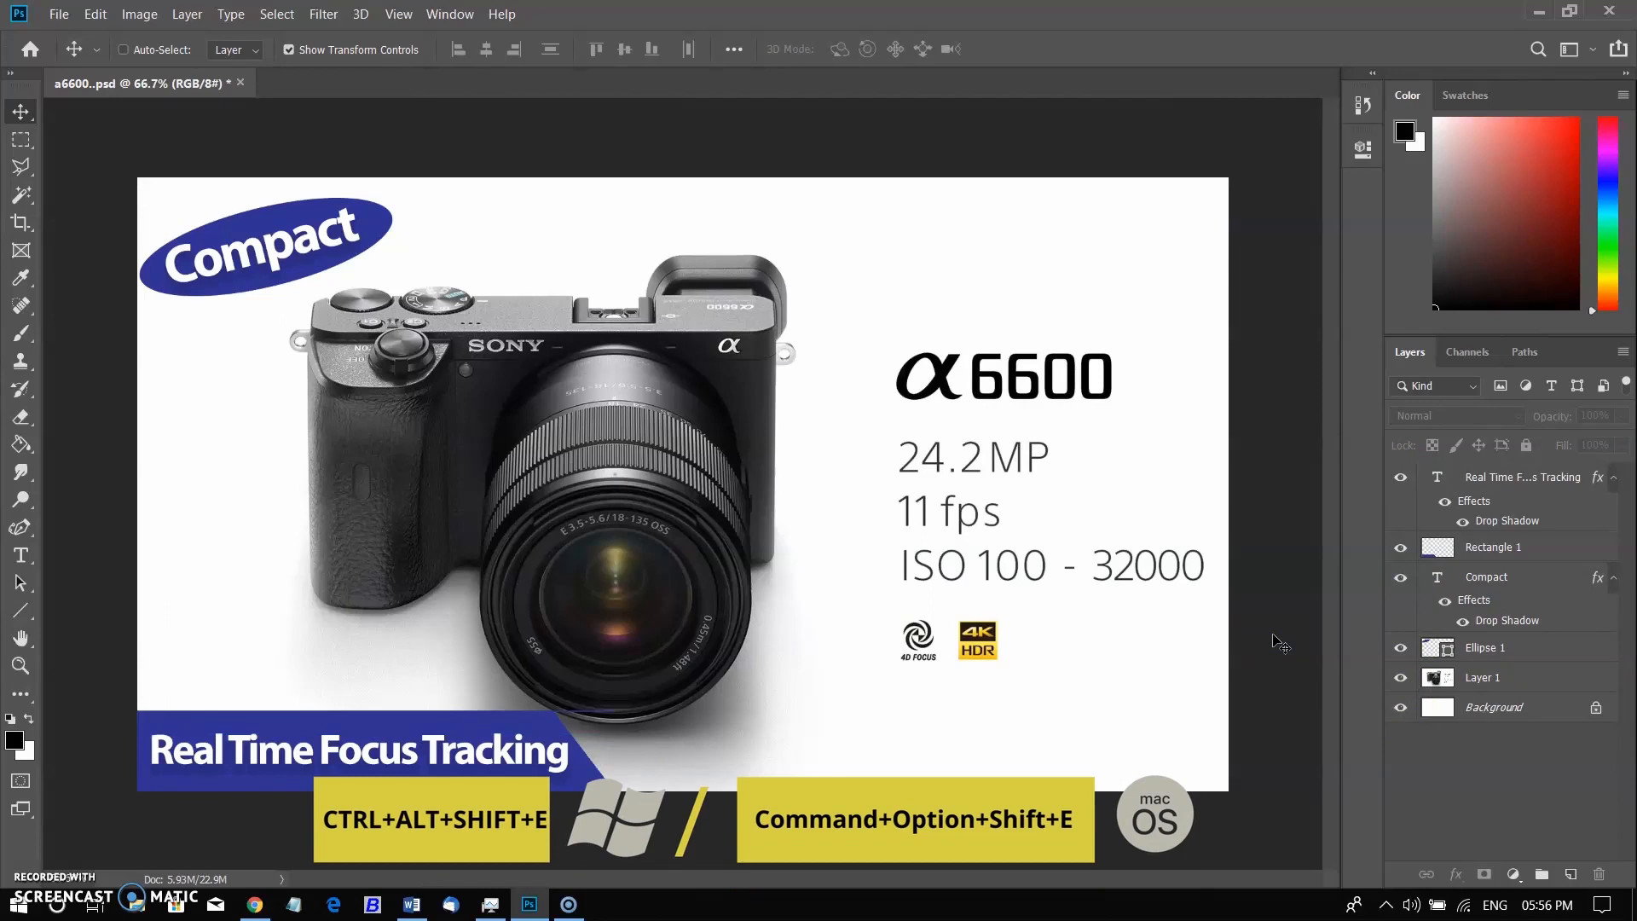
key("ctrl+alt+shift+e")
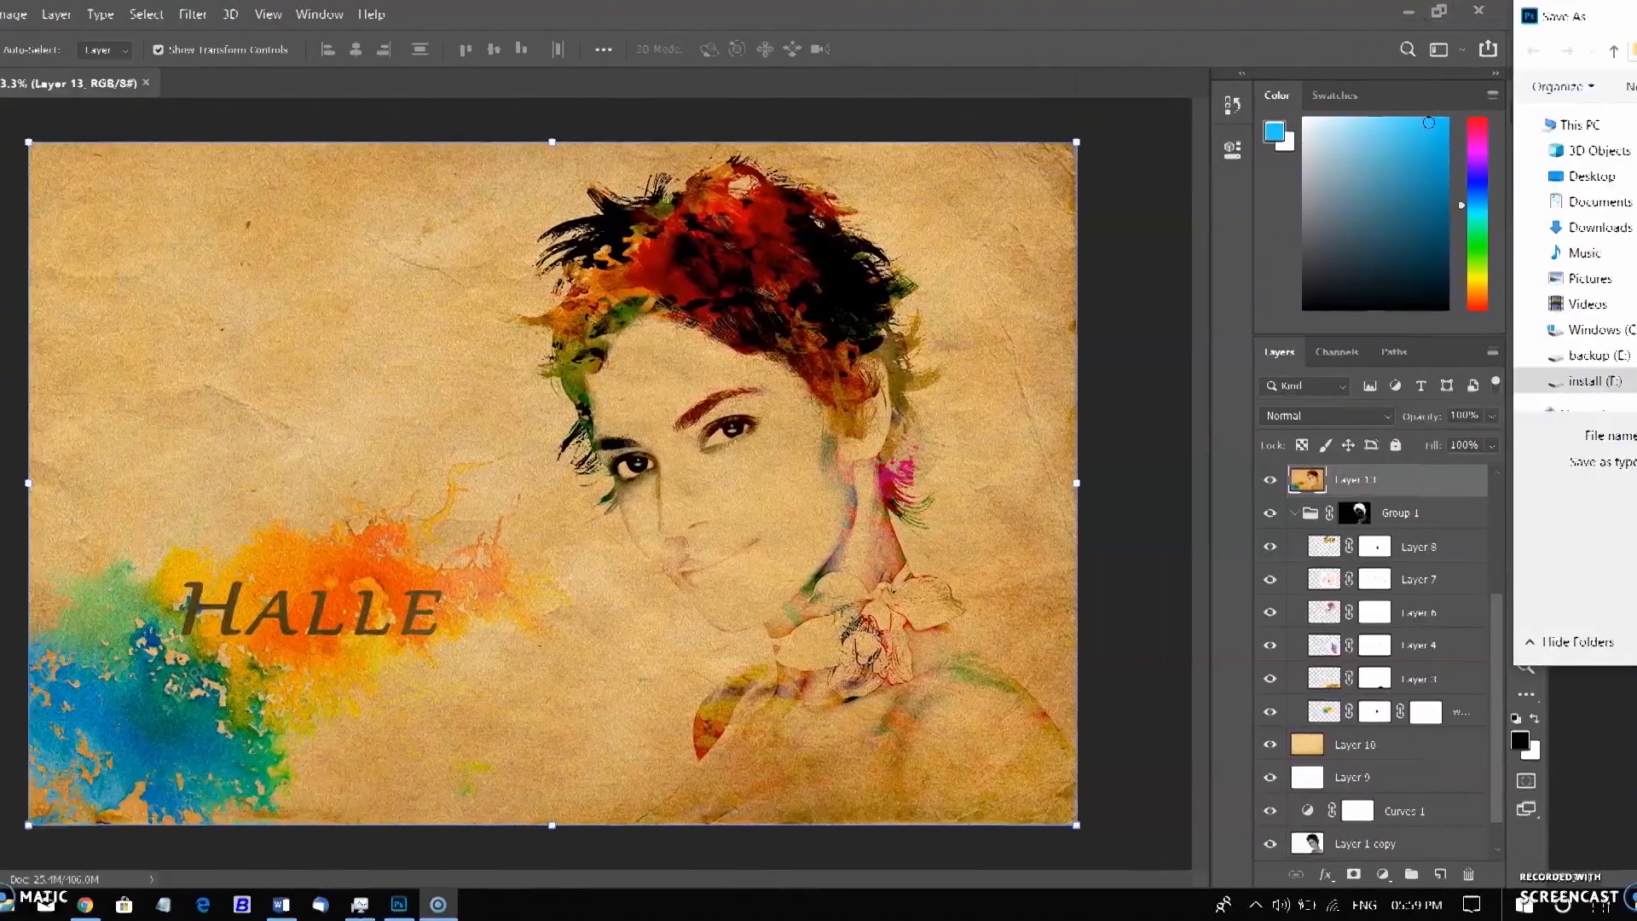
Show the Never/Always/Ask choices for Maximize PSD and PSB File Compatibility in File Handling preferences.
left_click(93, 13)
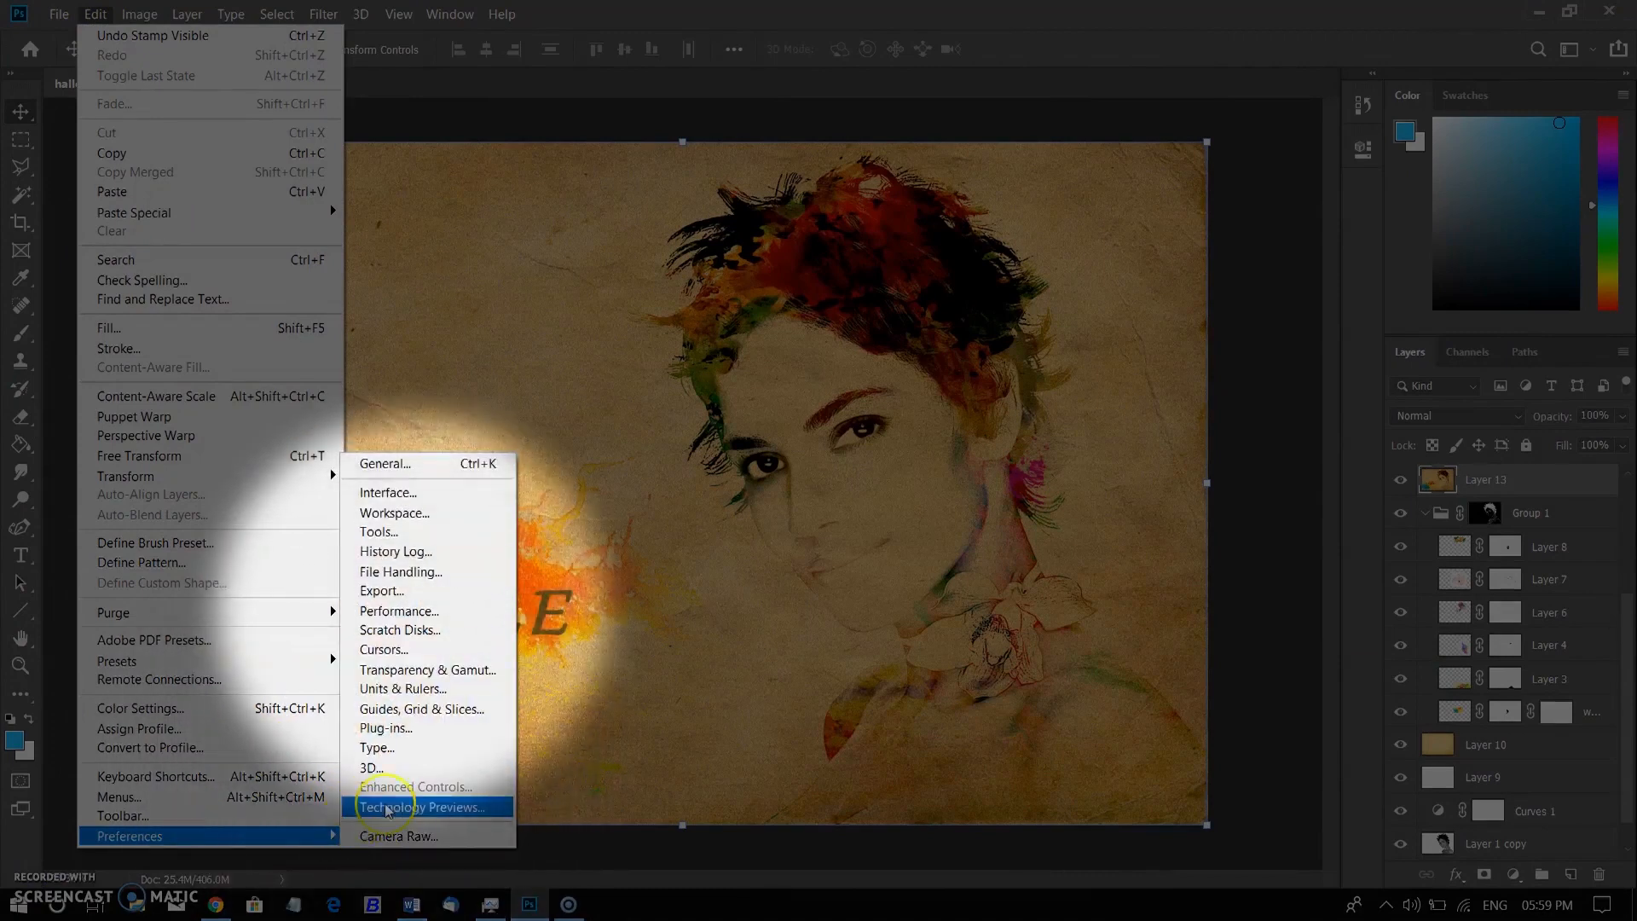
mouse_move(428, 571)
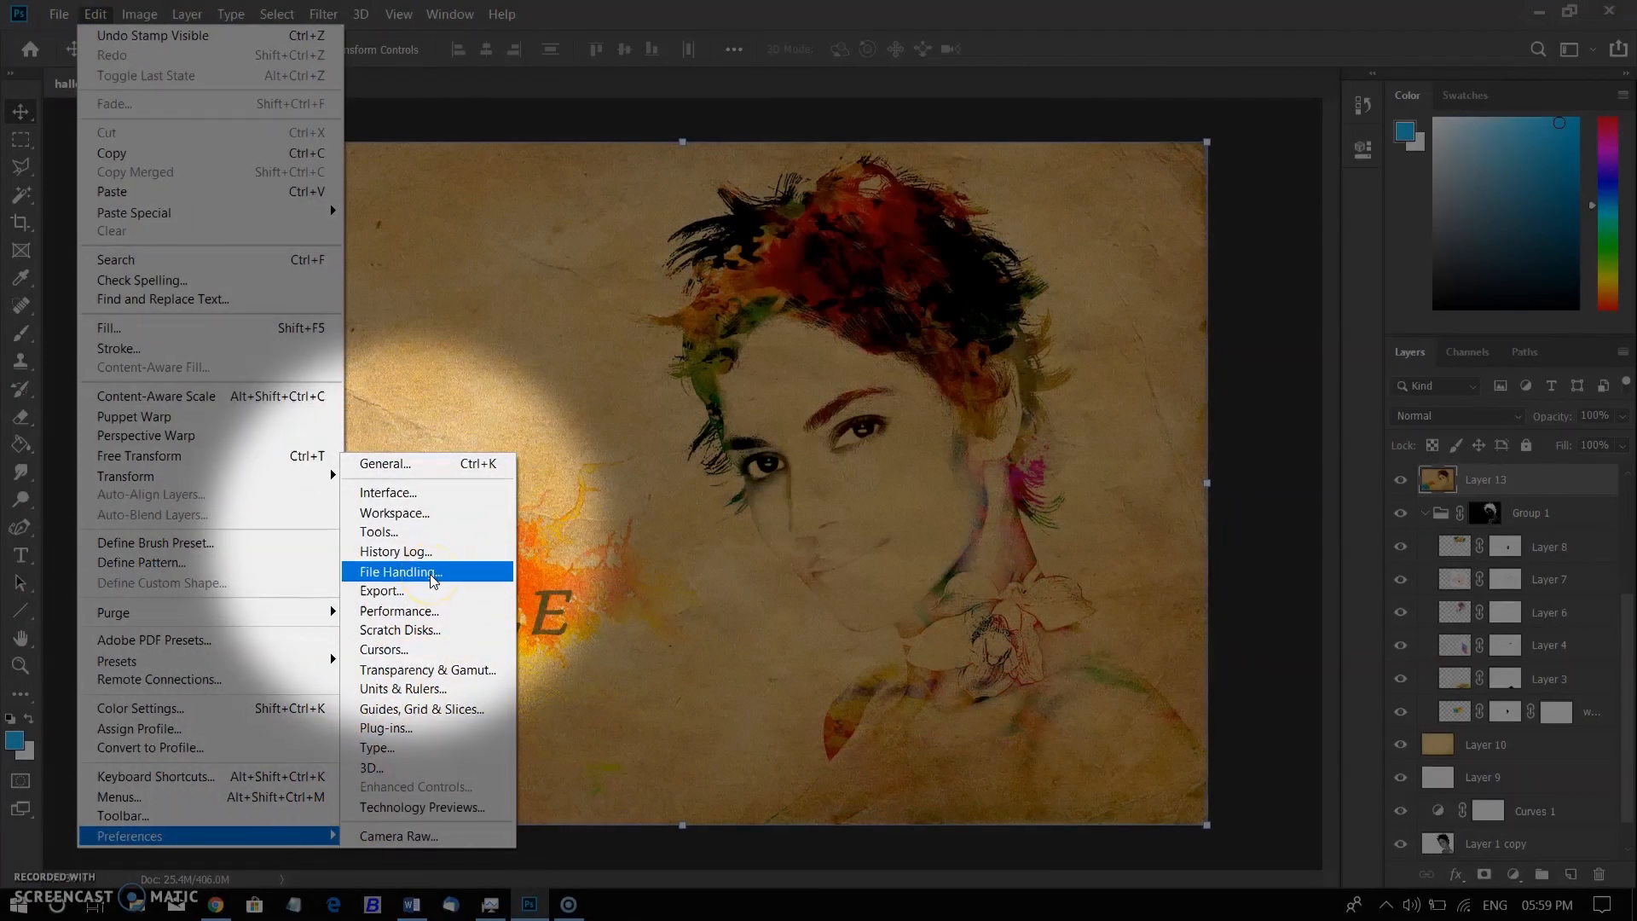
left_click(399, 571)
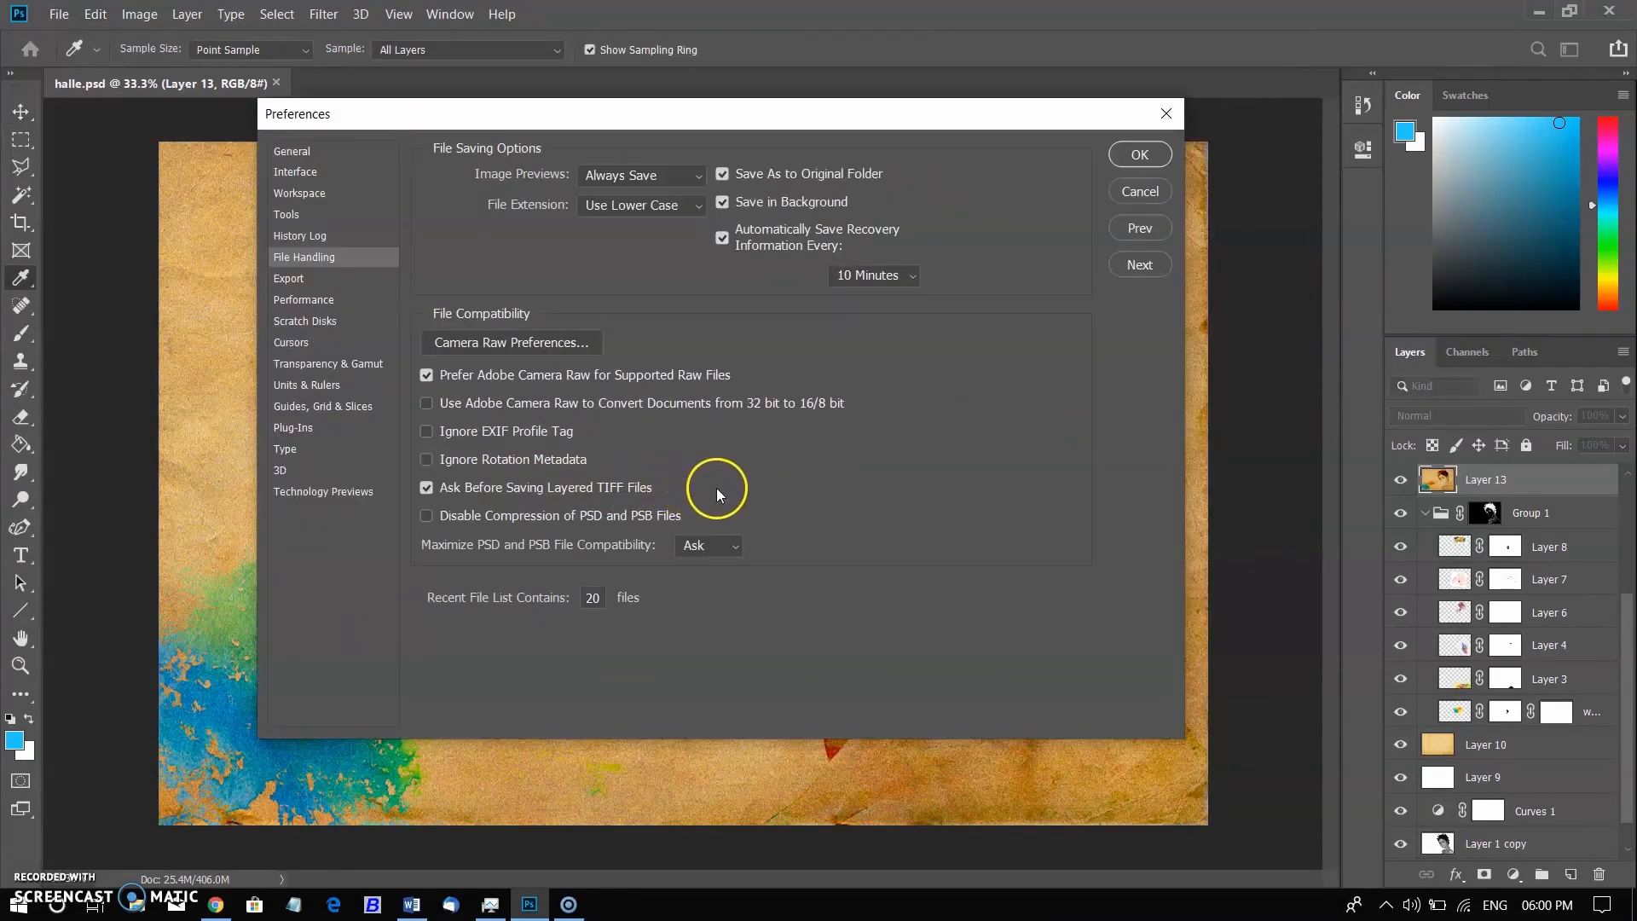
mouse_move(697, 551)
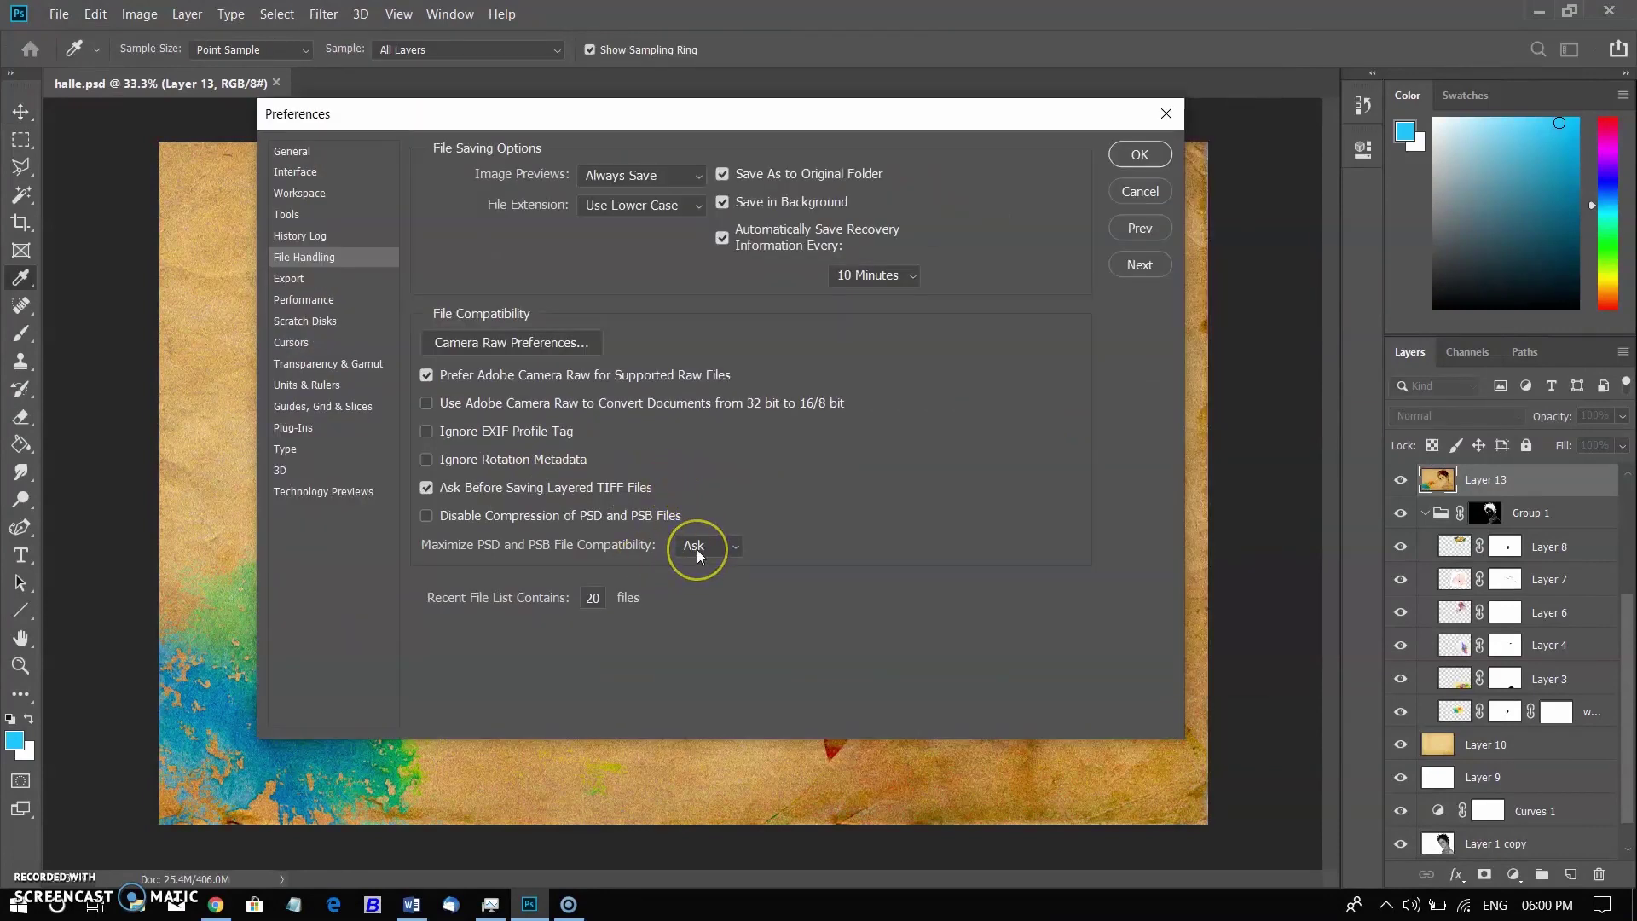
mouse_move(696, 544)
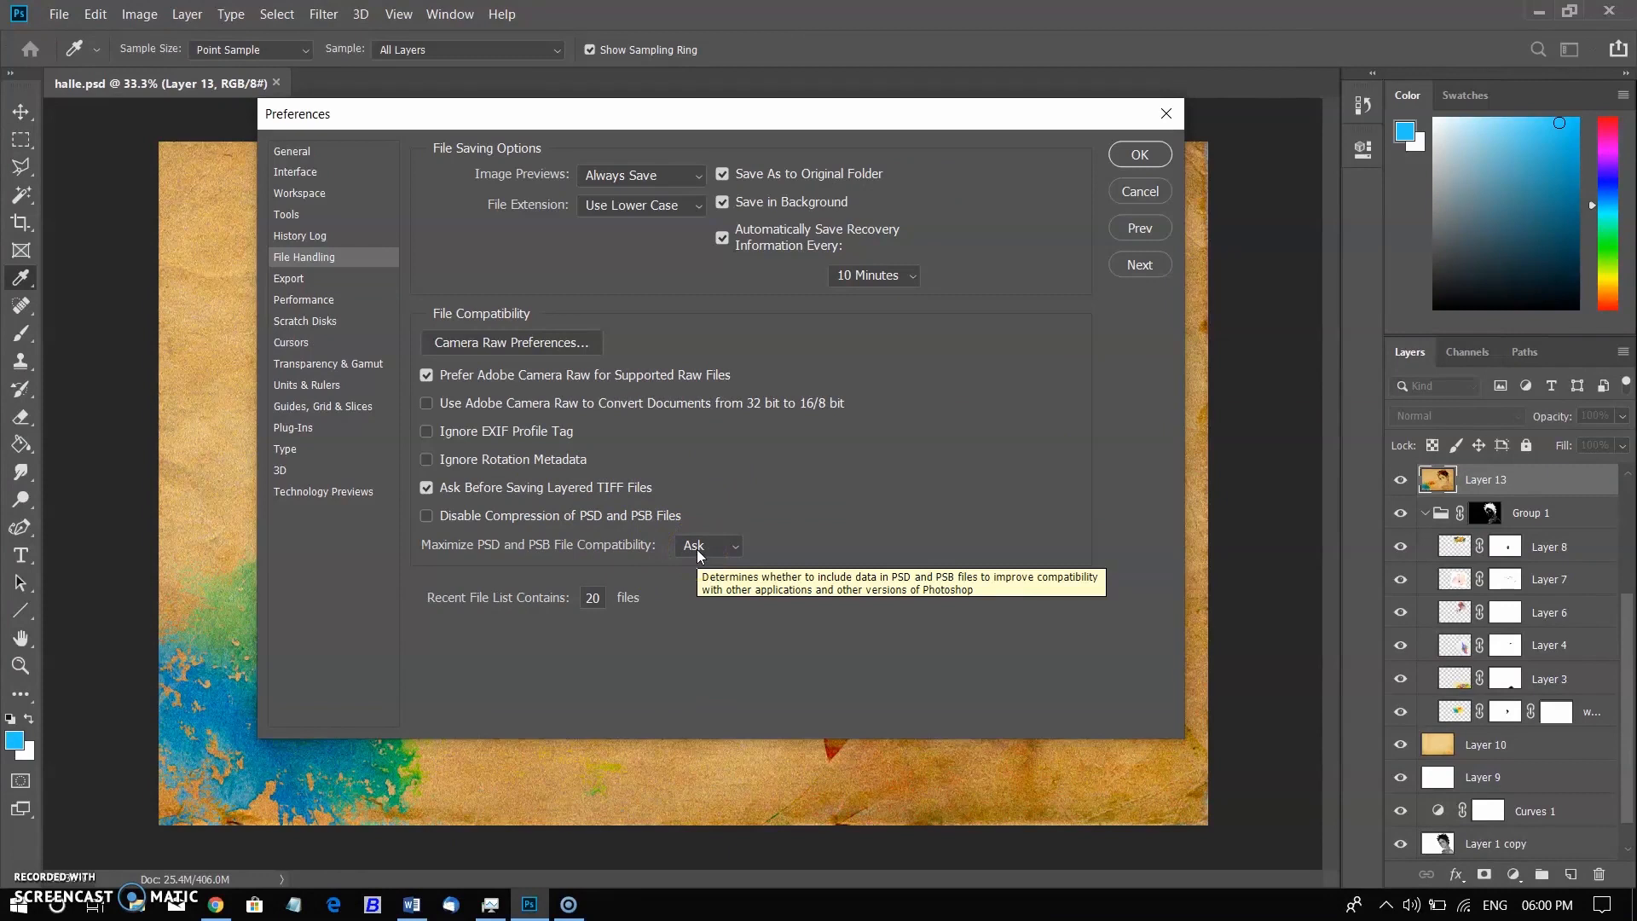
left_click(707, 545)
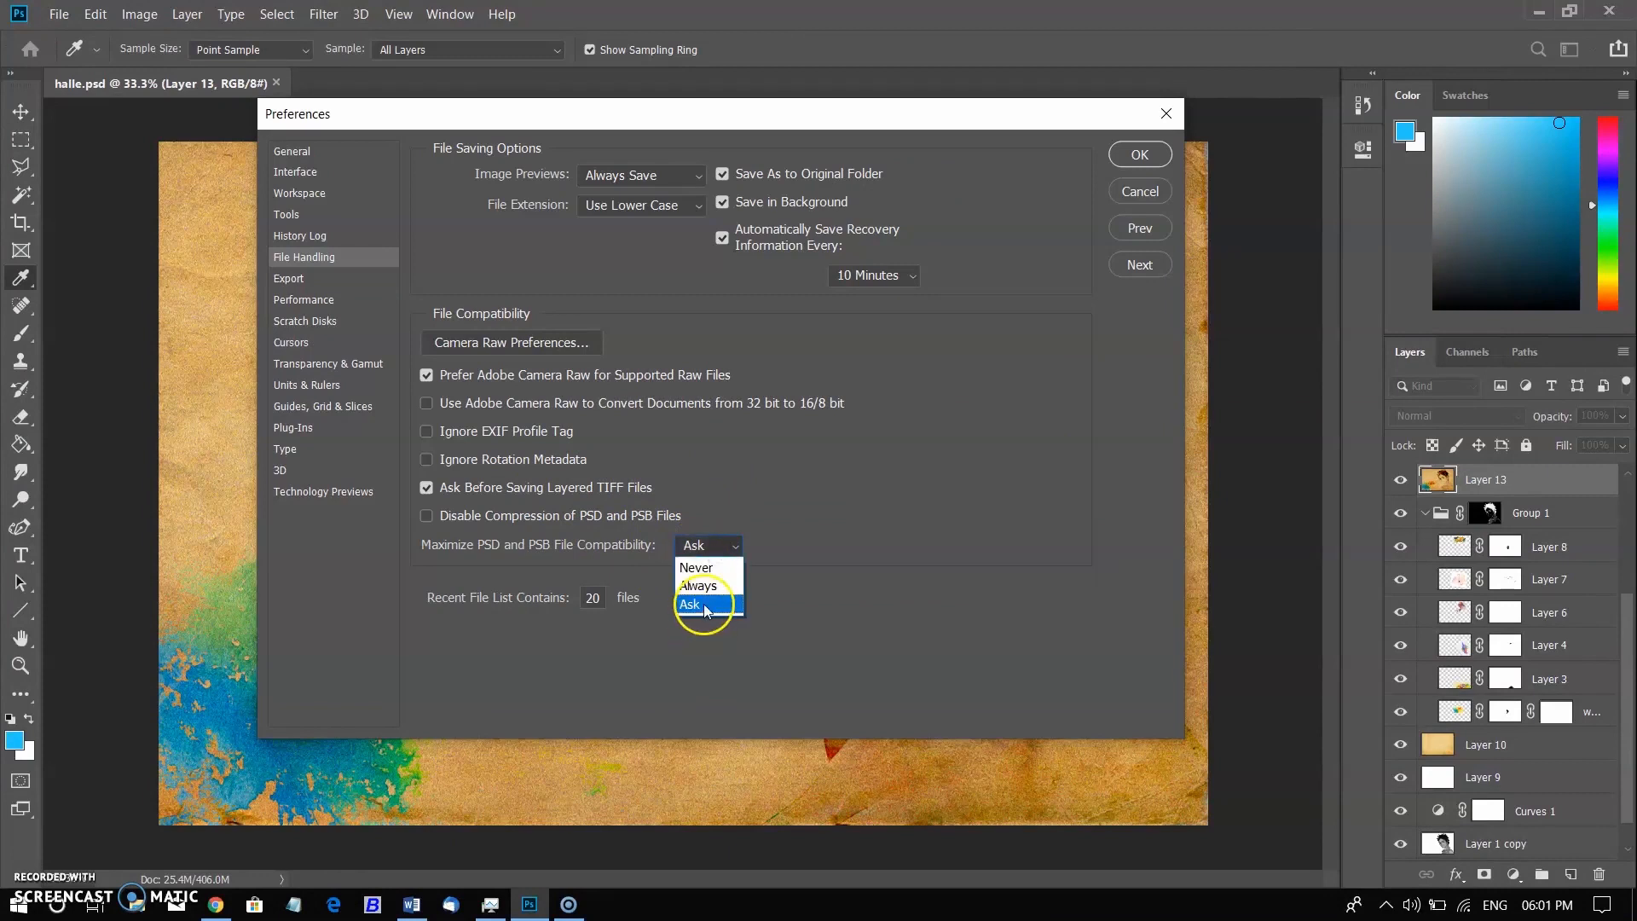
mouse_move(697, 586)
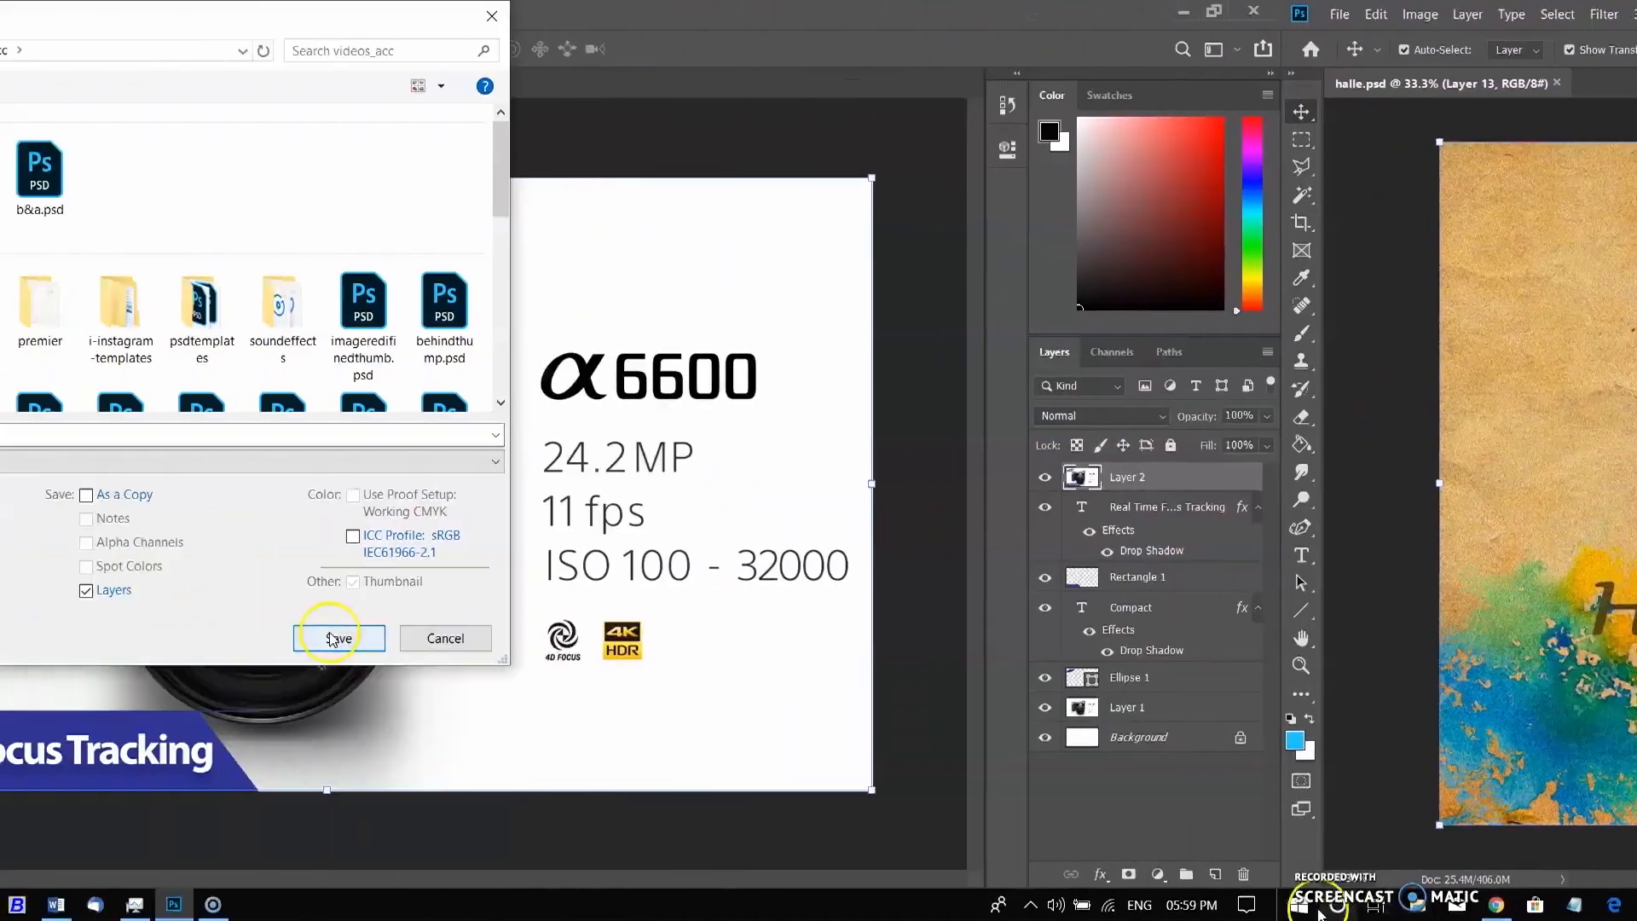
Save the a6600 camera image as a PSD, keeping Maximize Compatibility on.
left_click(339, 637)
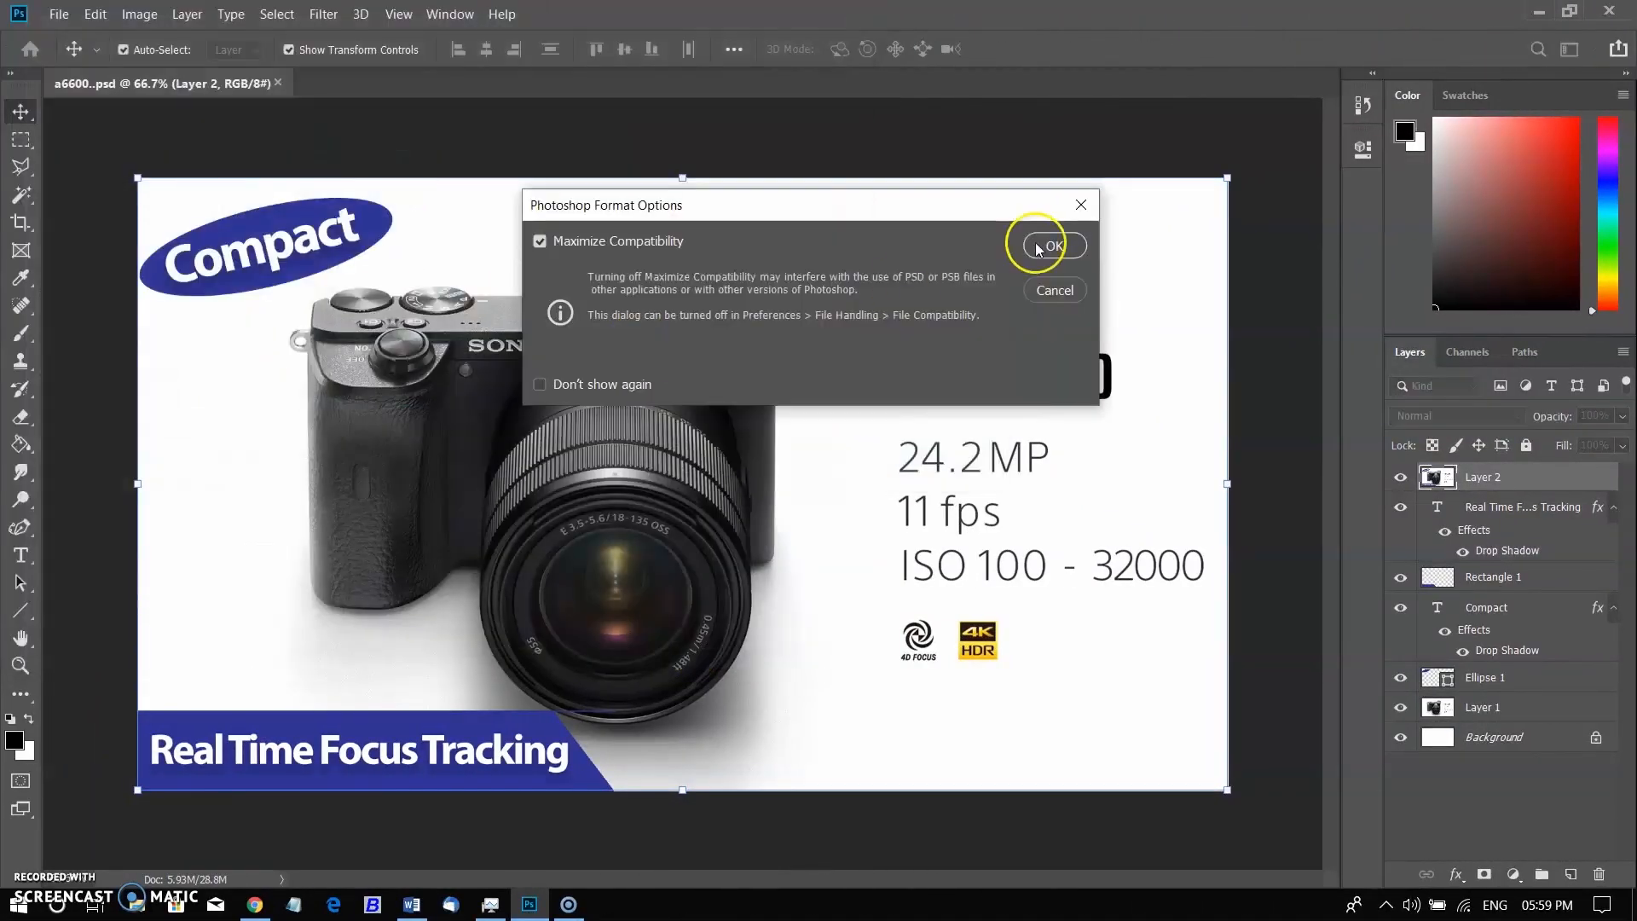
left_click(1051, 245)
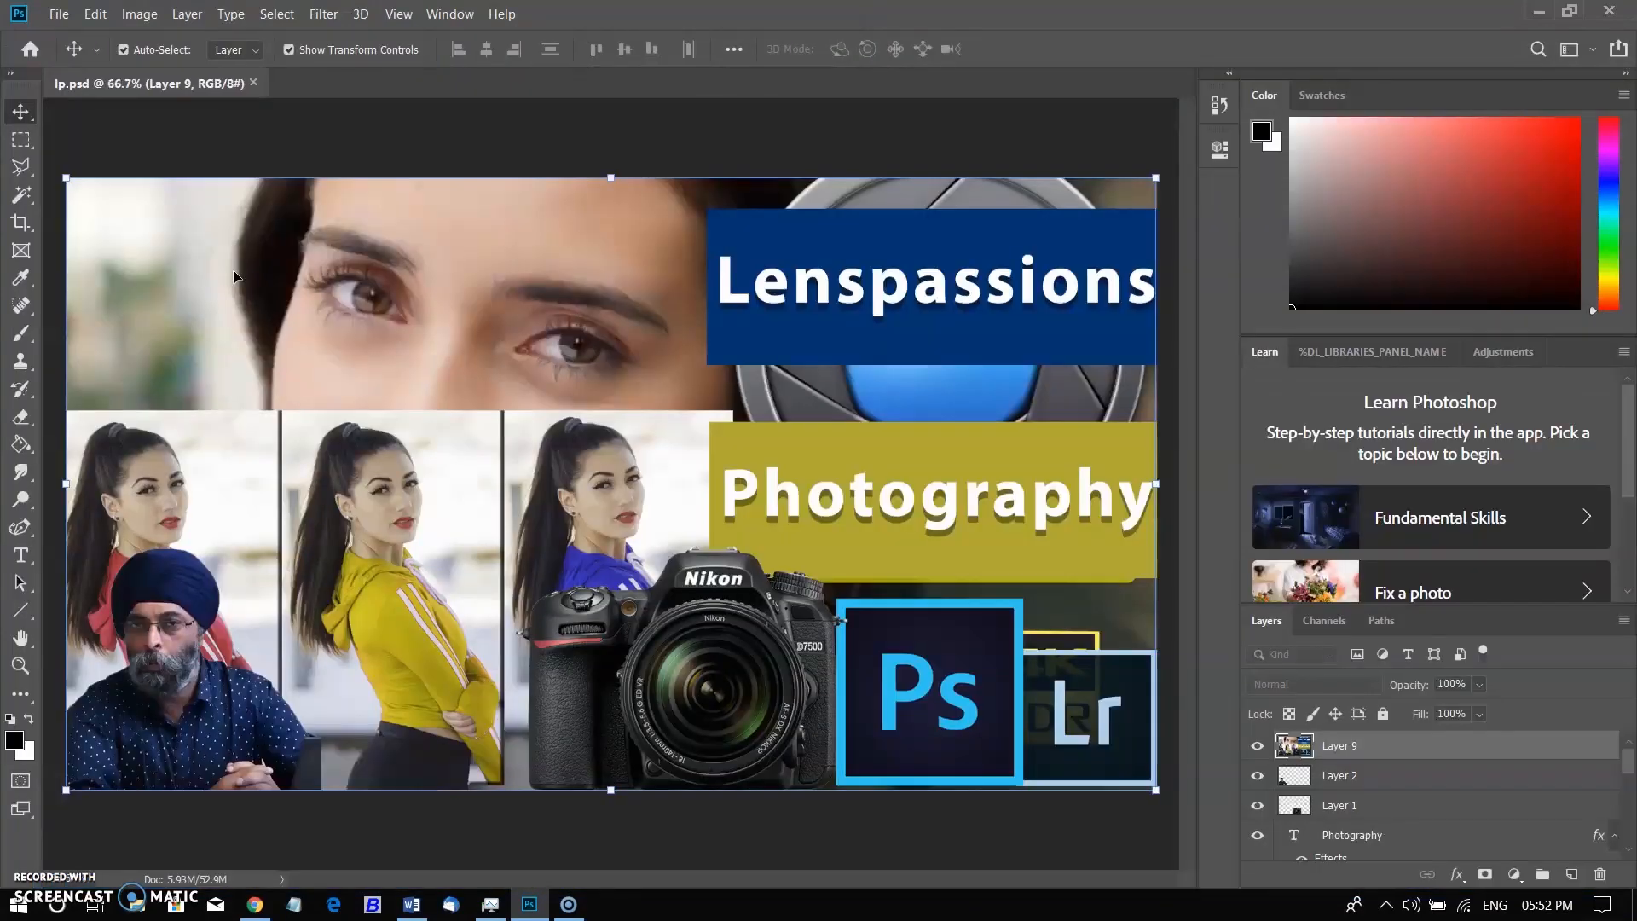
mouse_move(836, 637)
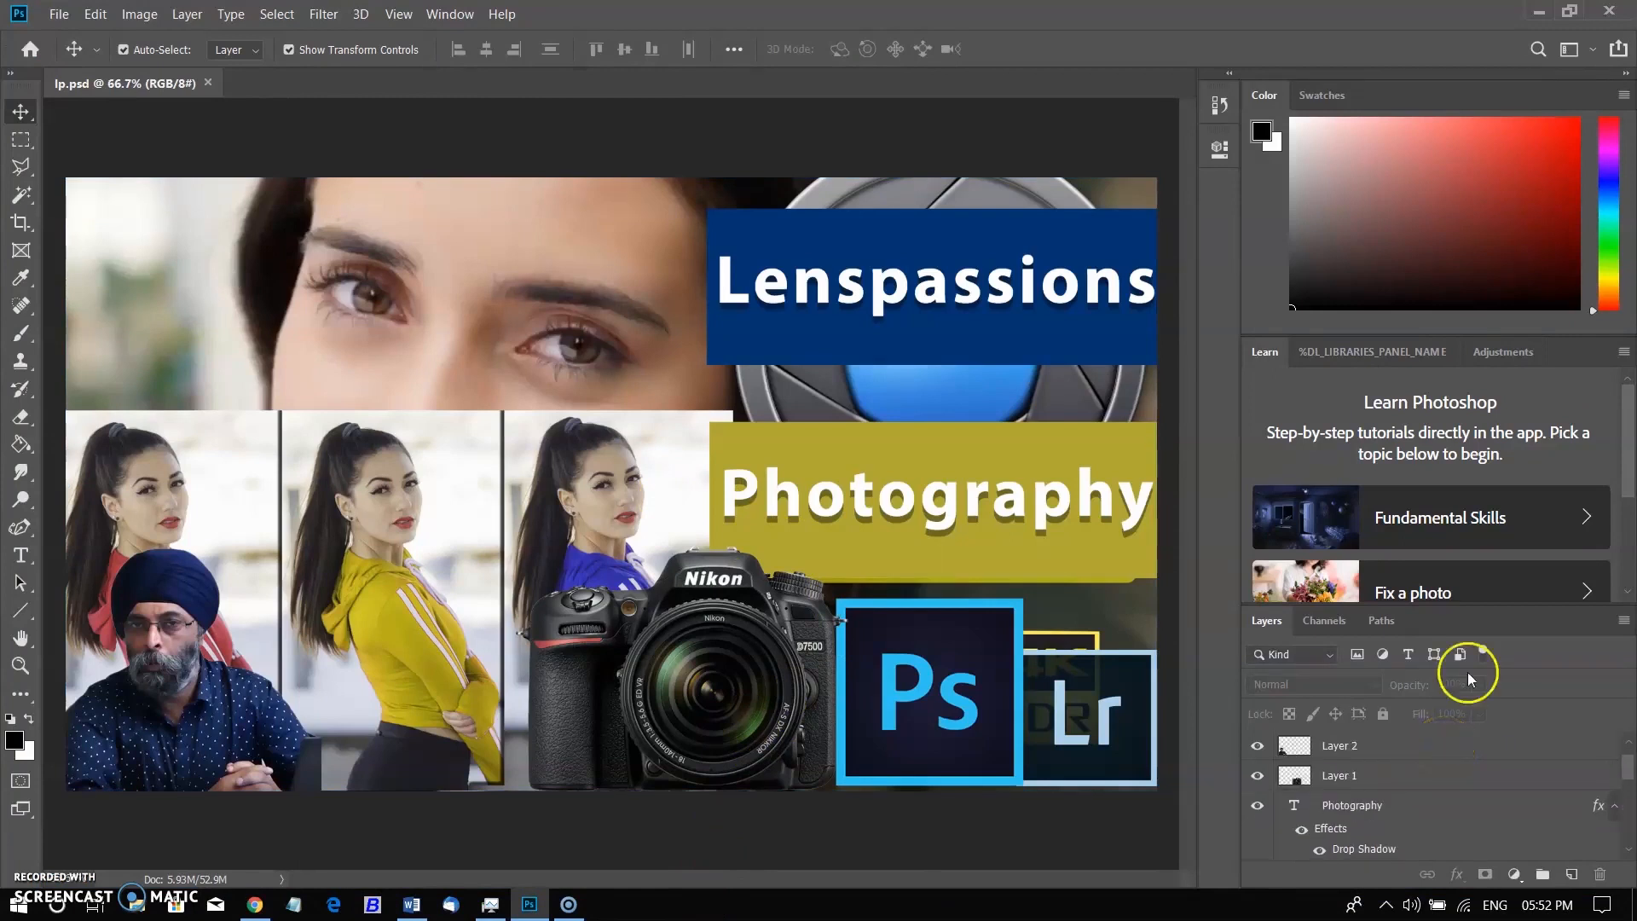
Save the banner as lp.tif with no compression, accepting the layers file-size warning.
left_click(59, 14)
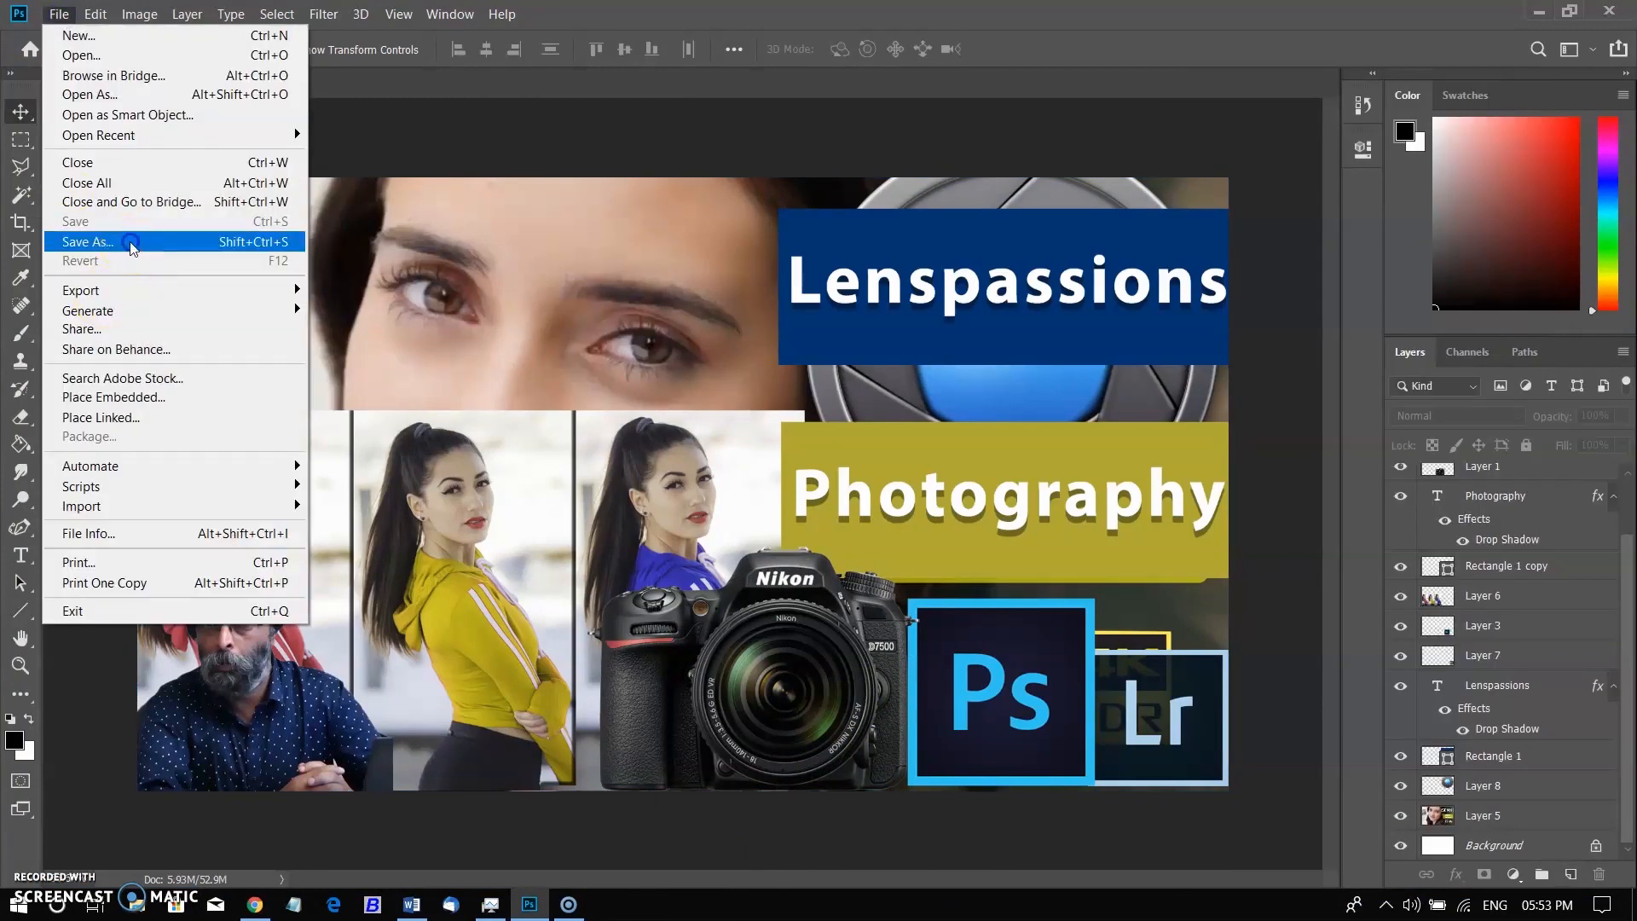
left_click(88, 241)
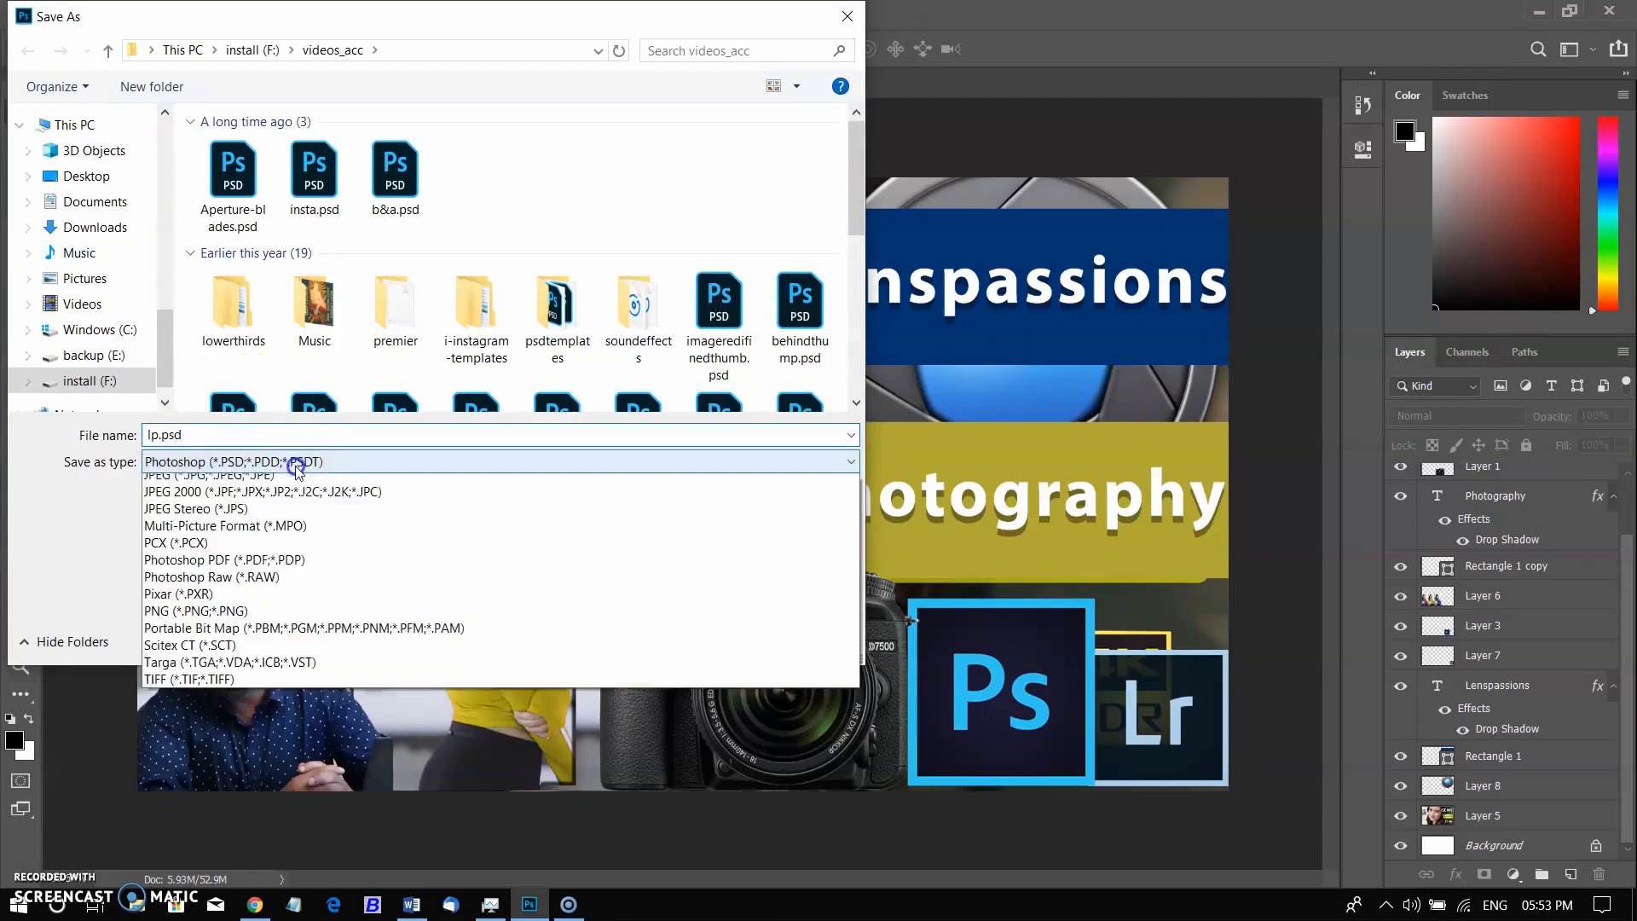
left_click(188, 678)
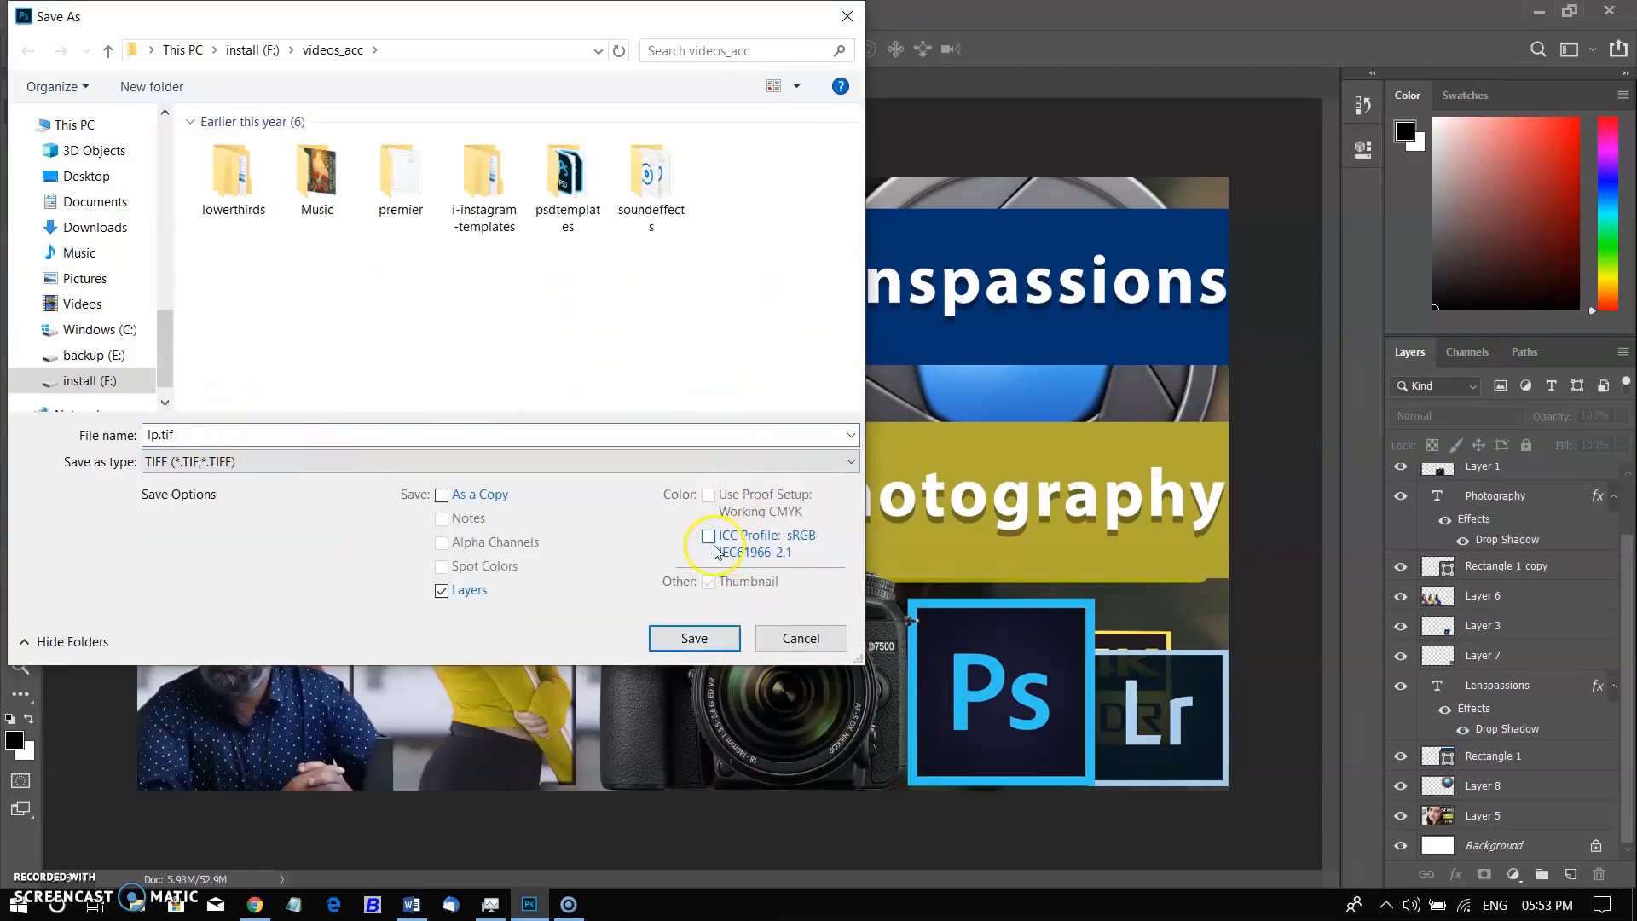
left_click(693, 638)
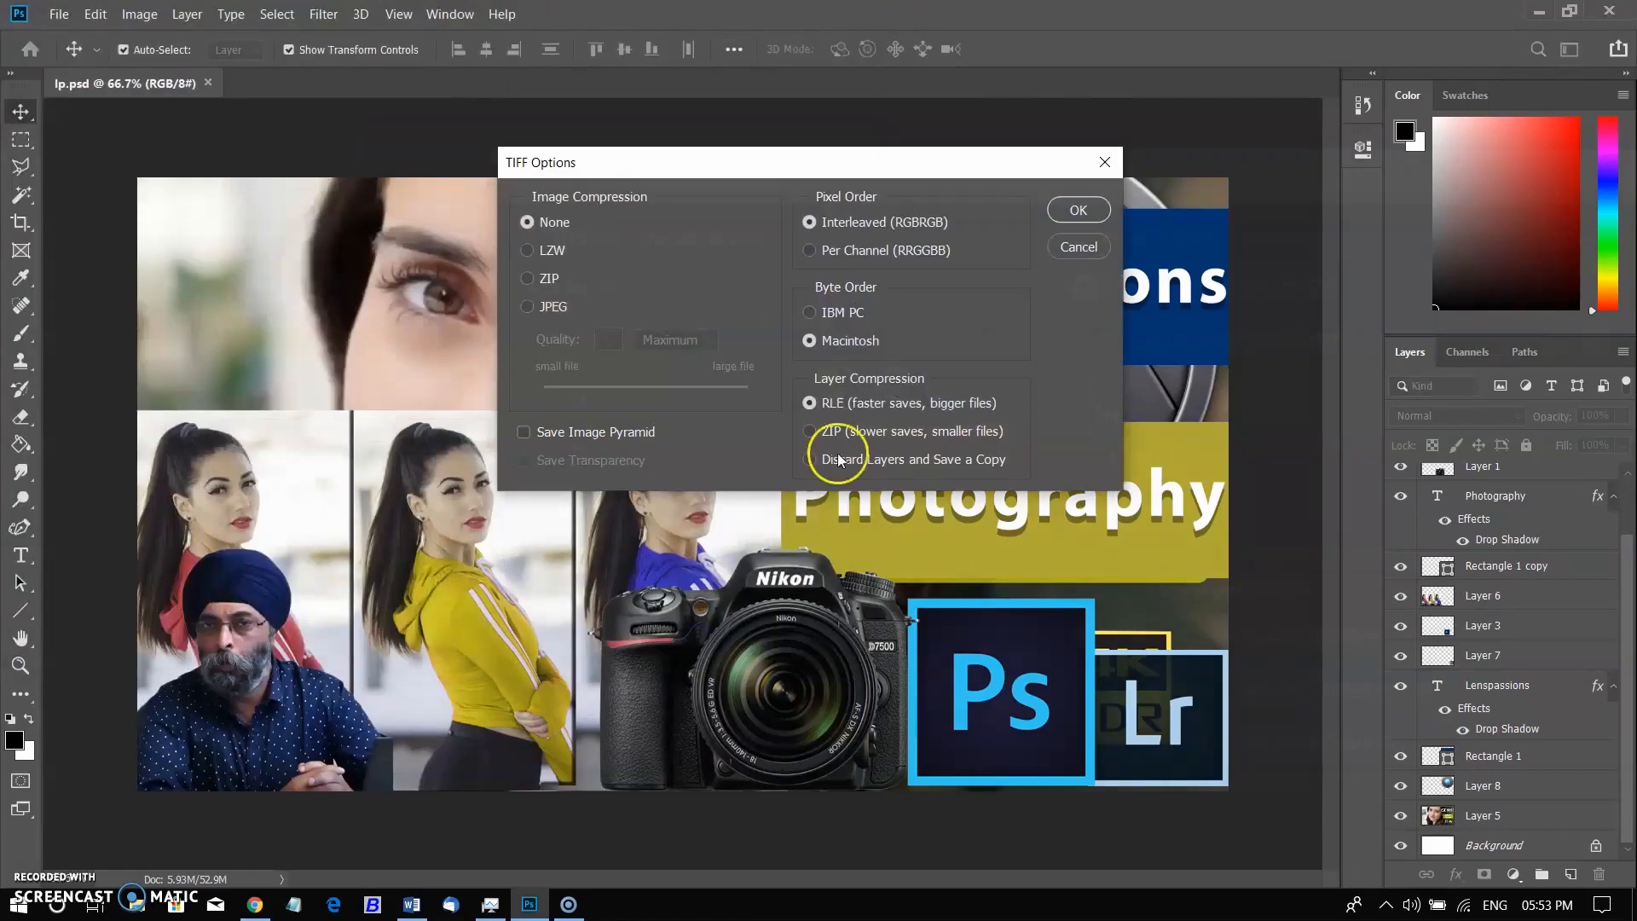
left_click(529, 250)
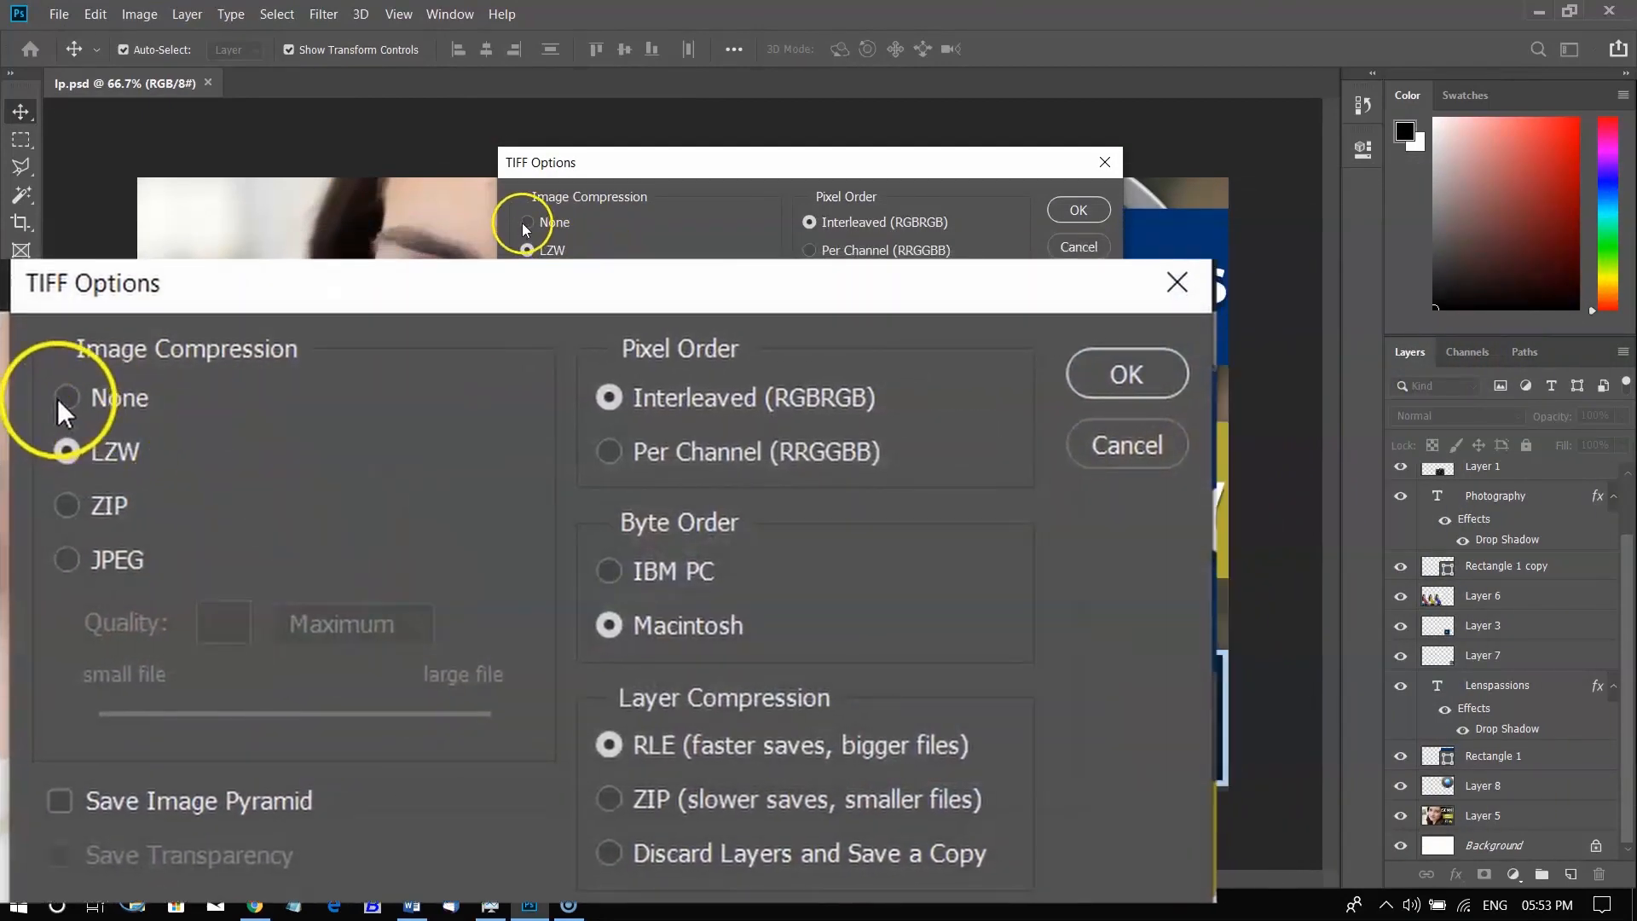
left_click(65, 398)
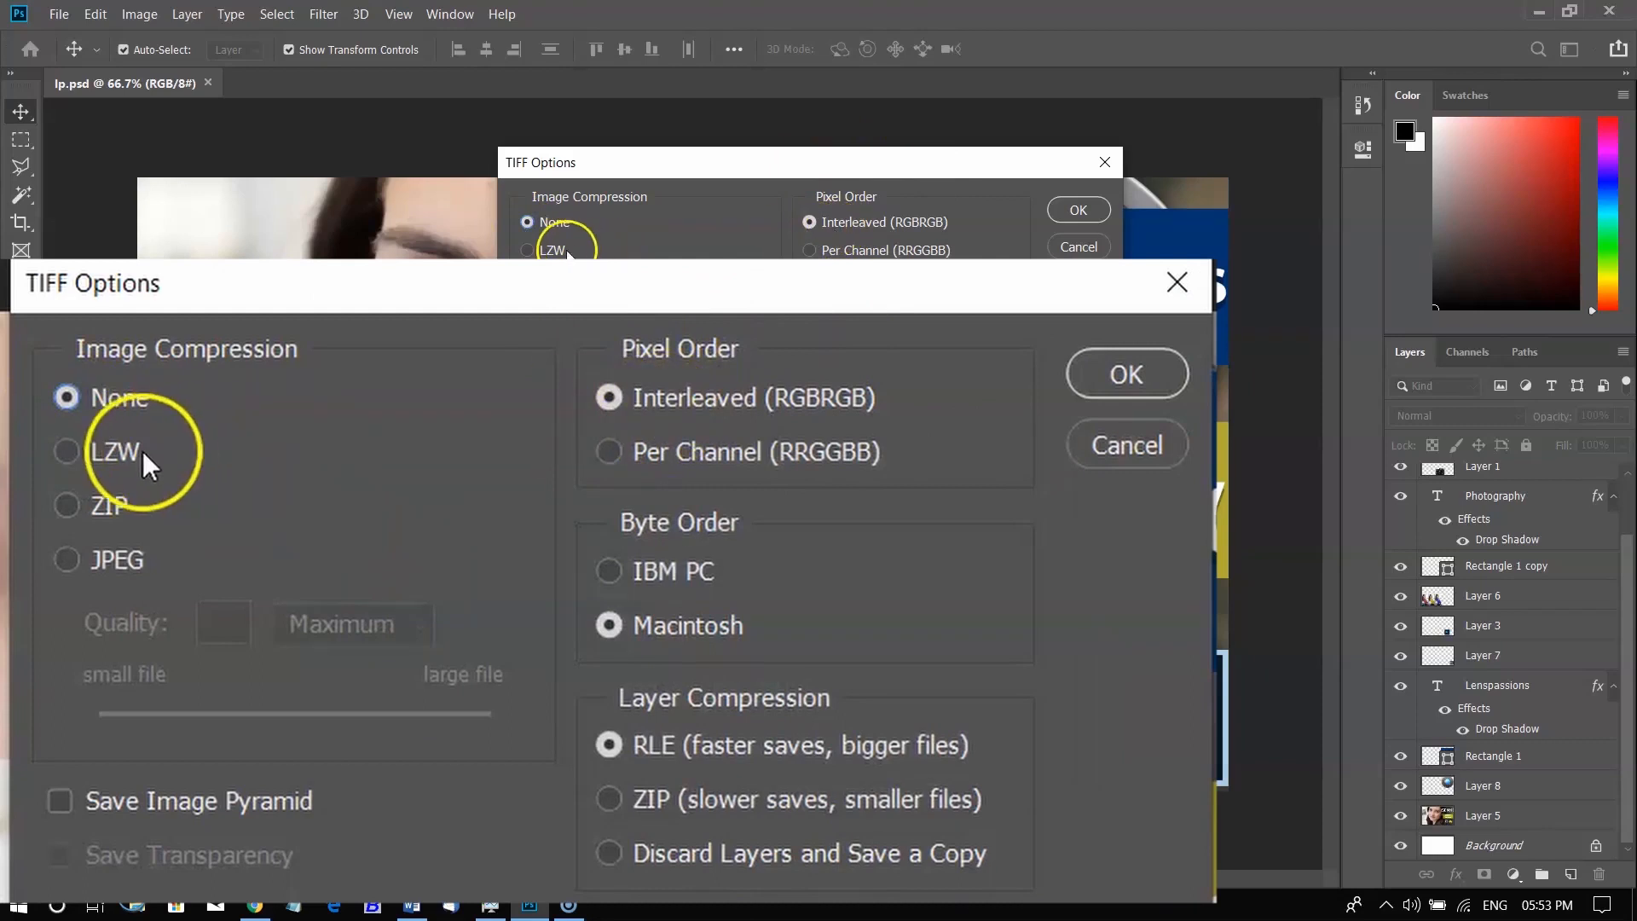
mouse_move(1125, 373)
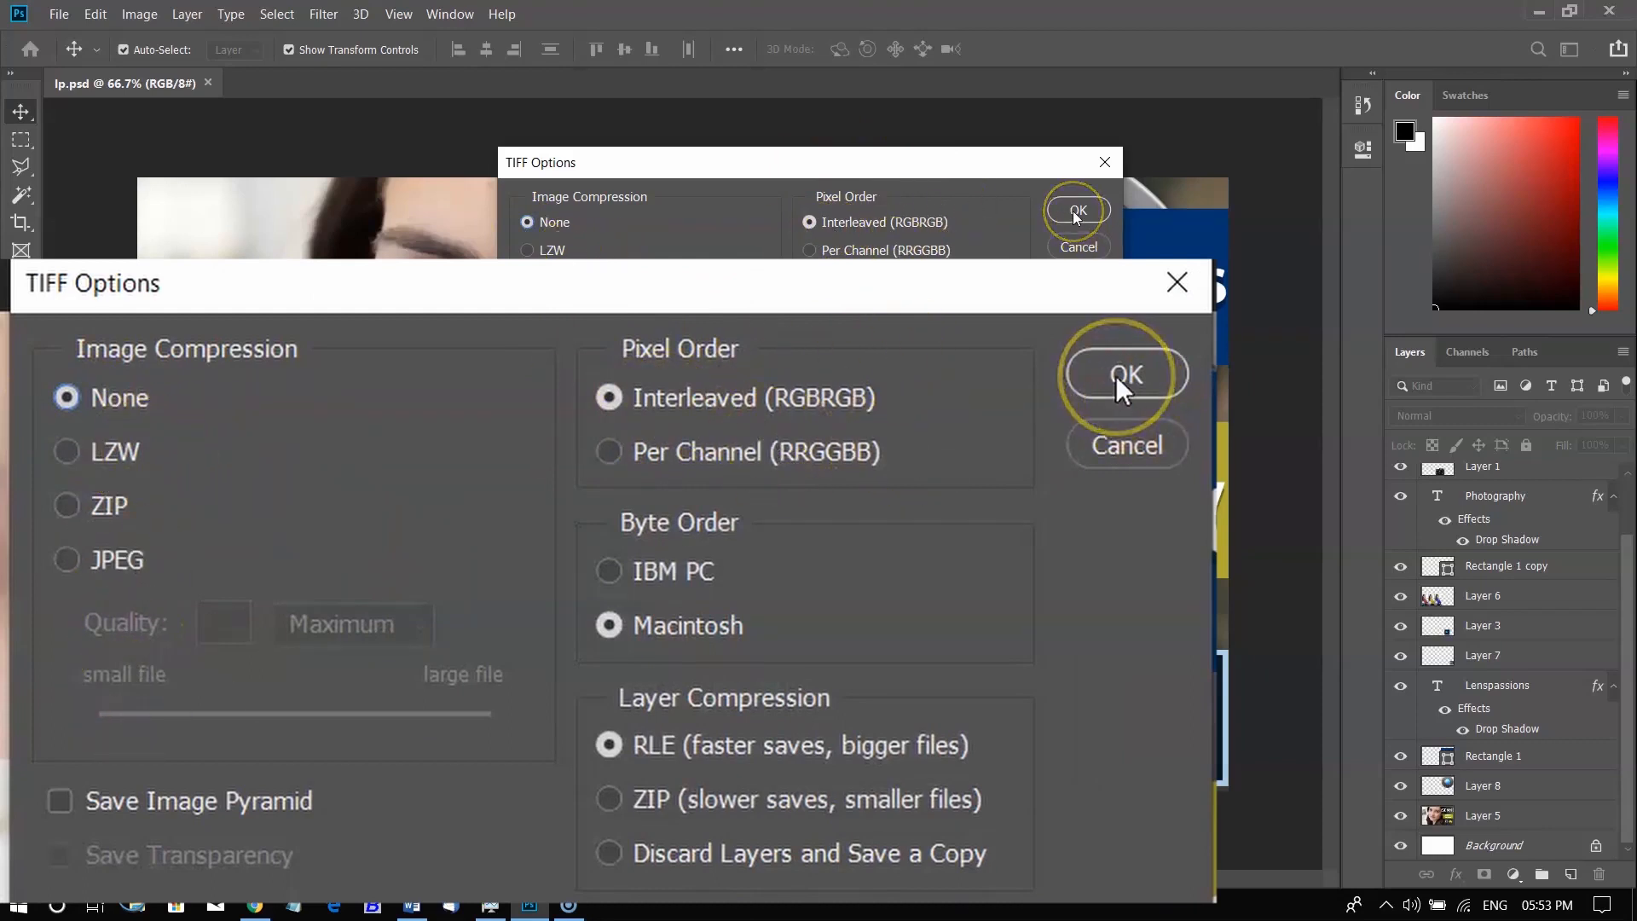
left_click(1126, 373)
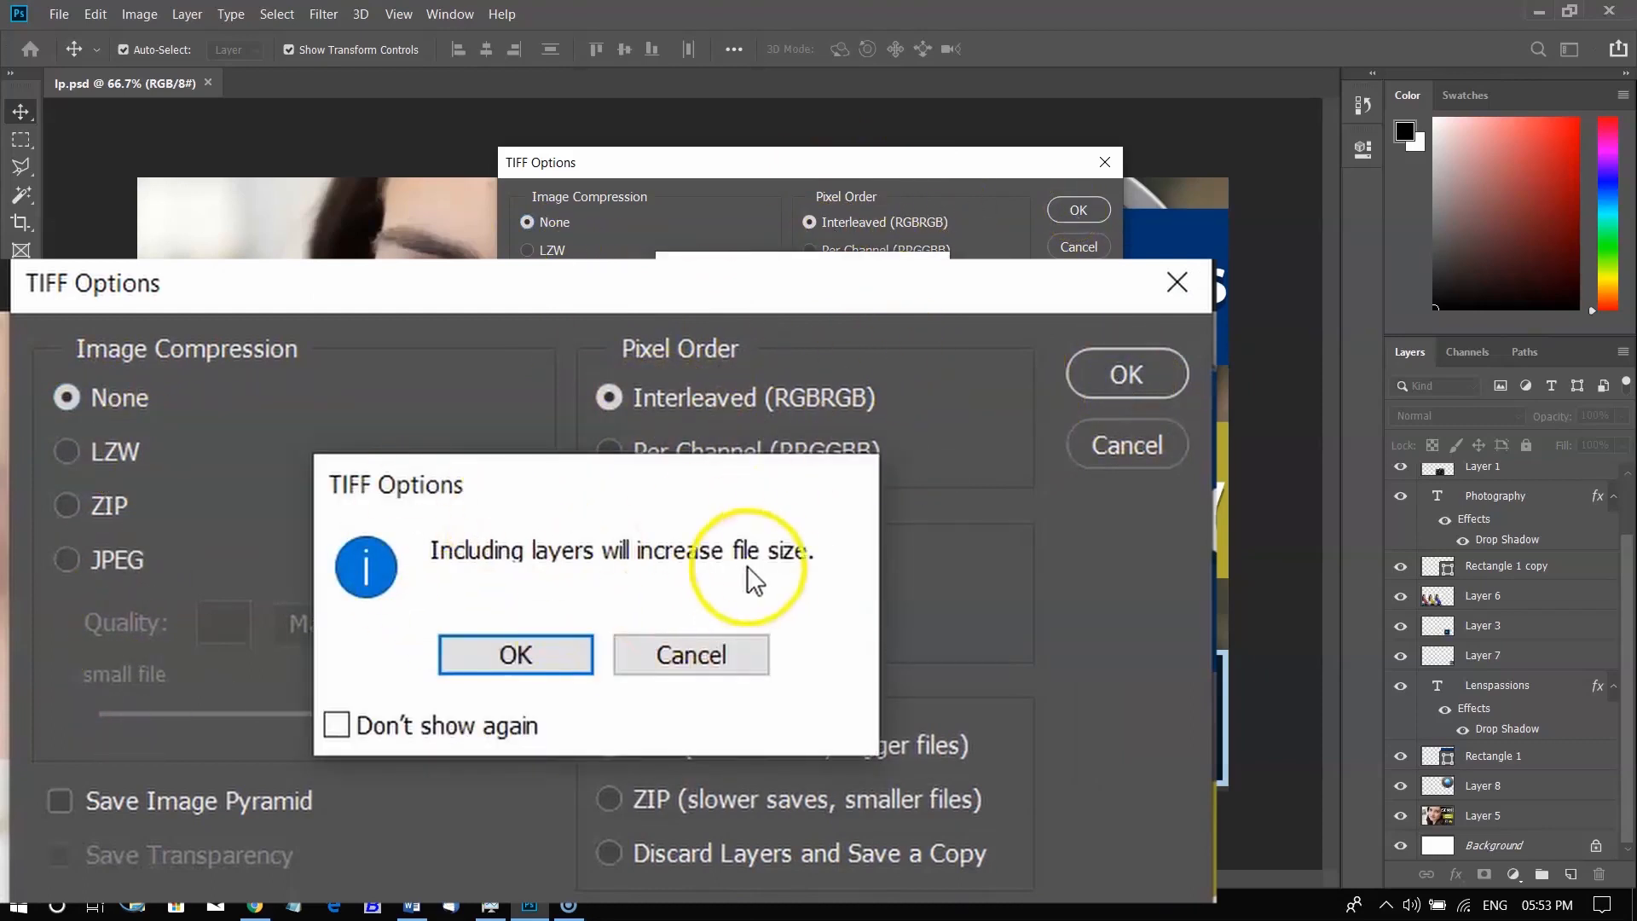
left_click(515, 655)
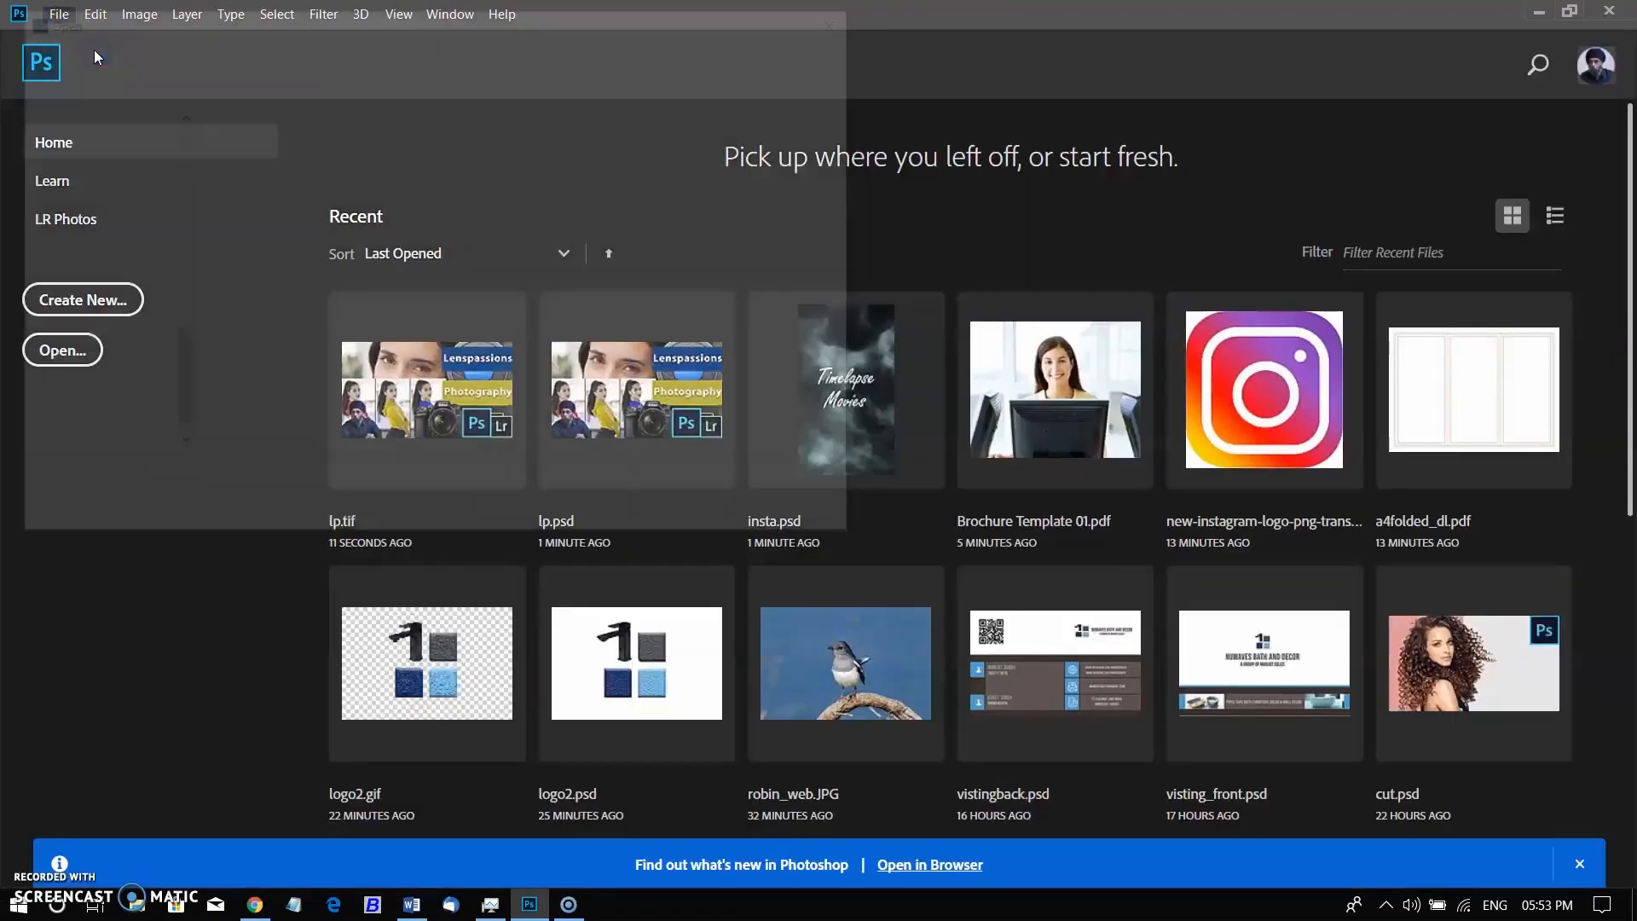
Check lp.tif in the Open dialog, then browse to the Desktop with All Formats.
left_click(62, 350)
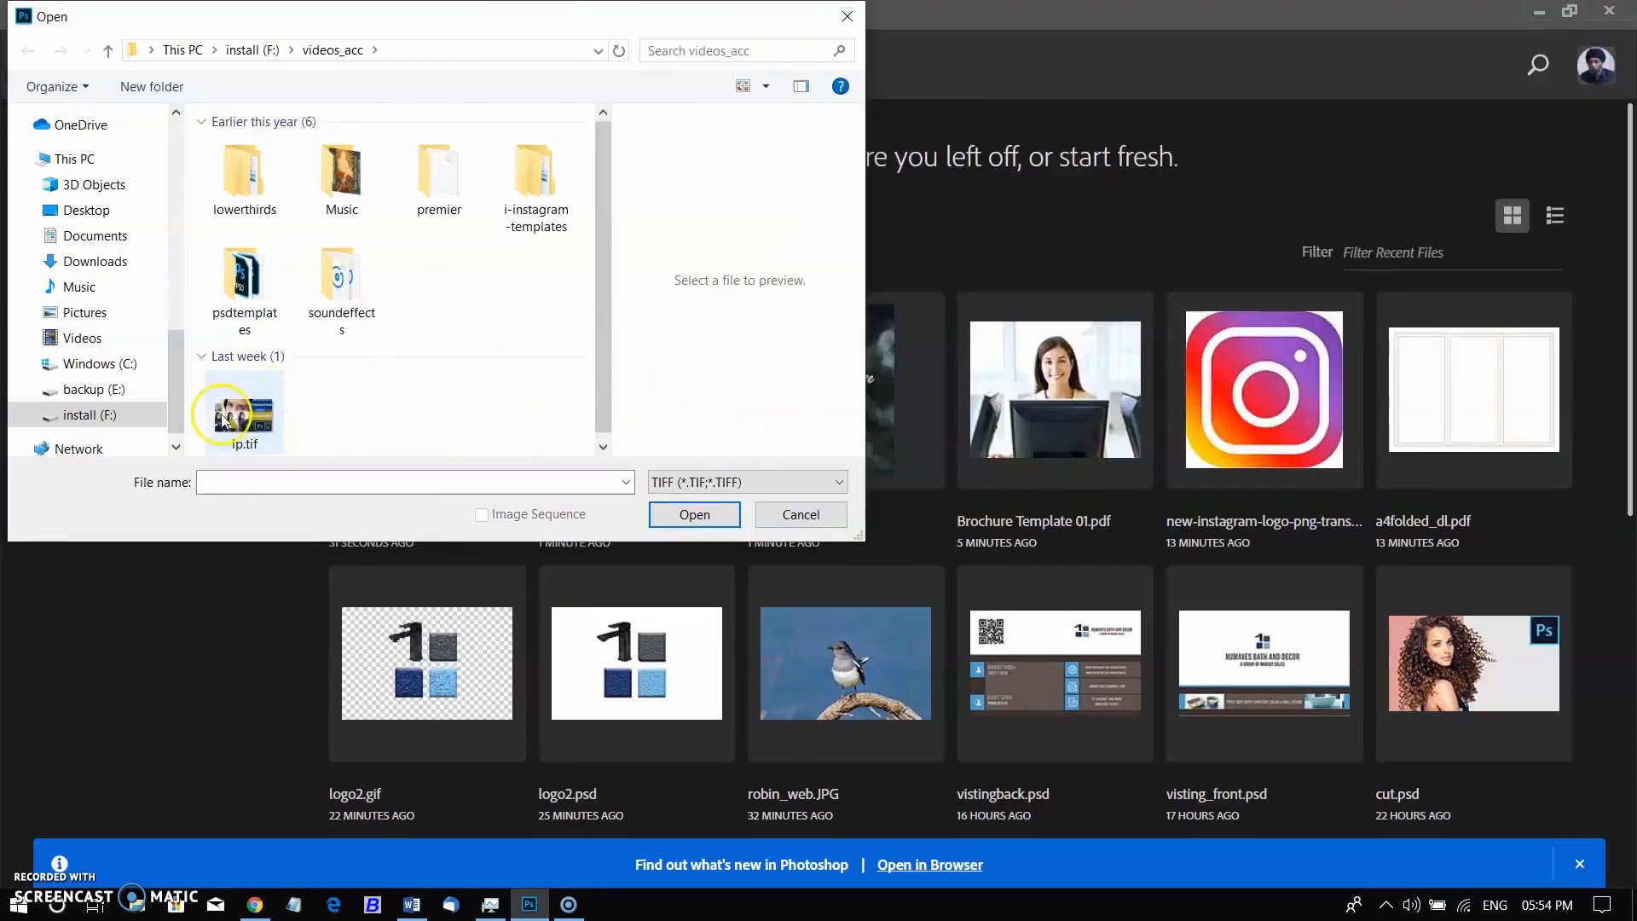
left_click(693, 513)
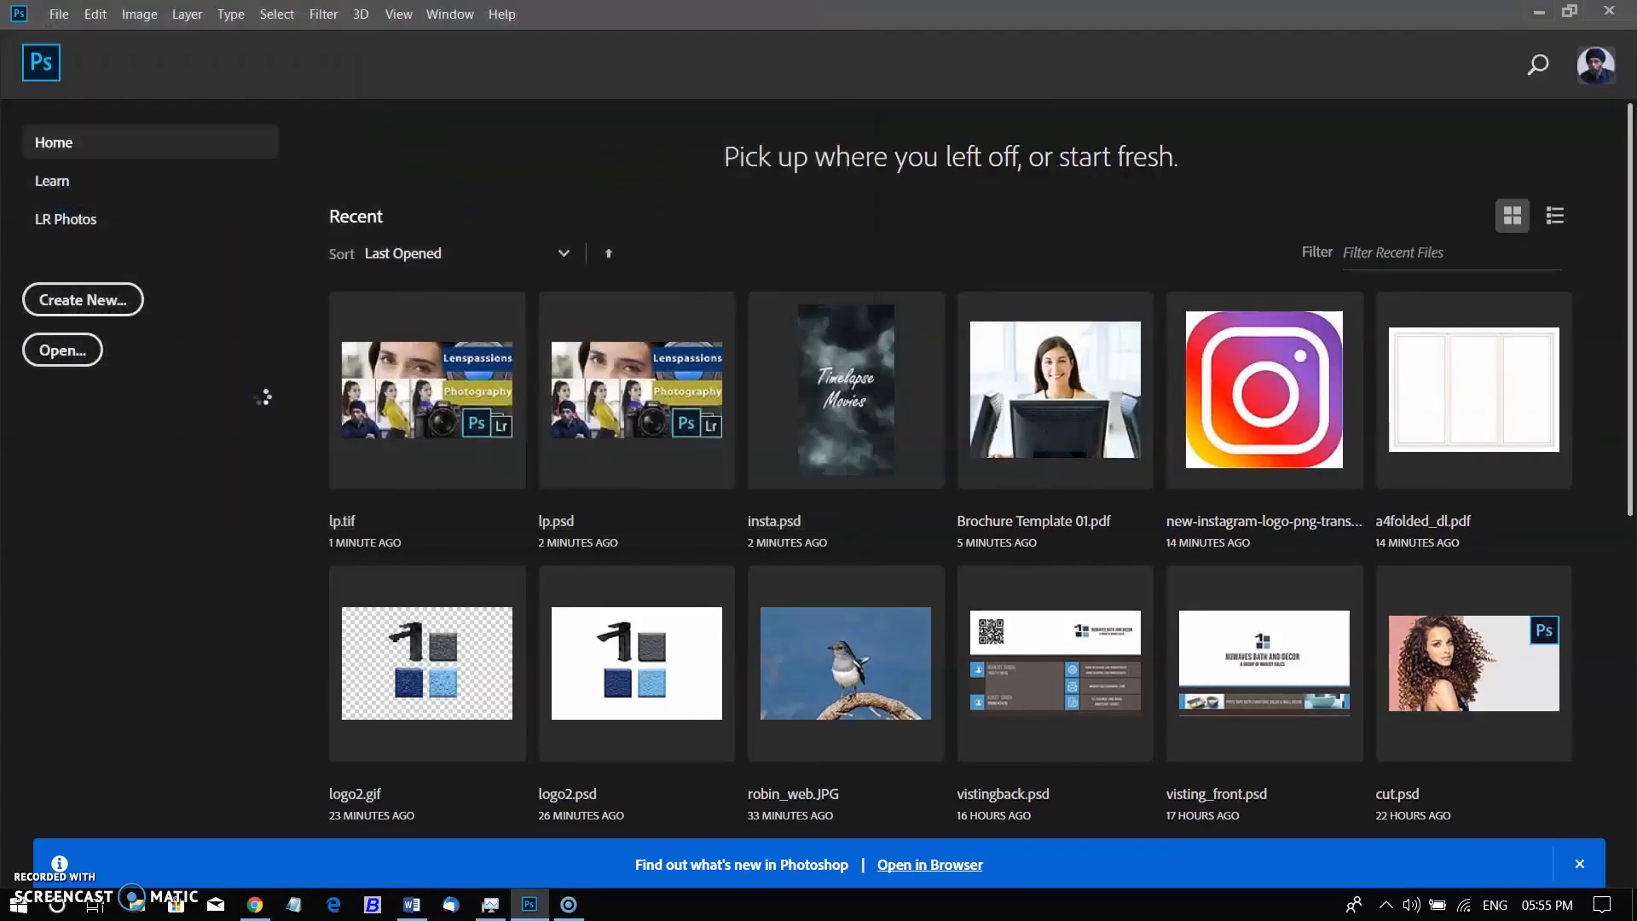
double_click(424, 390)
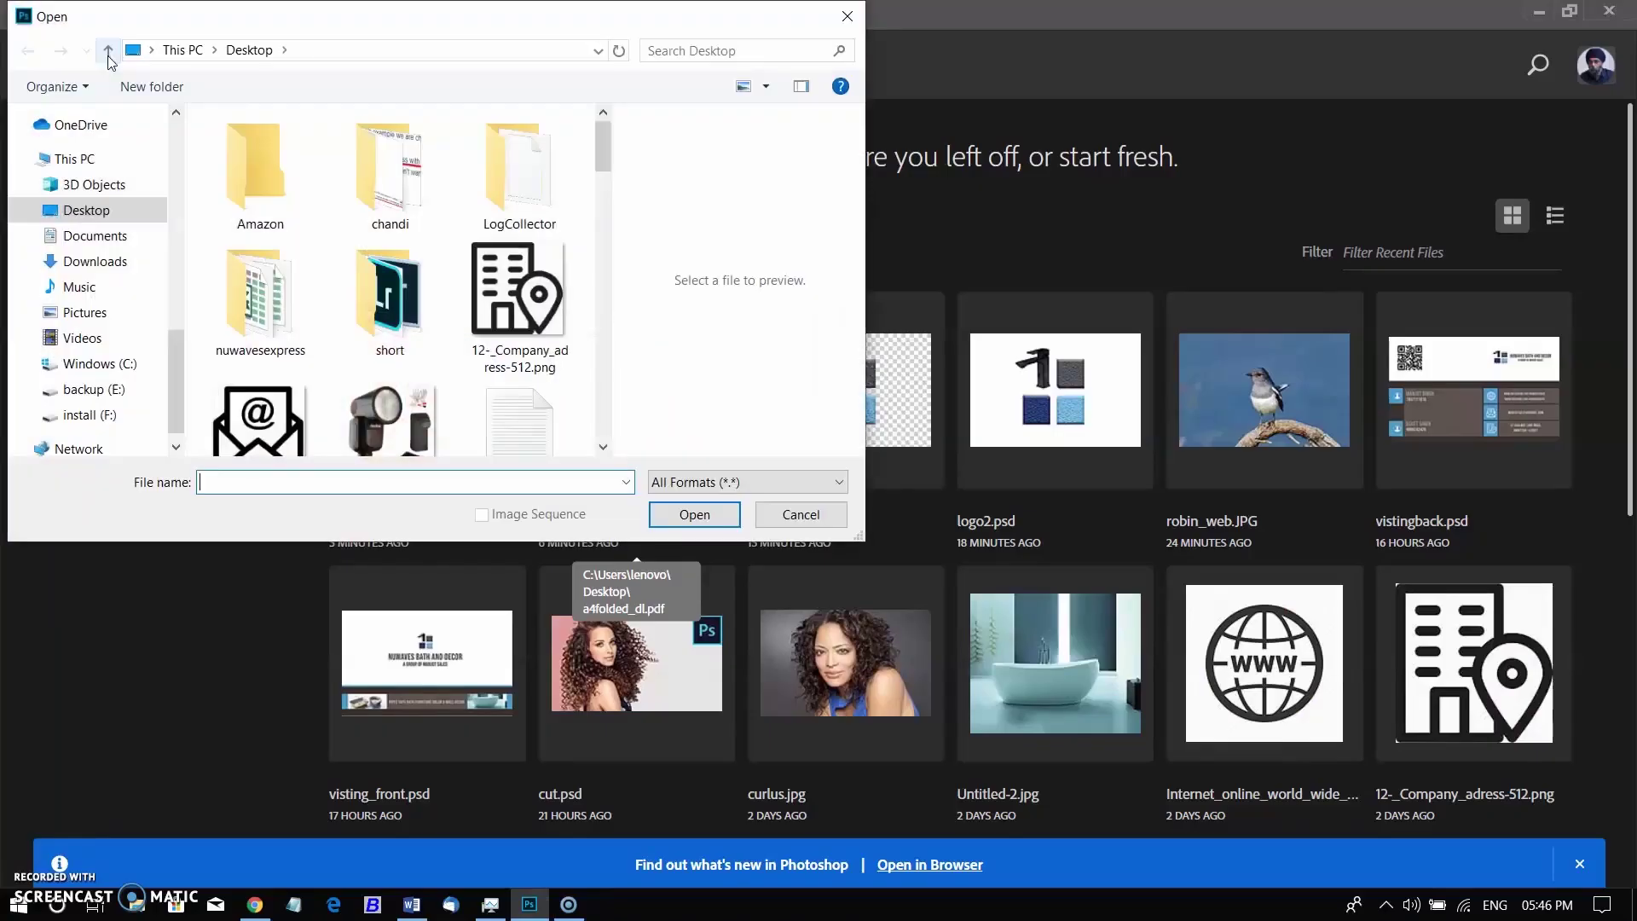
Open Brochure Template 01.pdf as a page, then reopen it to list its four images.
left_click(693, 513)
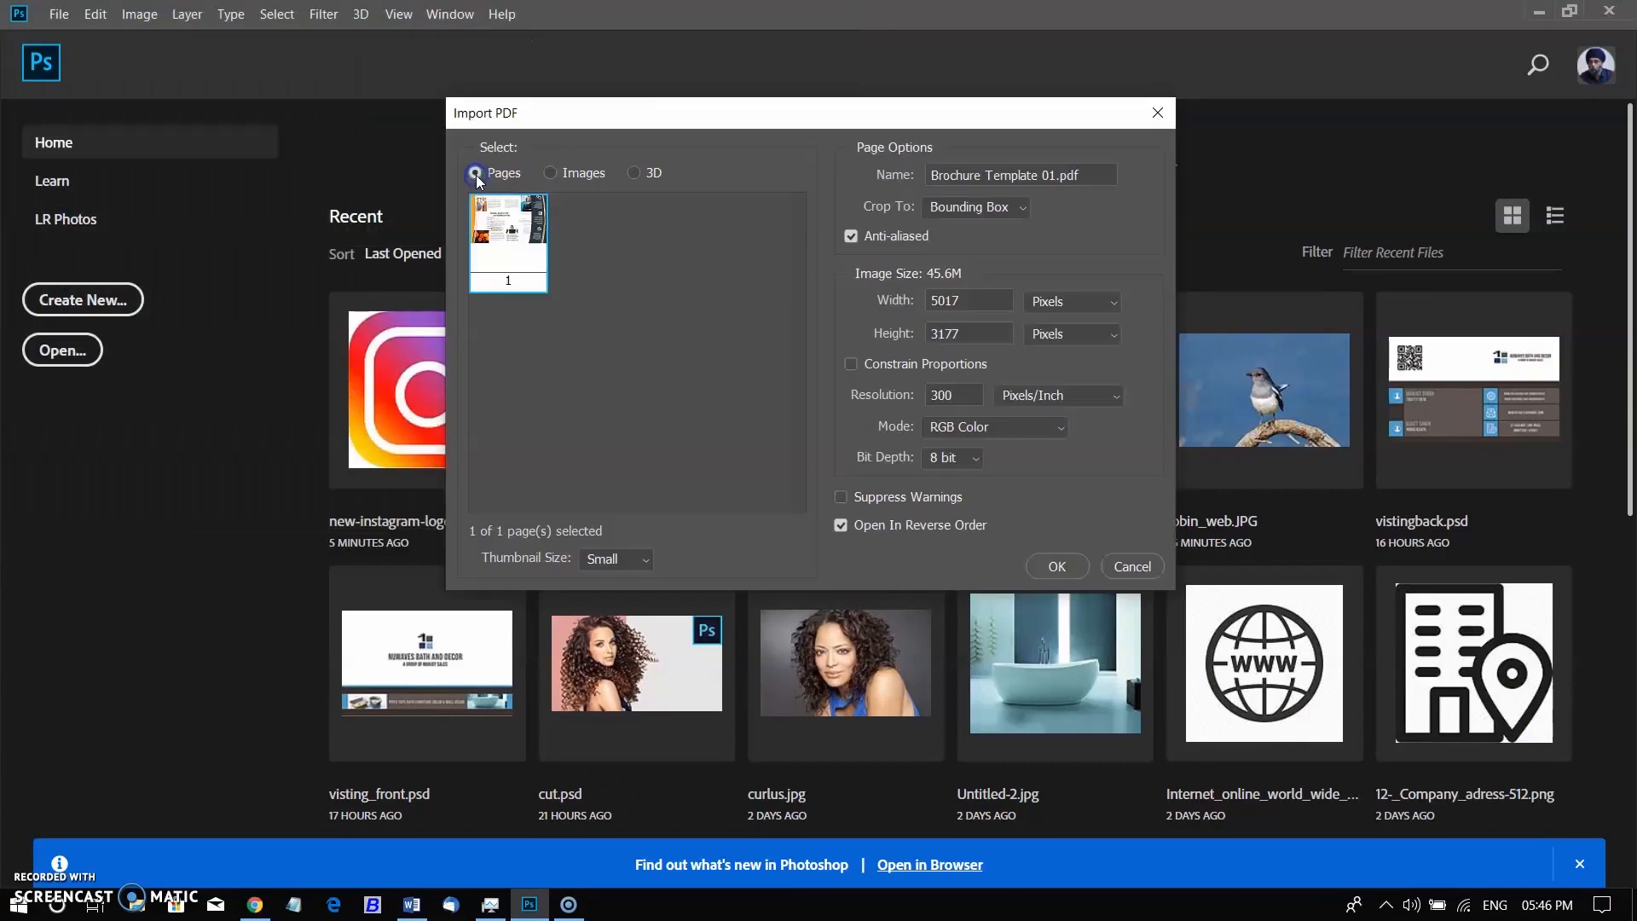
left_click(1055, 566)
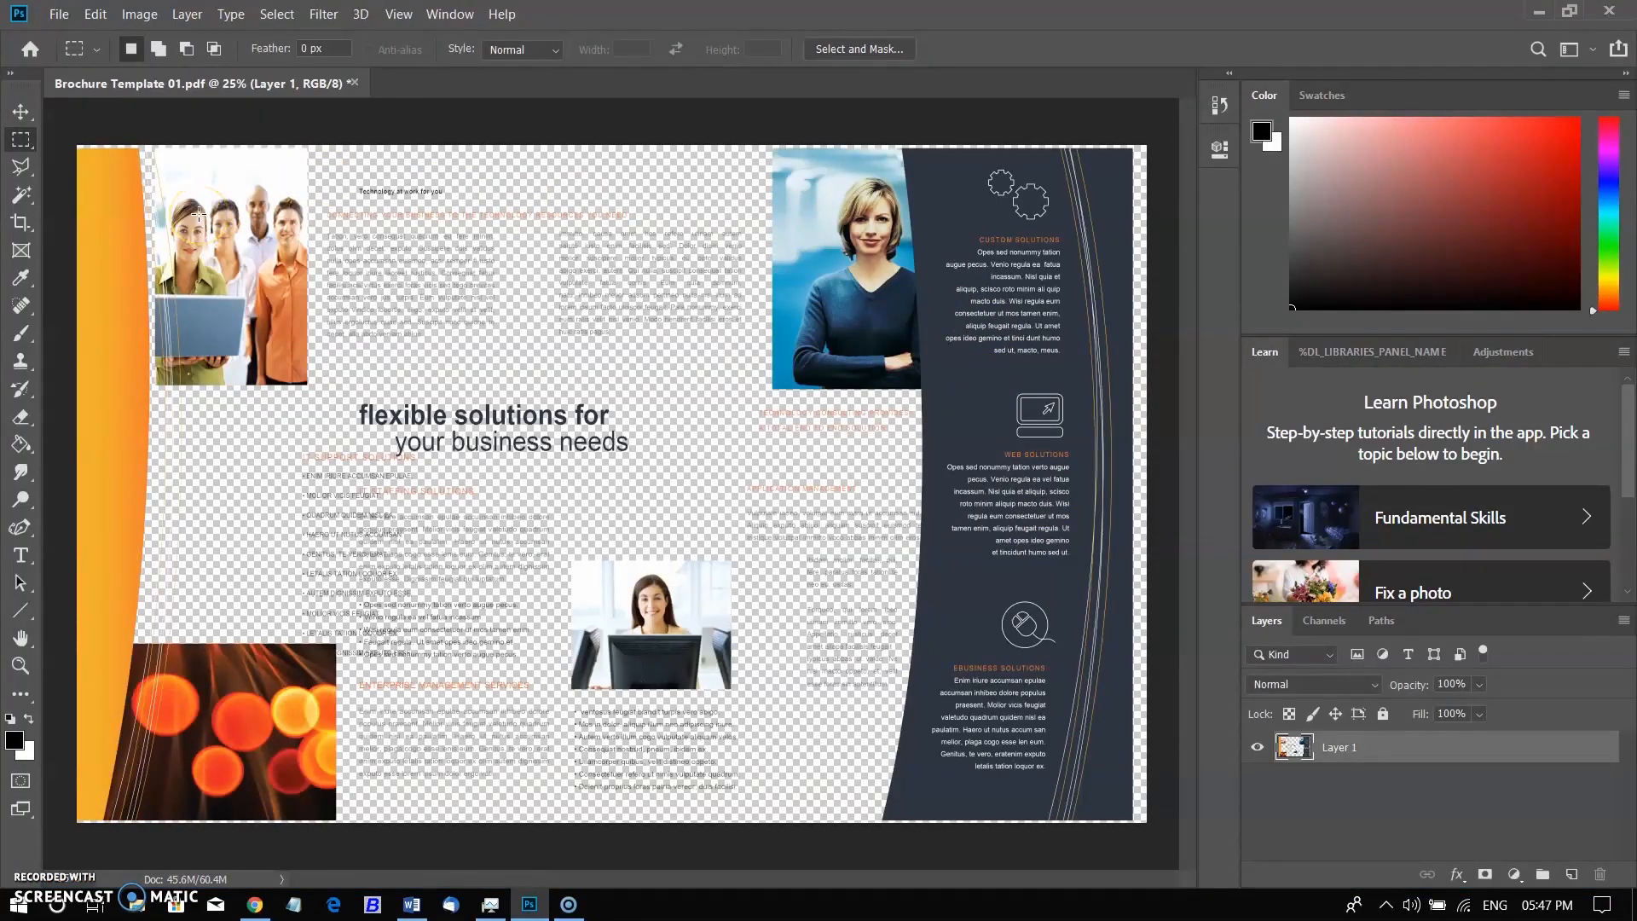
left_click(19, 112)
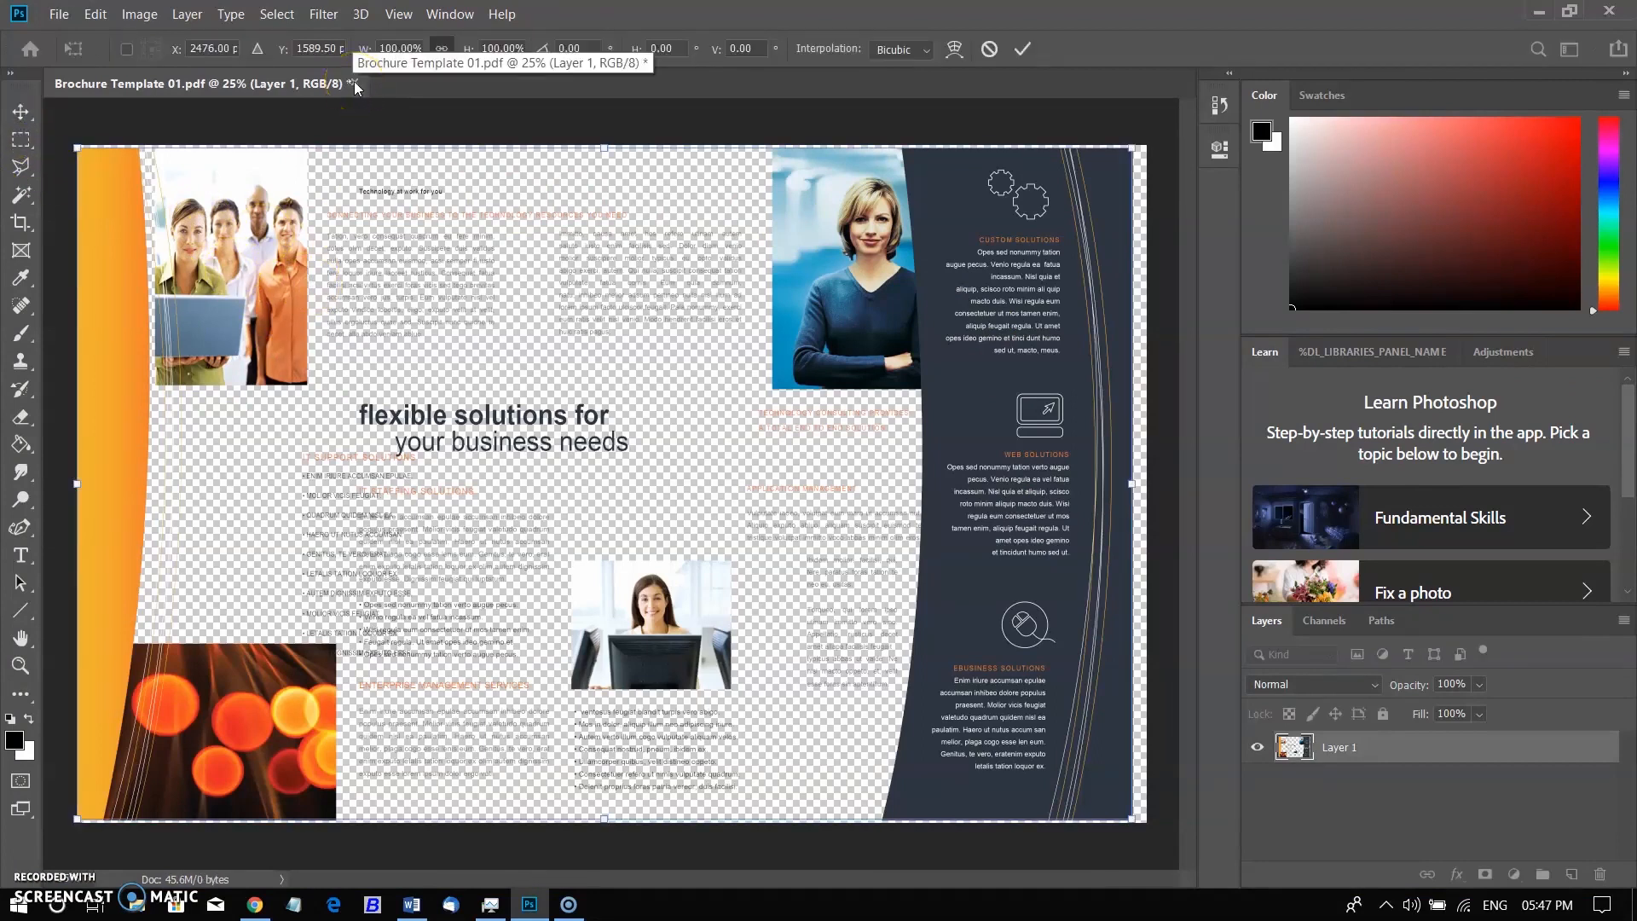
mouse_move(1141, 392)
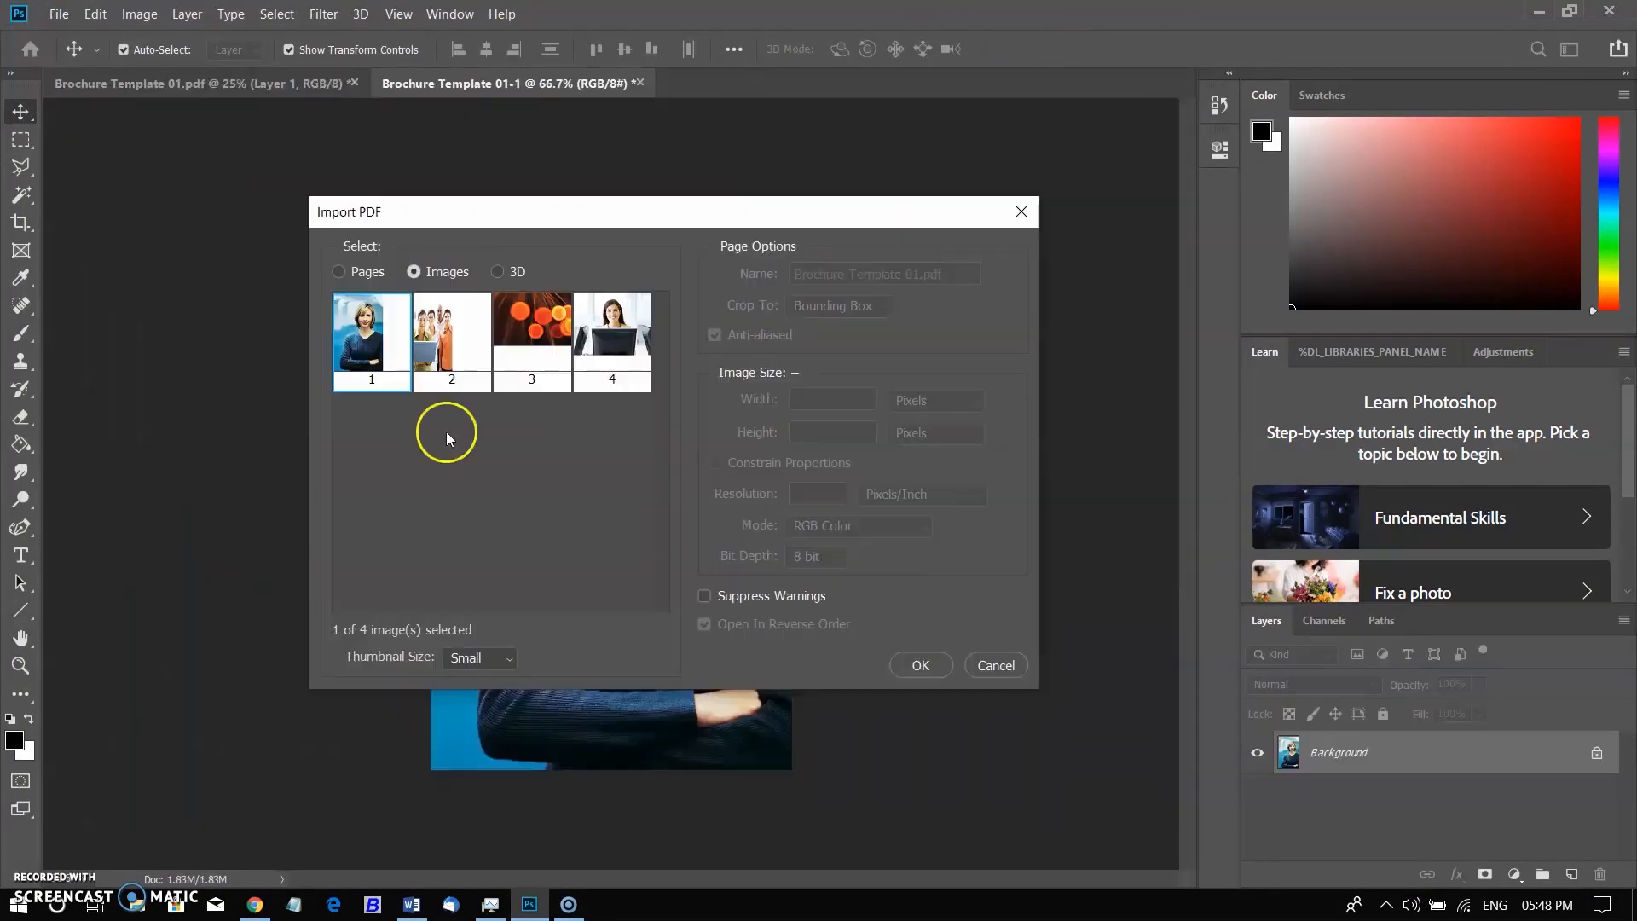
left_click(920, 665)
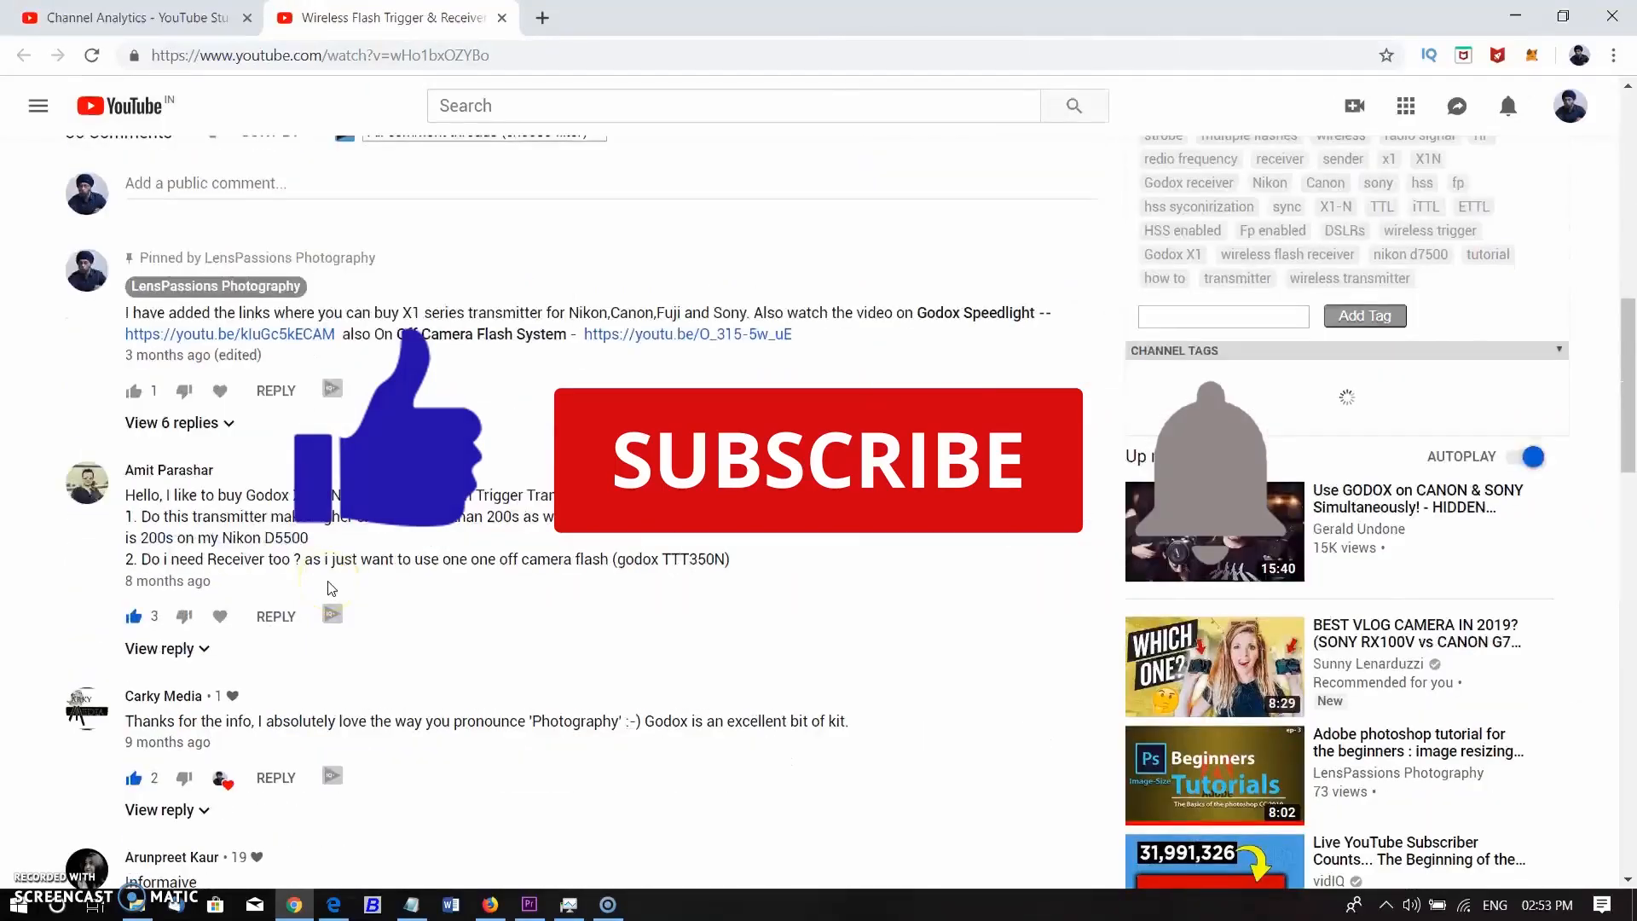
scroll("down", 3)
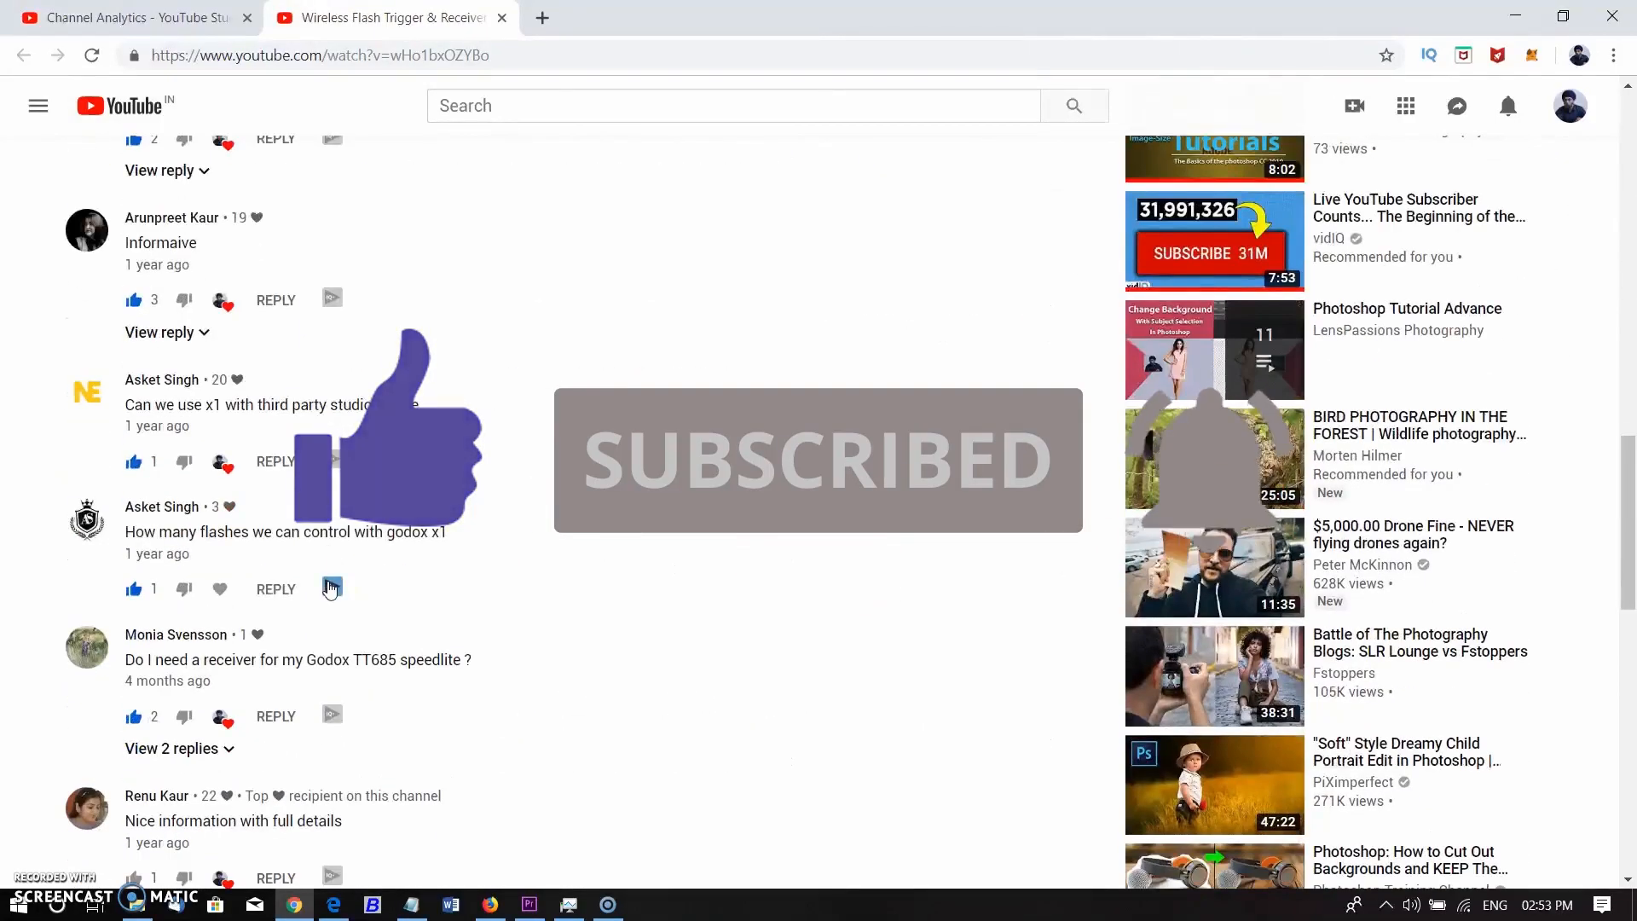